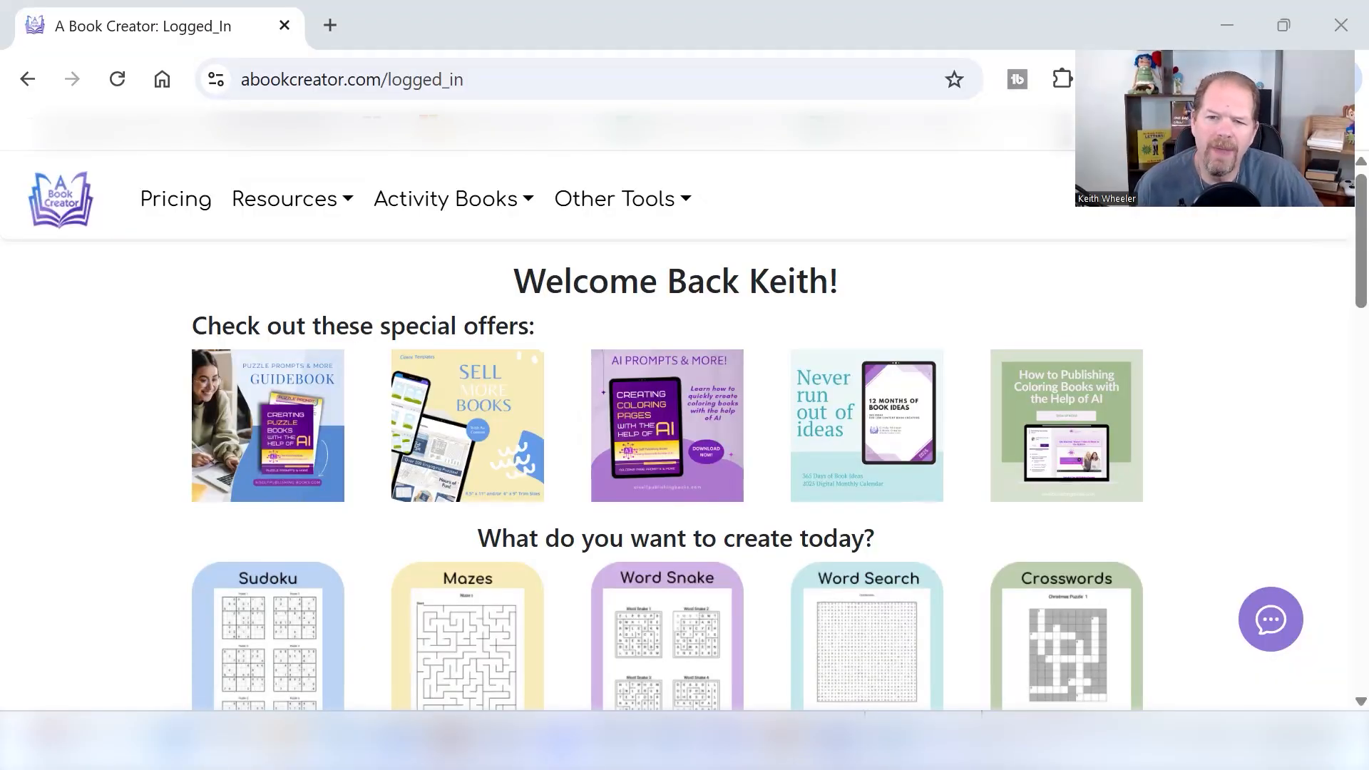
Step: Scroll down to the One Word Word Search tool and open it
scroll(down, 3)
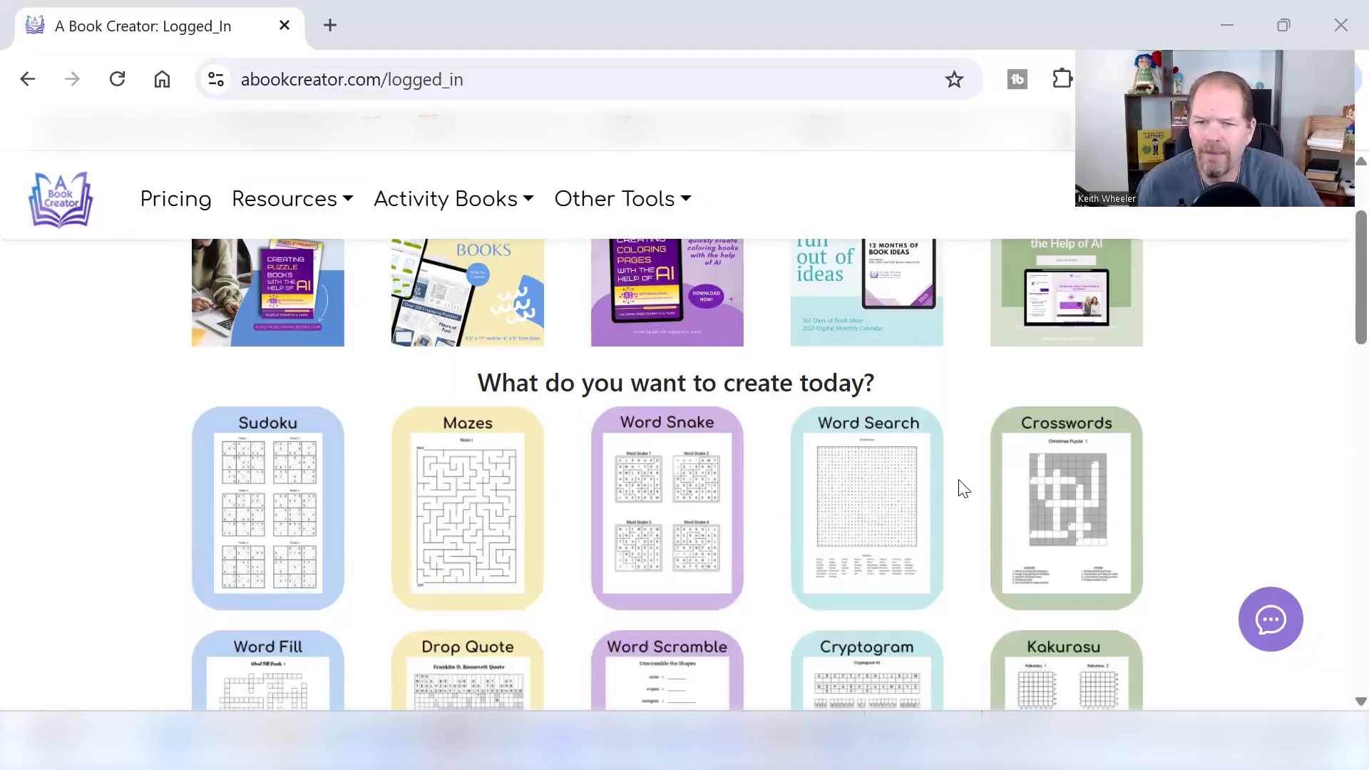
scroll(down, 3)
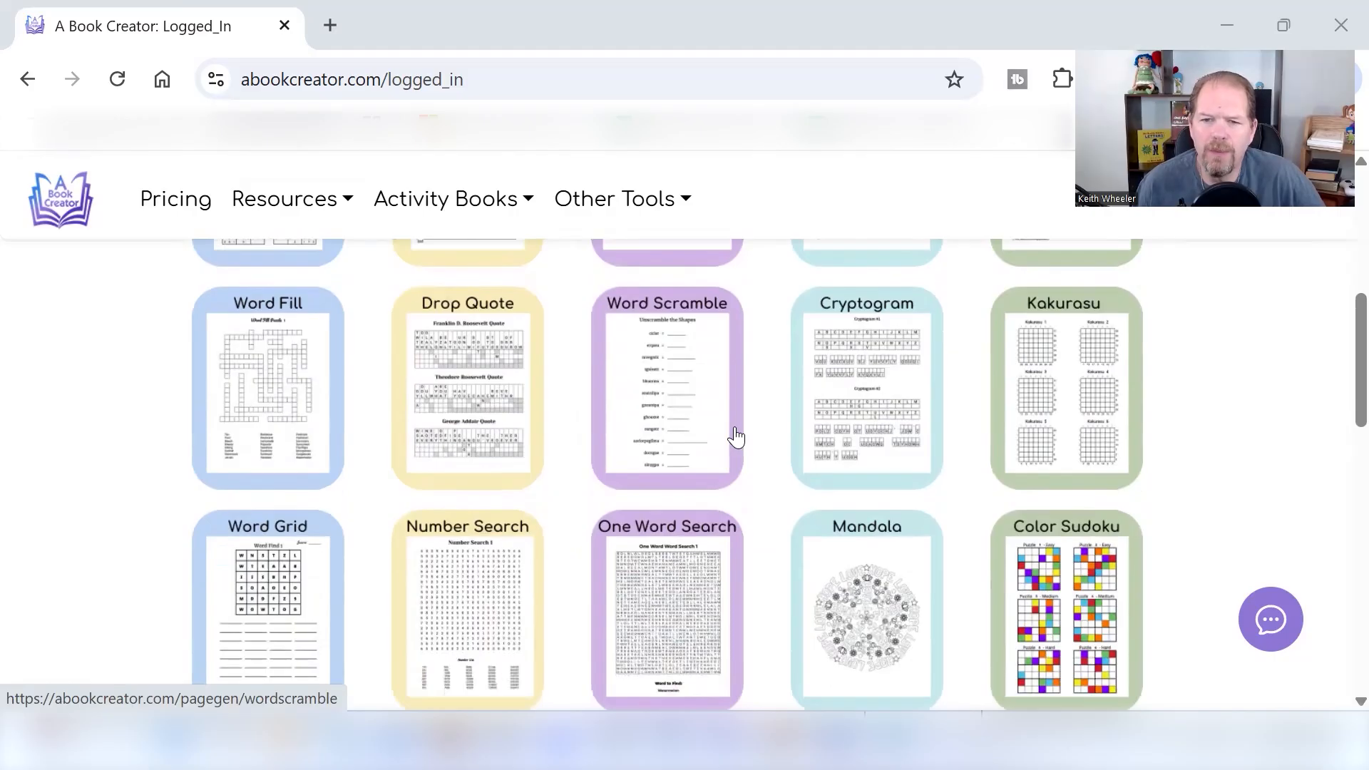
scroll(down, 3)
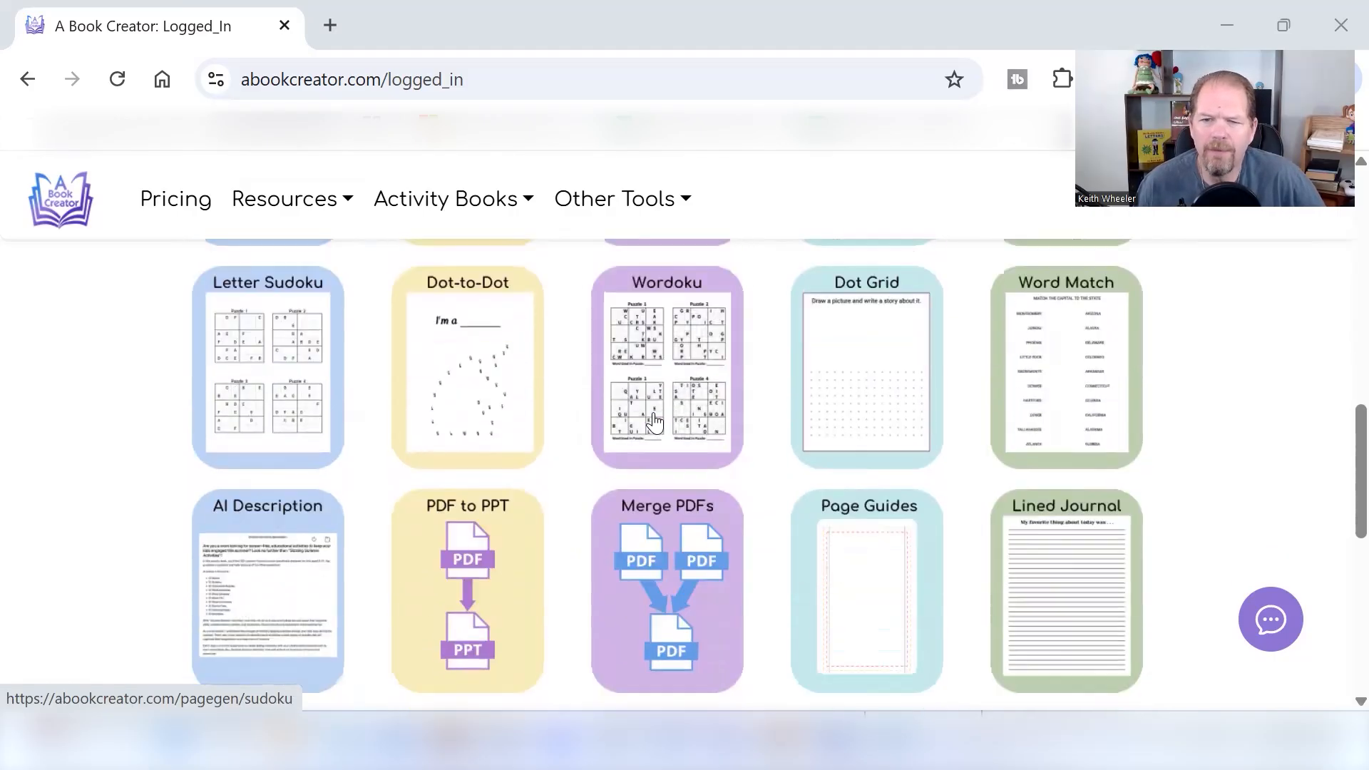
scroll(down, 3)
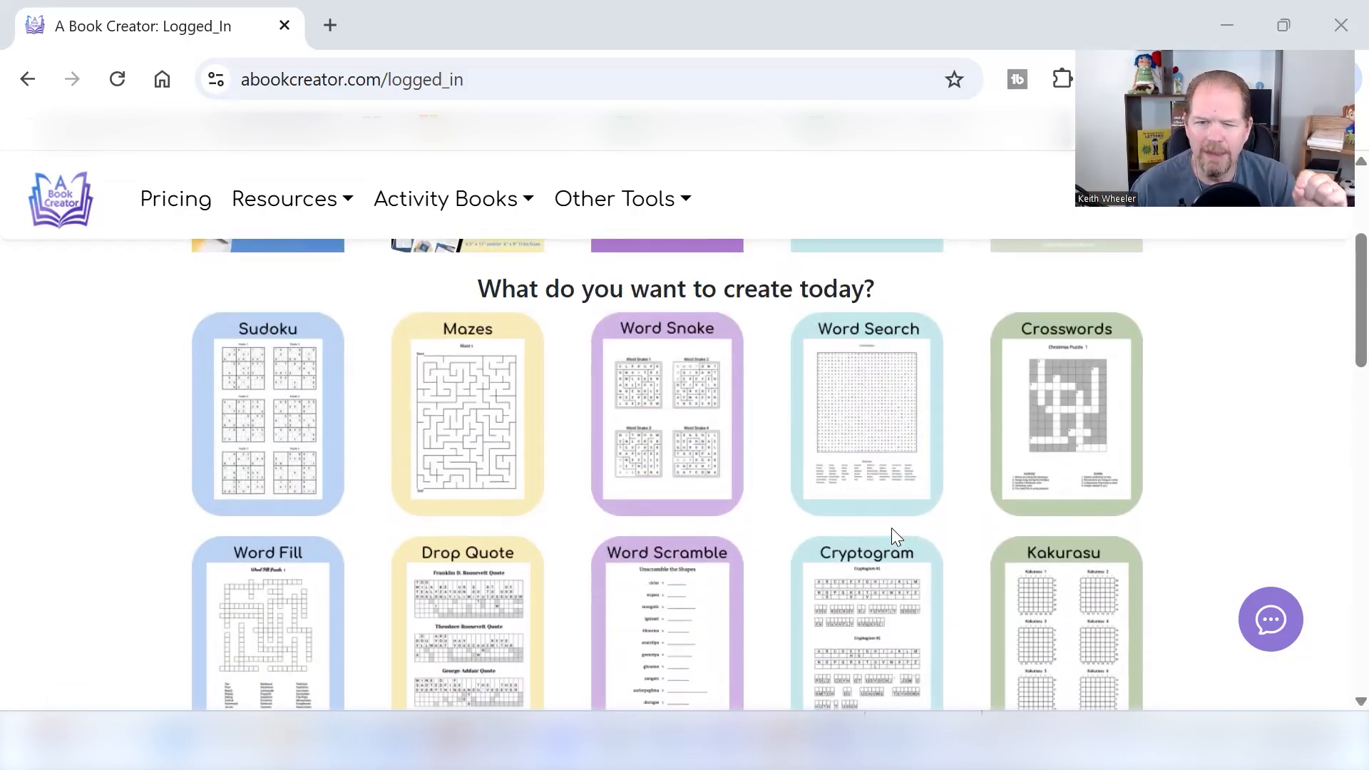
scroll(down, 3)
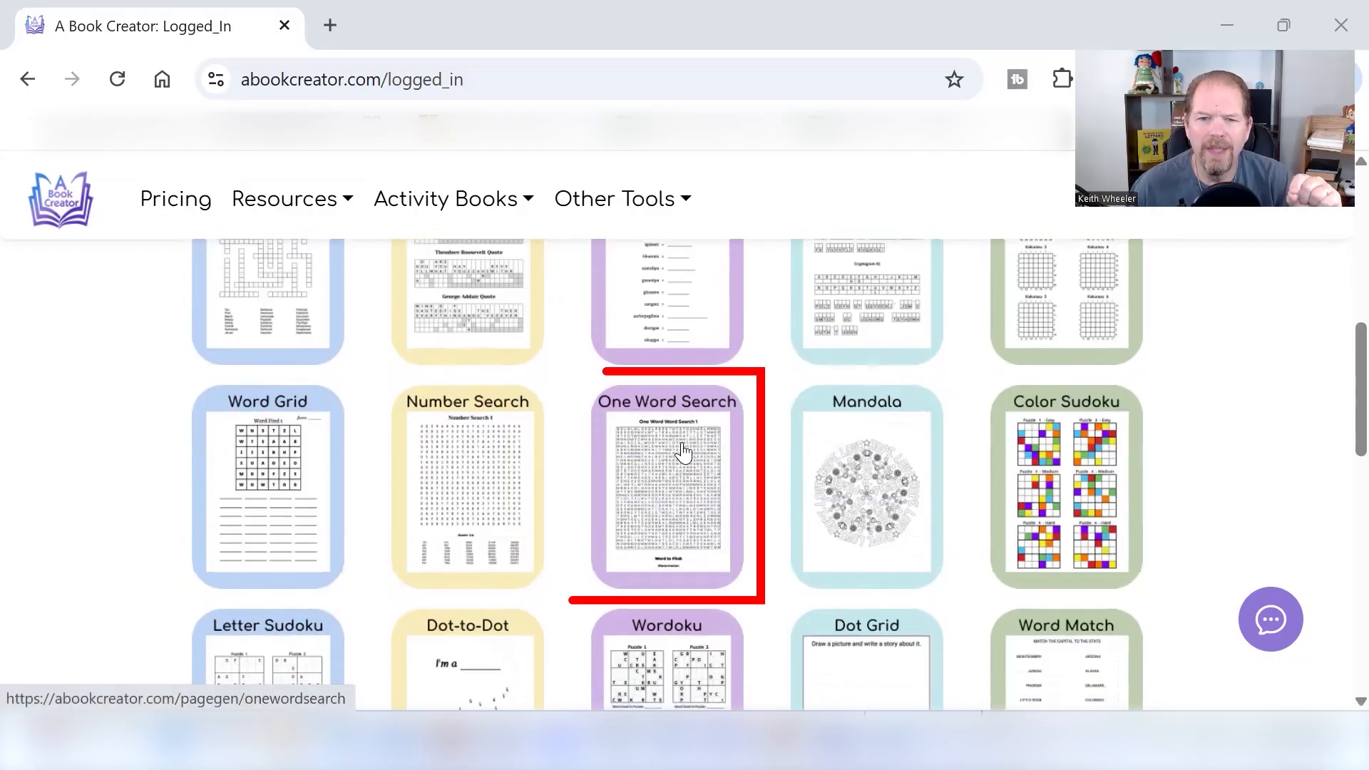
click(666, 487)
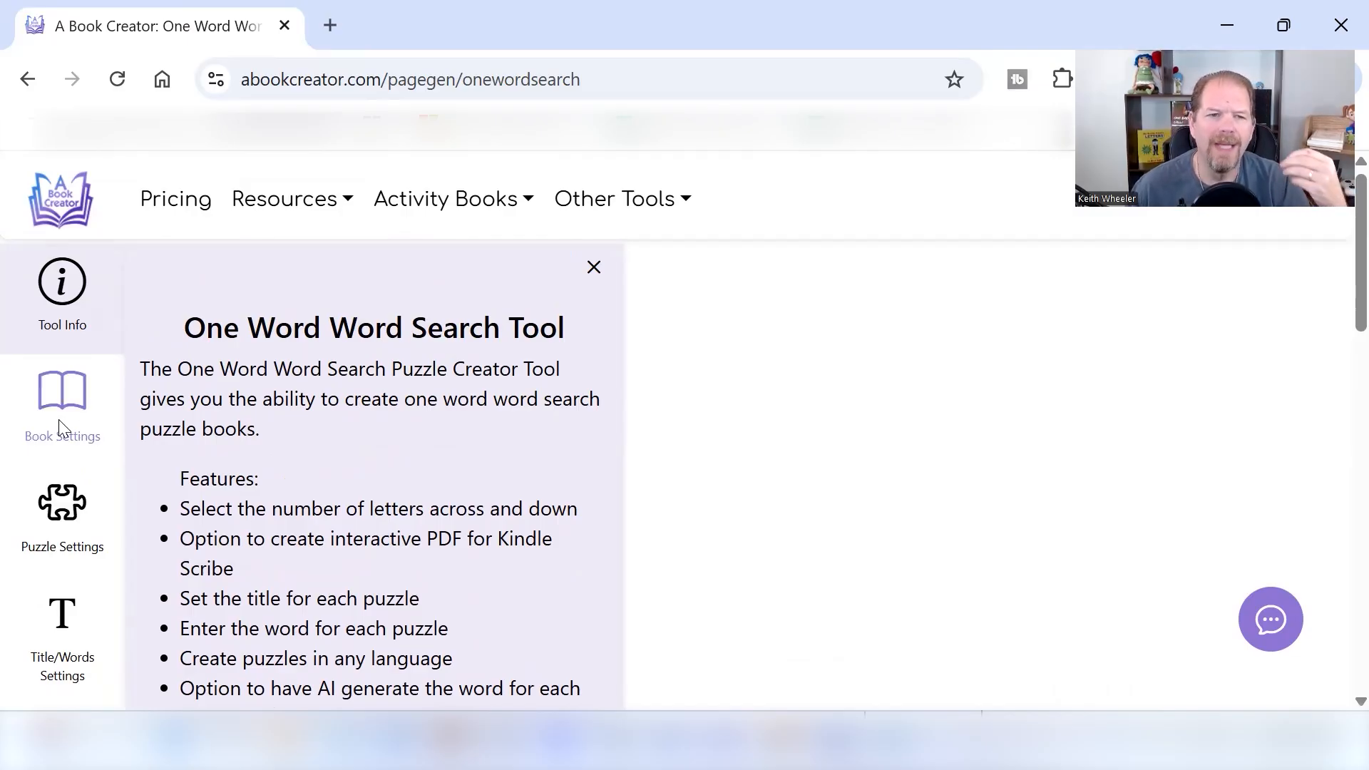
Step: Set the book trim size to 8" X 10" in Book Settings
click(61, 404)
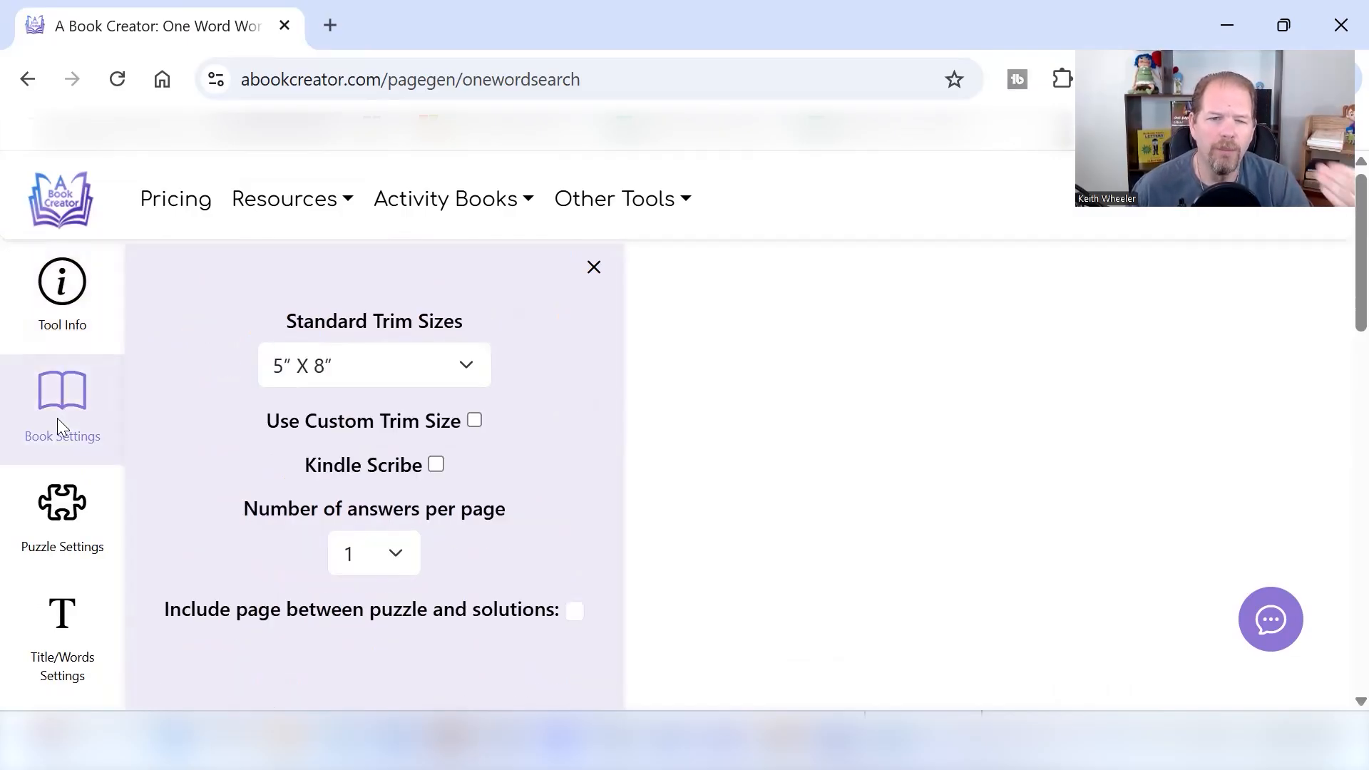
mouse_move(478, 370)
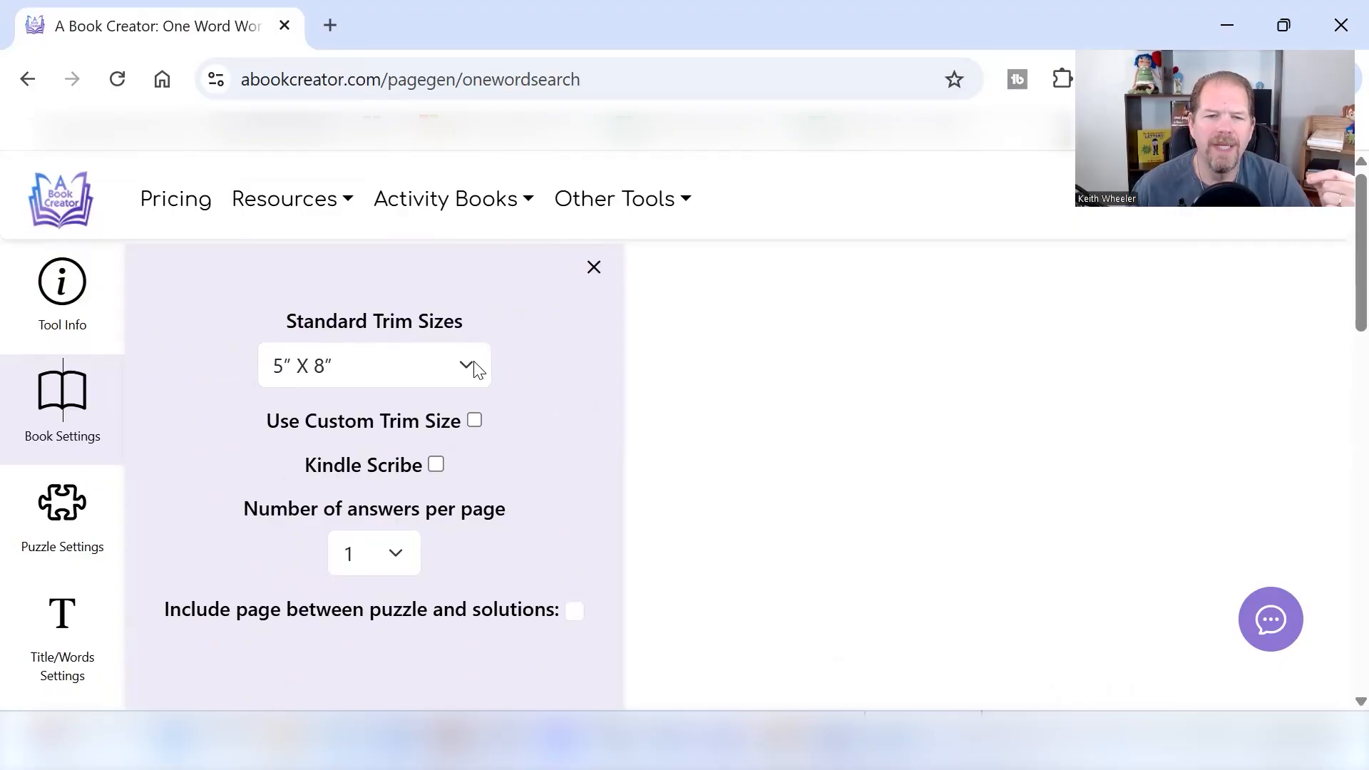
click(373, 365)
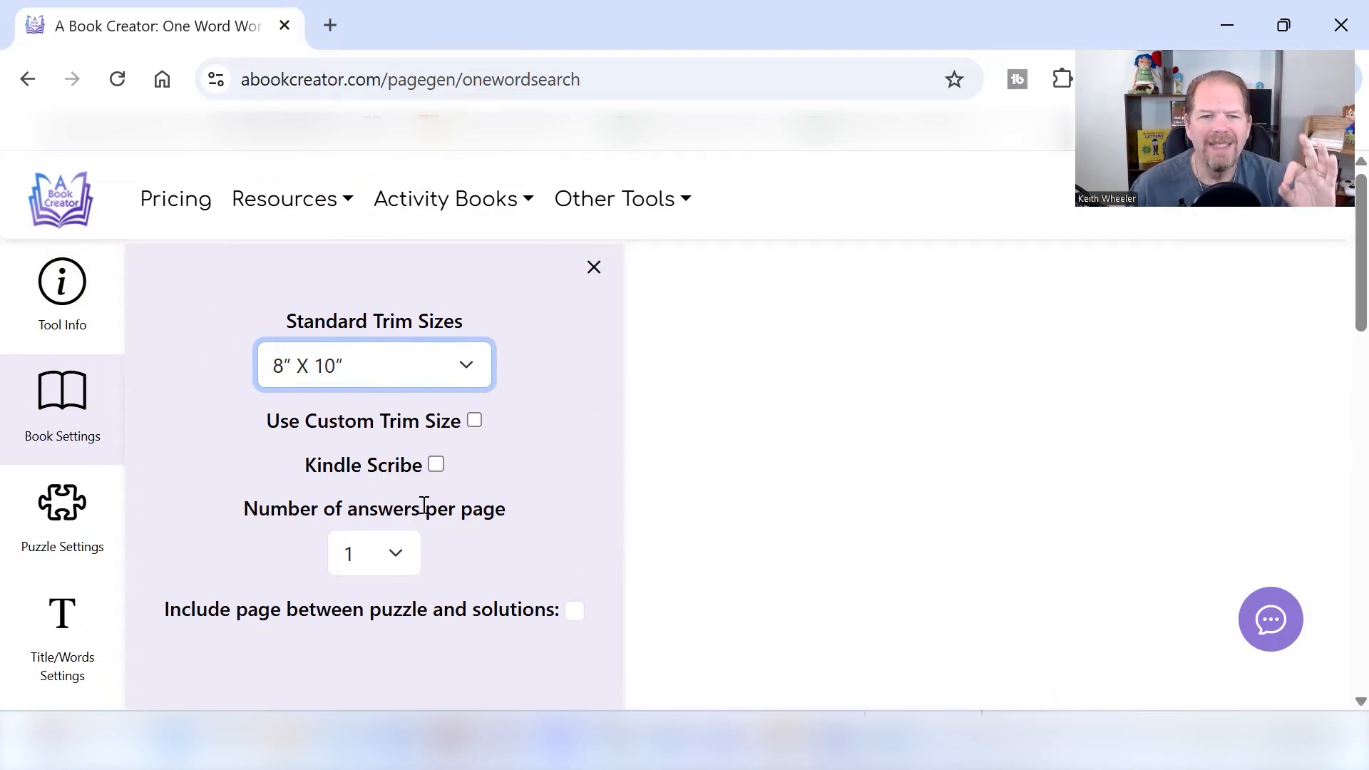
Step: Enable Kindle Scribe output and enter author name 'Keith Wheeler'
click(436, 464)
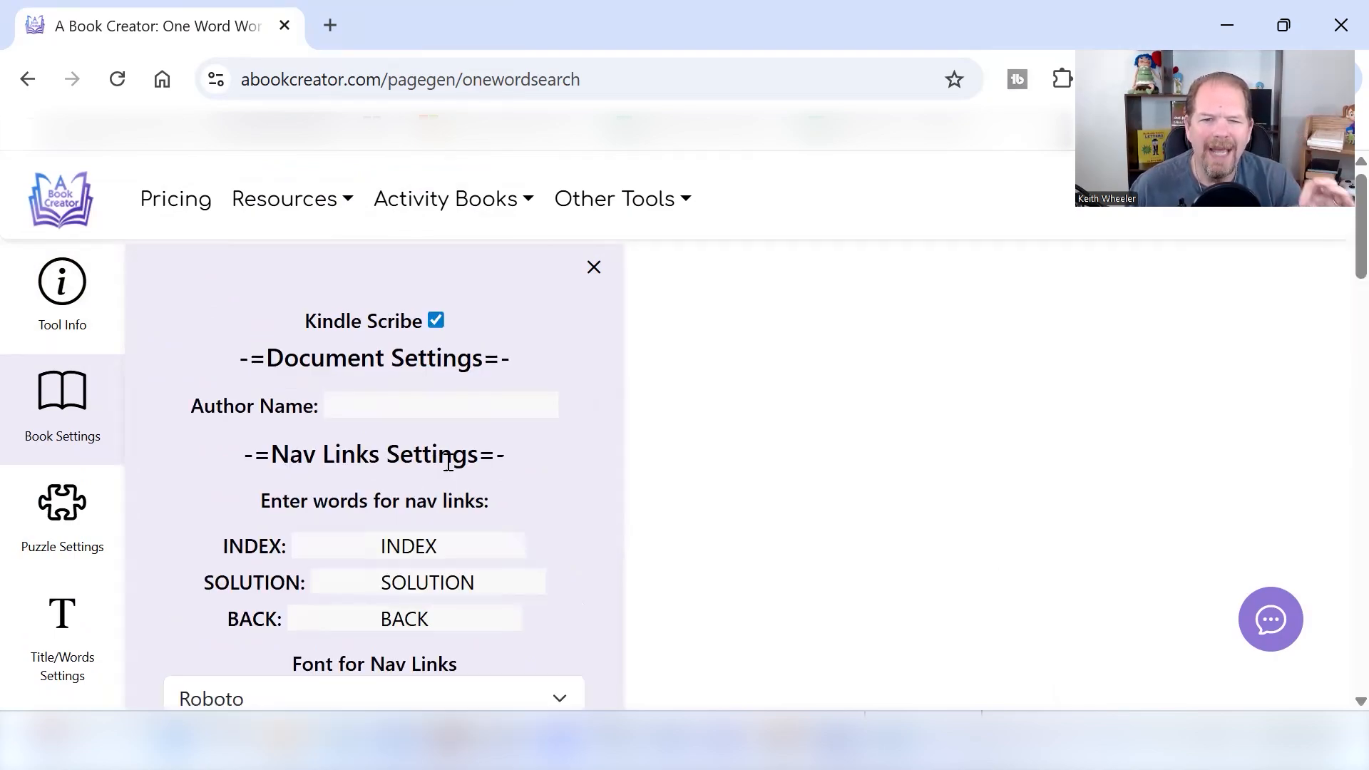
mouse_move(616, 480)
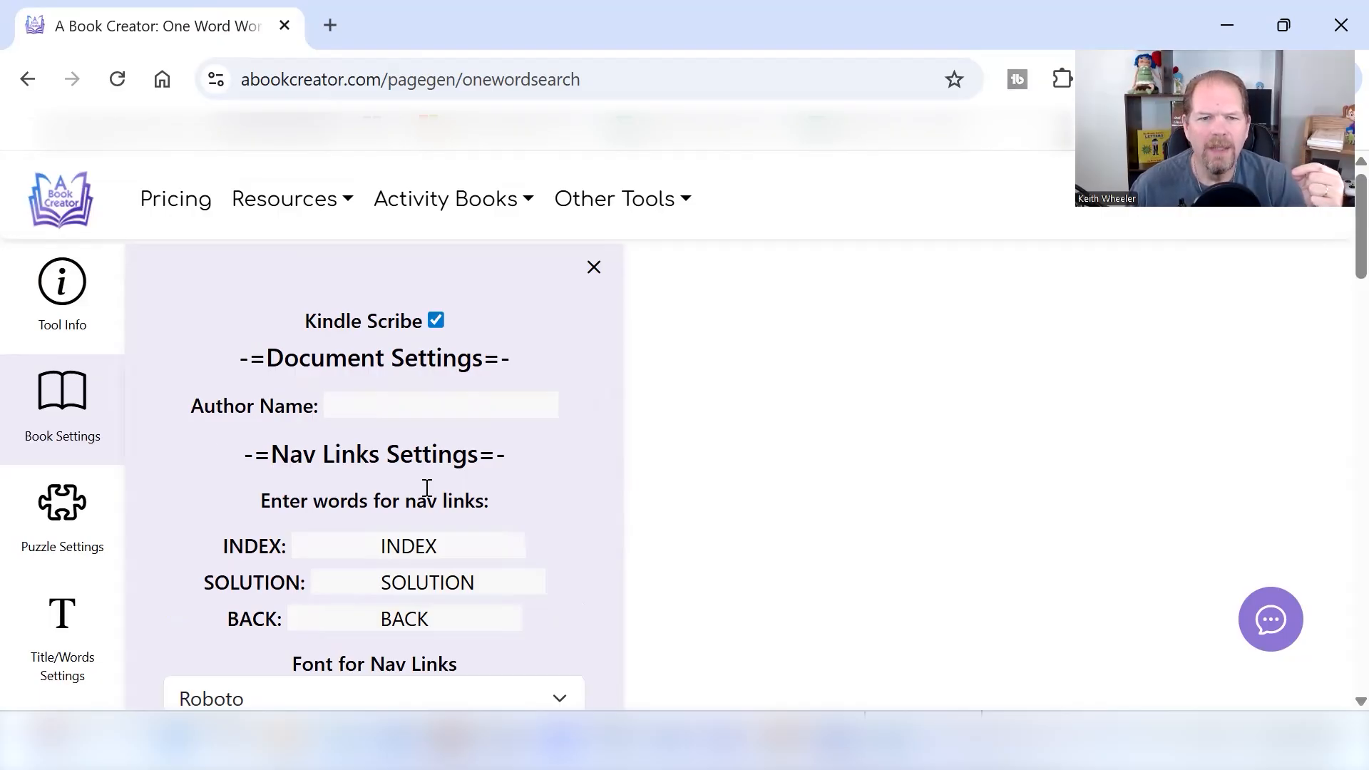
click(440, 405)
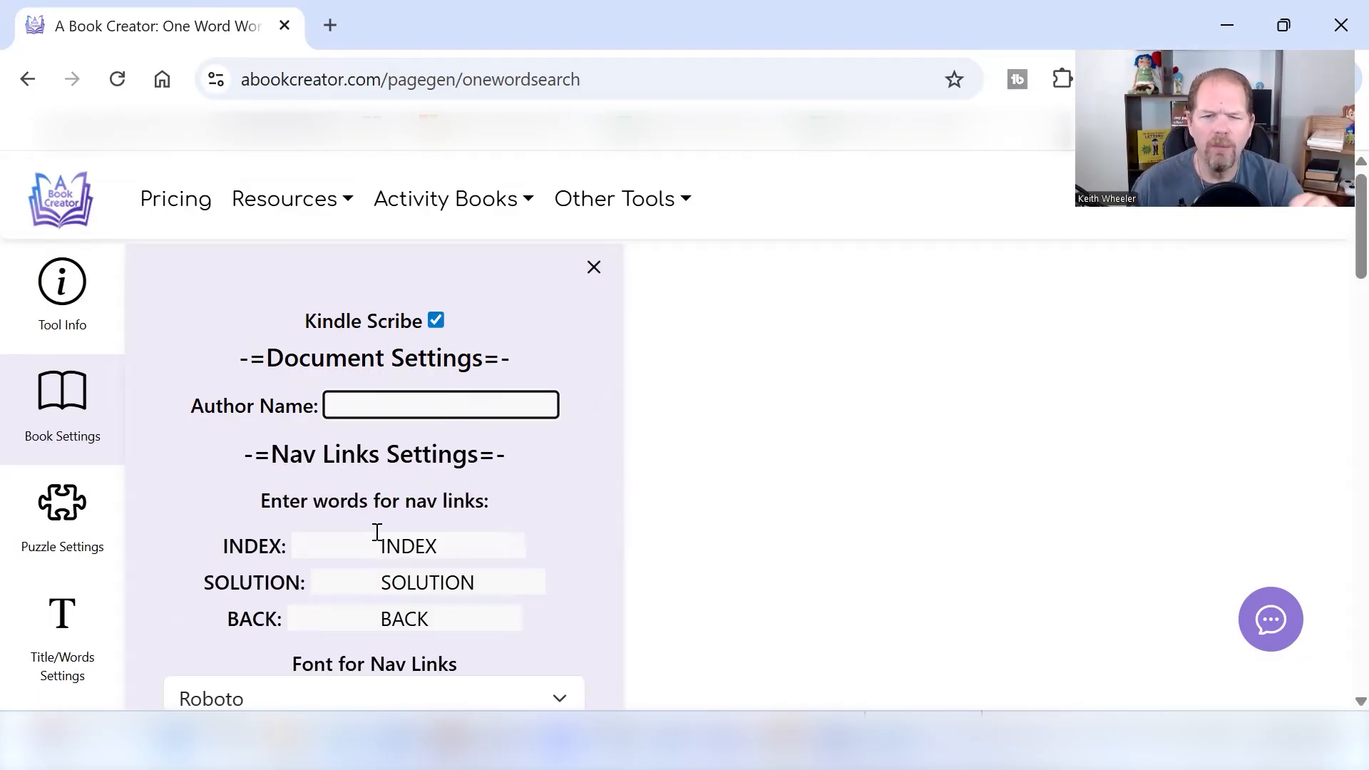
mouse_move(389, 644)
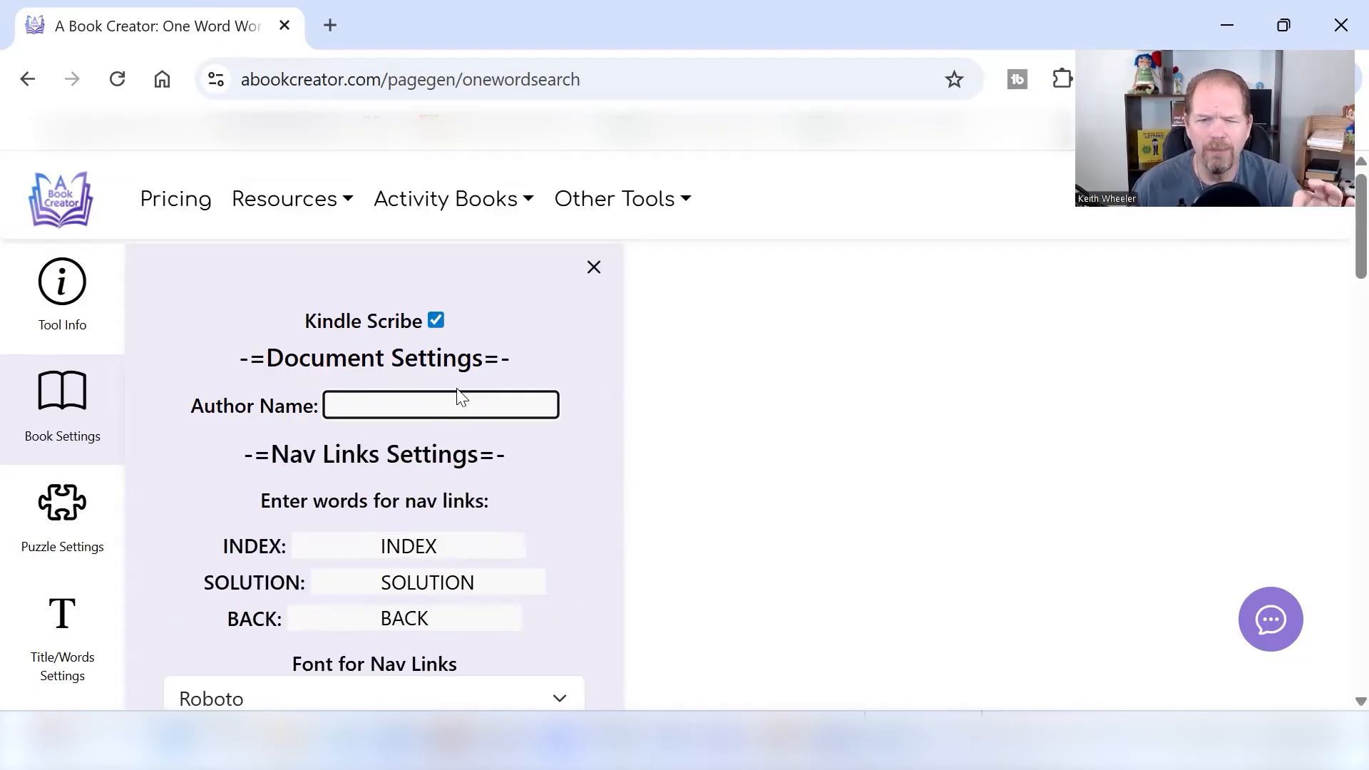
click(440, 404)
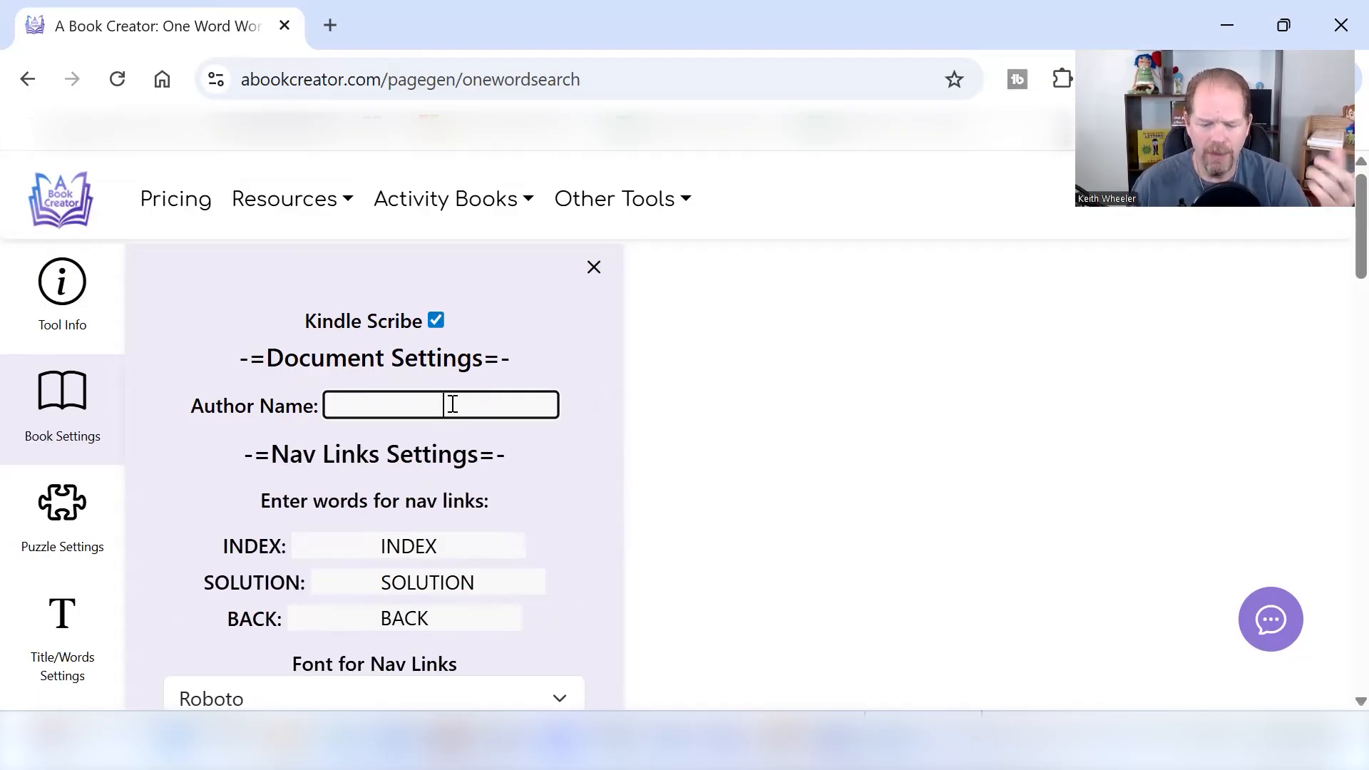
text(Keith Wheeler)
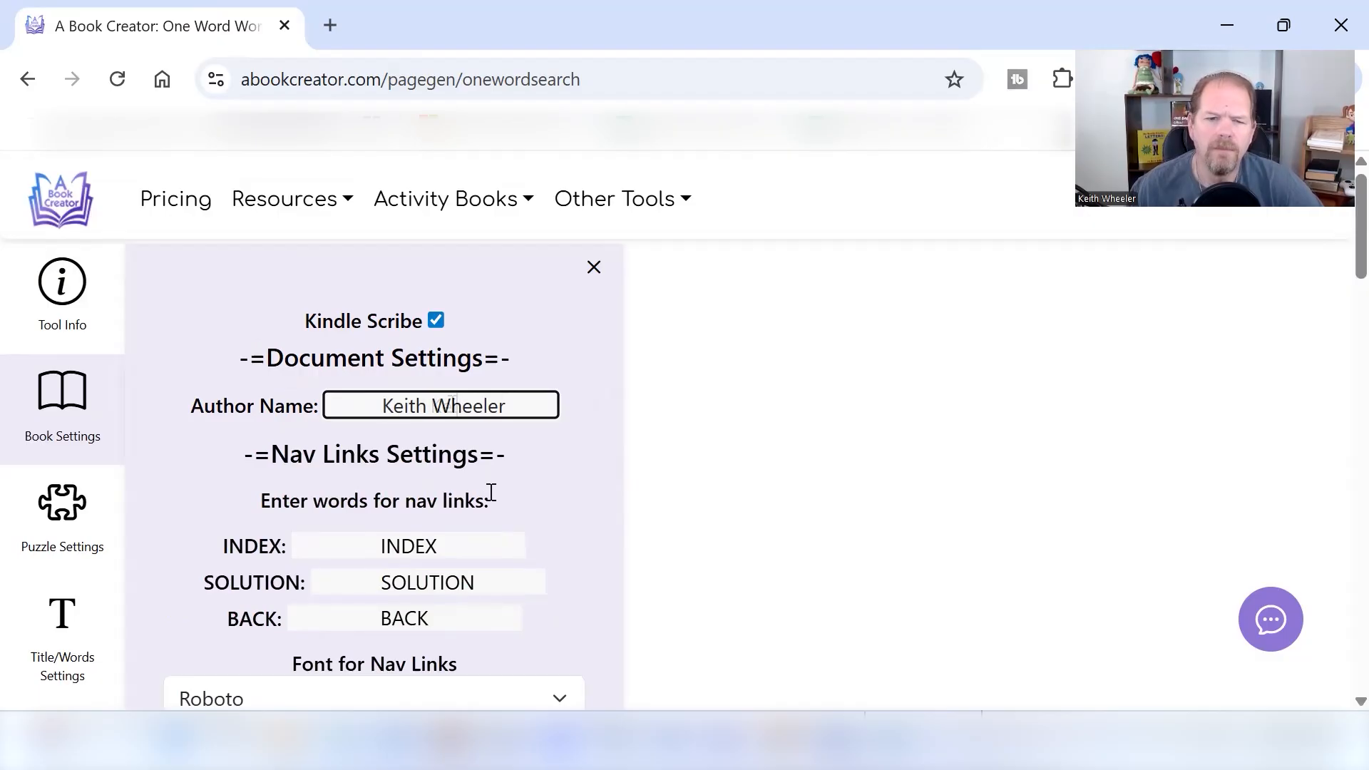
Step: Scroll through the nav link and index page settings
scroll(down, 3)
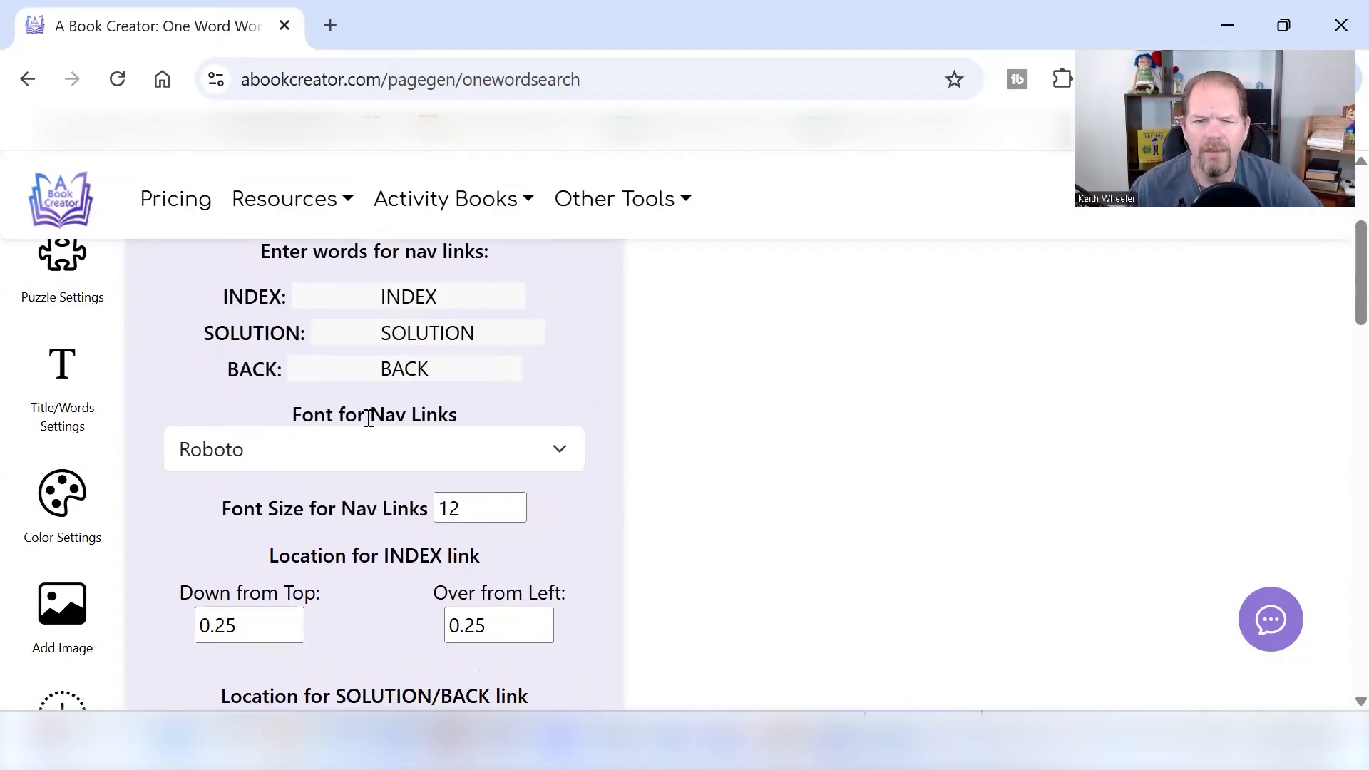
scroll(down, 3)
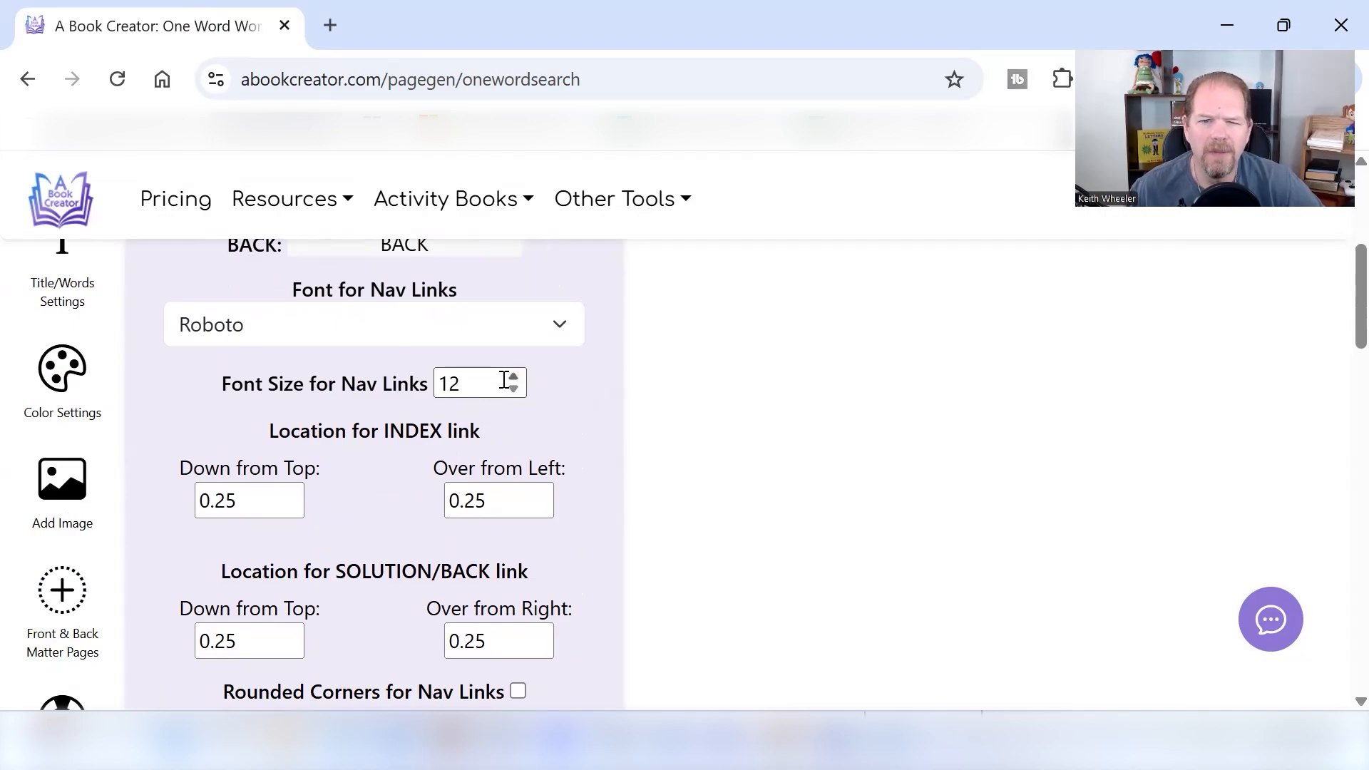
scroll(down, 3)
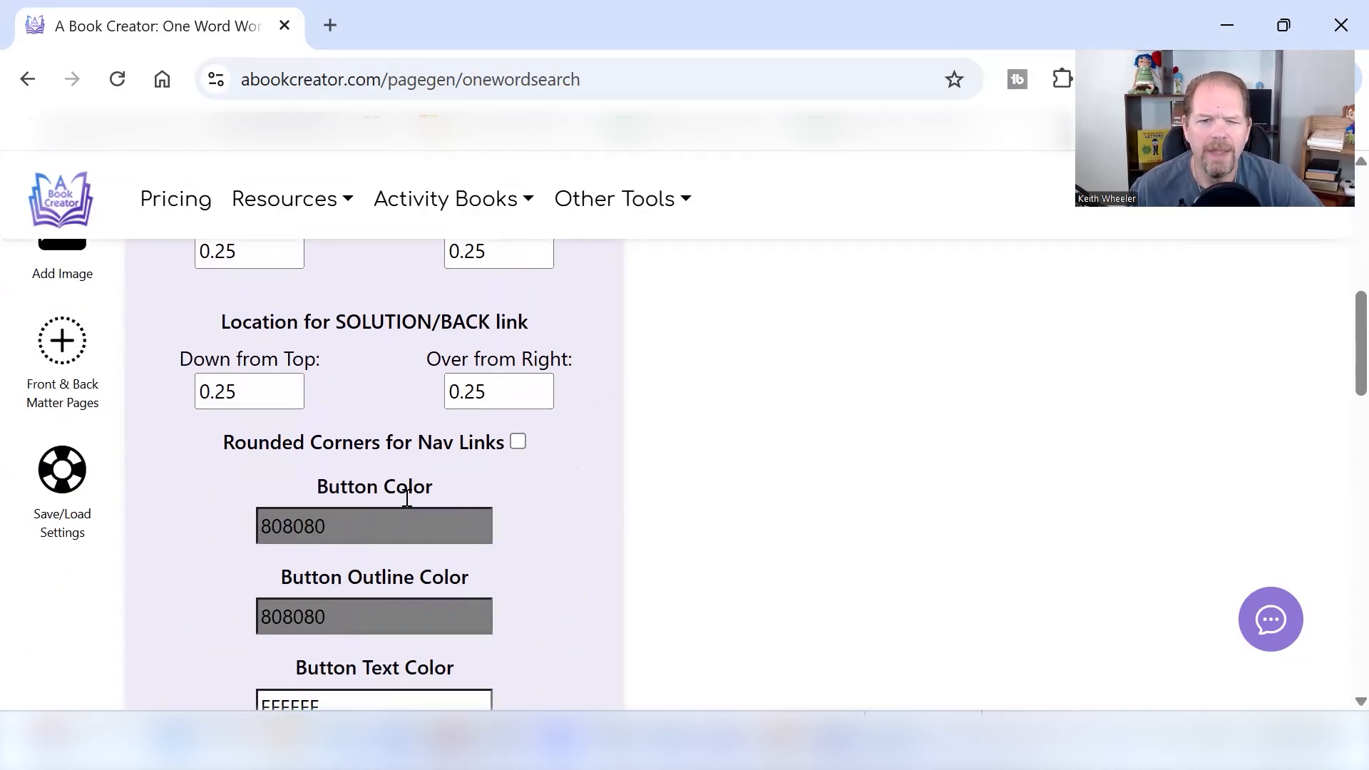
scroll(down, 3)
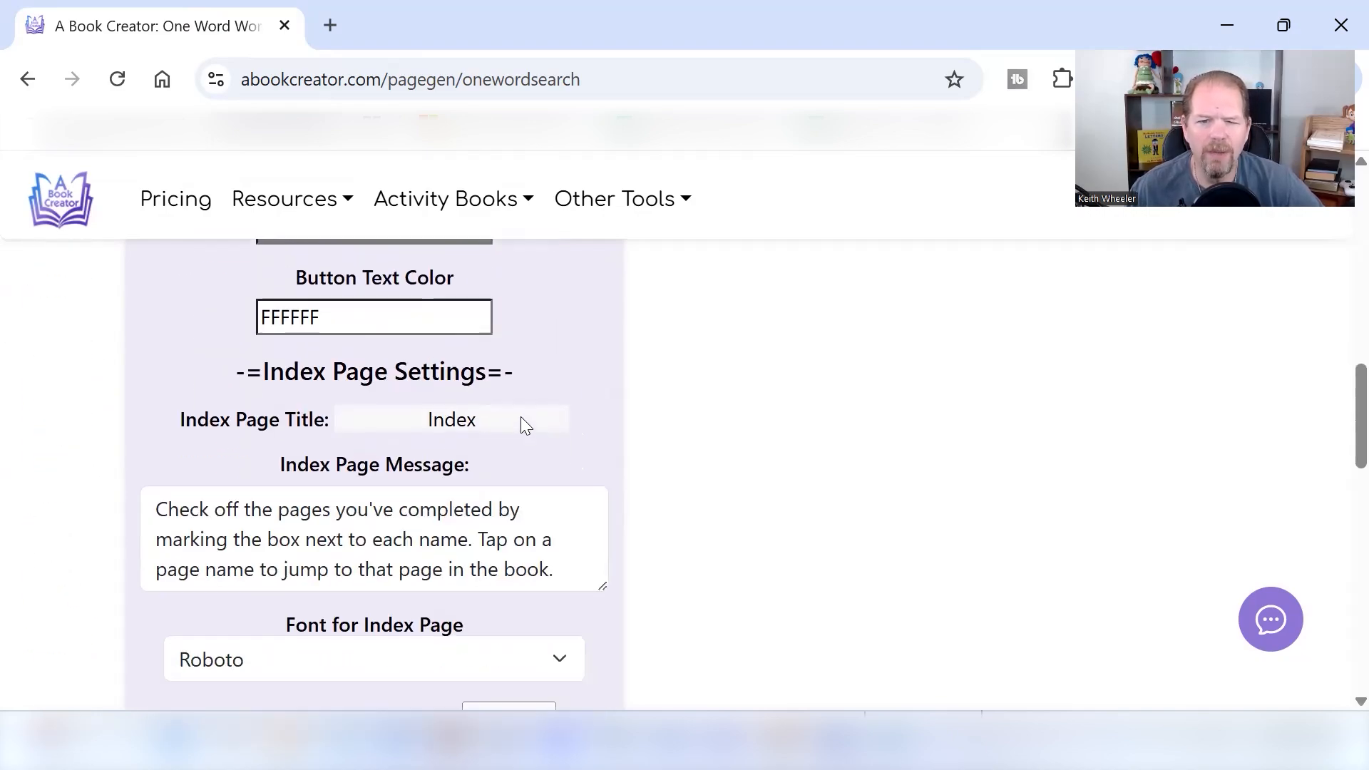
scroll(down, 3)
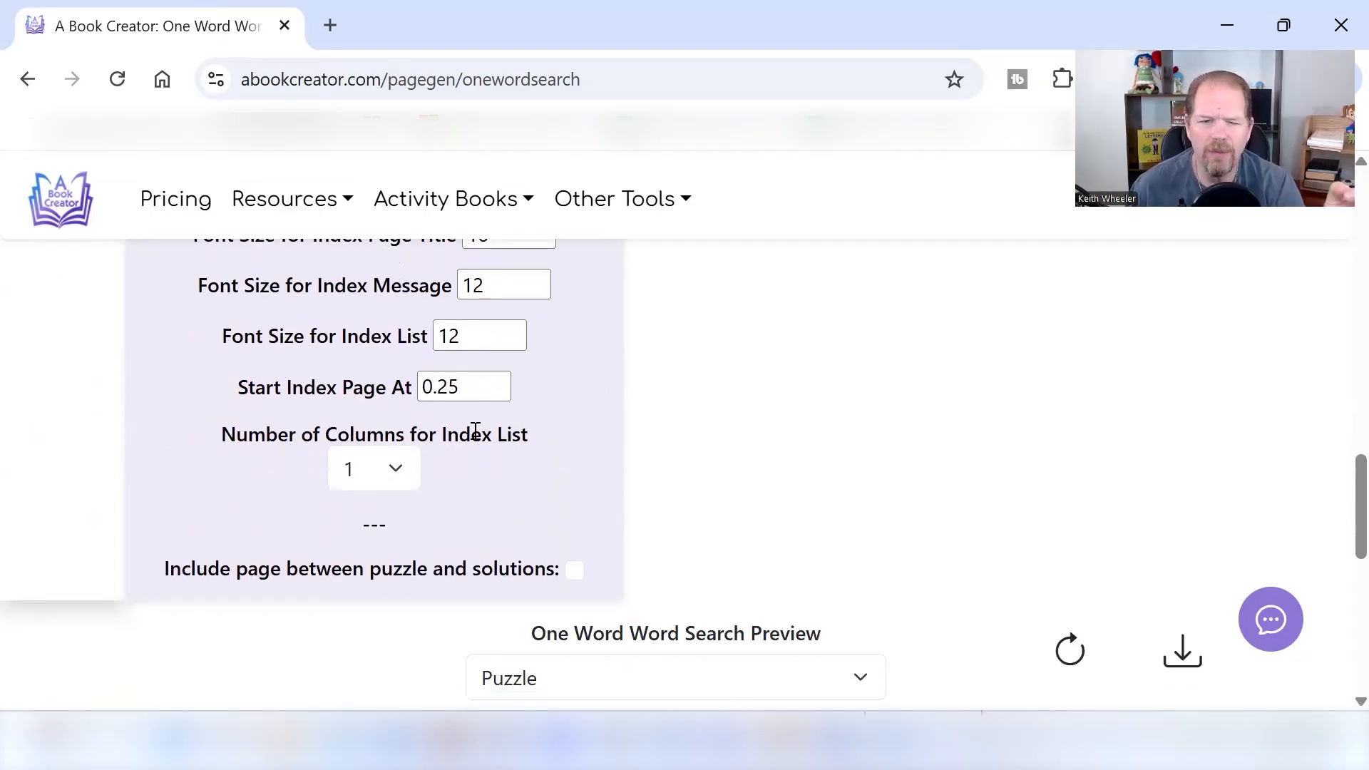
Step: Add an 'Answers' page before the solutions, with answers starting on the next odd page
scroll(down, 3)
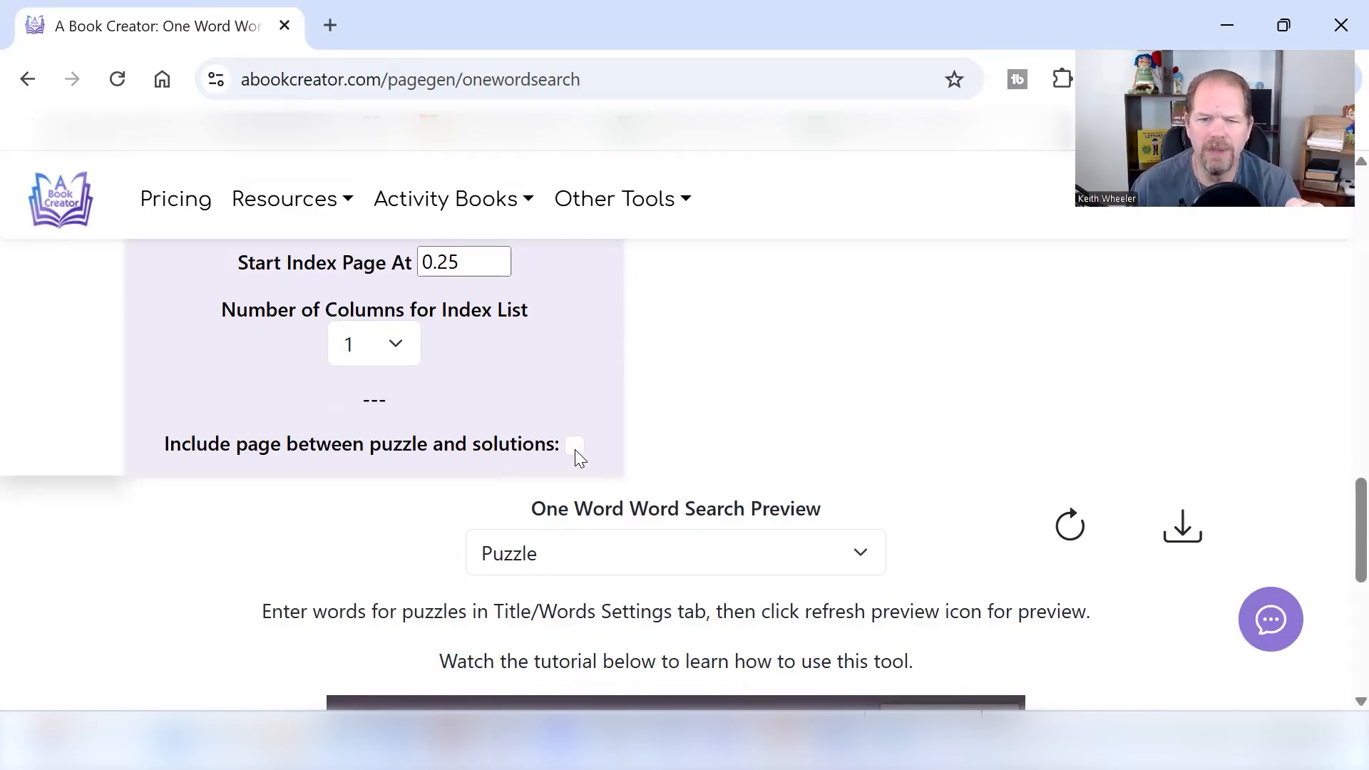
click(574, 444)
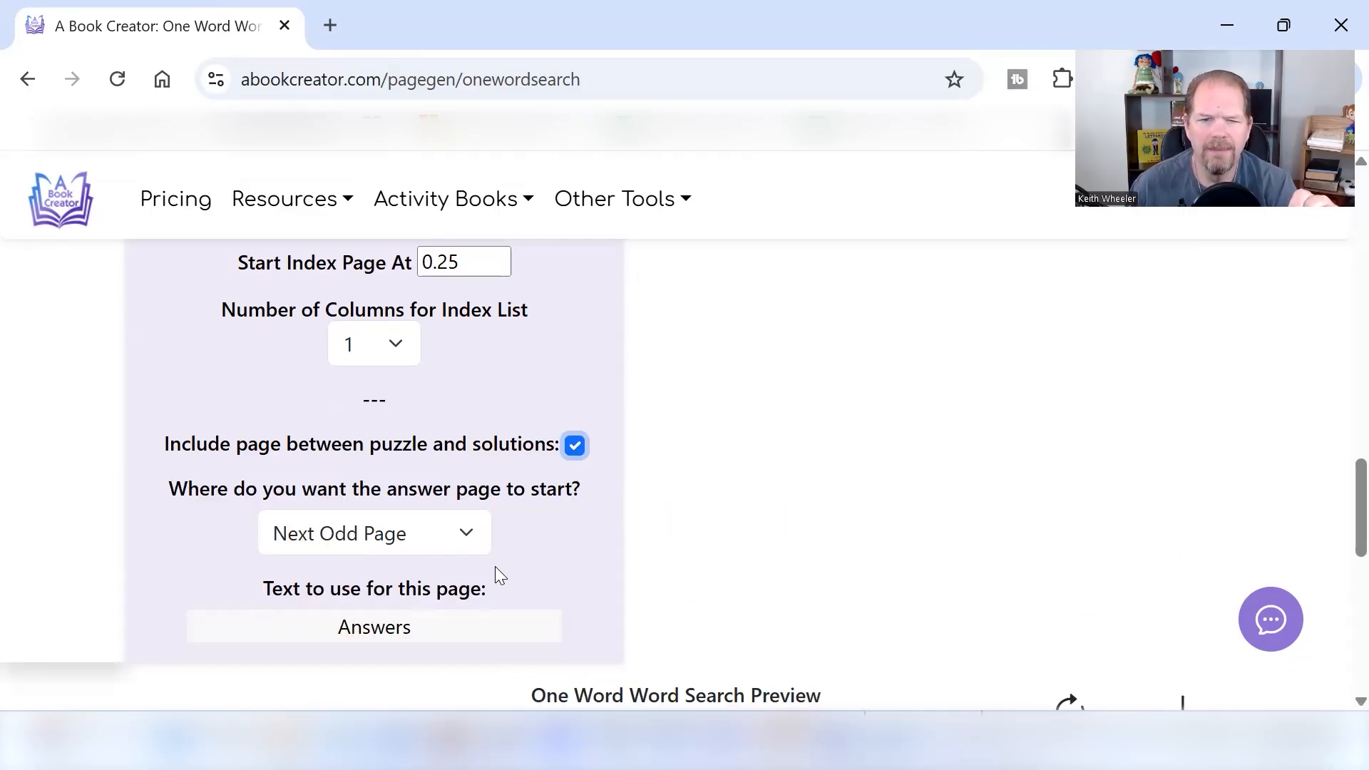
mouse_move(546, 511)
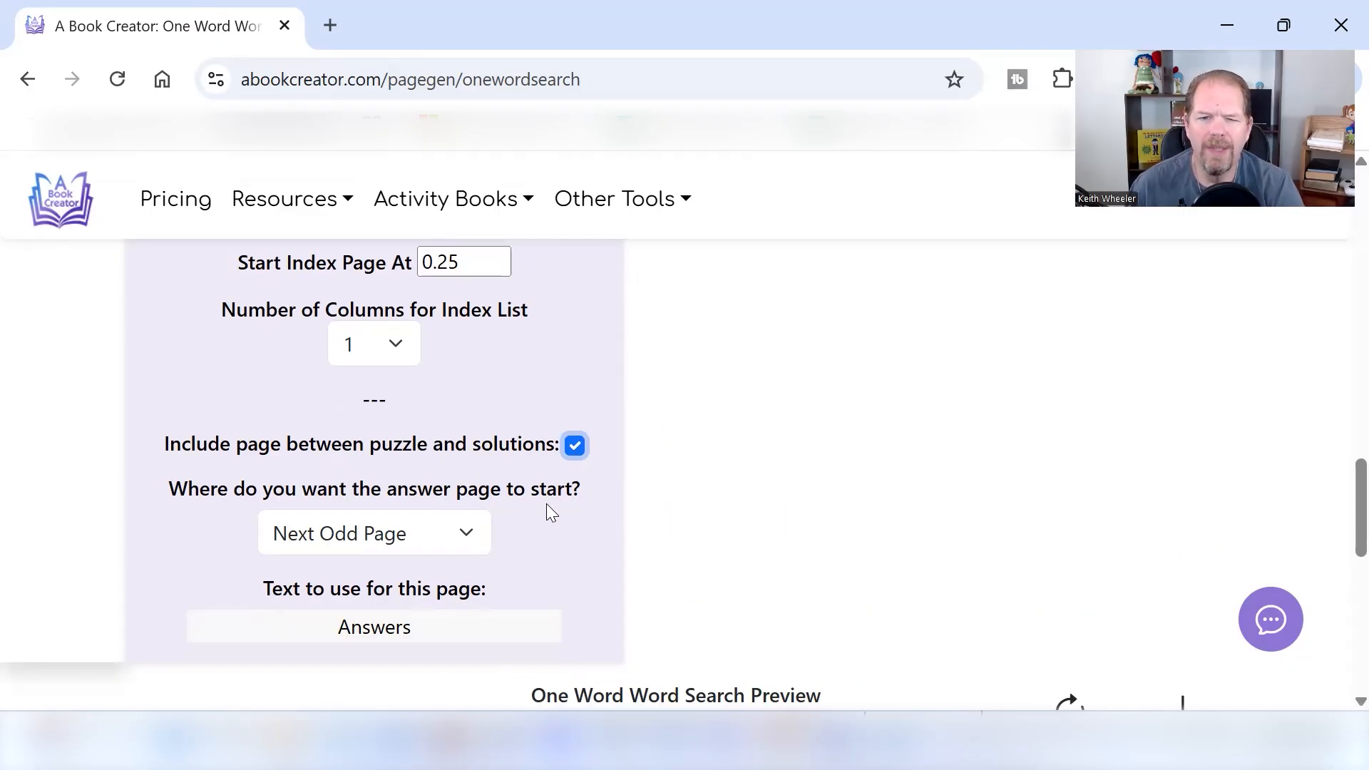
mouse_move(291, 542)
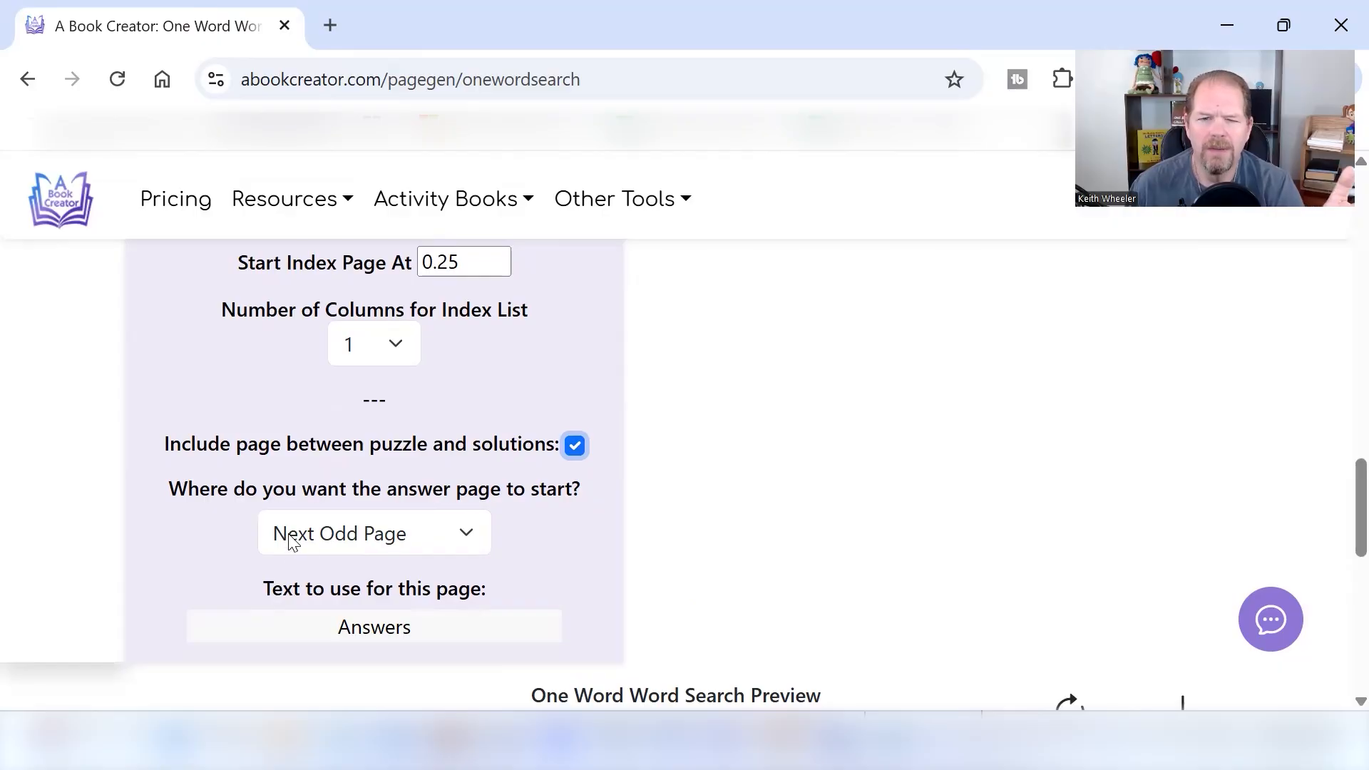
click(374, 533)
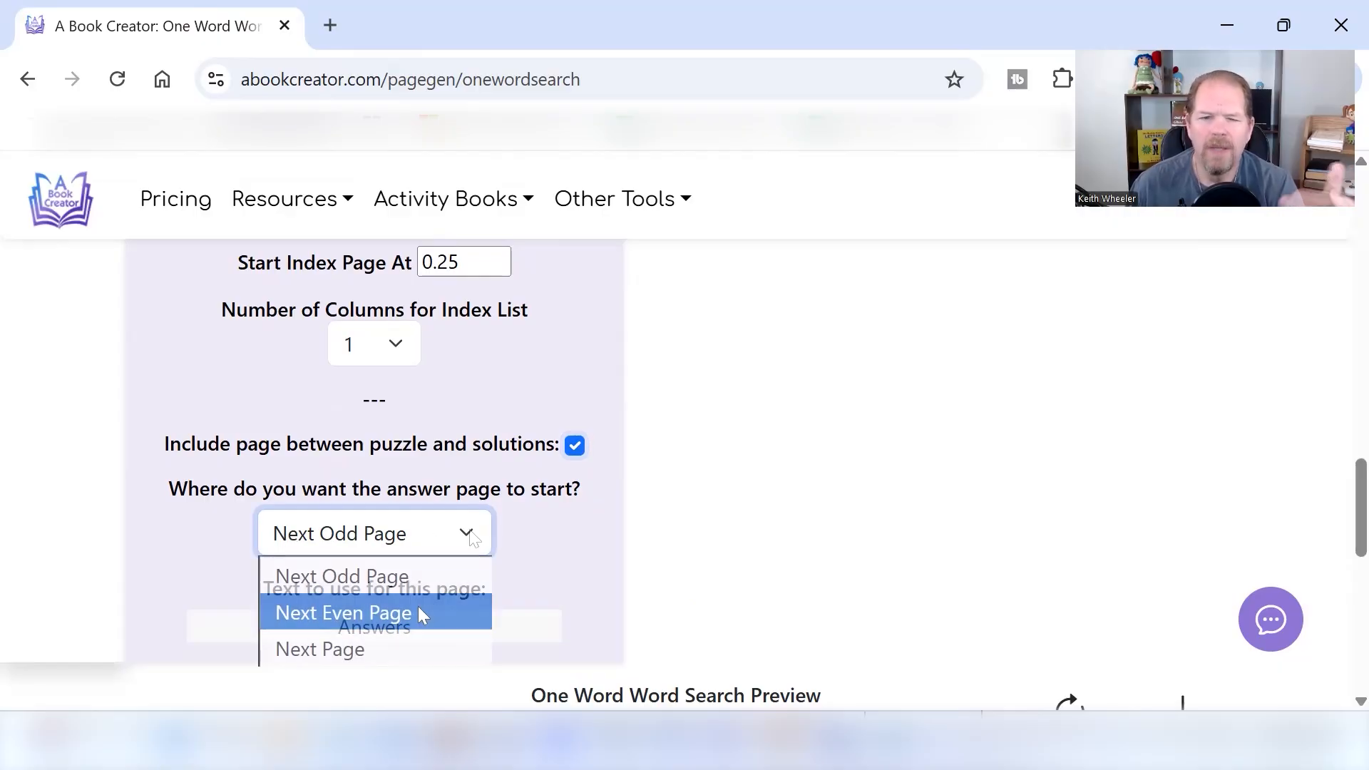
click(373, 533)
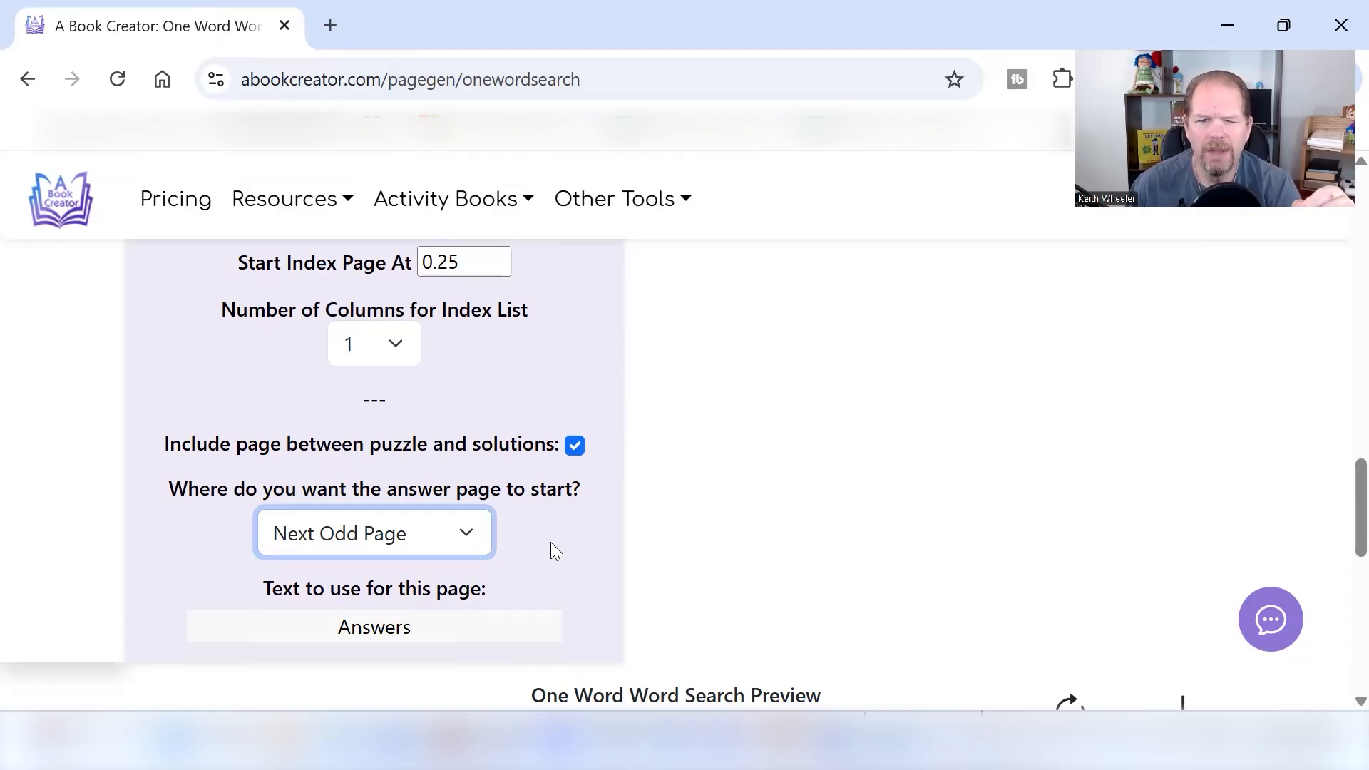
scroll(down, 3)
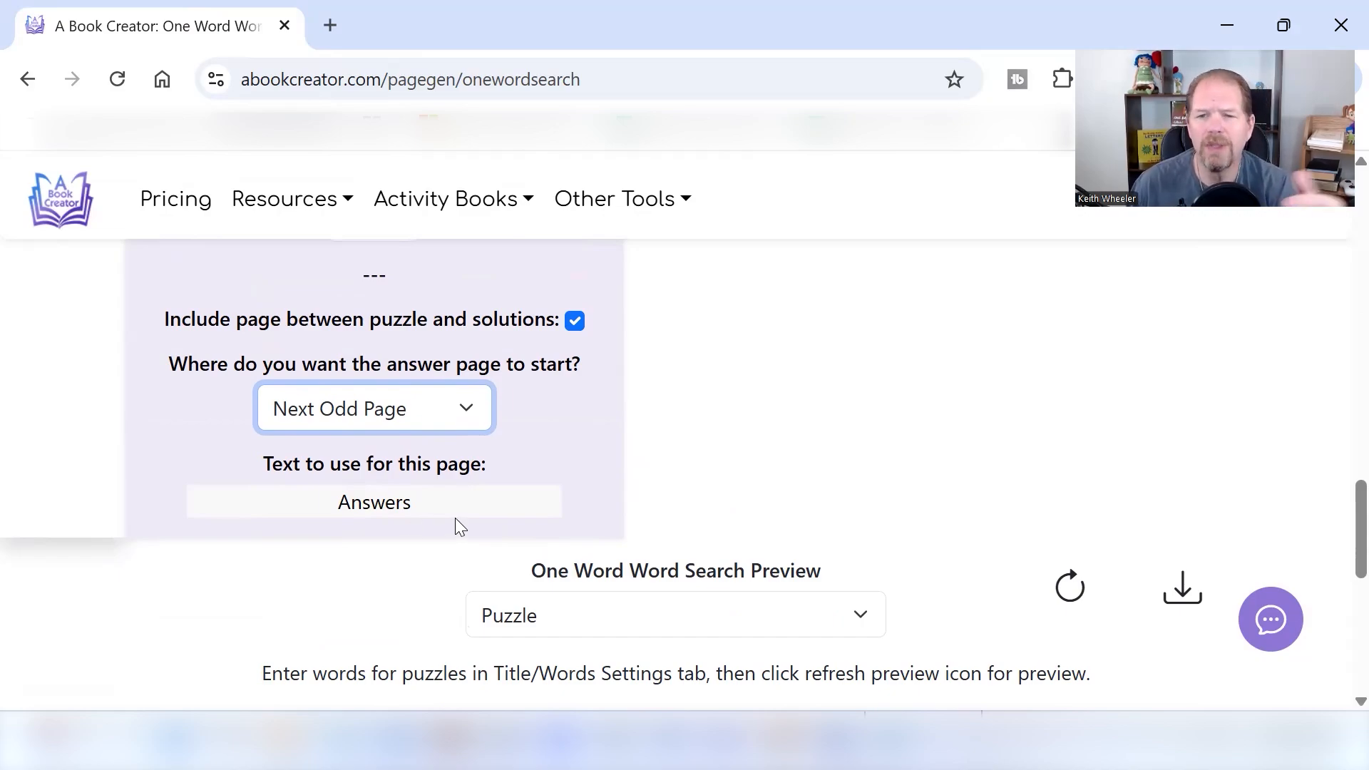
click(374, 502)
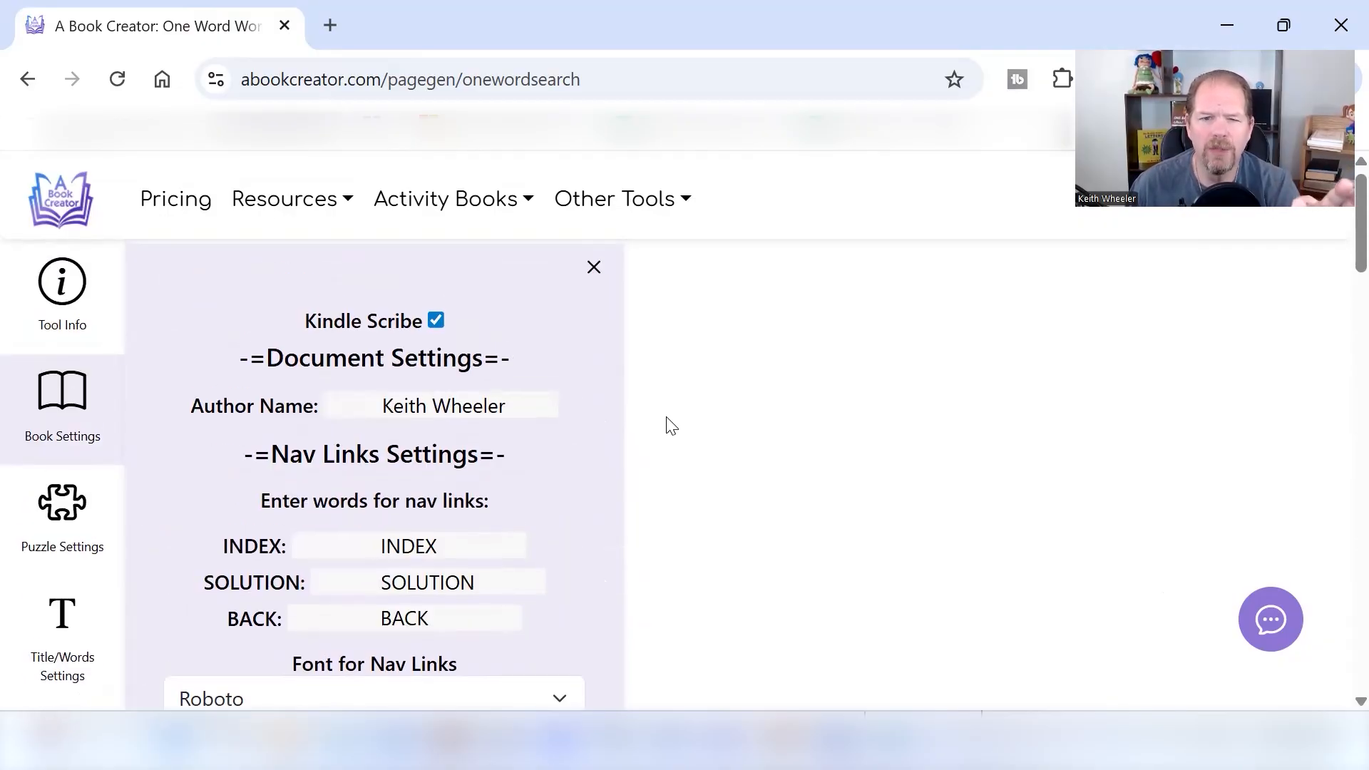
scroll(down, 3)
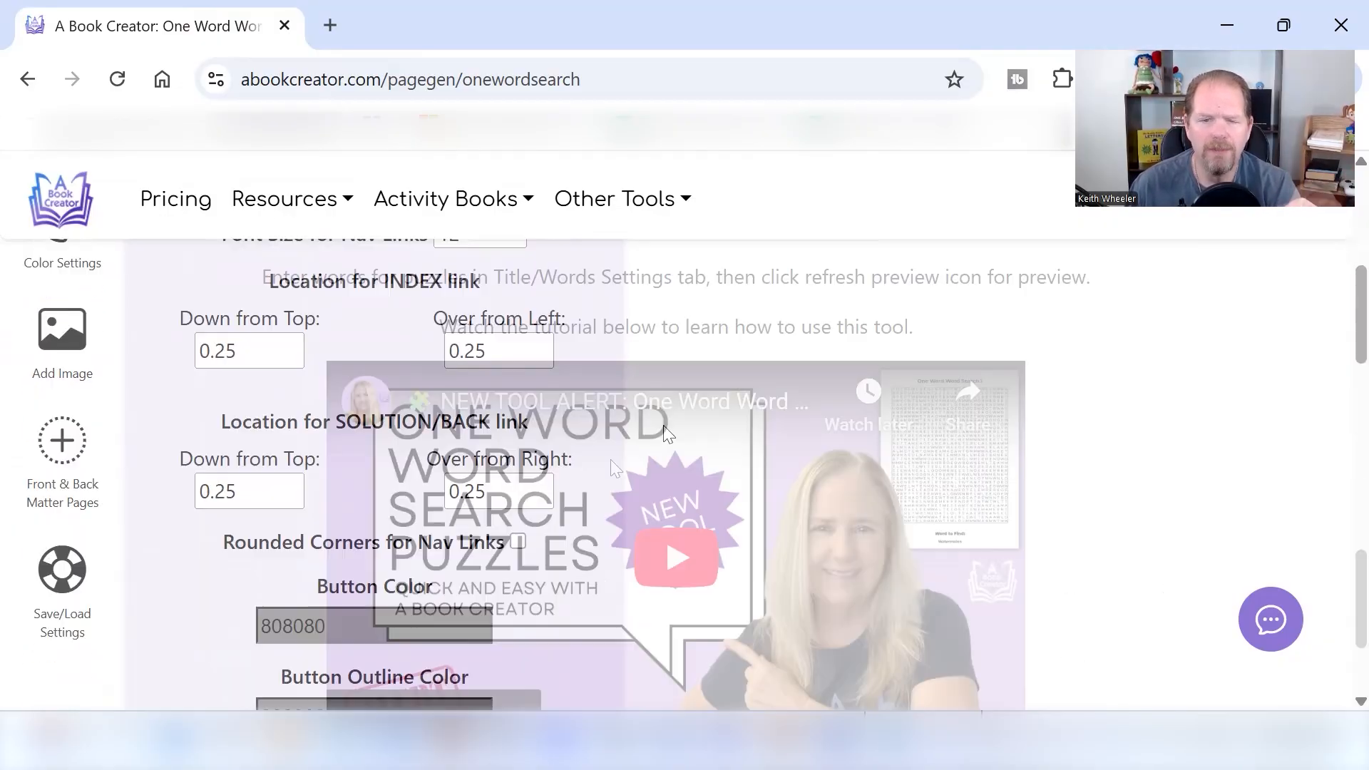
scroll(down, 3)
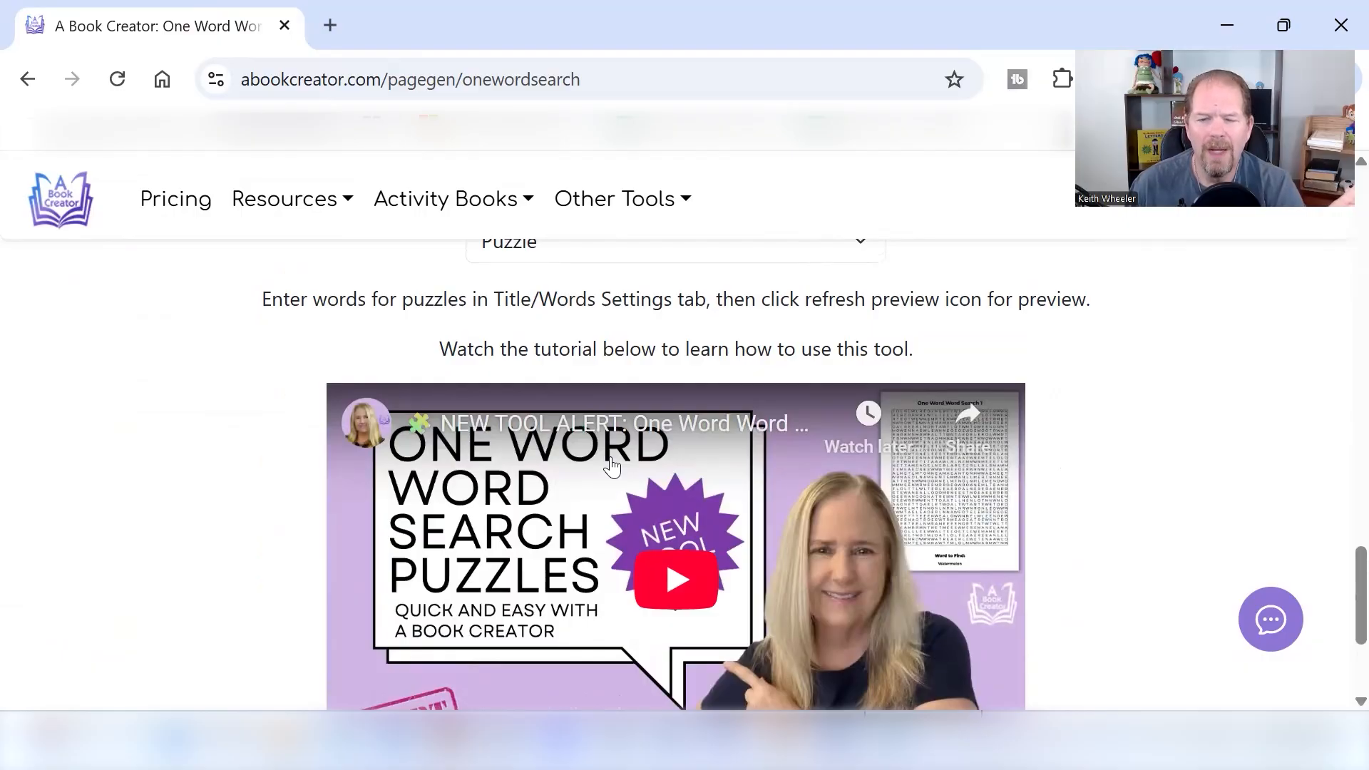
scroll(down, 3)
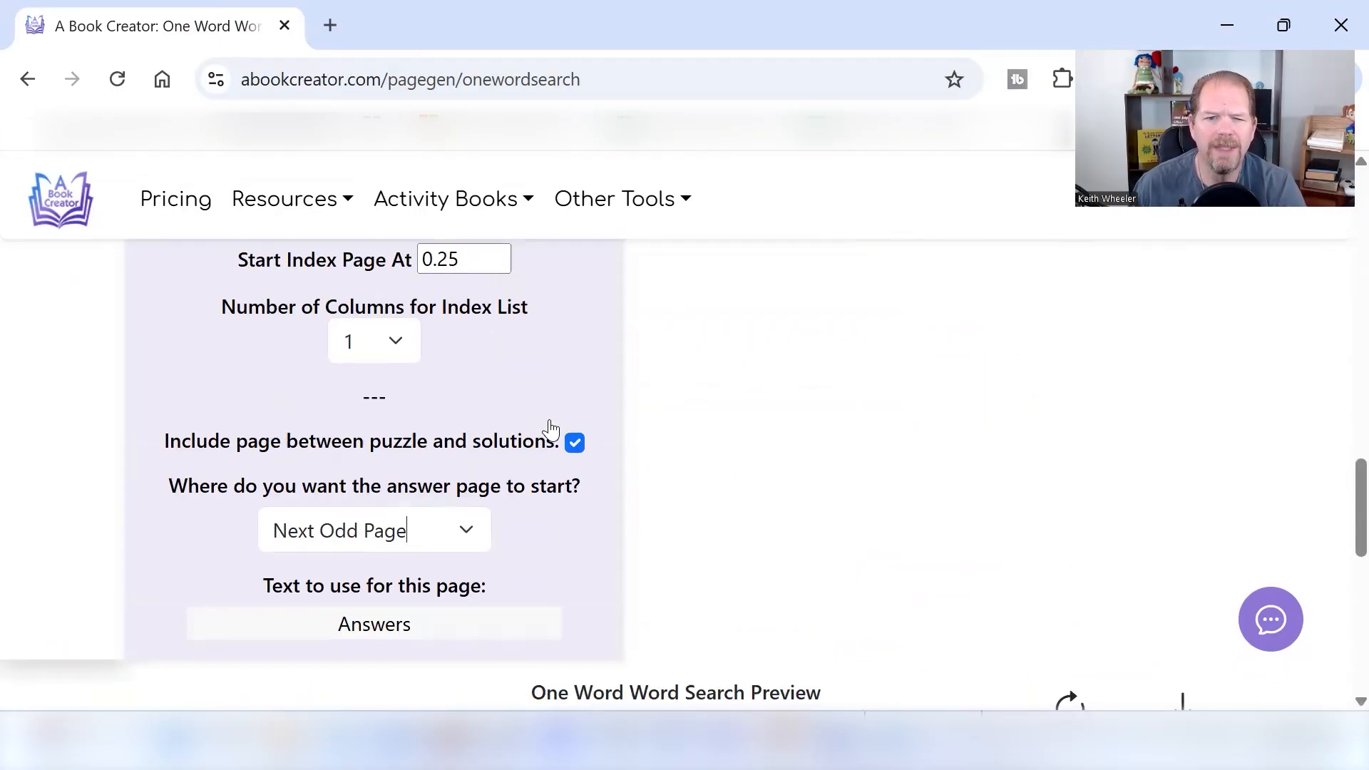
Step: Set Number of answers per page to 9 in Book Settings
click(62, 401)
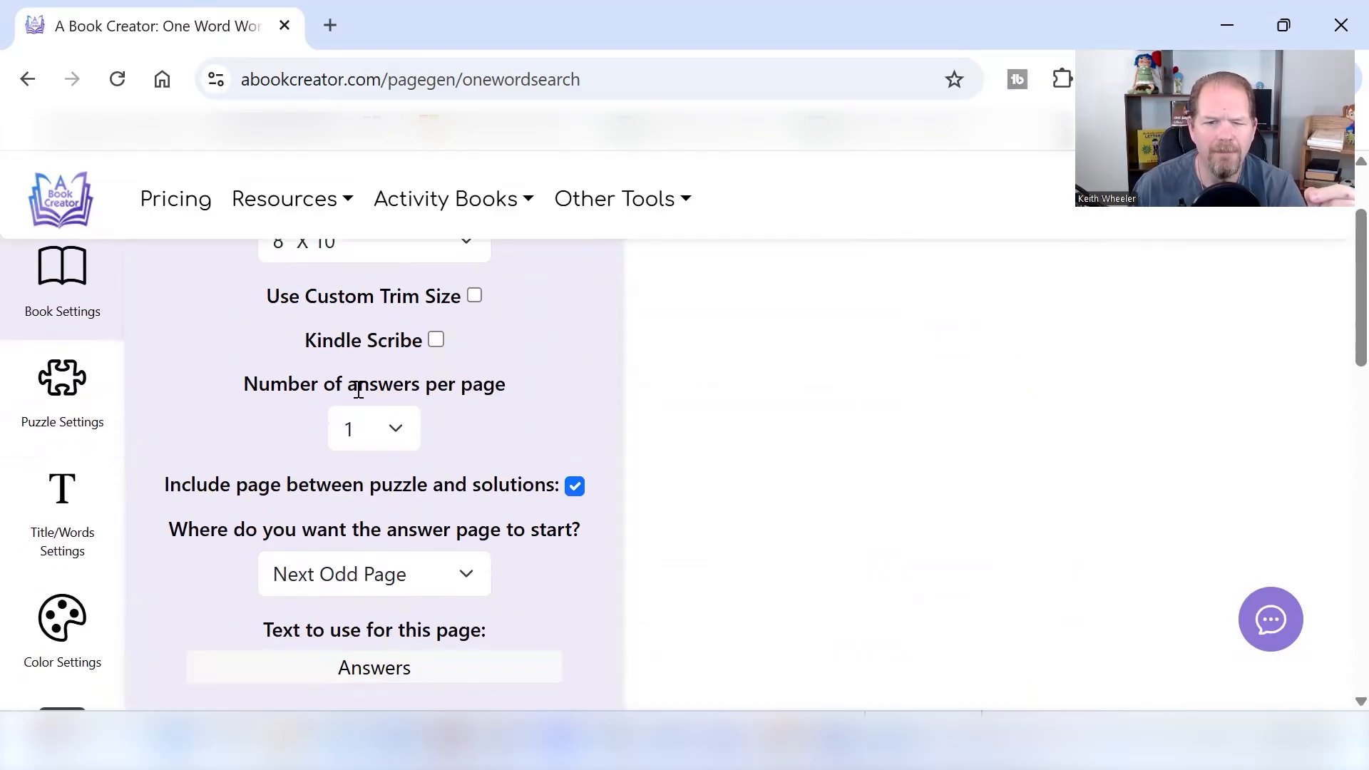
mouse_move(634, 509)
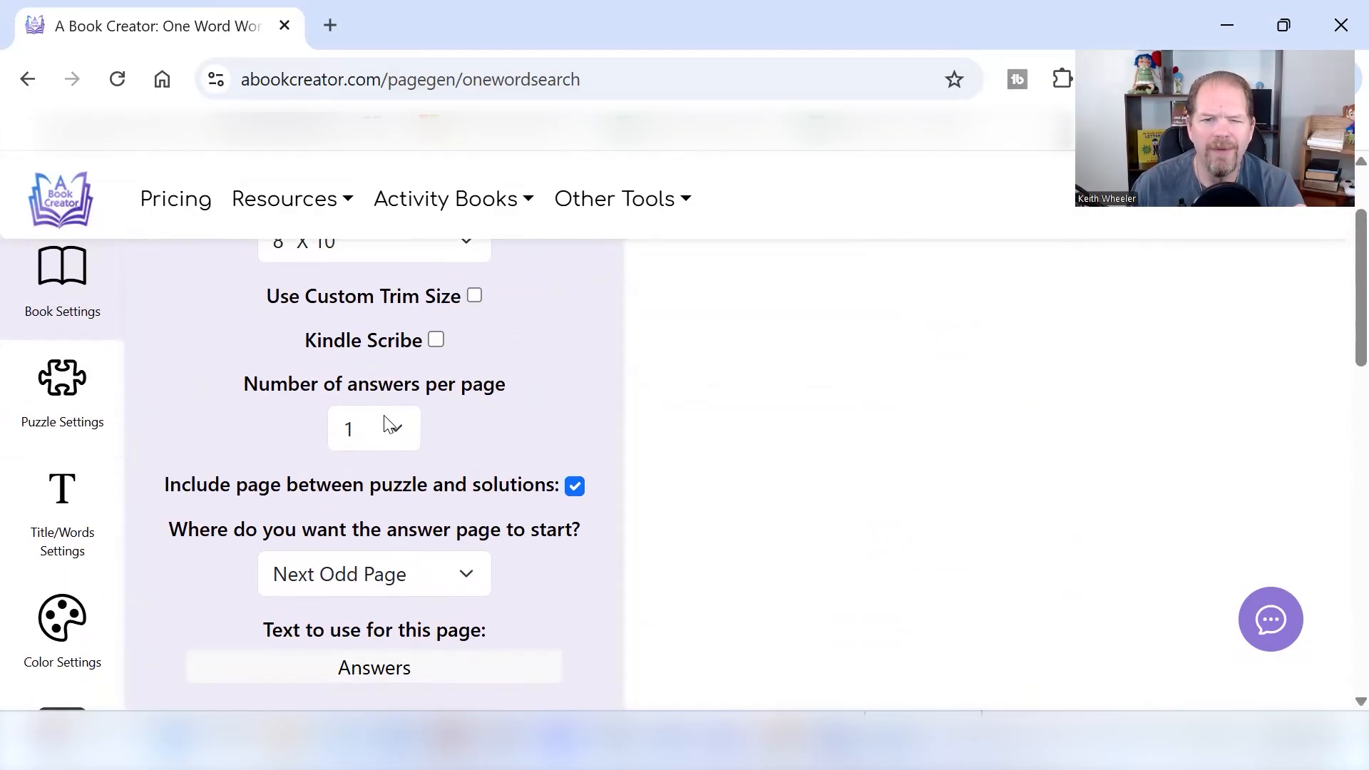
click(373, 428)
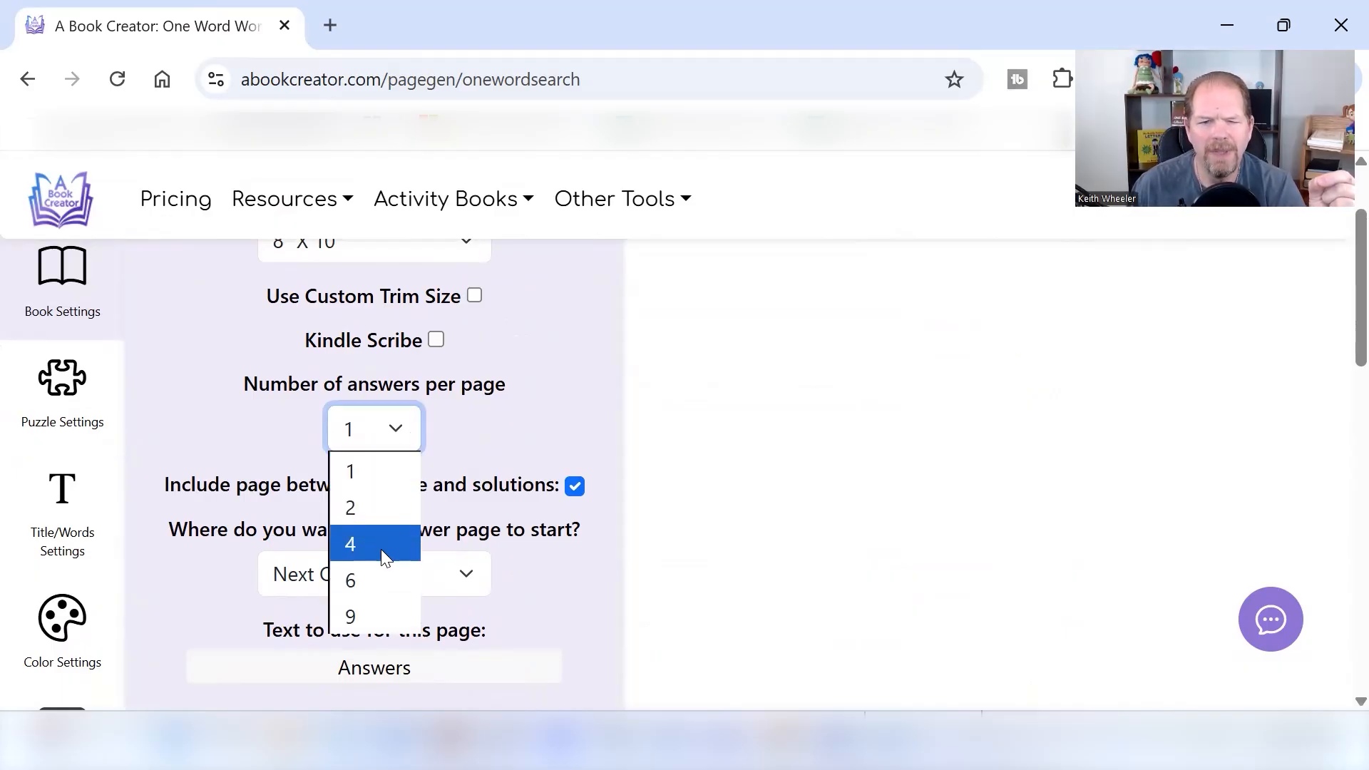
click(349, 617)
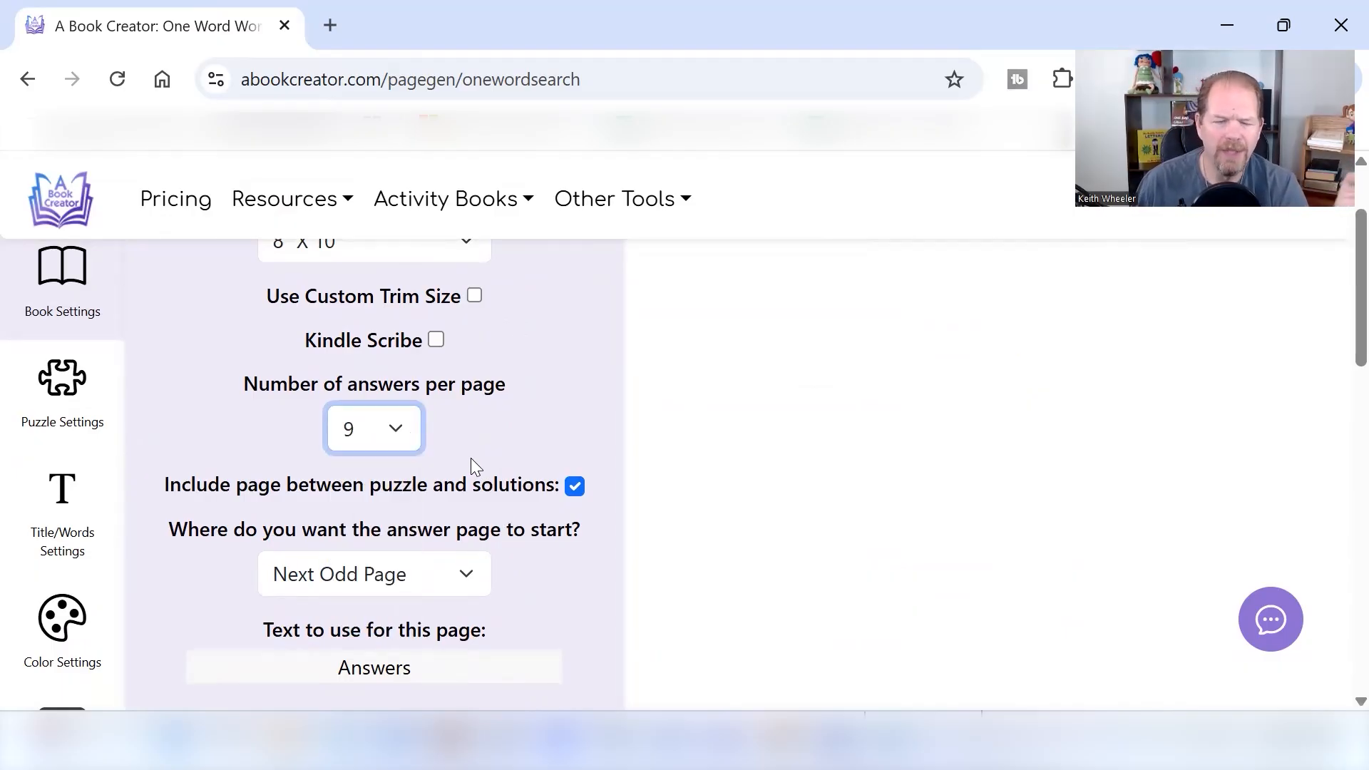
mouse_move(534, 355)
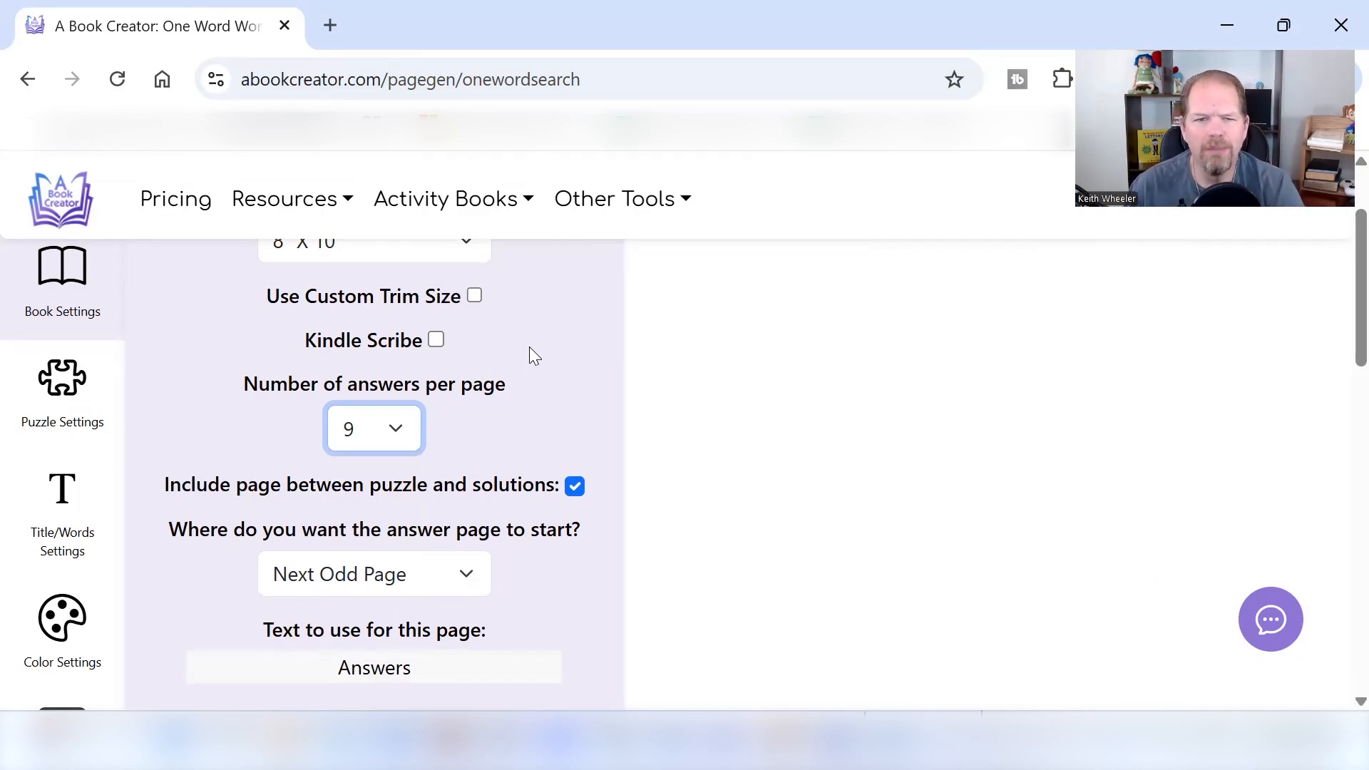
mouse_move(590, 339)
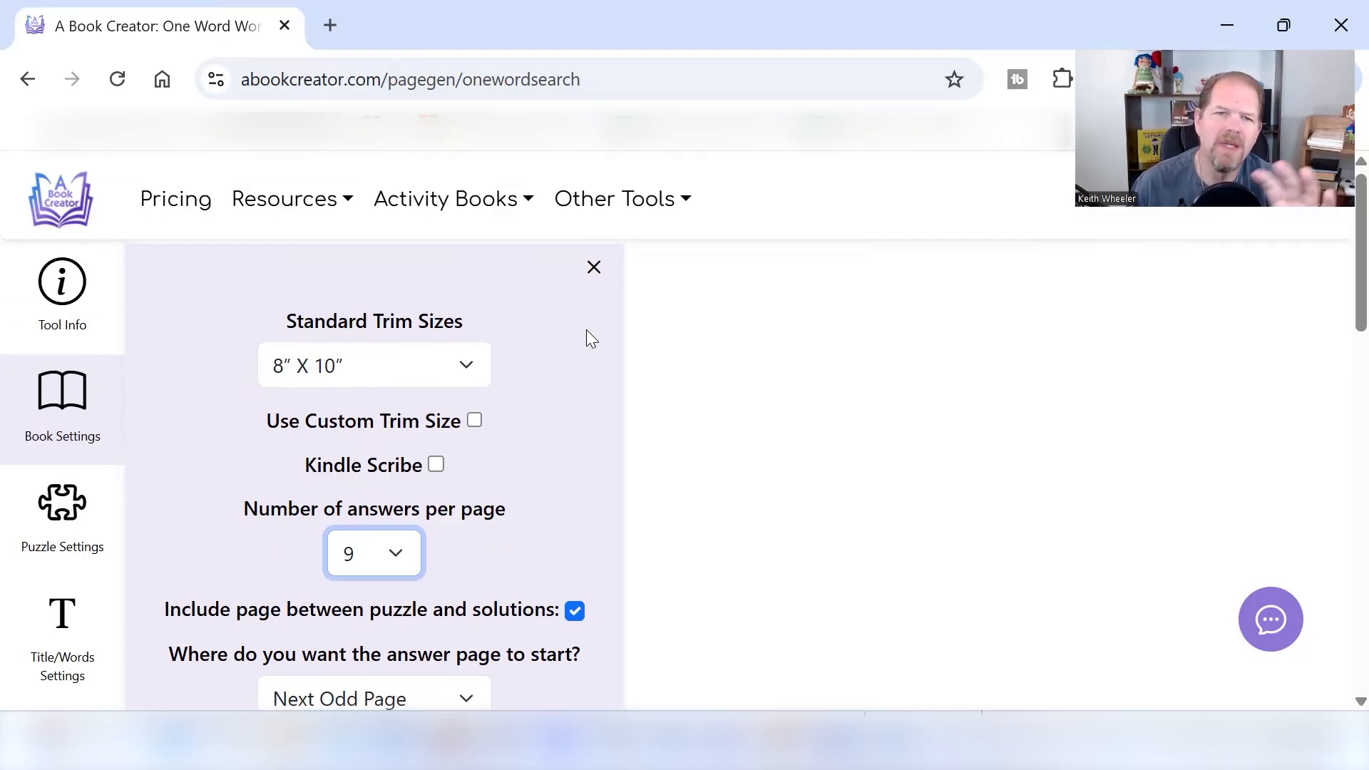
mouse_move(790, 494)
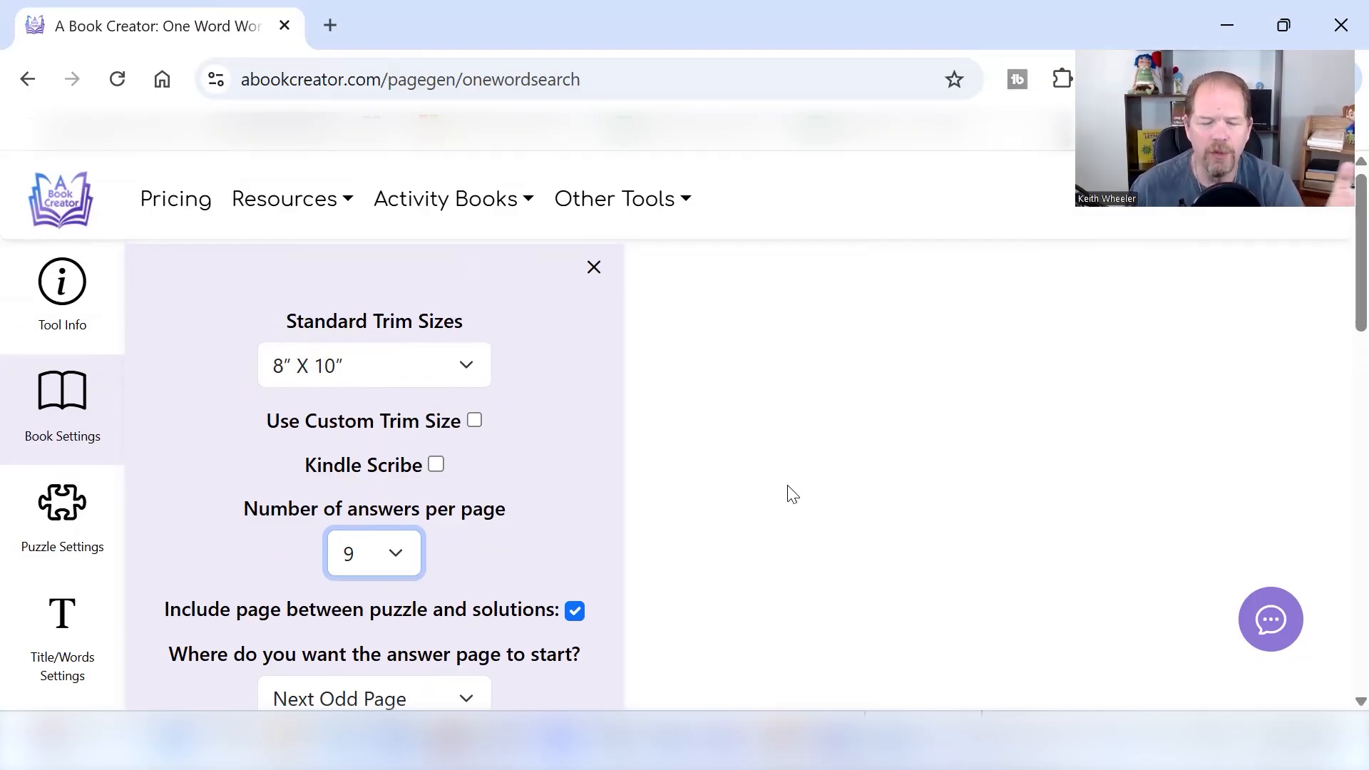
mouse_move(692, 534)
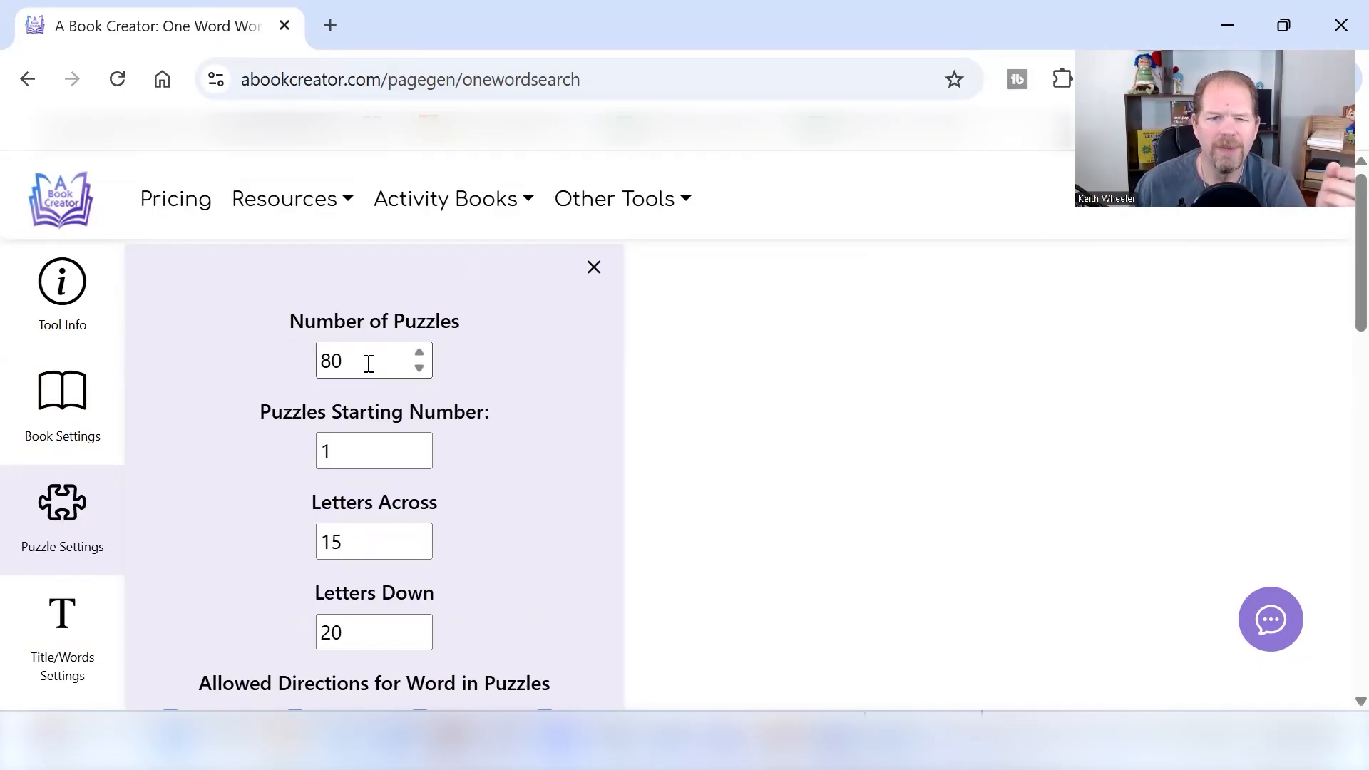
Step: Set the number of puzzles to 100
click(373, 361)
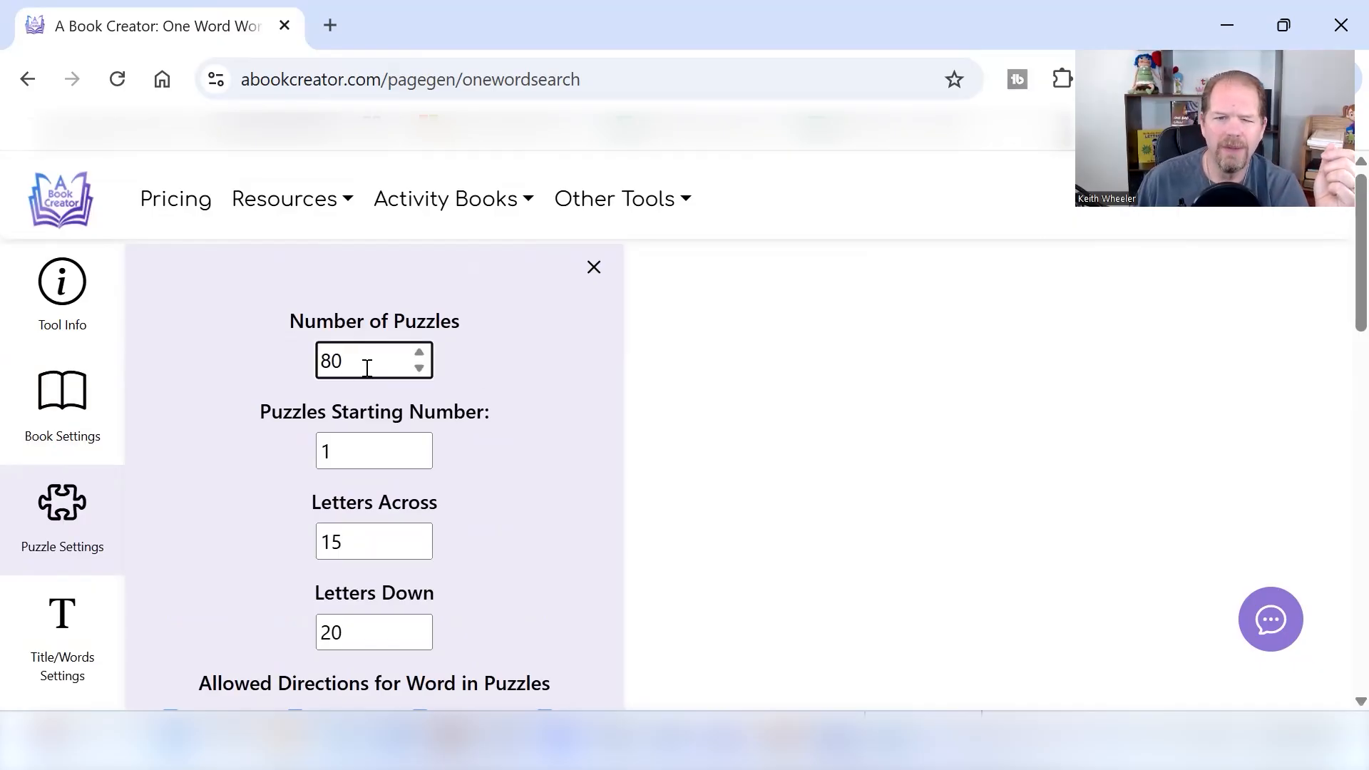
text(100)
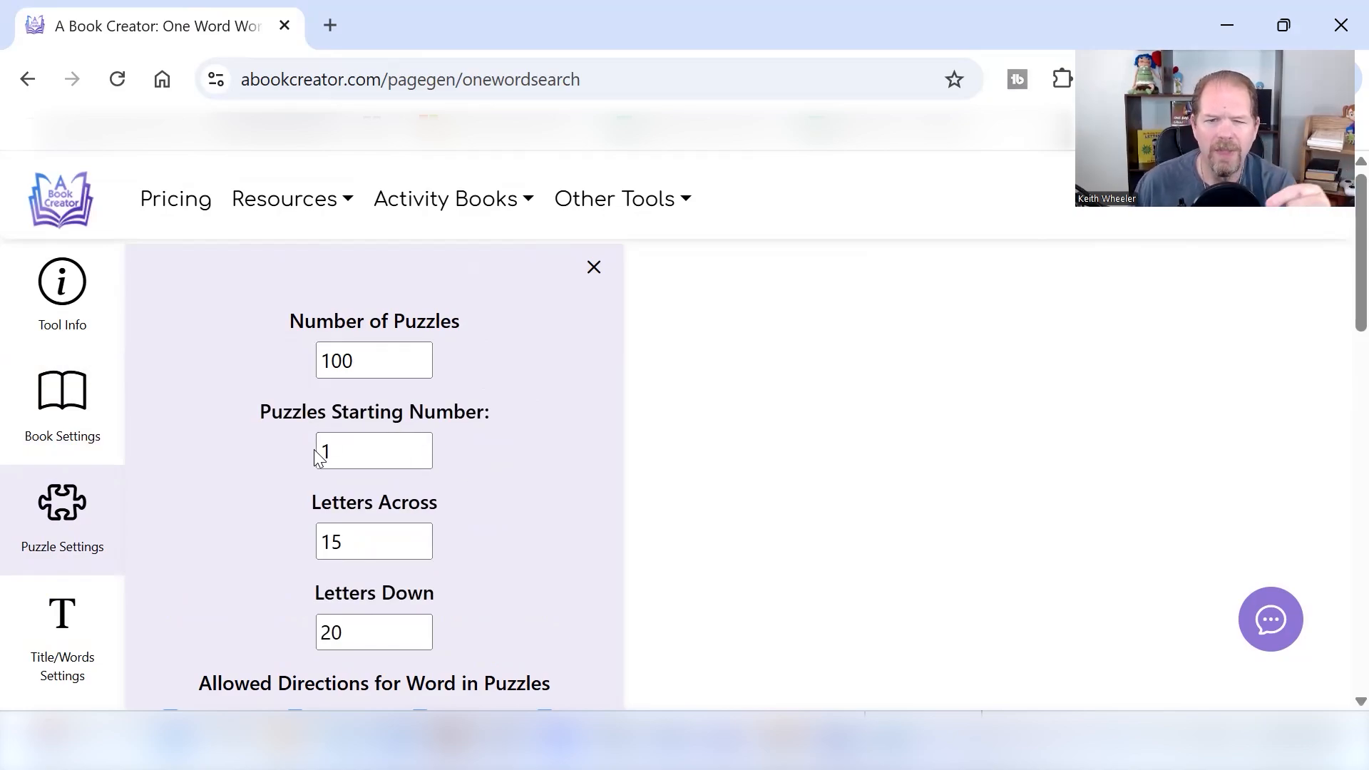
click(372, 452)
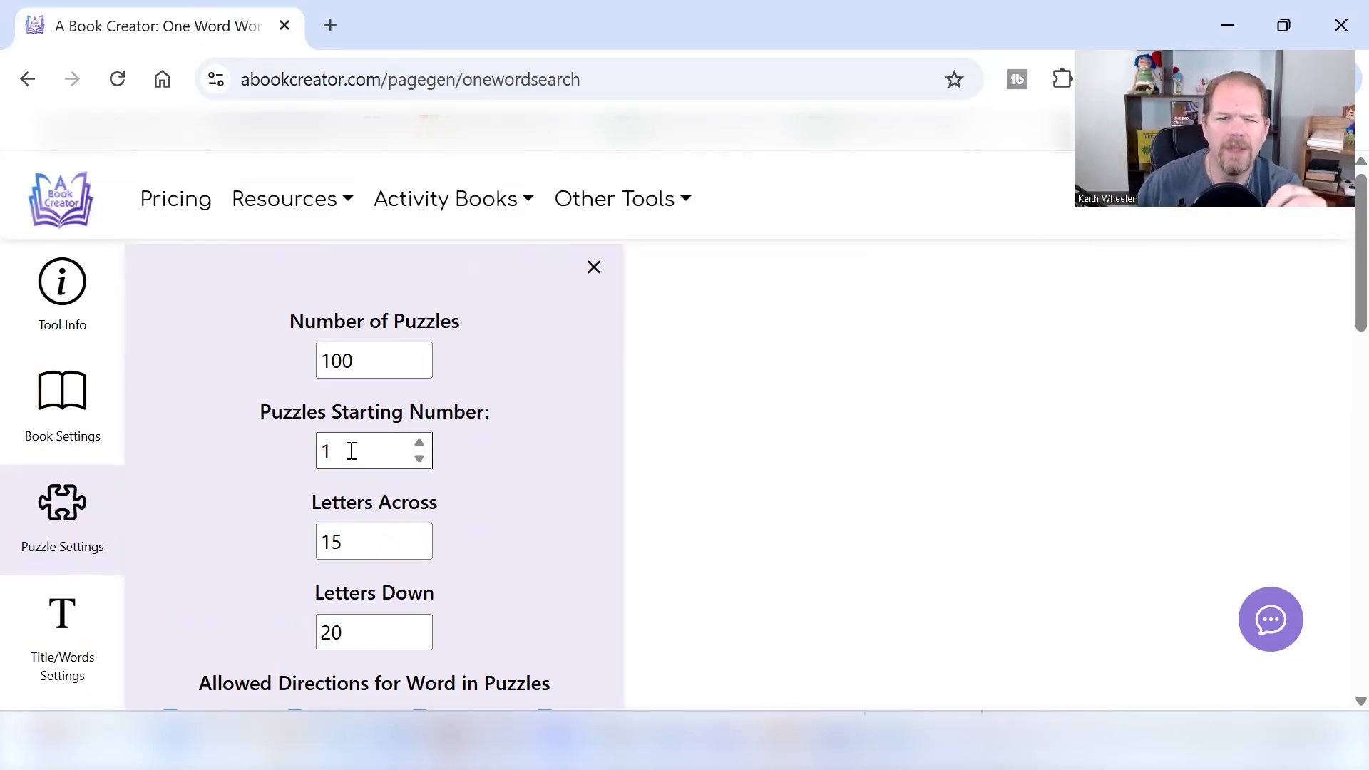
mouse_move(460, 576)
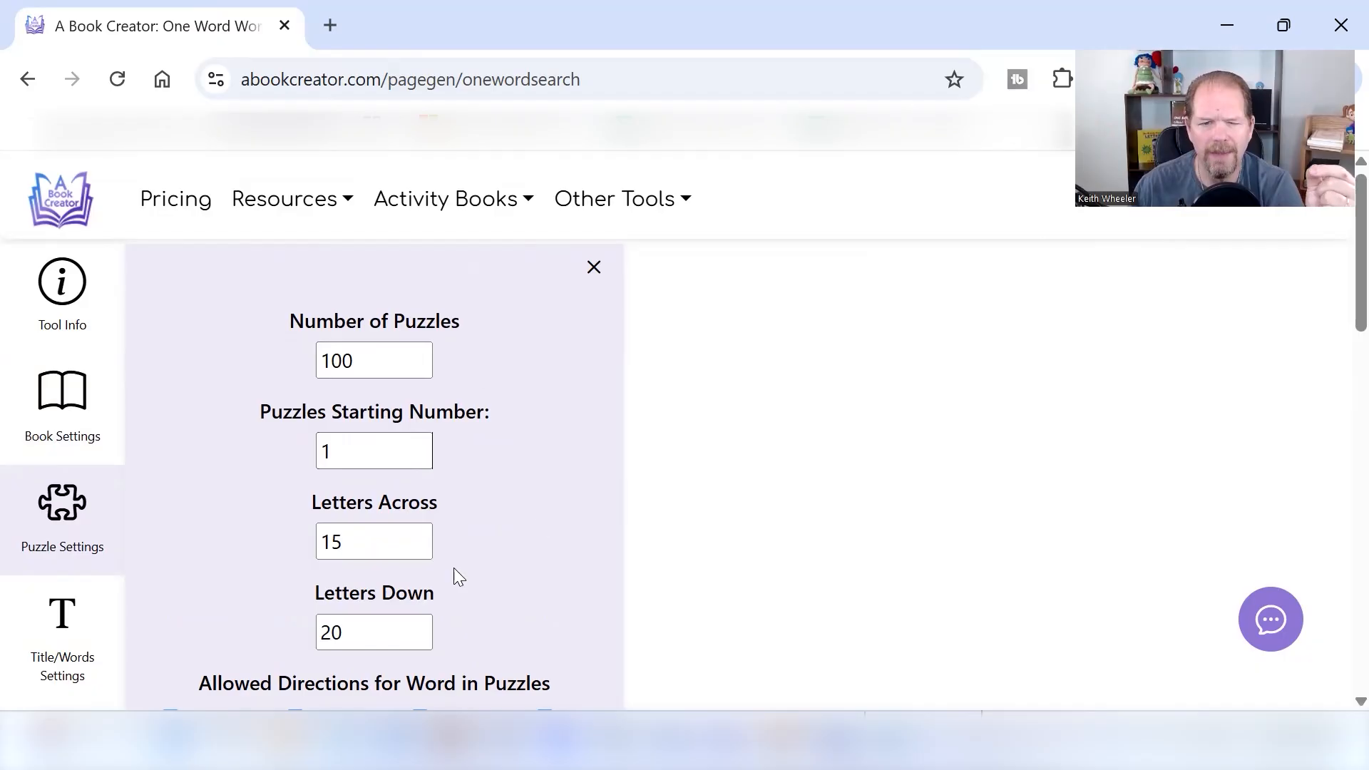
mouse_move(491, 572)
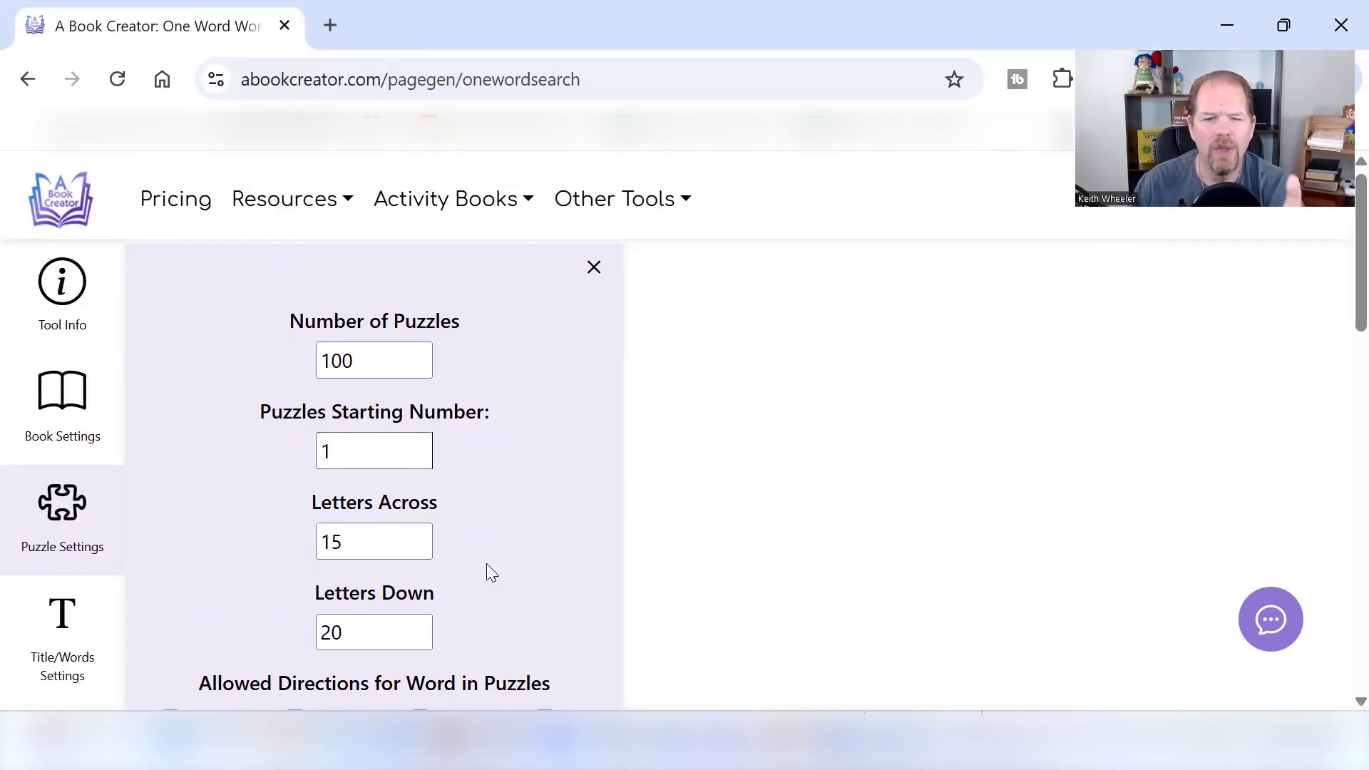
Step: Place each word a range of times for all puzzles, minimum 1, maximum 2
scroll(down, 3)
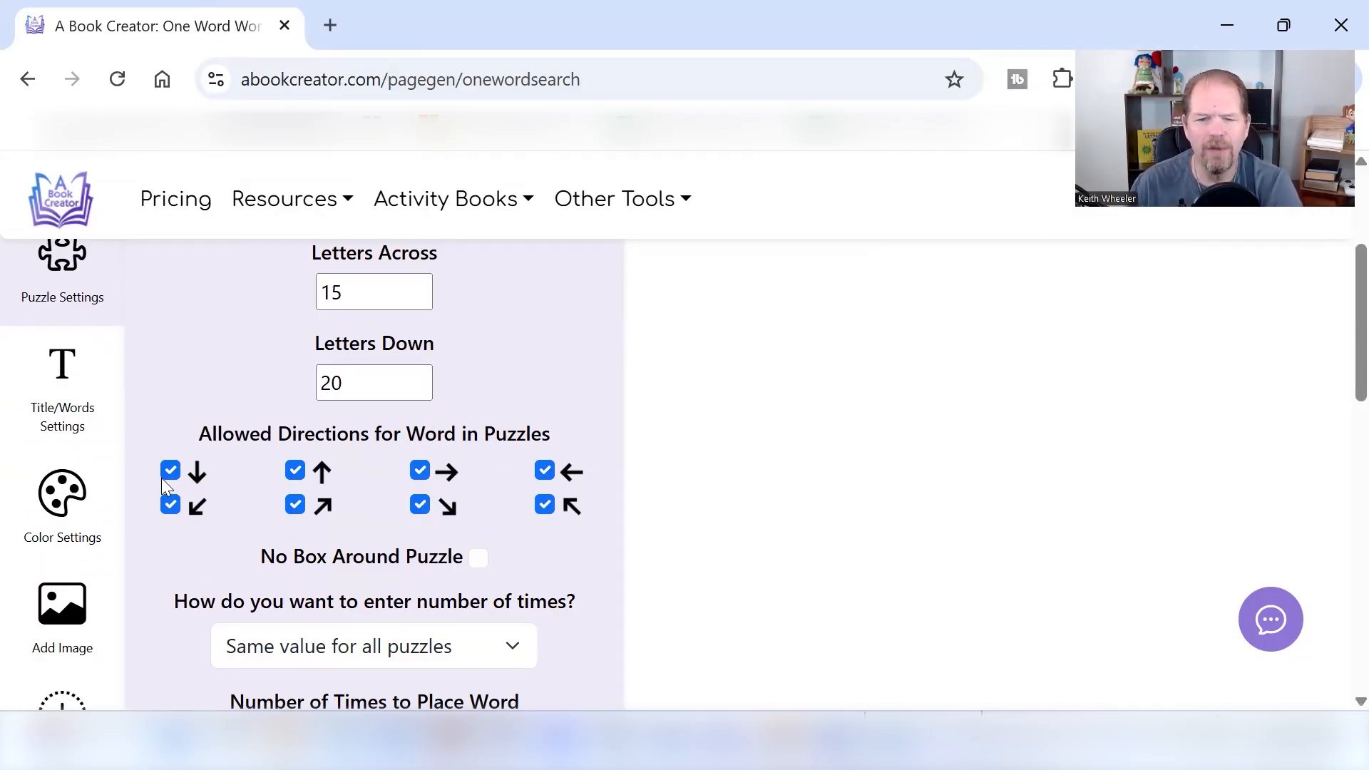
mouse_move(607, 495)
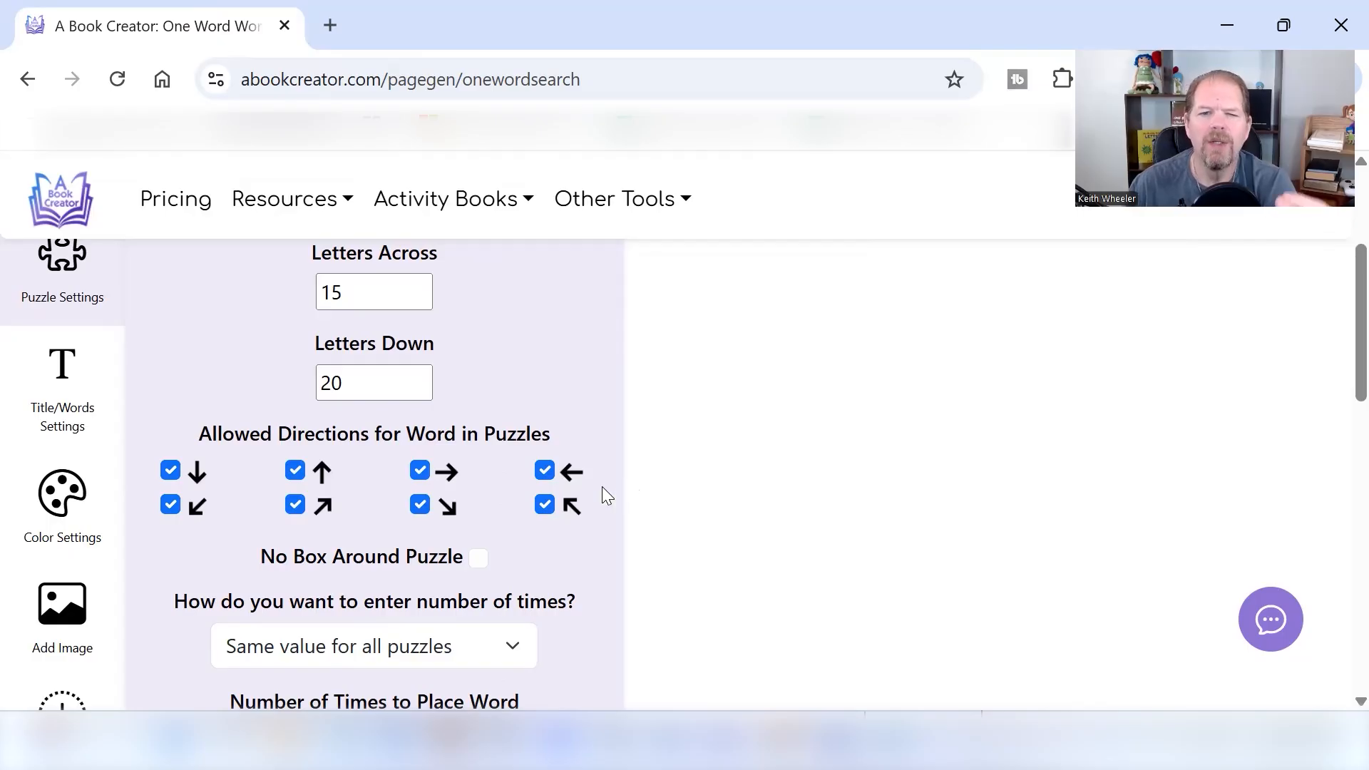
mouse_move(565, 423)
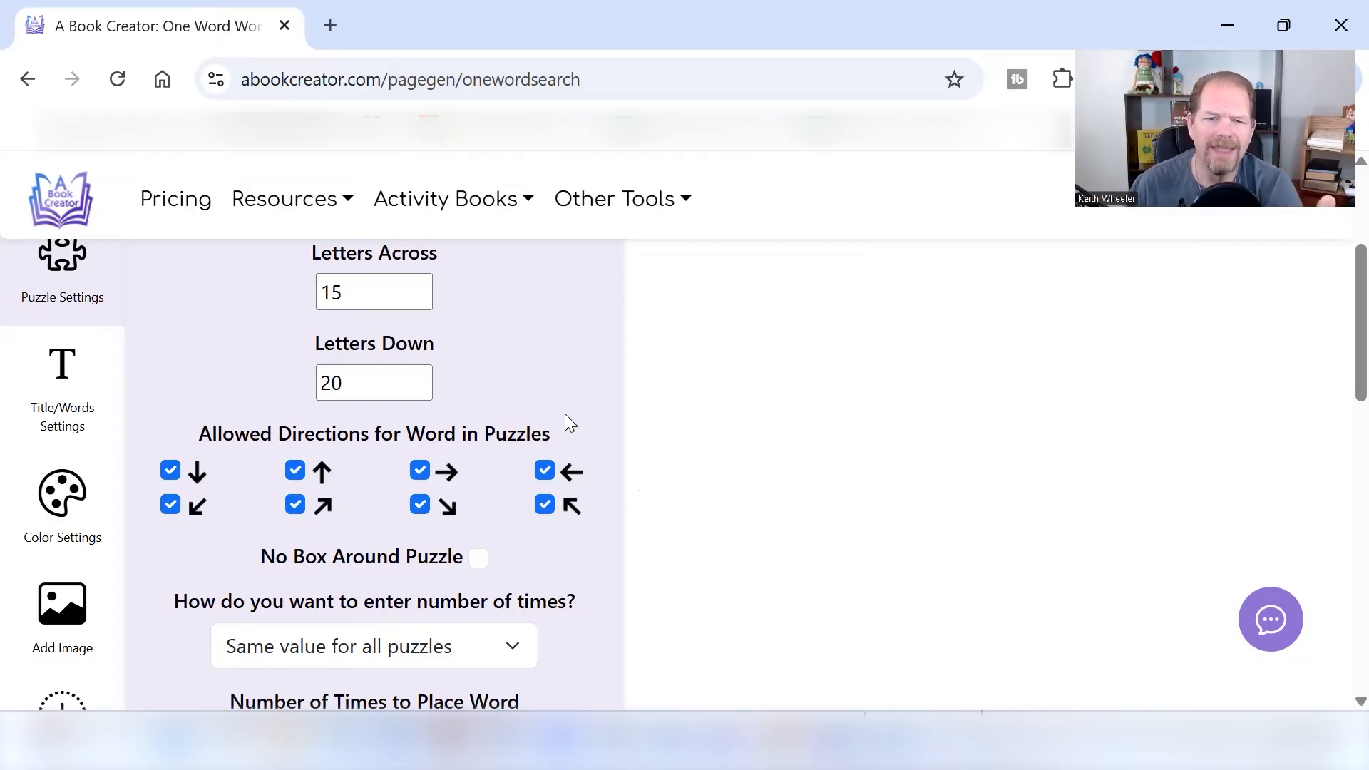
mouse_move(550, 458)
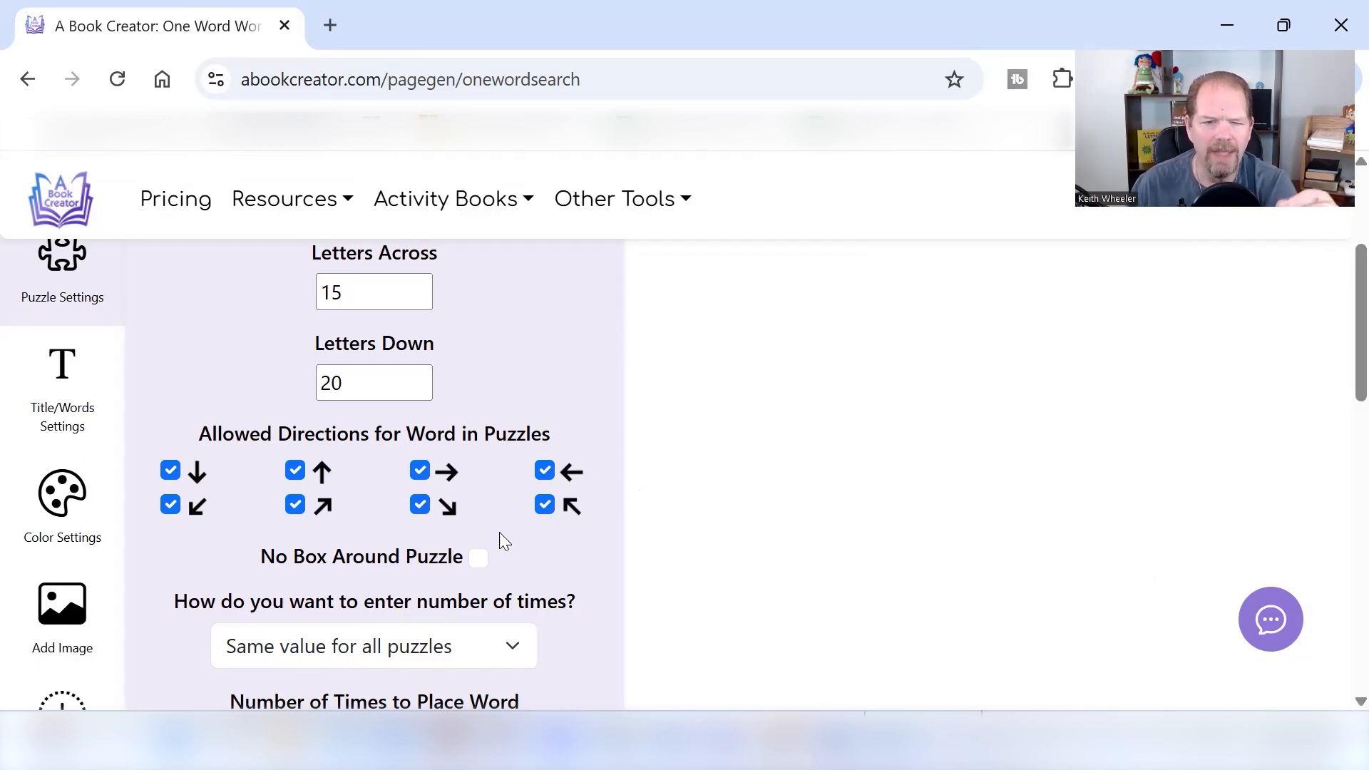
mouse_move(817, 560)
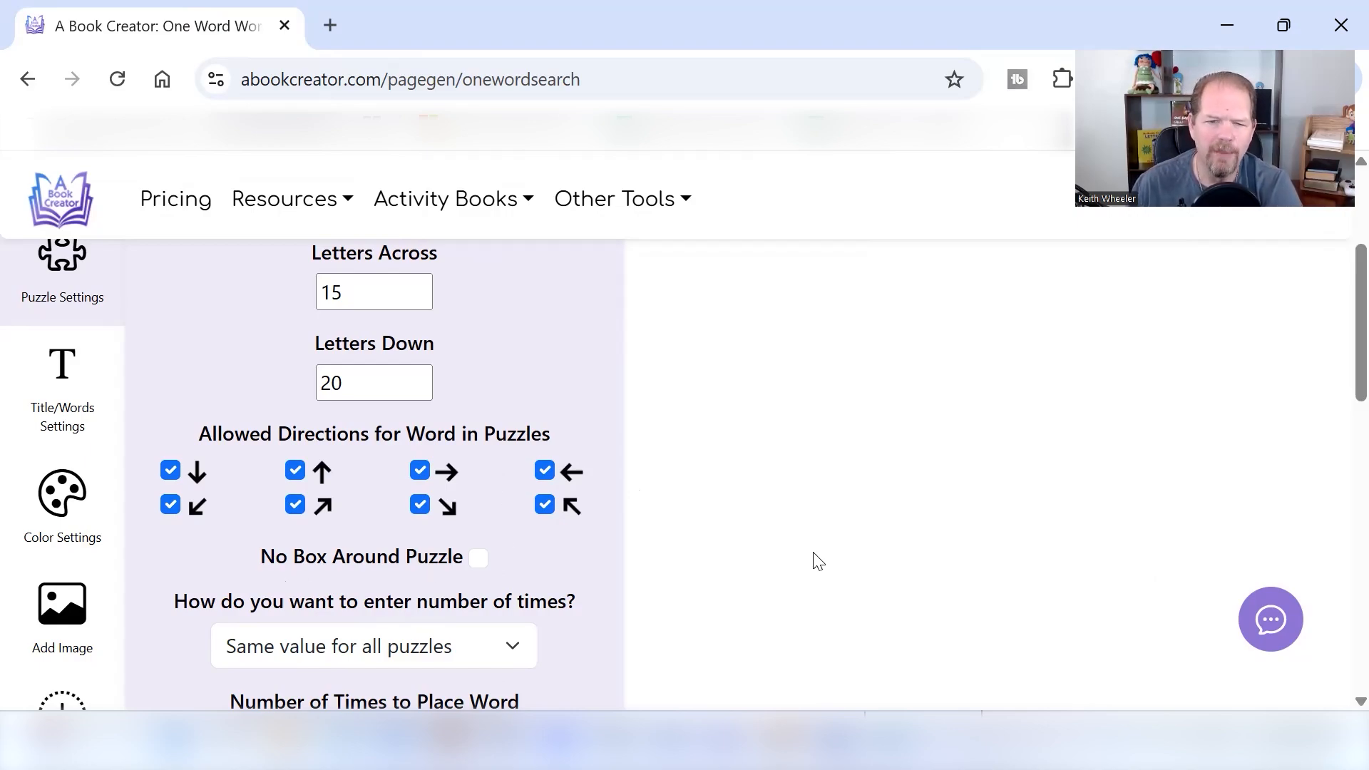
scroll(down, 3)
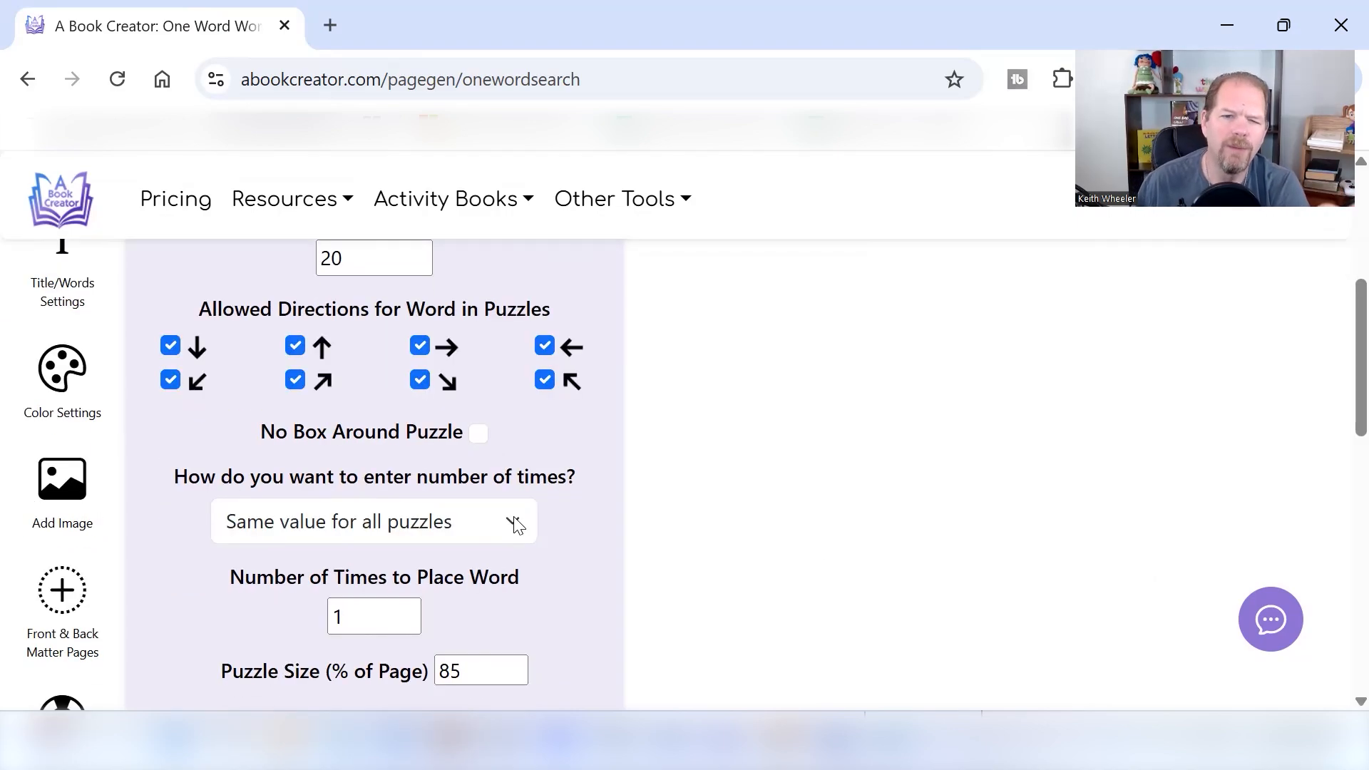
click(374, 521)
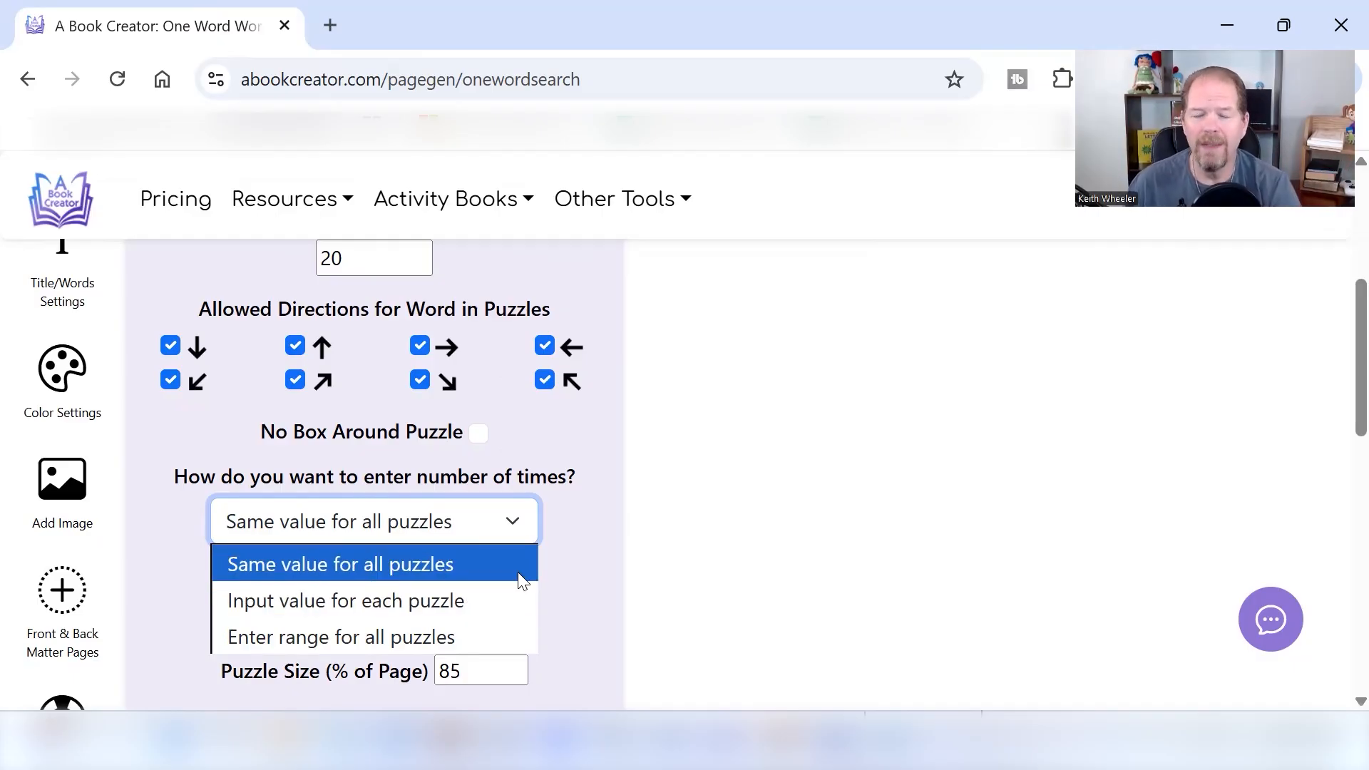
mouse_move(479, 600)
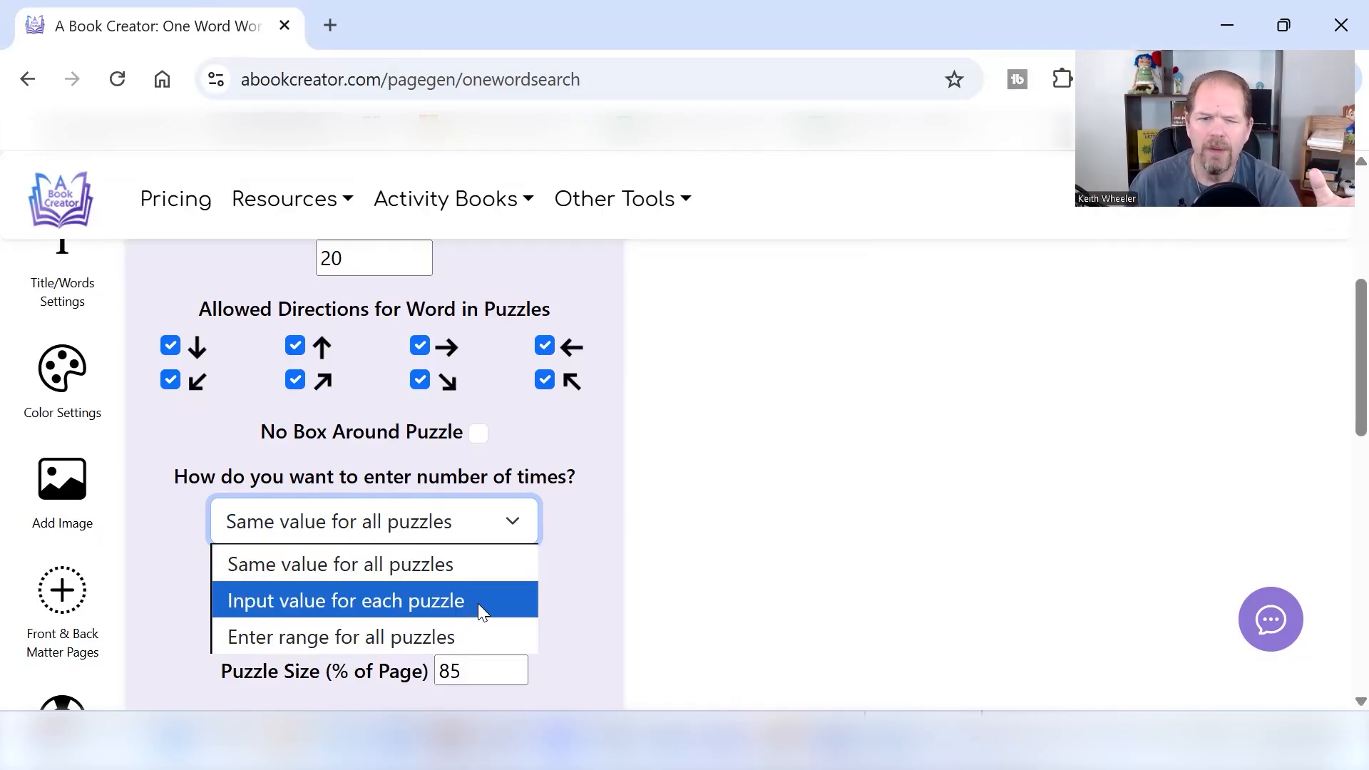
mouse_move(494, 637)
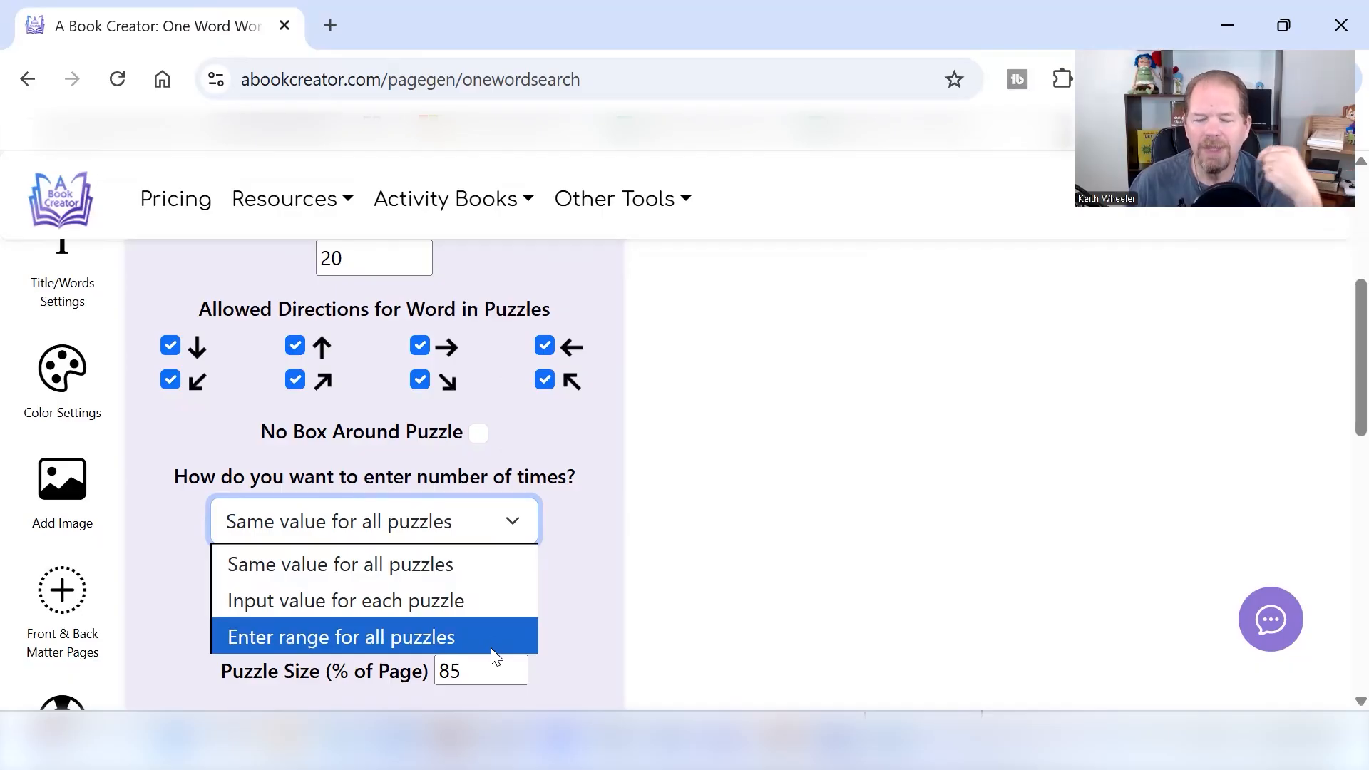
click(340, 637)
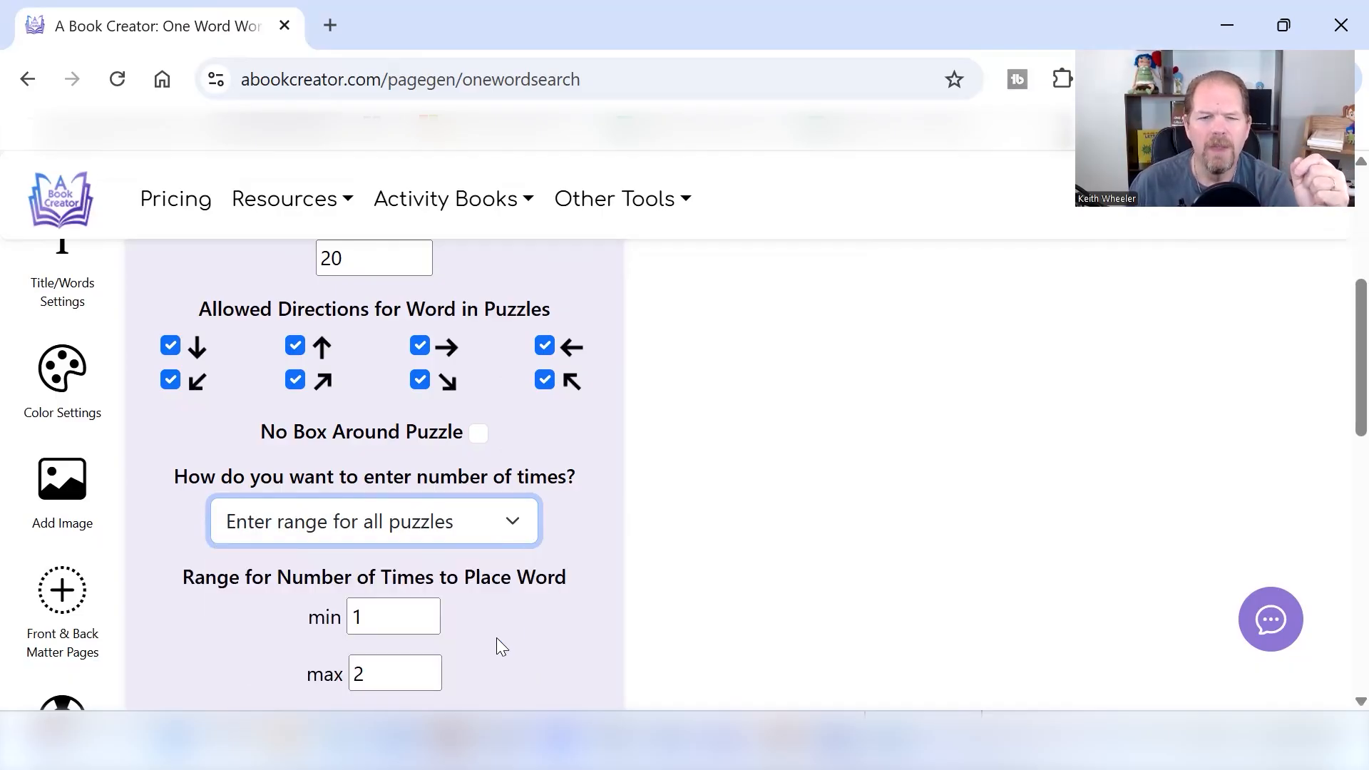
scroll(down, 3)
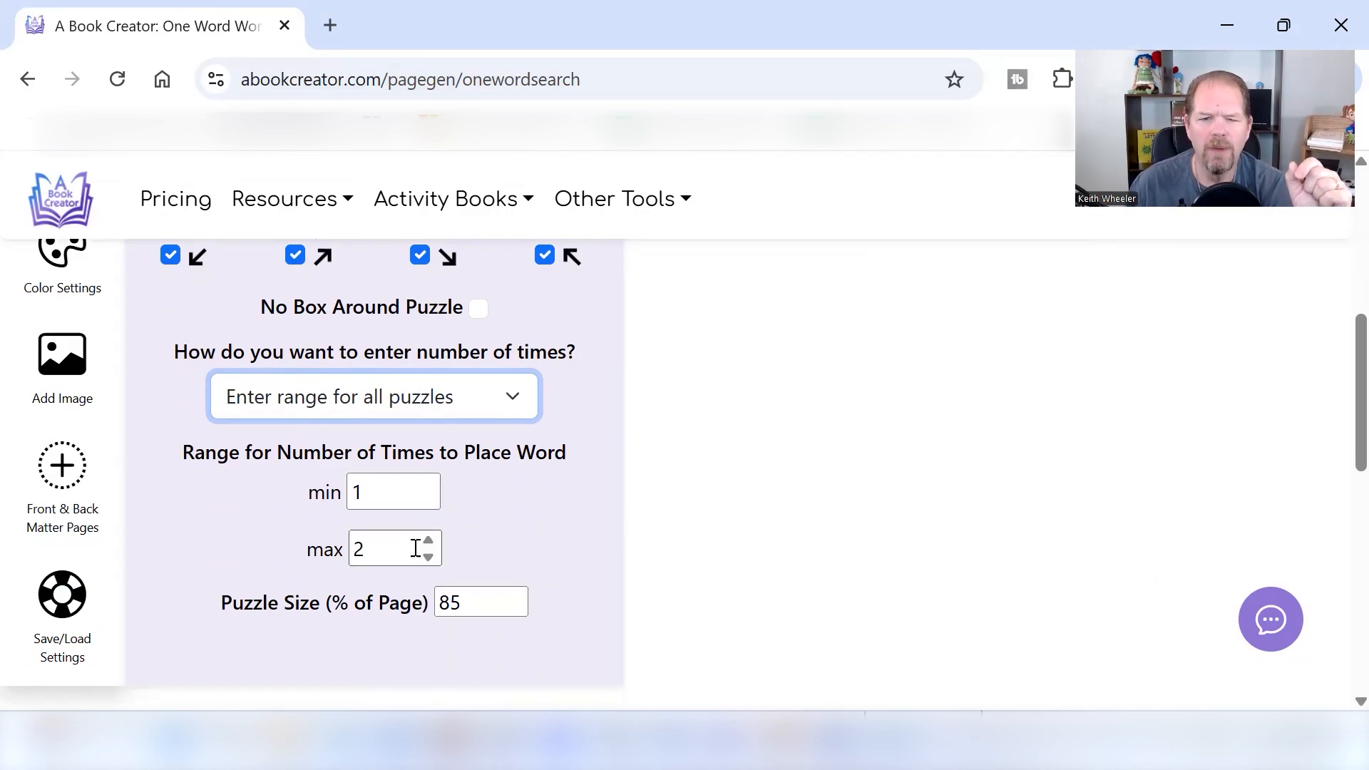
click(394, 549)
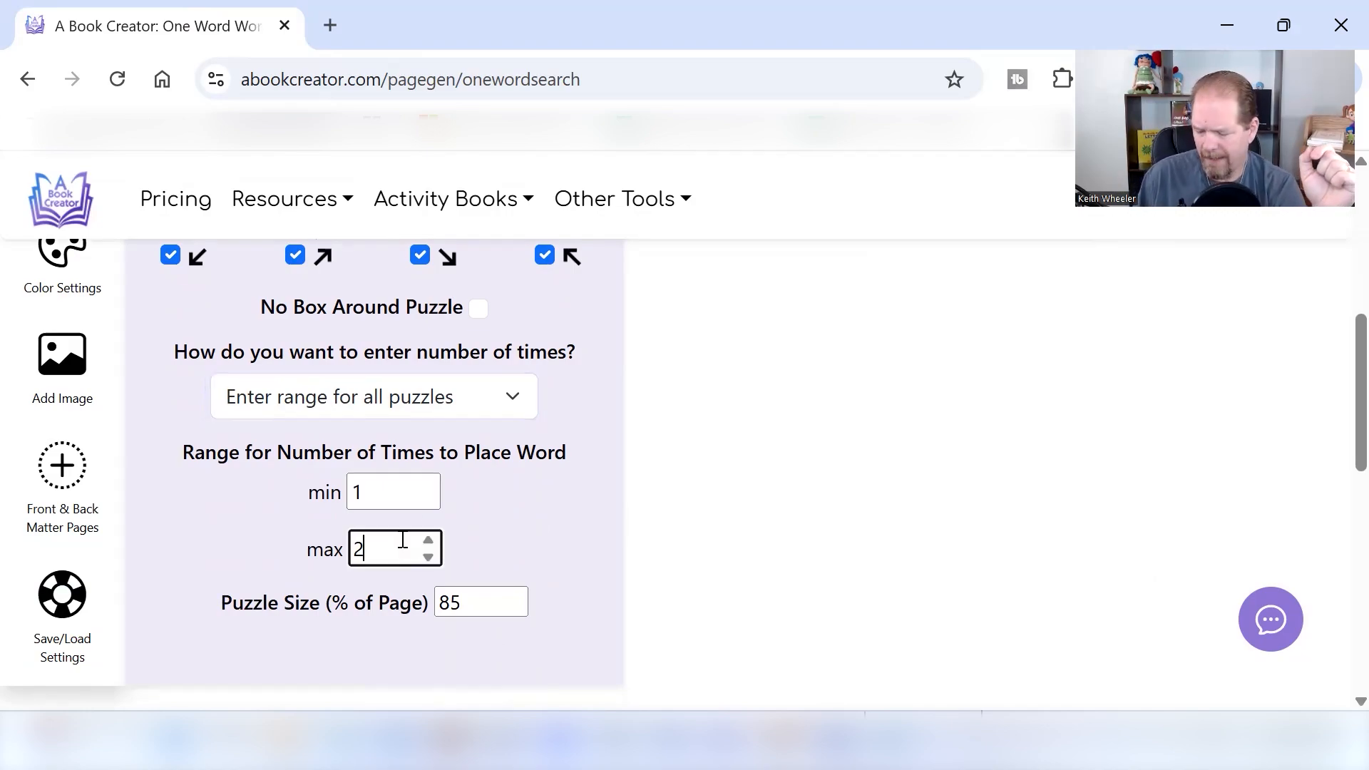
text(5)
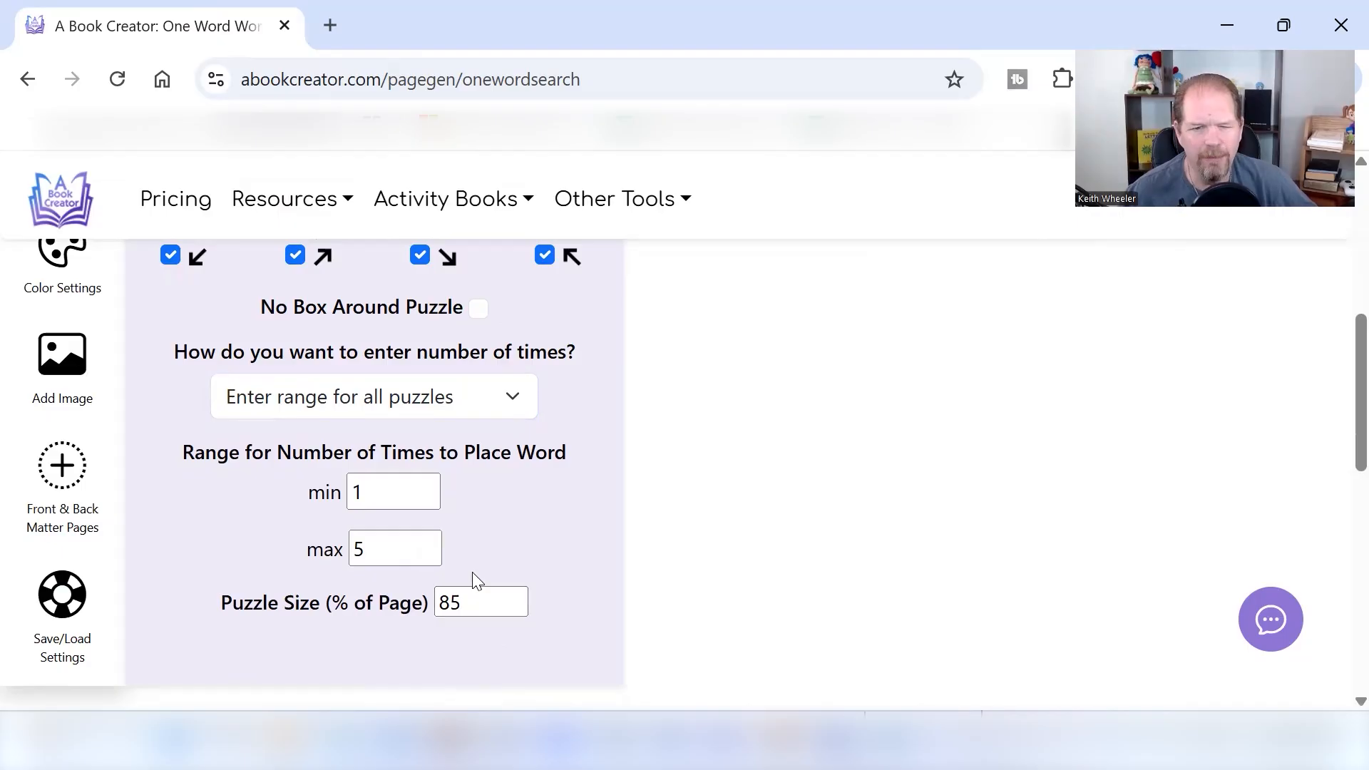
mouse_move(380, 475)
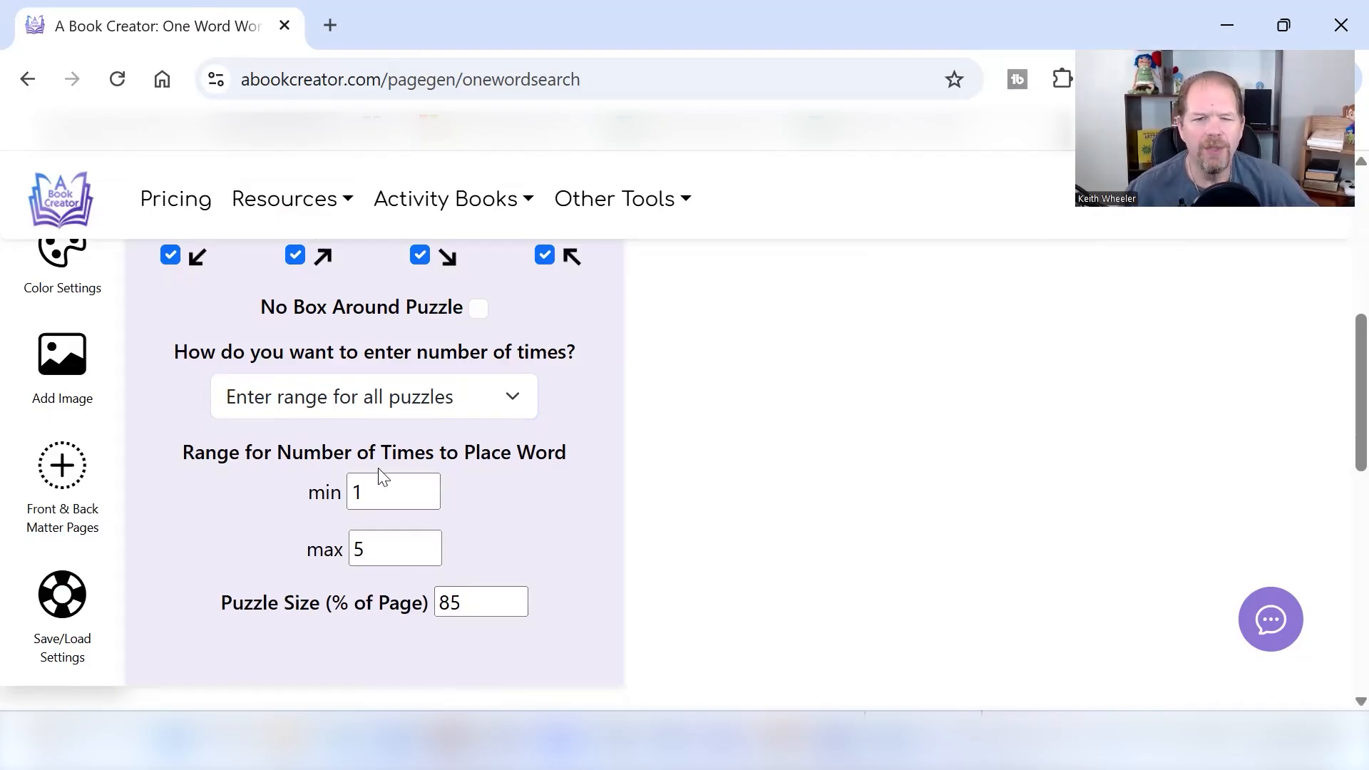
click(374, 397)
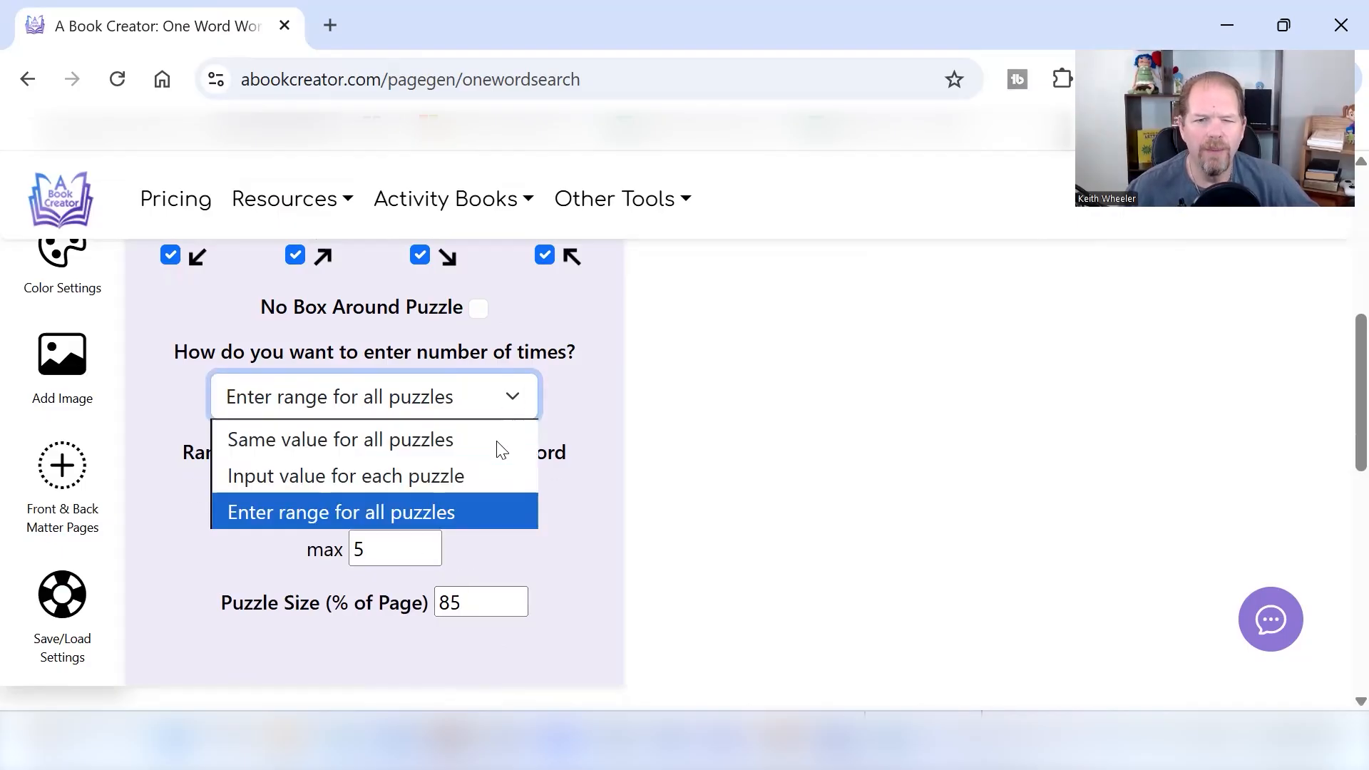
click(339, 438)
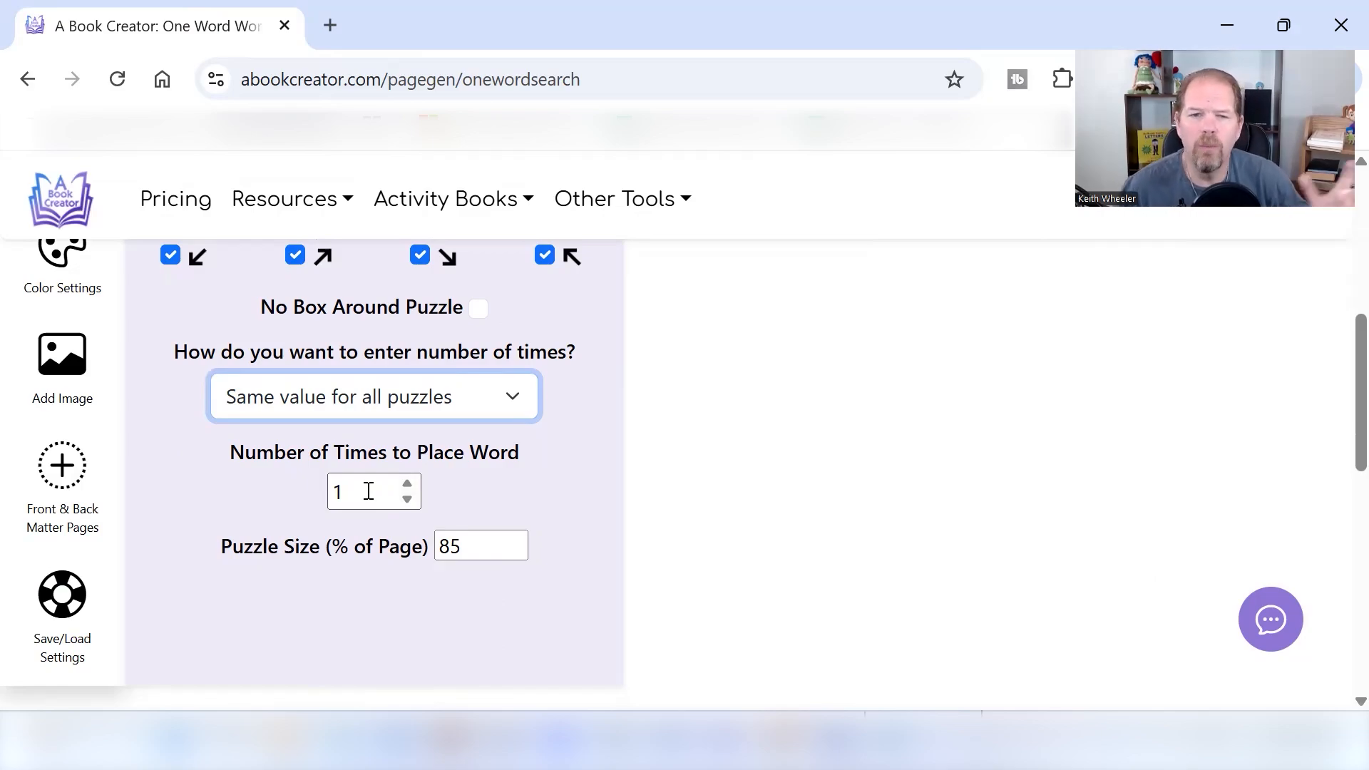
click(373, 396)
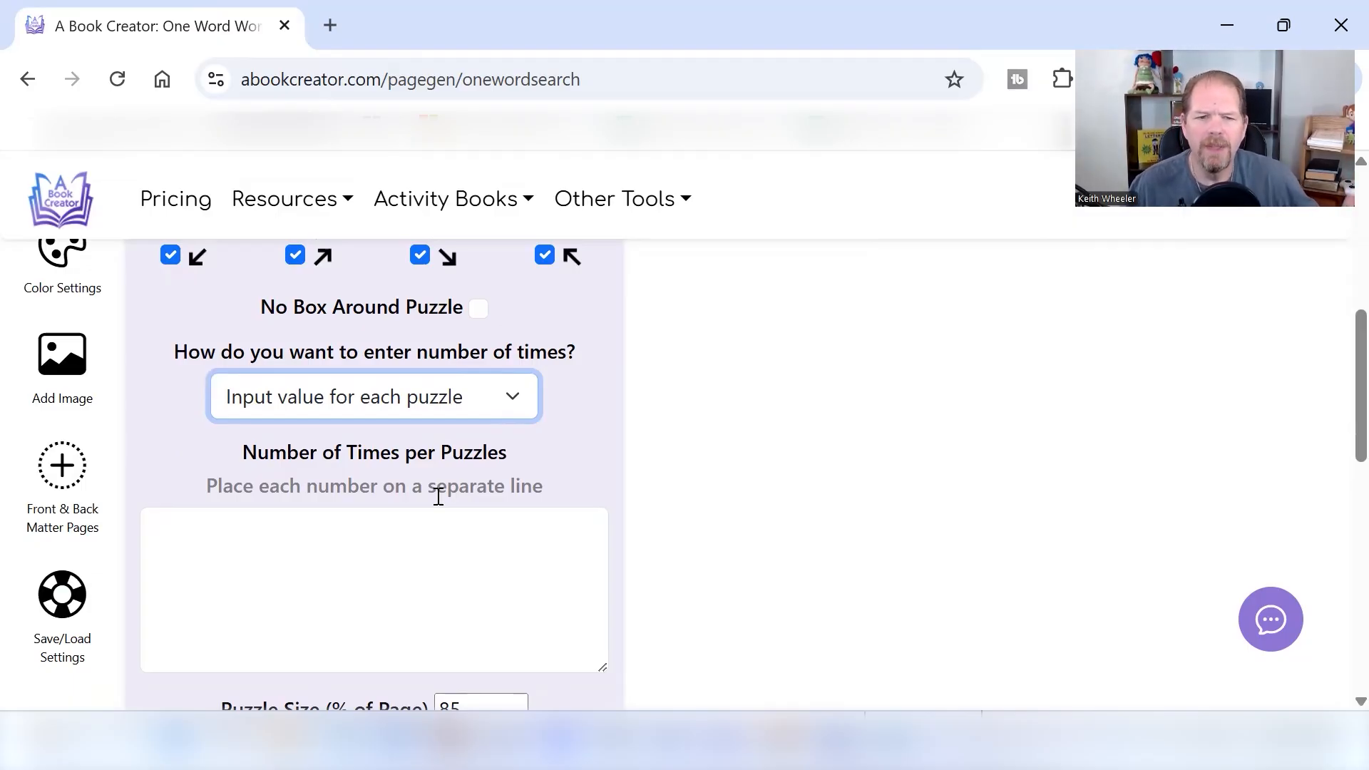
click(373, 396)
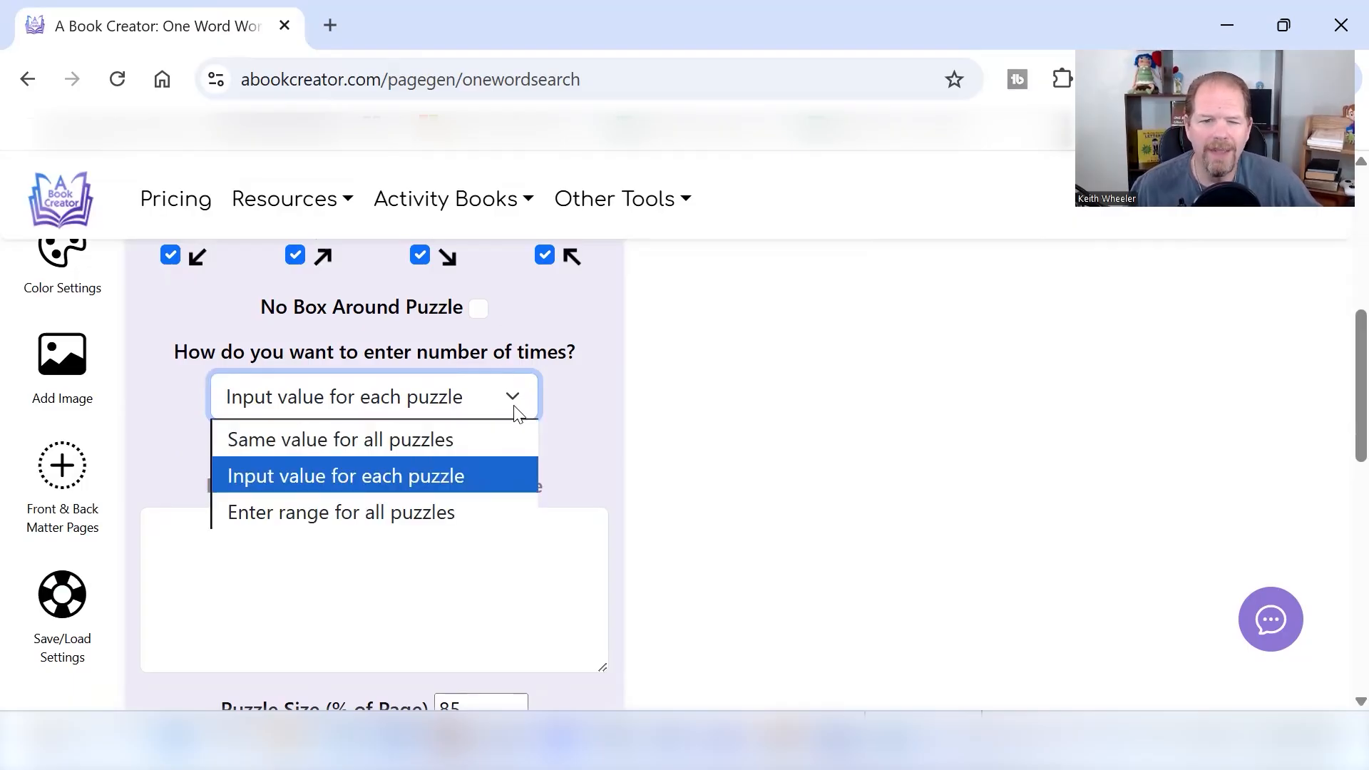
mouse_move(401, 439)
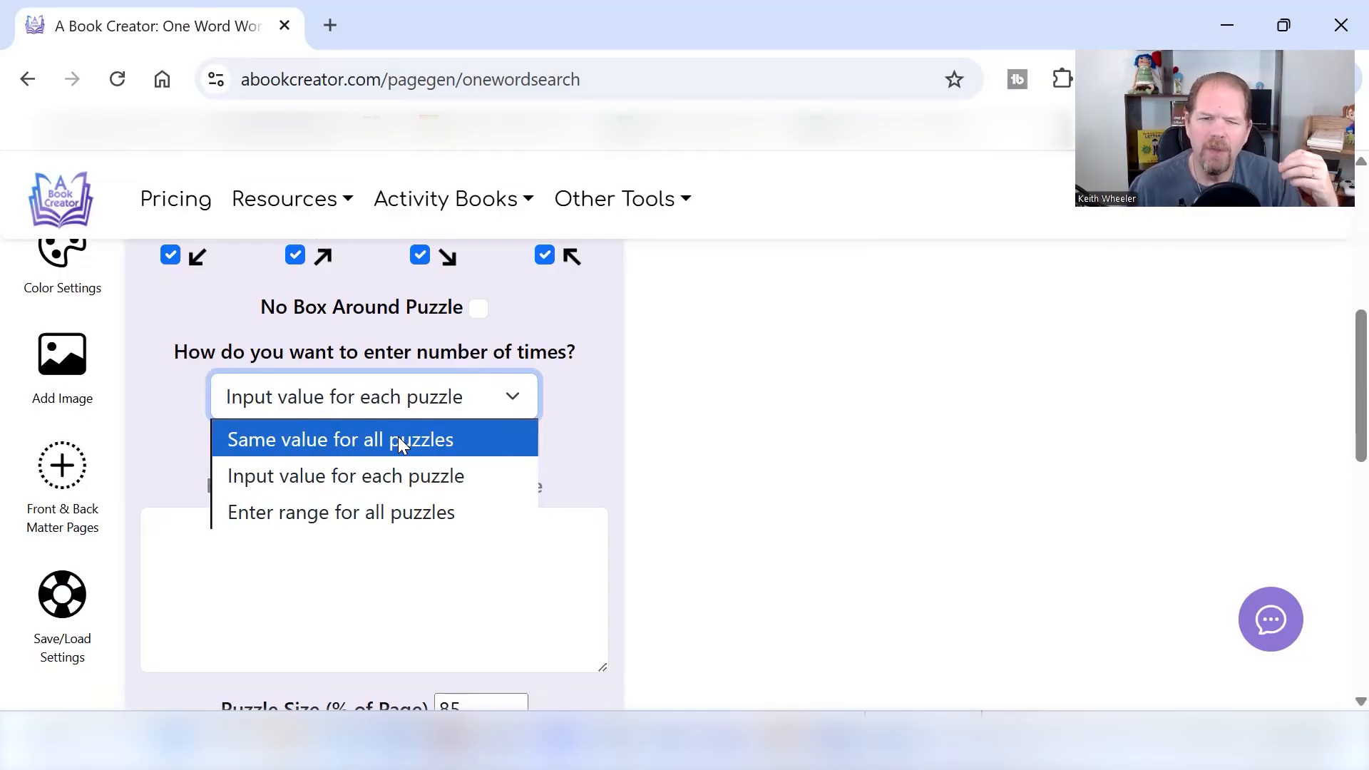
click(355, 439)
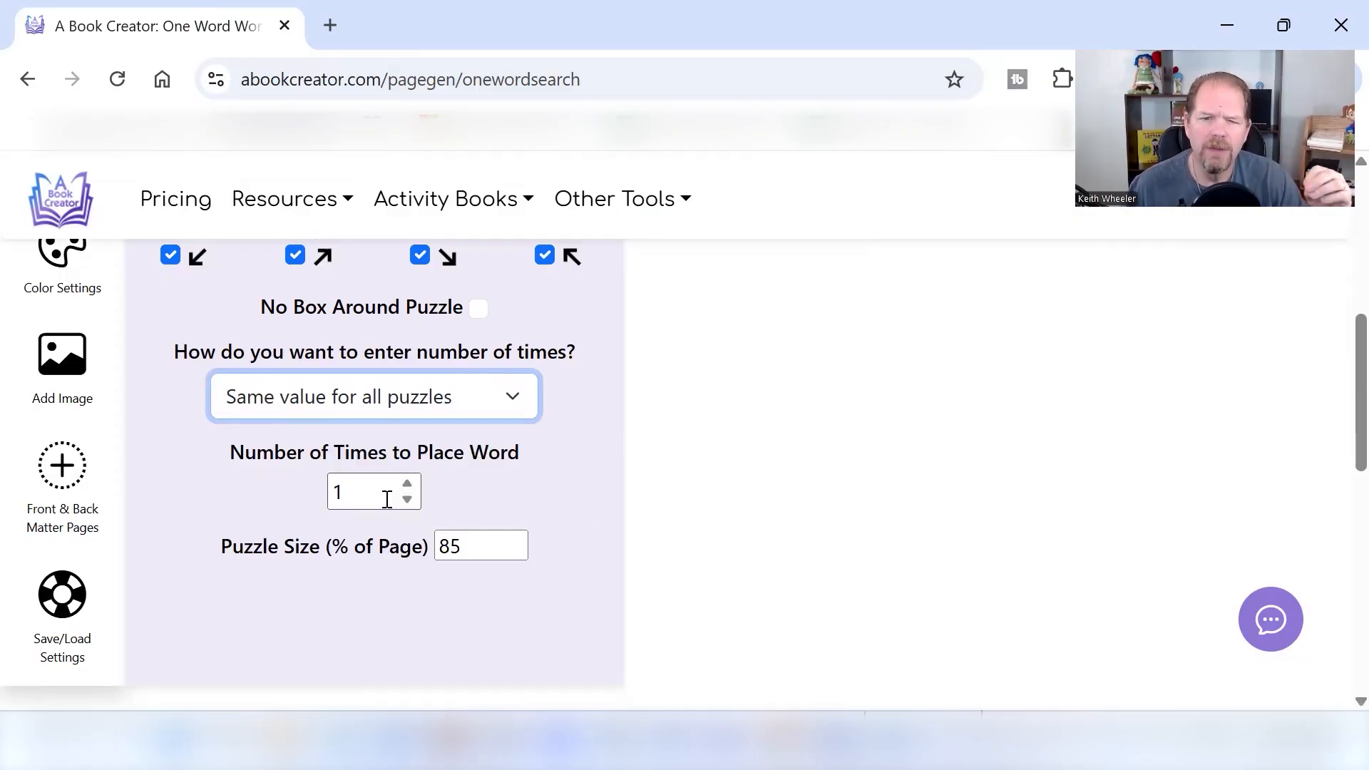
click(374, 396)
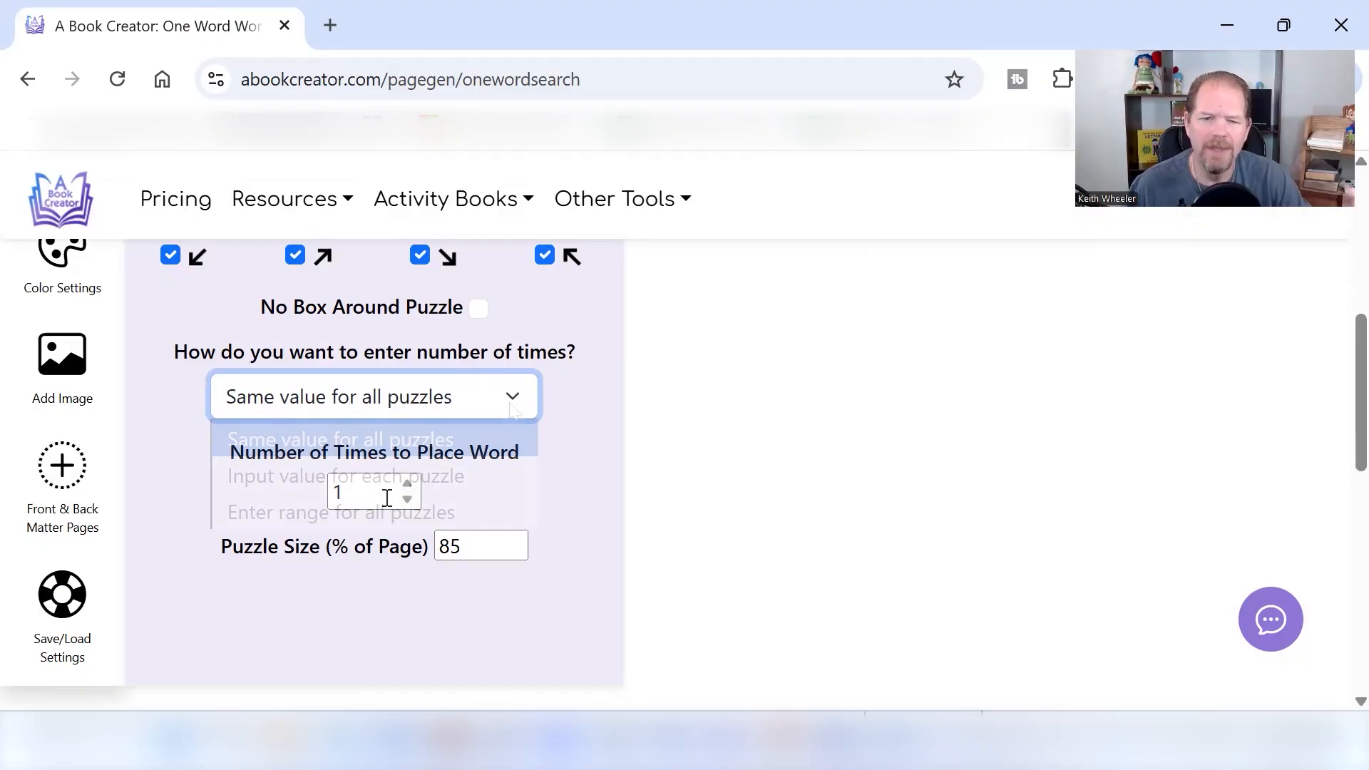
click(340, 513)
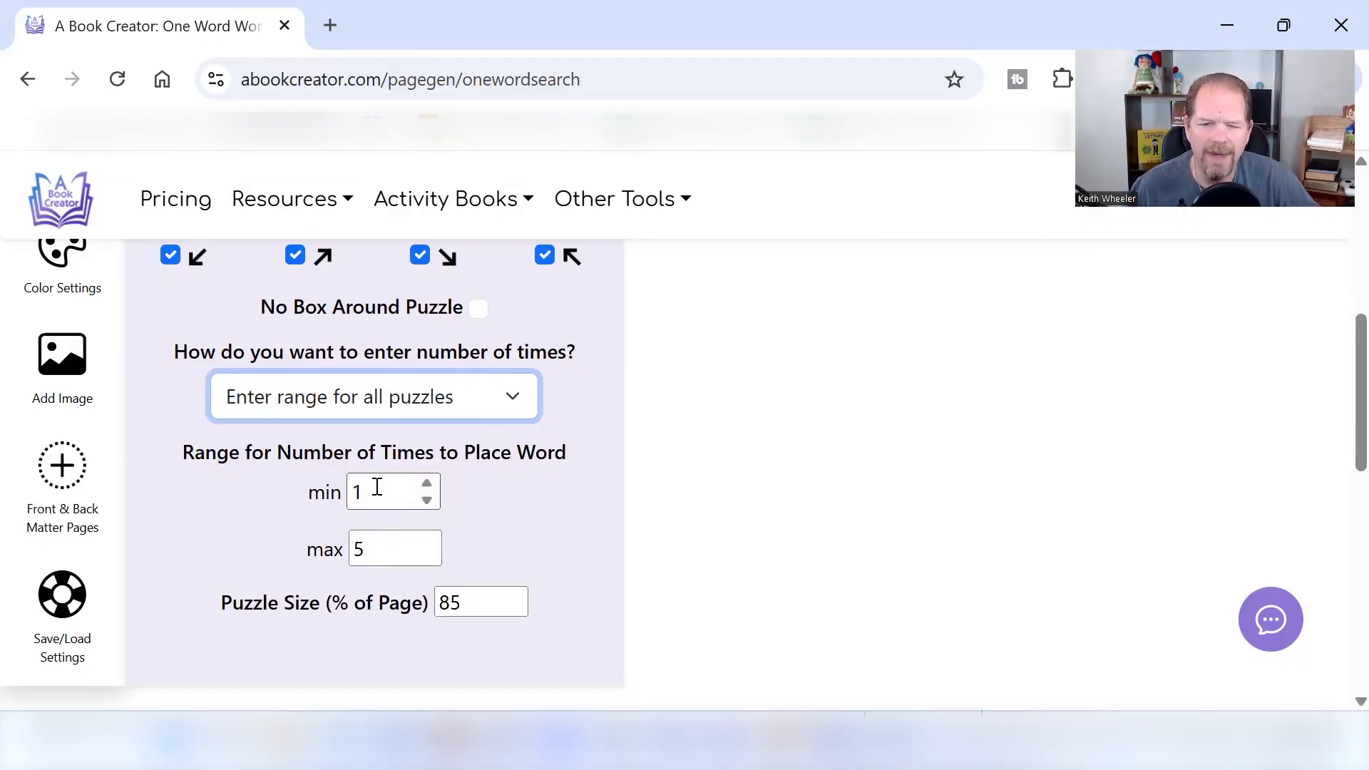
click(61, 502)
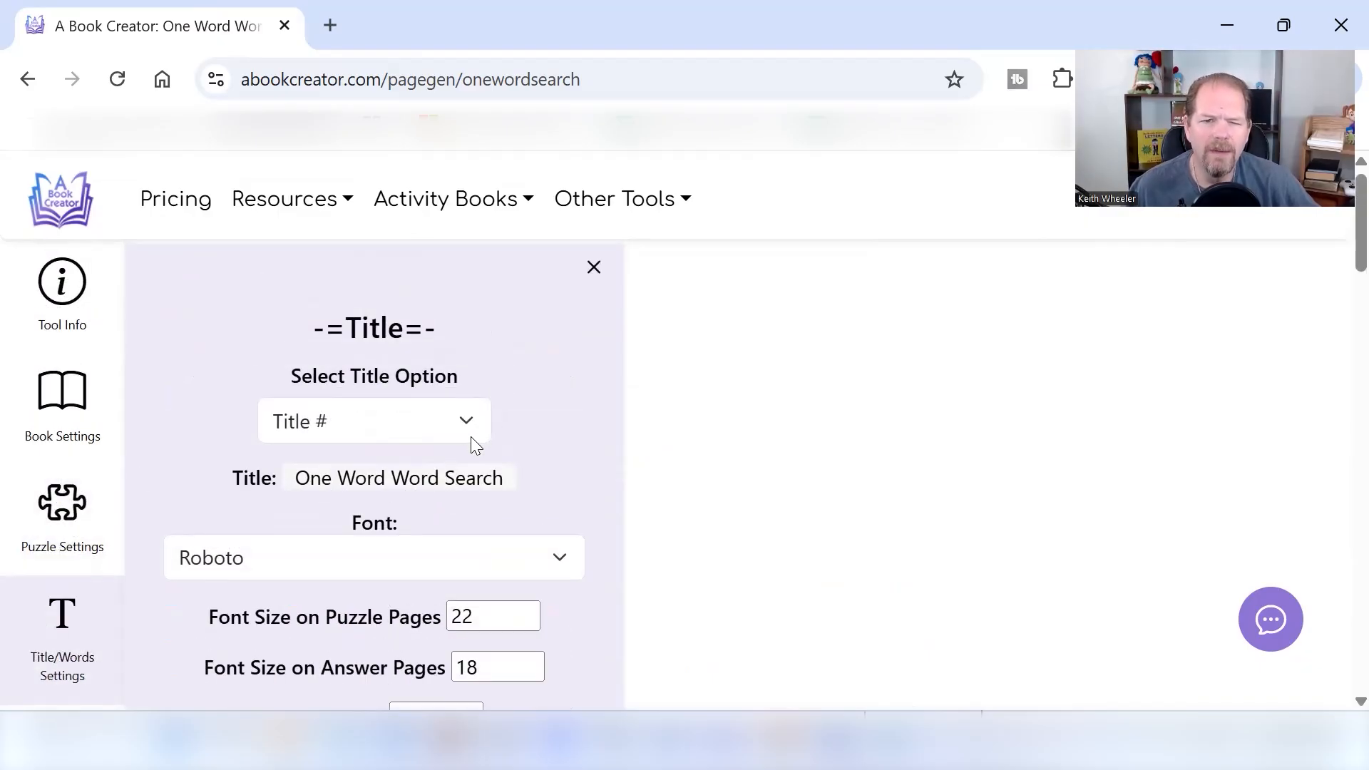
Step: Keep the 'Title #' option and retitle puzzles 'Find The Dog Word Search'
click(373, 421)
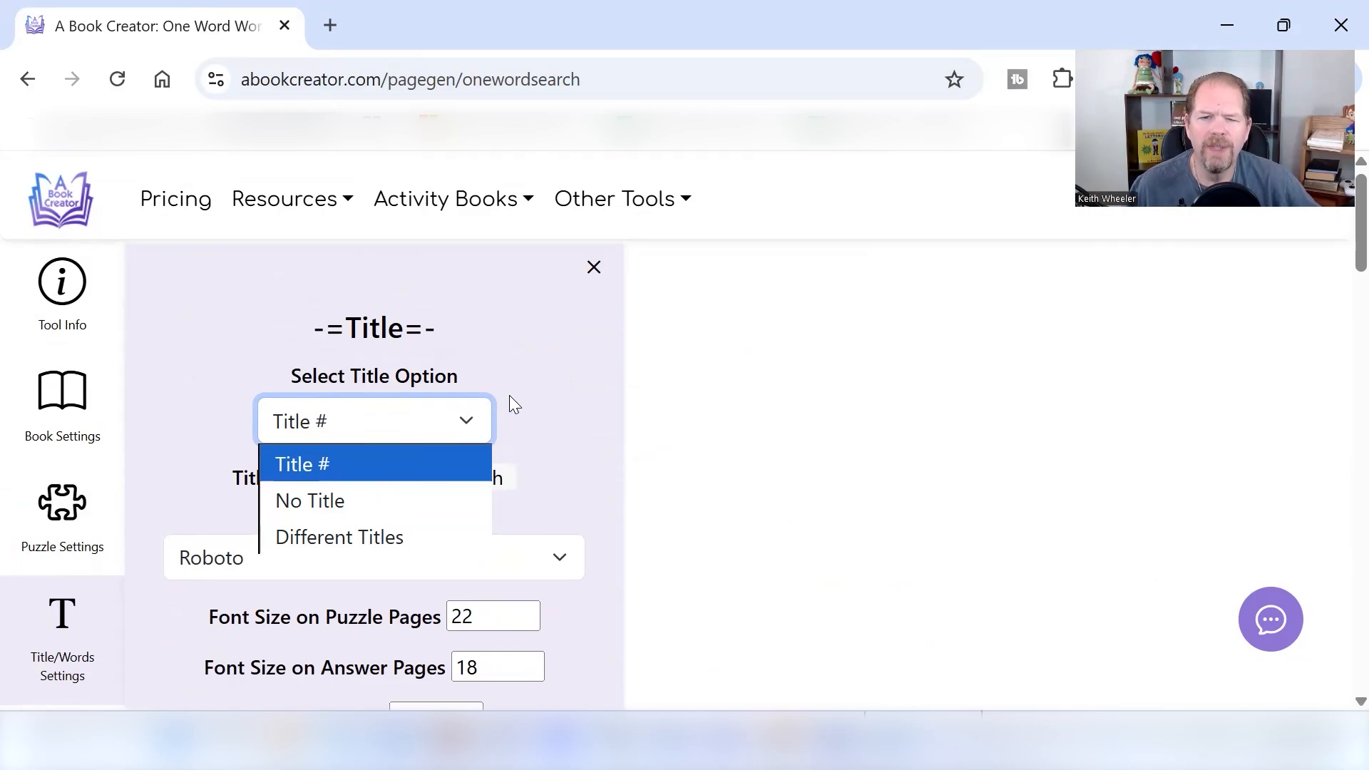
click(301, 464)
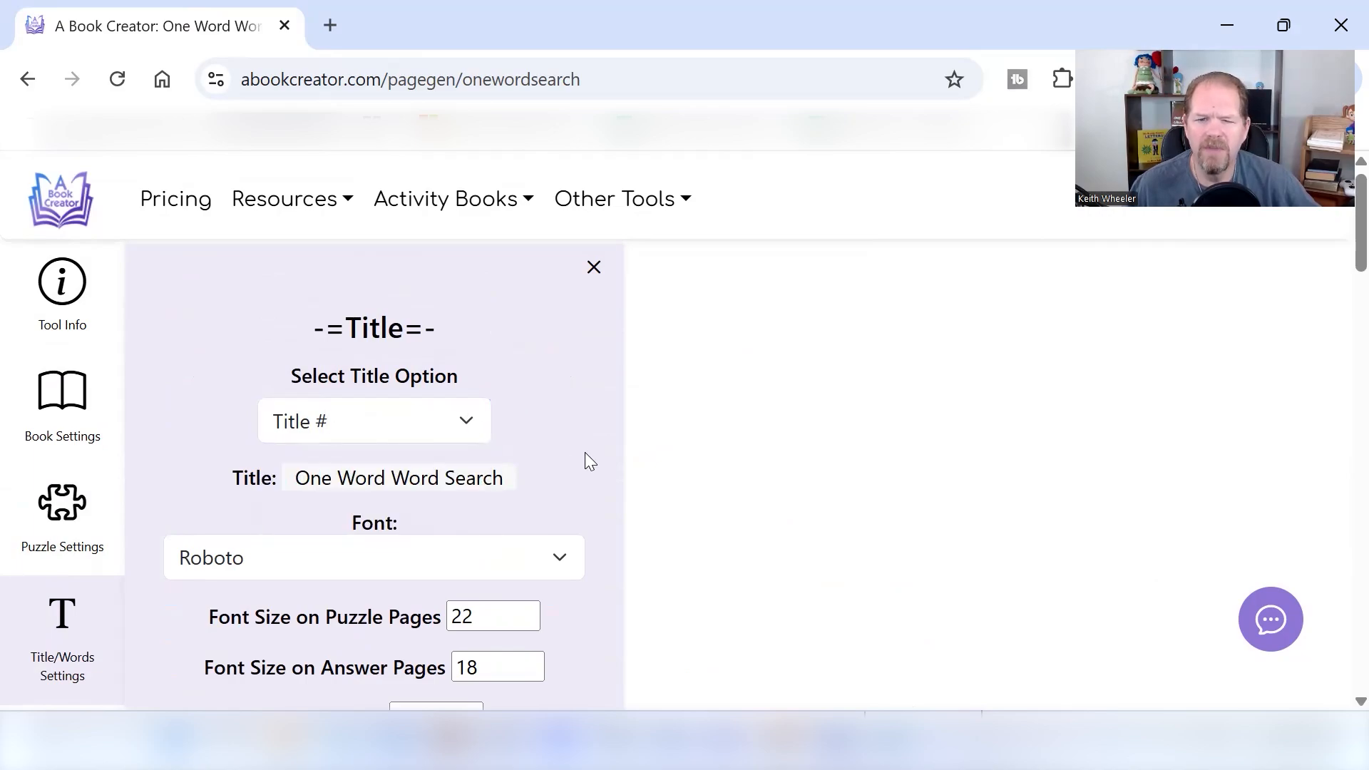
click(374, 421)
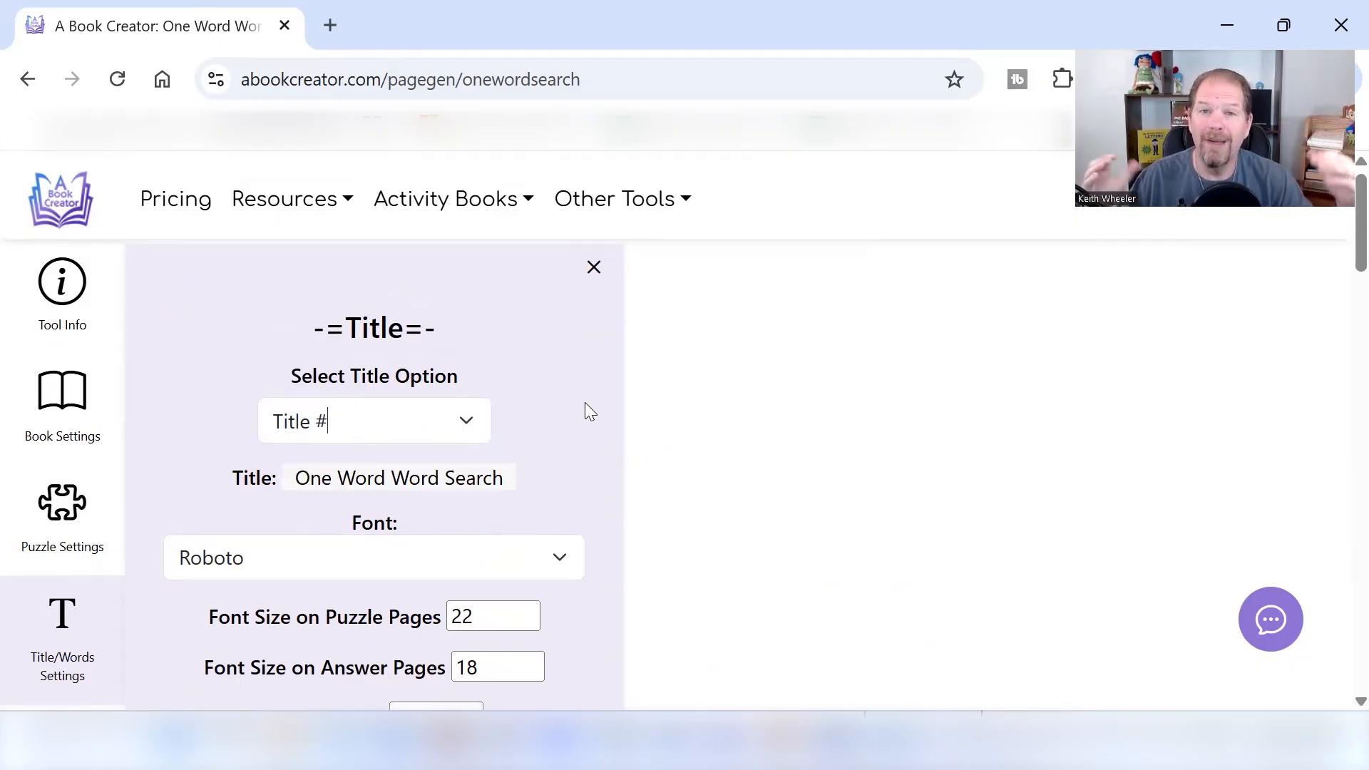
mouse_move(354, 452)
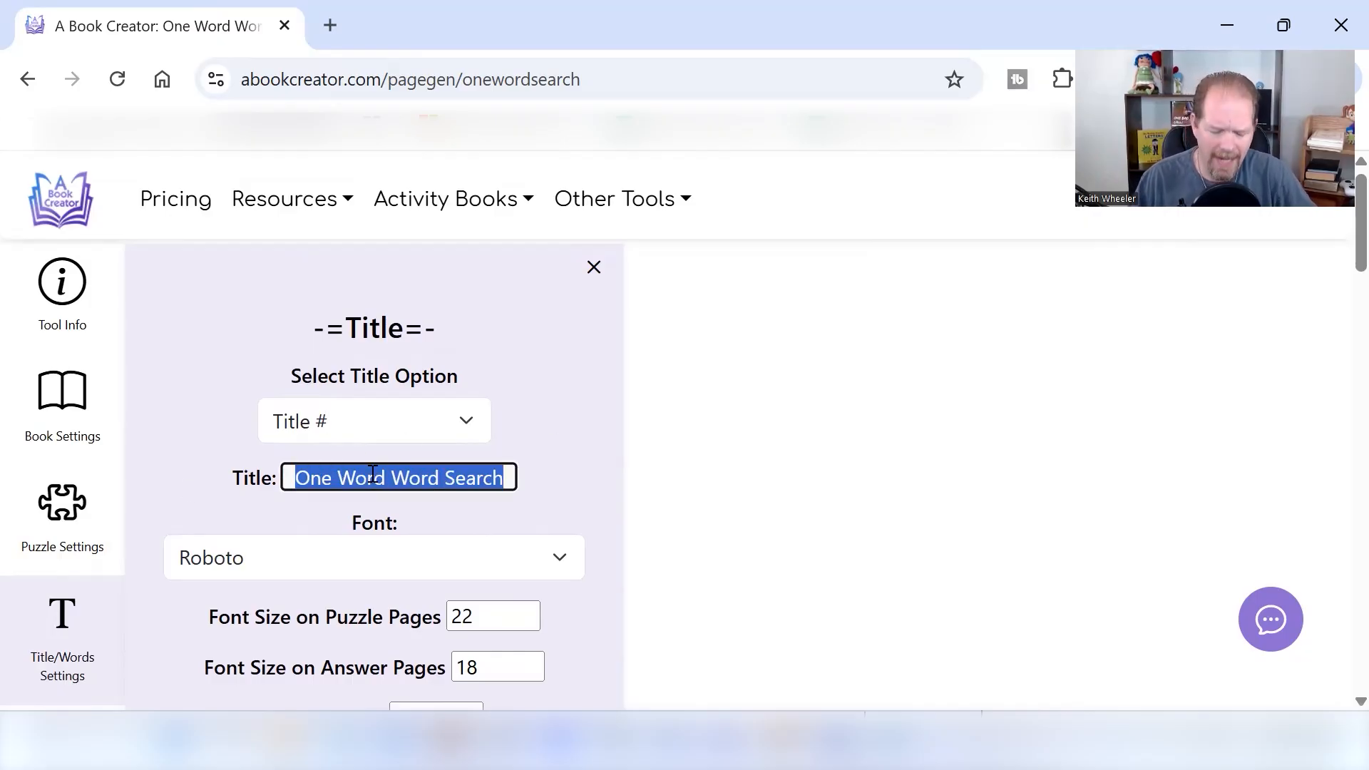
text(Find The Dog)
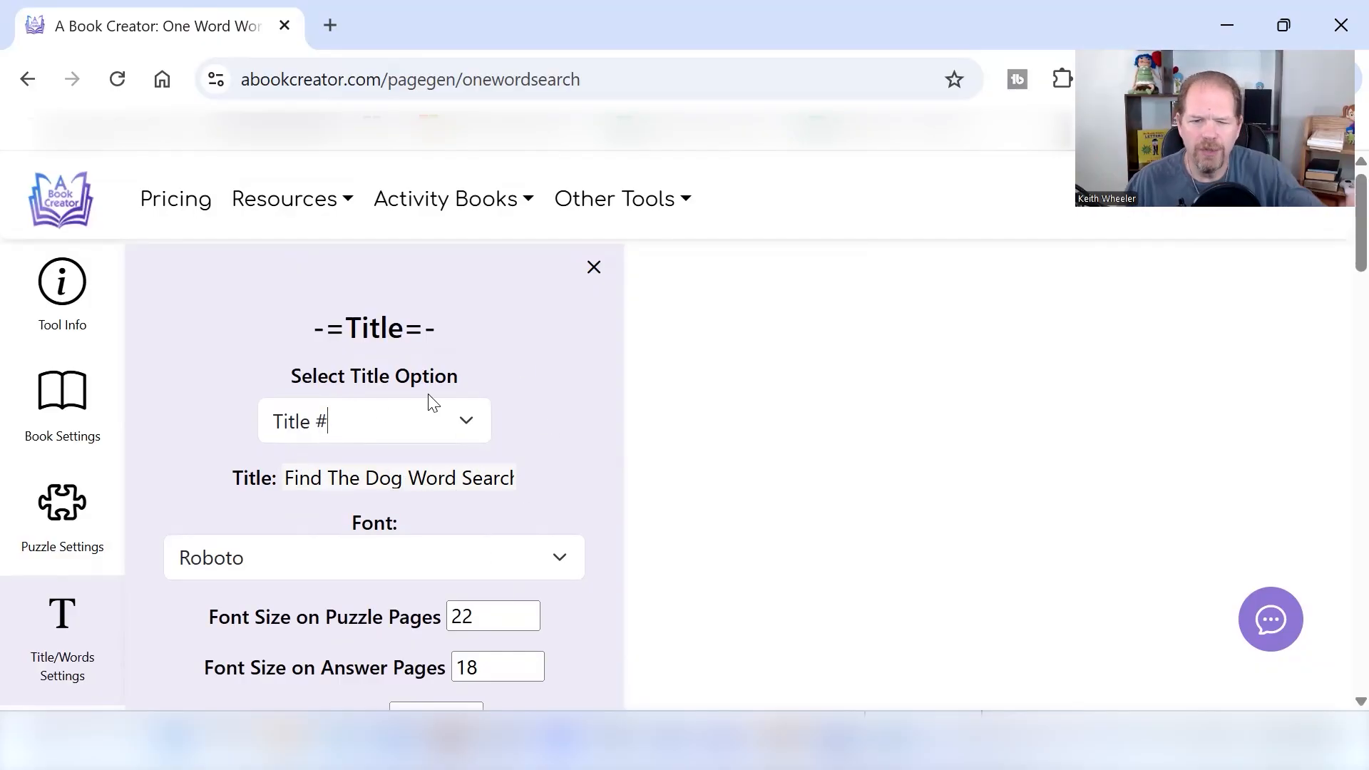
scroll(down, 3)
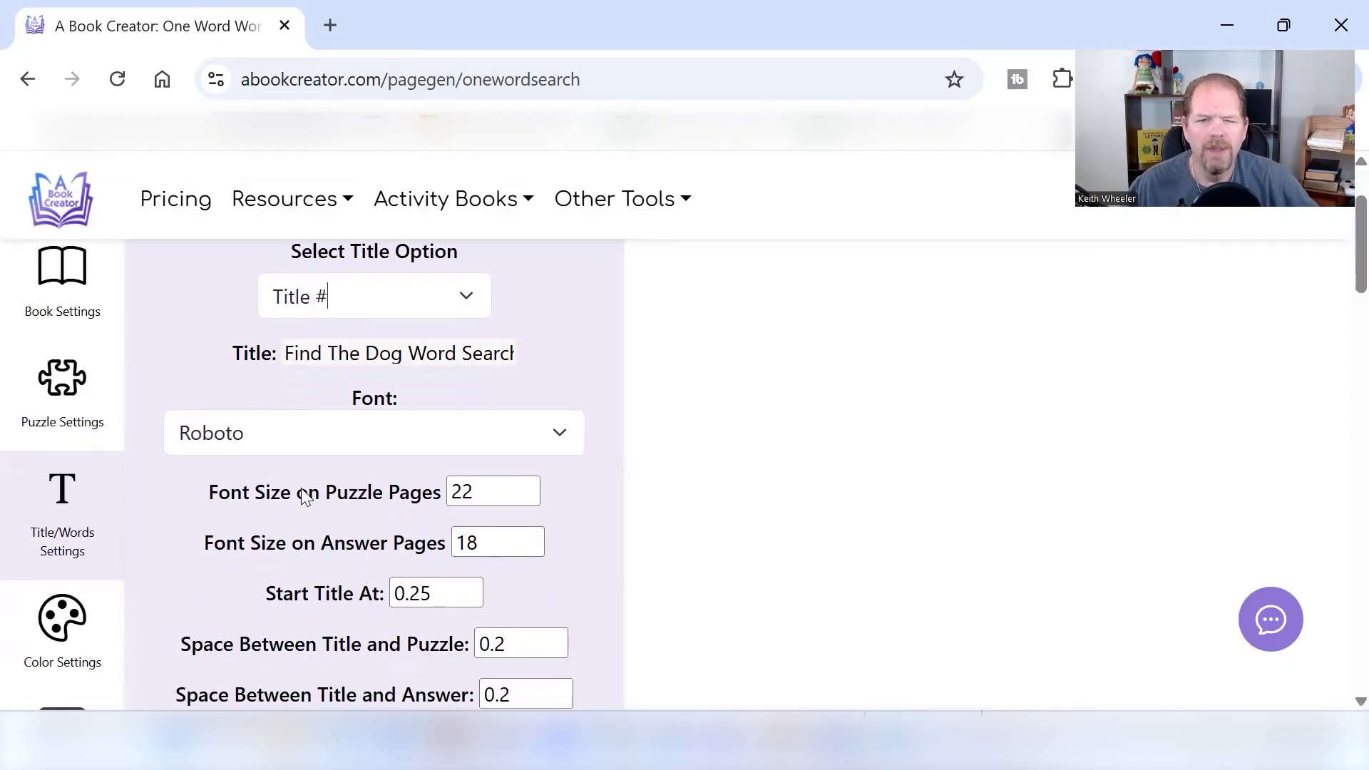
scroll(down, 3)
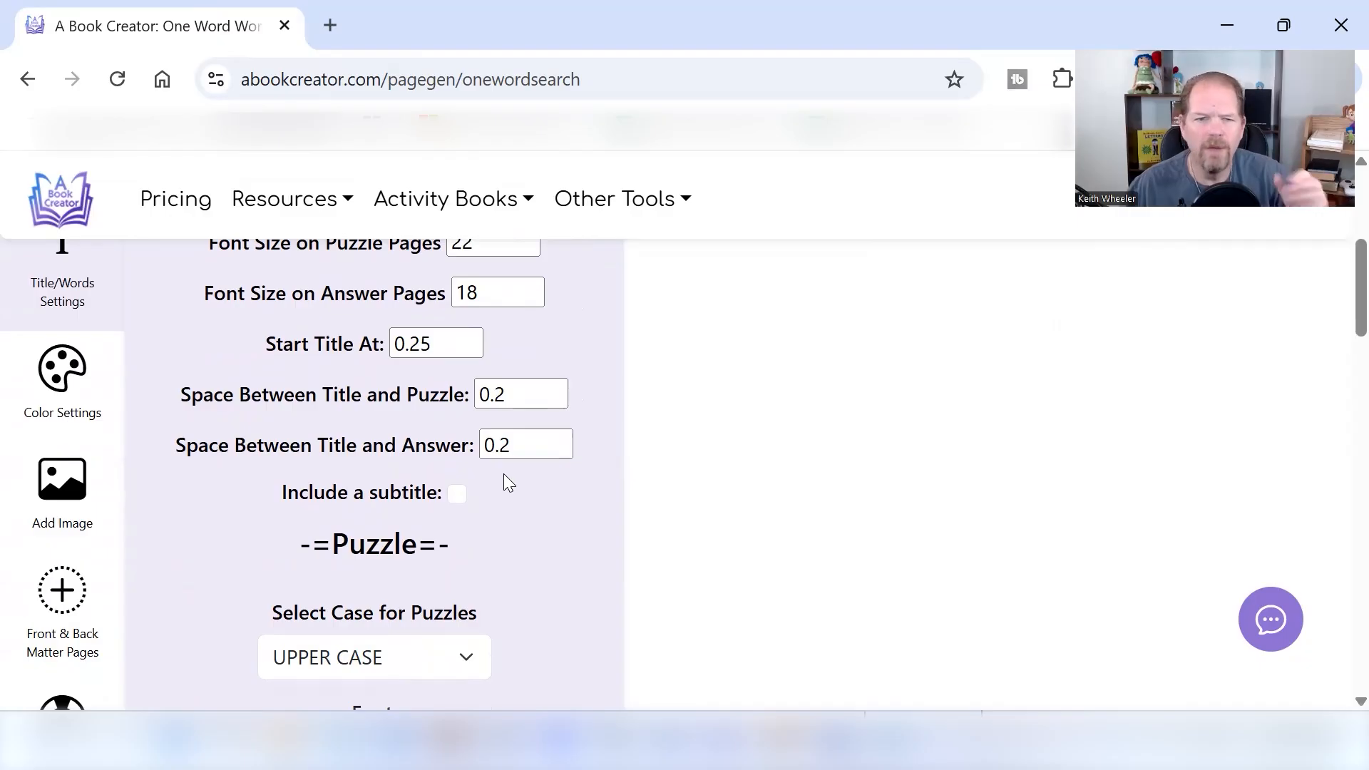
scroll(down, 3)
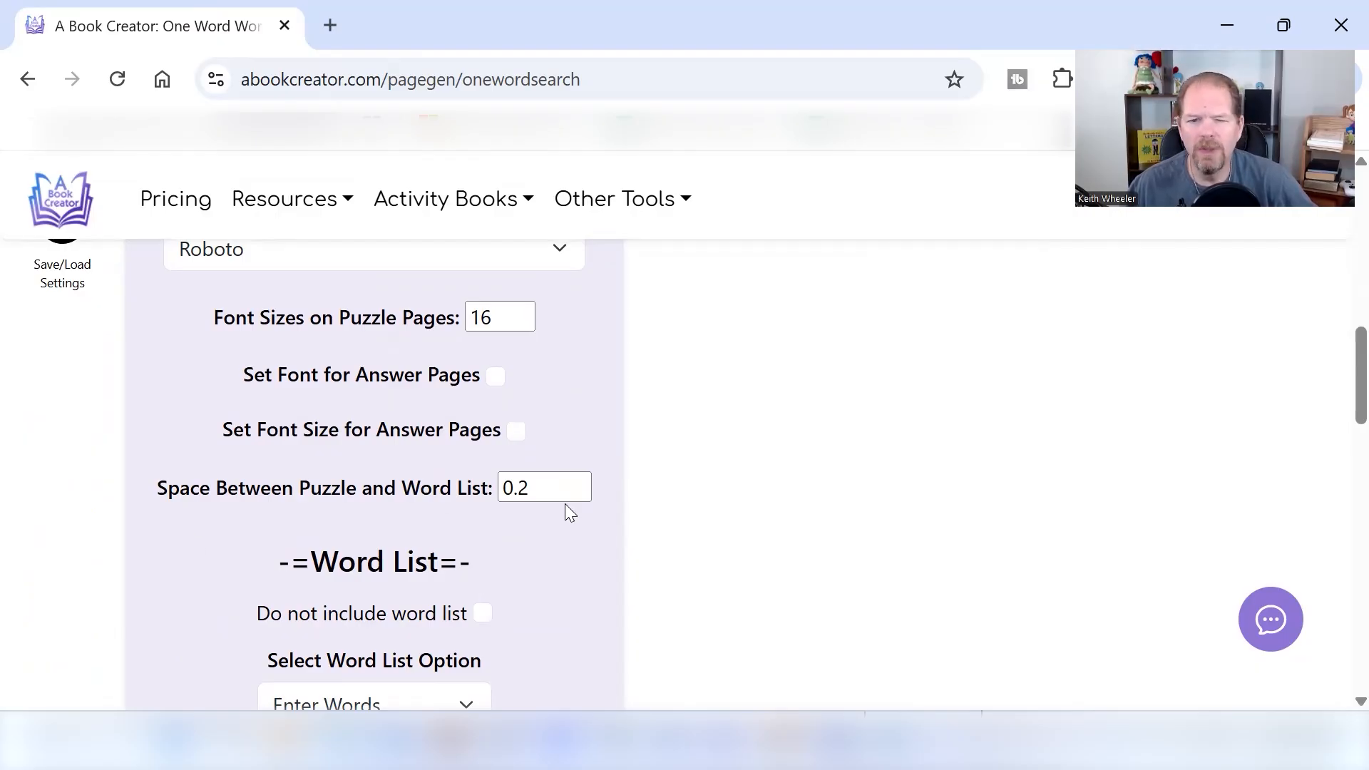
scroll(down, 3)
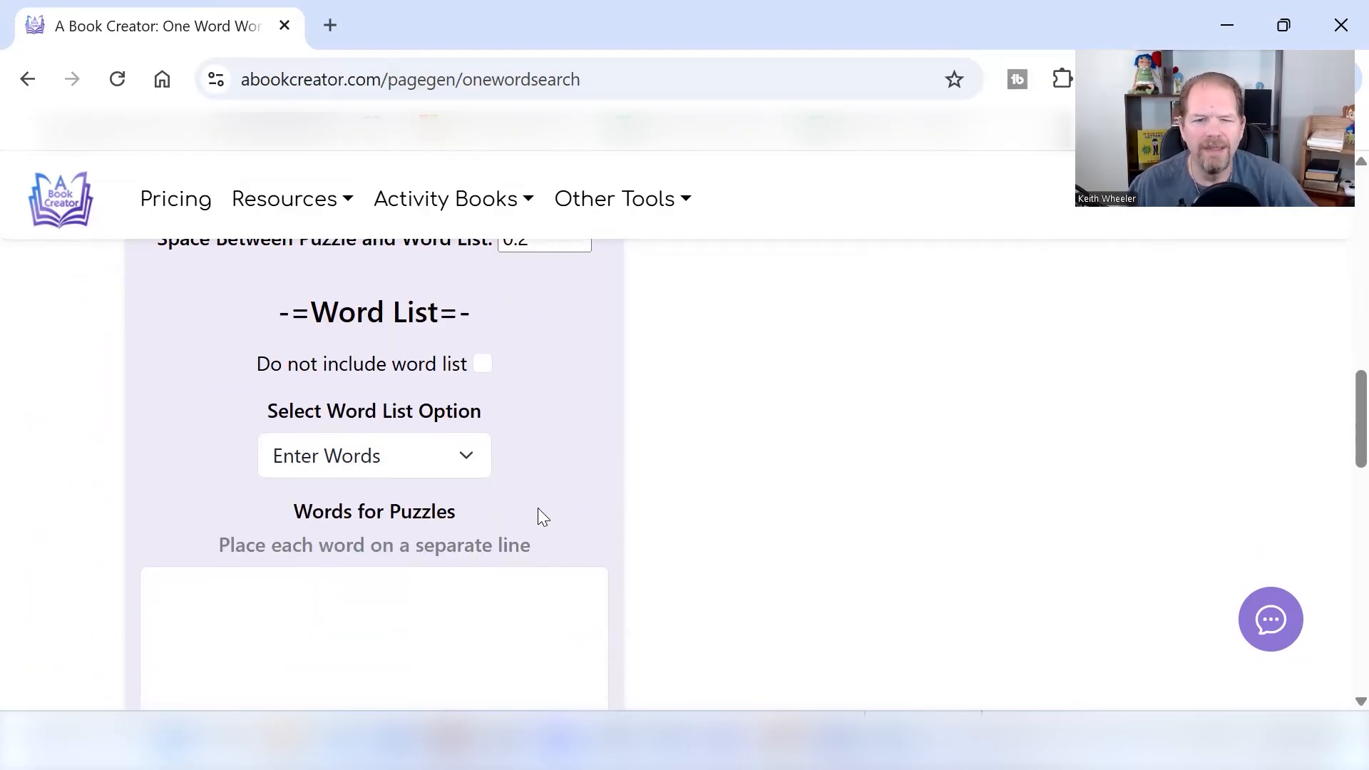
mouse_move(424, 401)
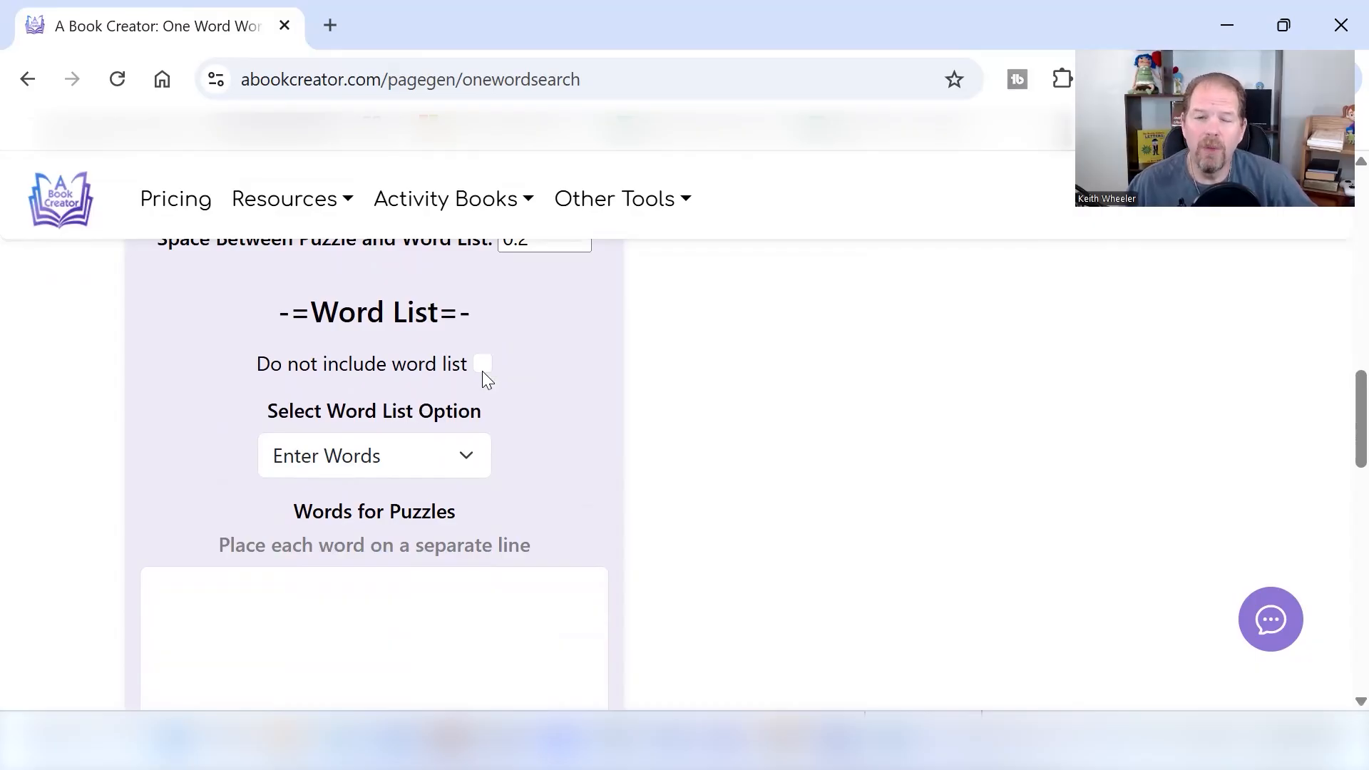
click(481, 364)
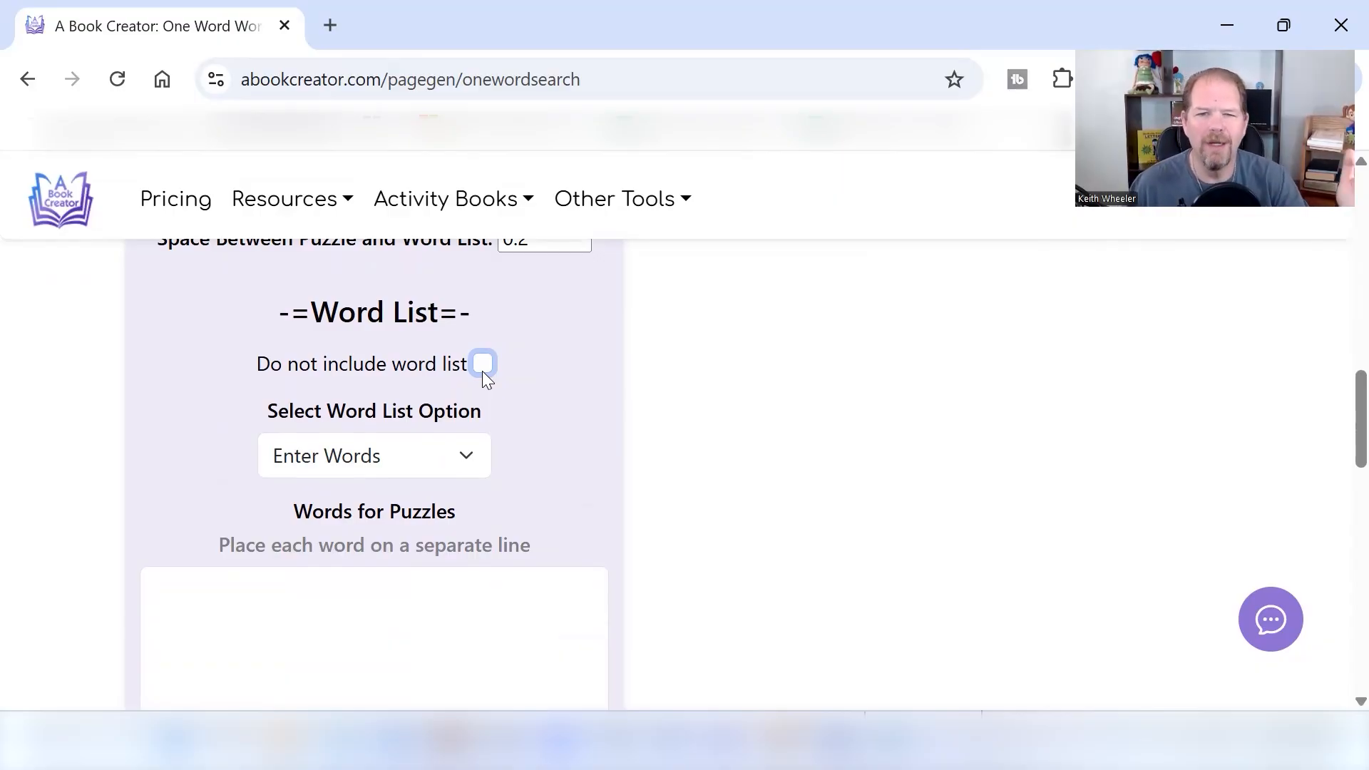
mouse_move(462, 440)
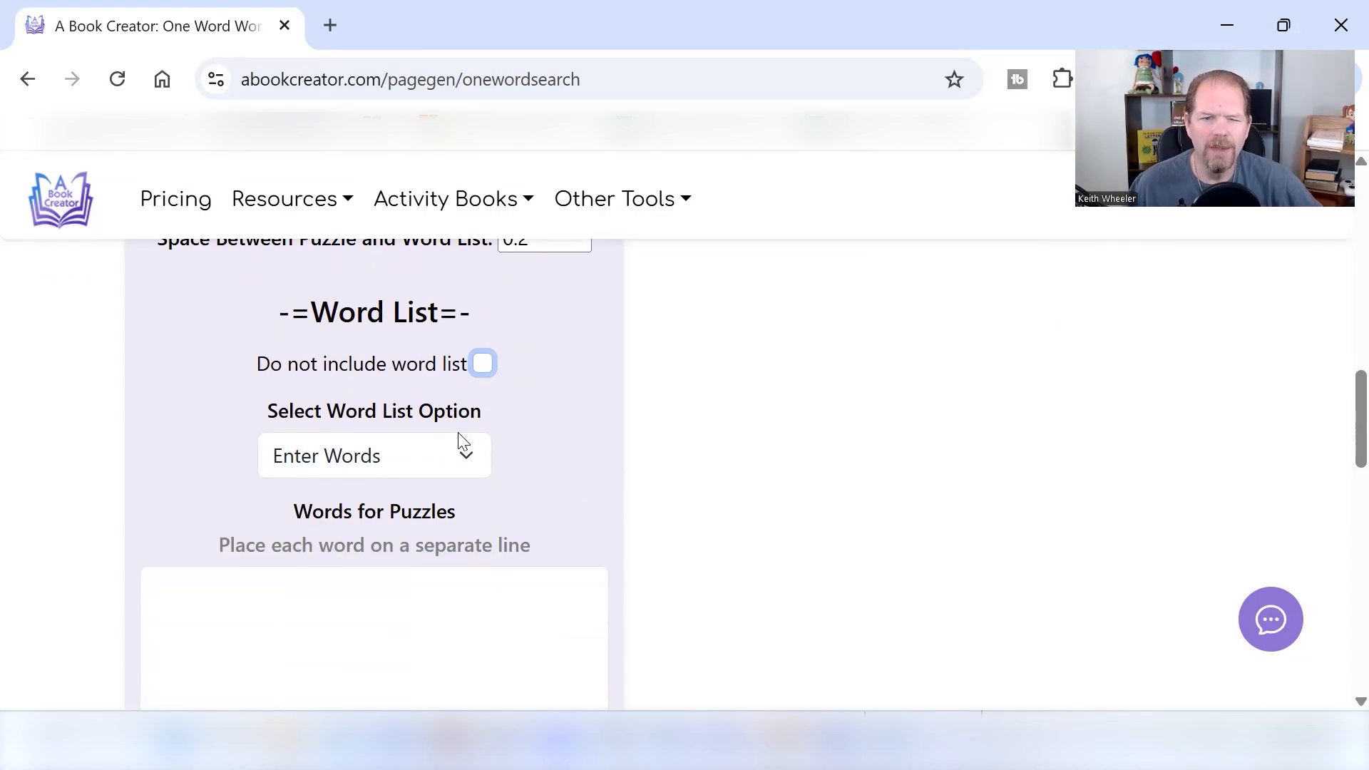
click(373, 455)
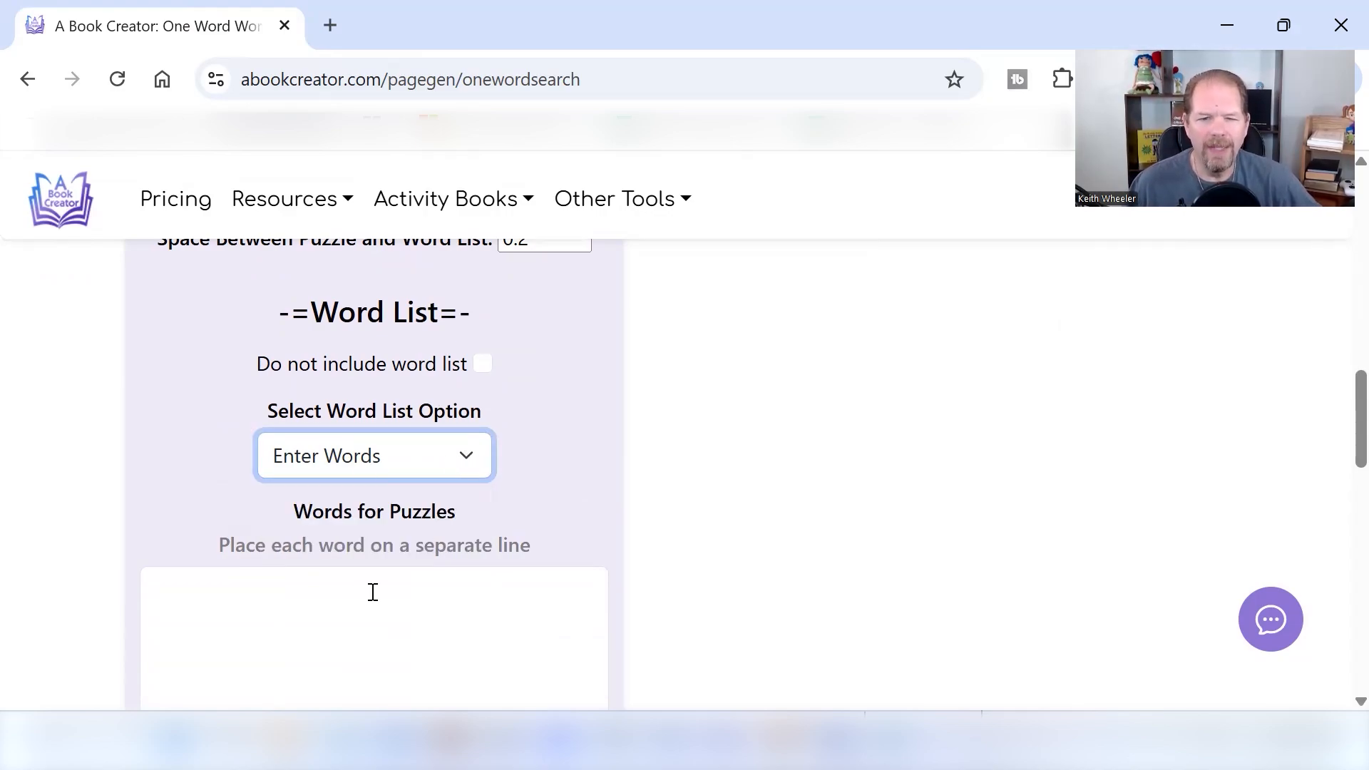
click(374, 629)
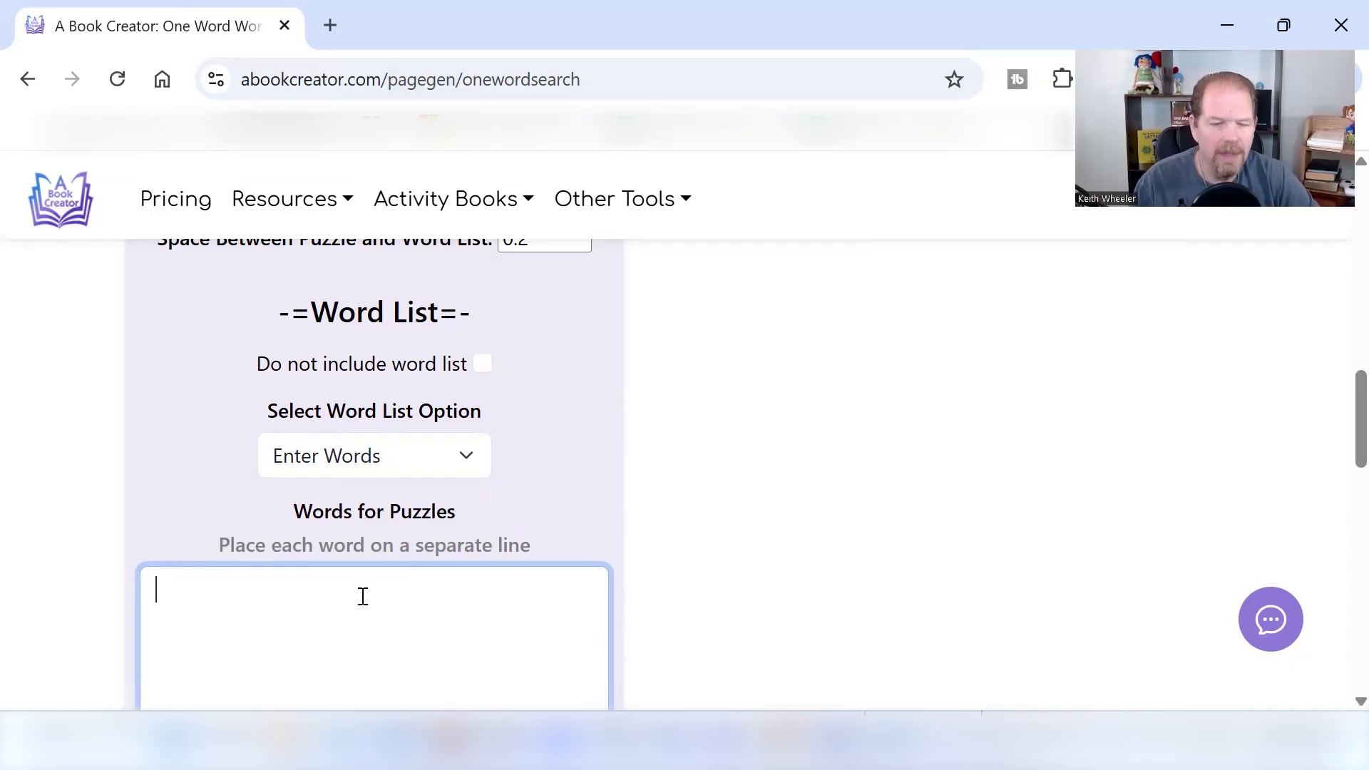
text(Poodle)
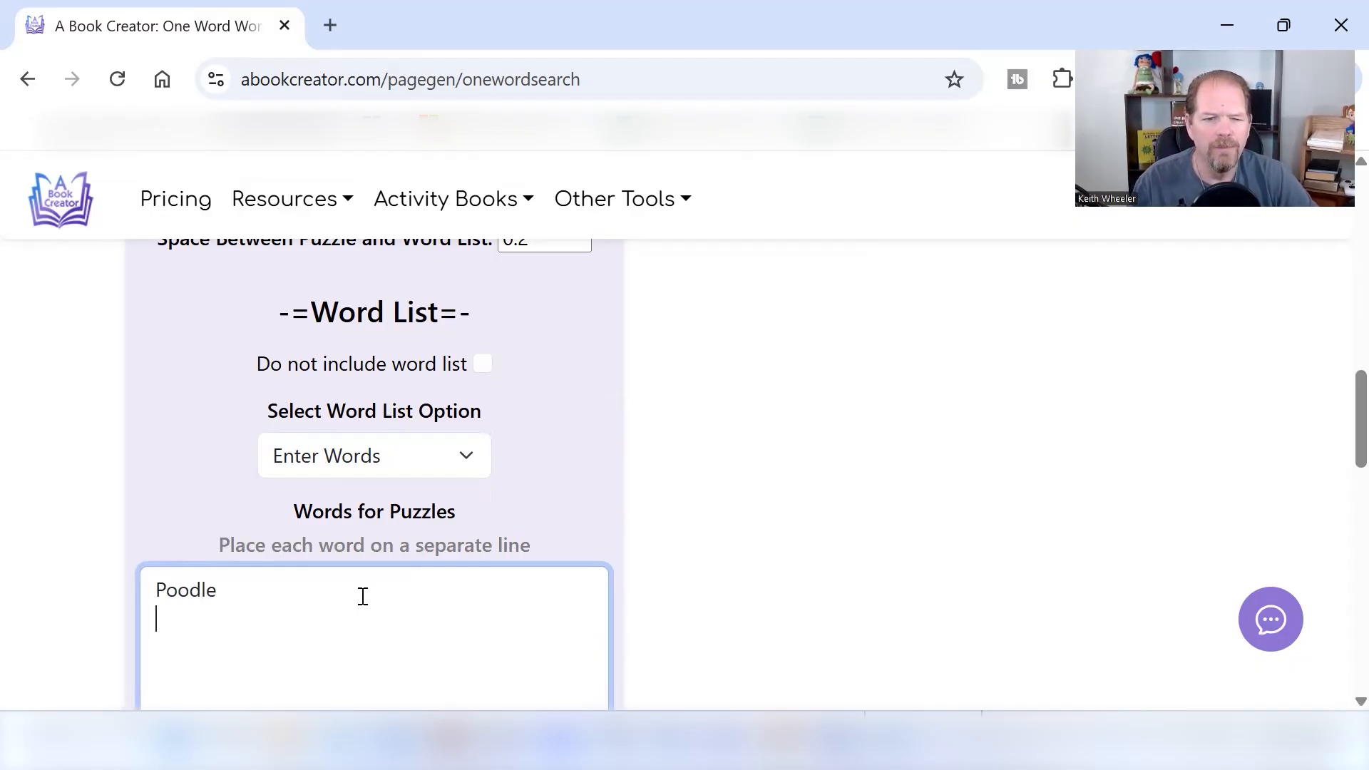
text(Boxer)
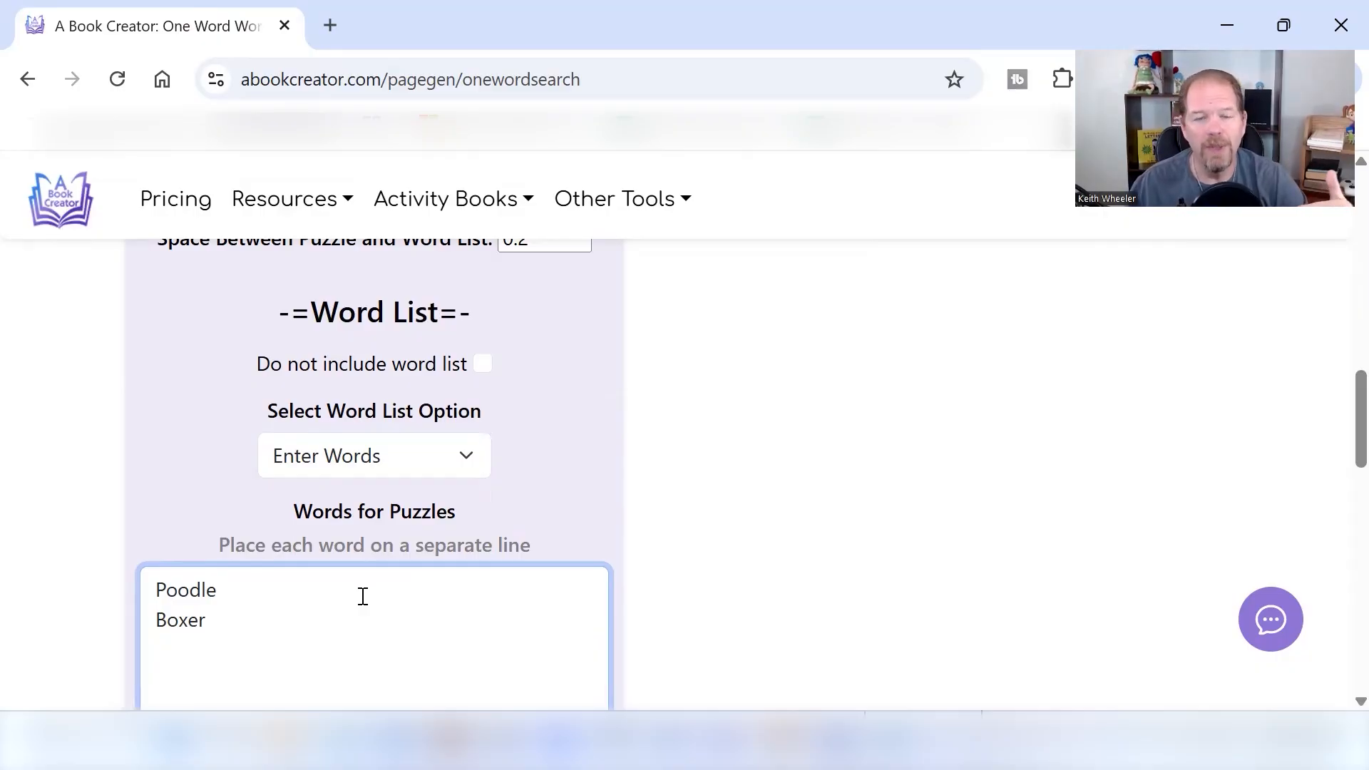
key(Enter)
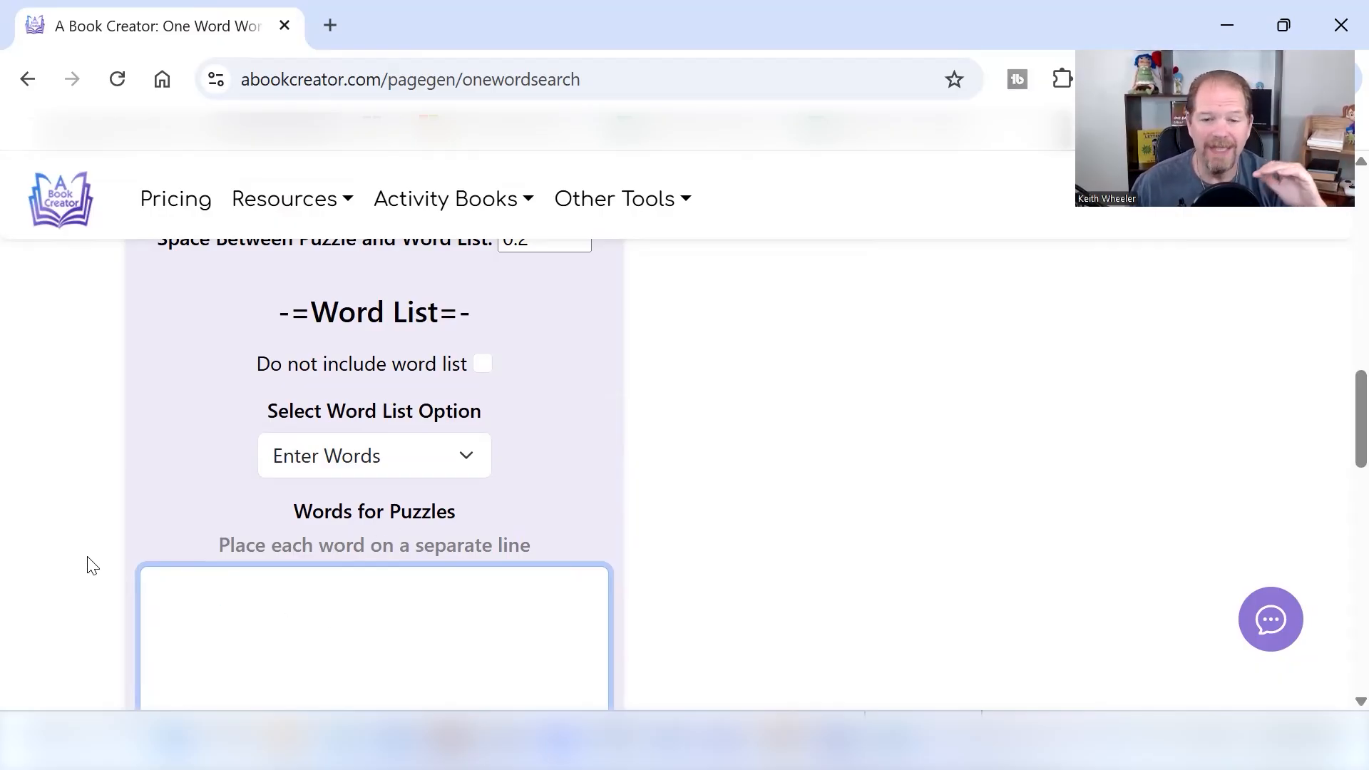
mouse_move(577, 490)
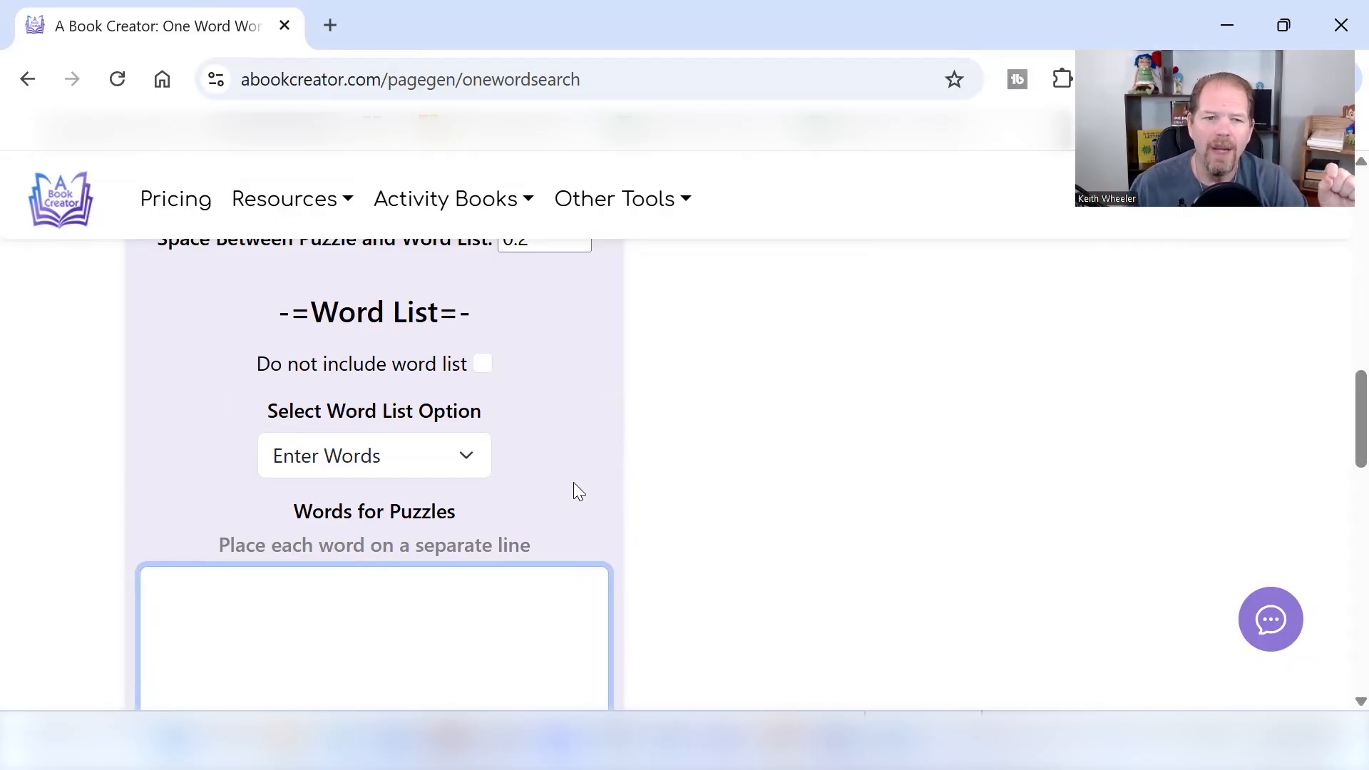
Step: Set the word list theme to Dog Breeds
click(373, 455)
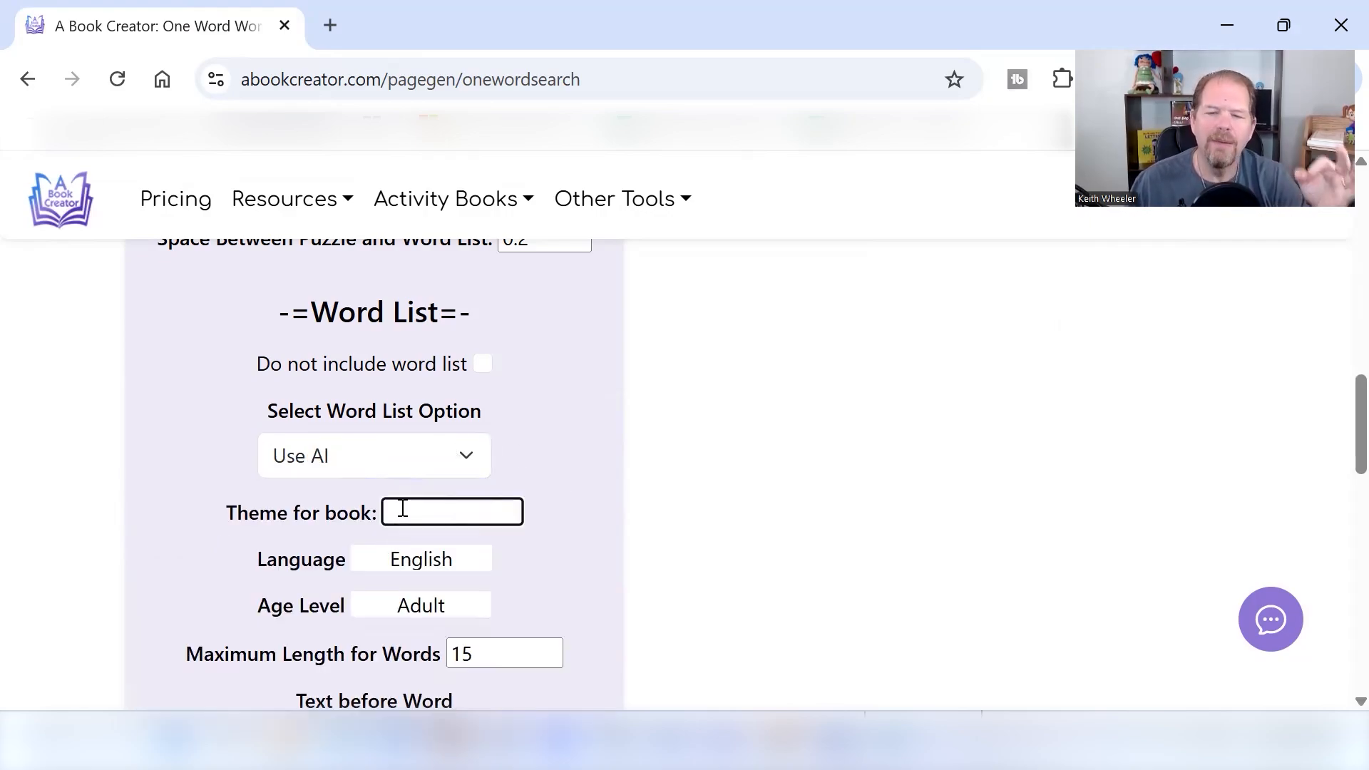
text(B)
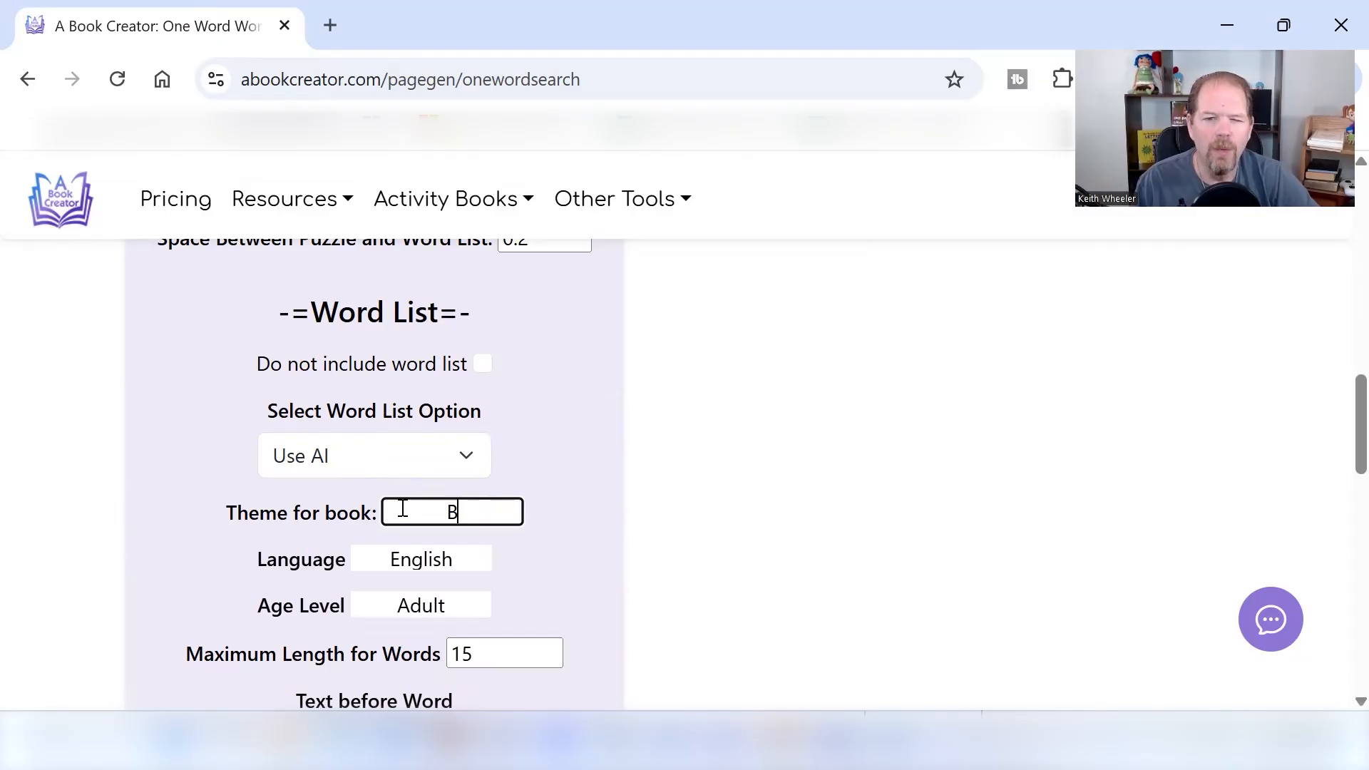
text(Dog Breeds)
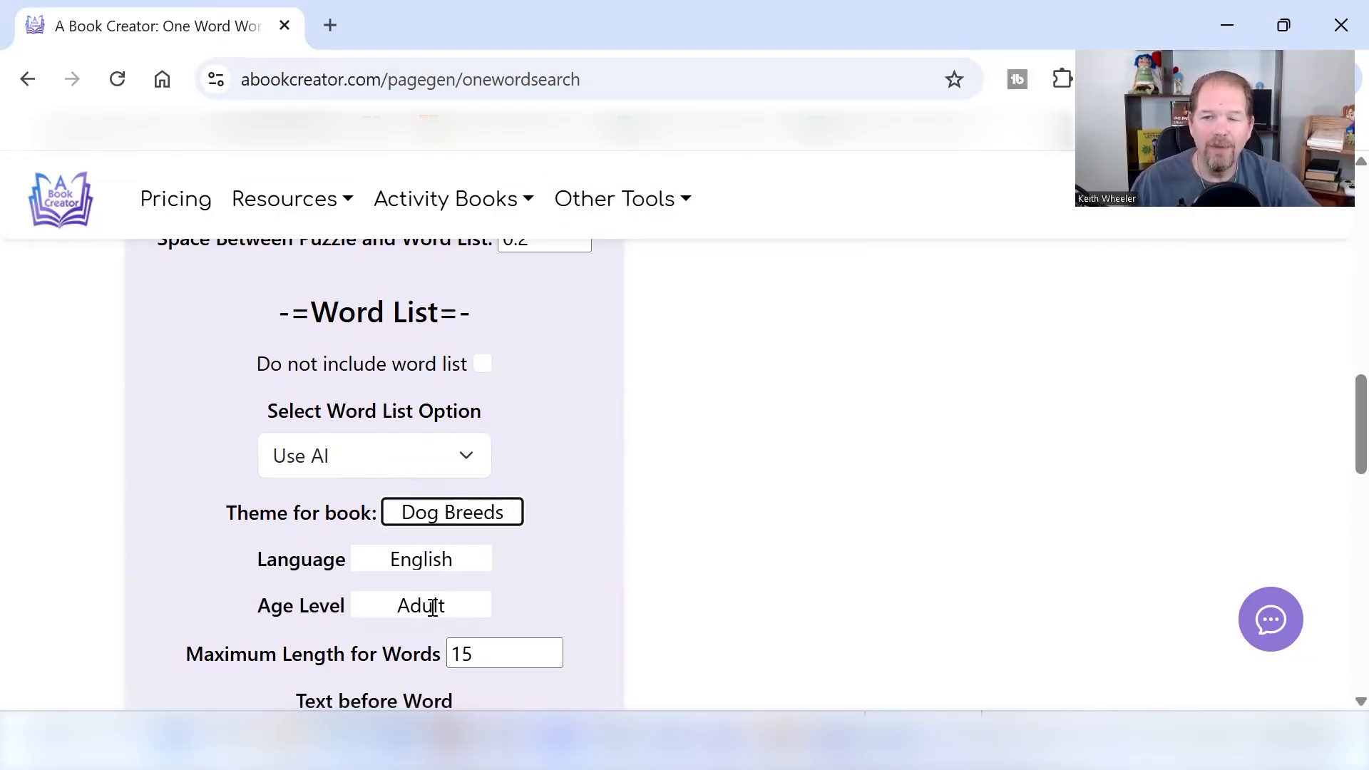
click(420, 605)
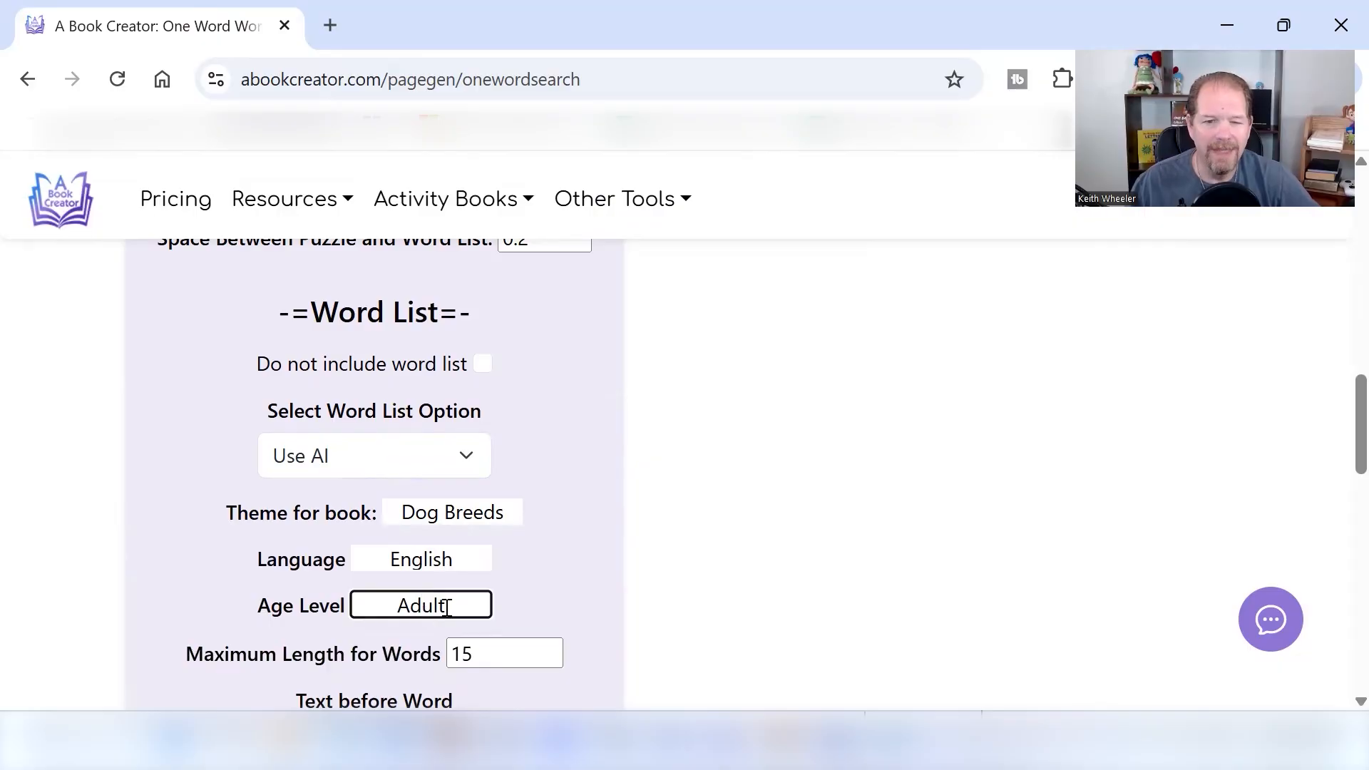
Step: Limit words to a maximum length of 10 letters
scroll(down, 3)
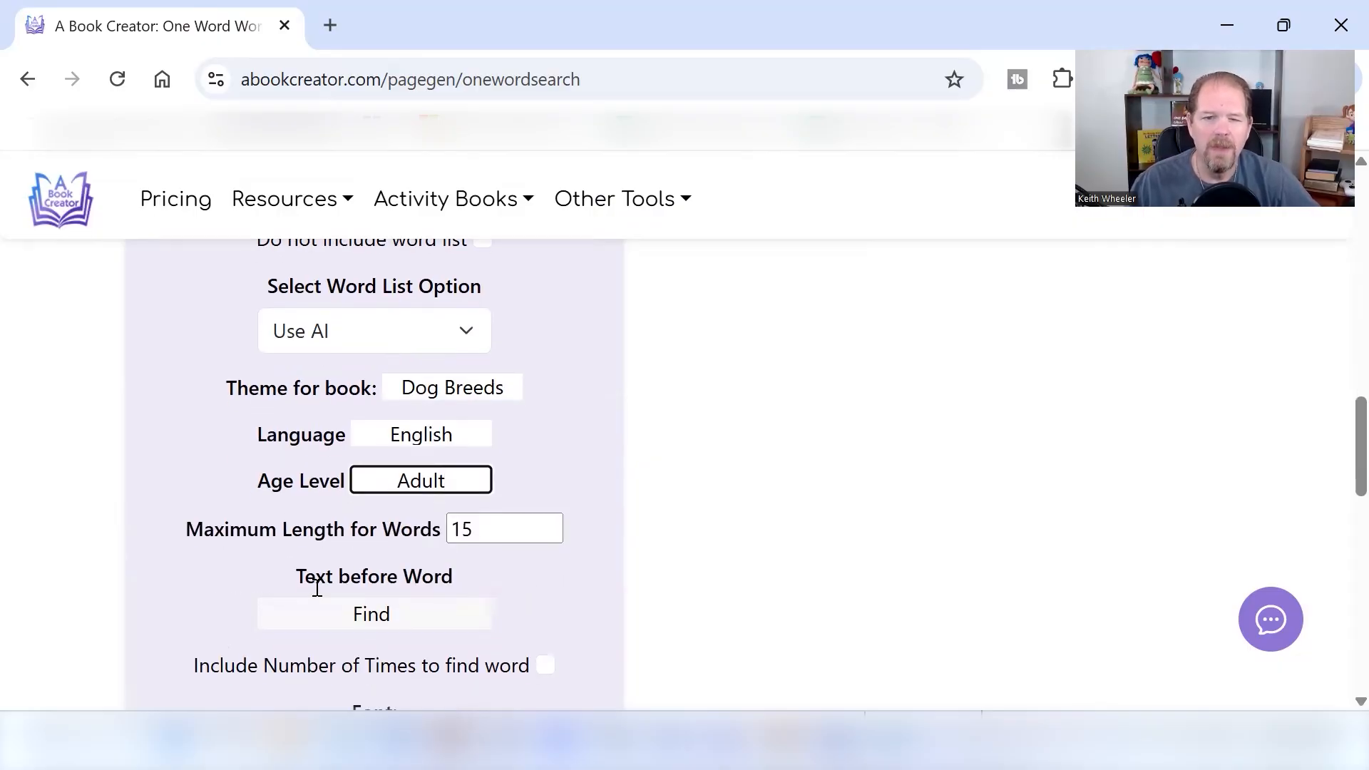
click(498, 529)
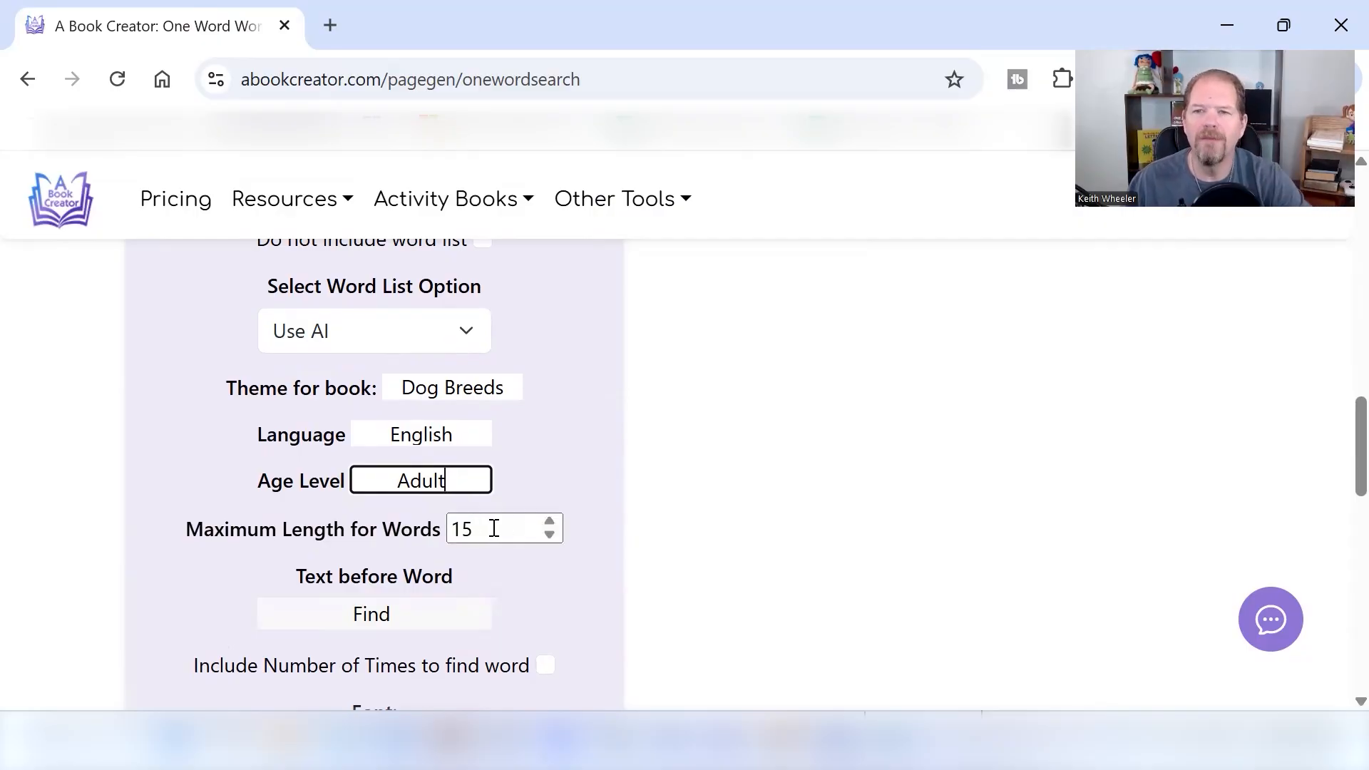
text(10)
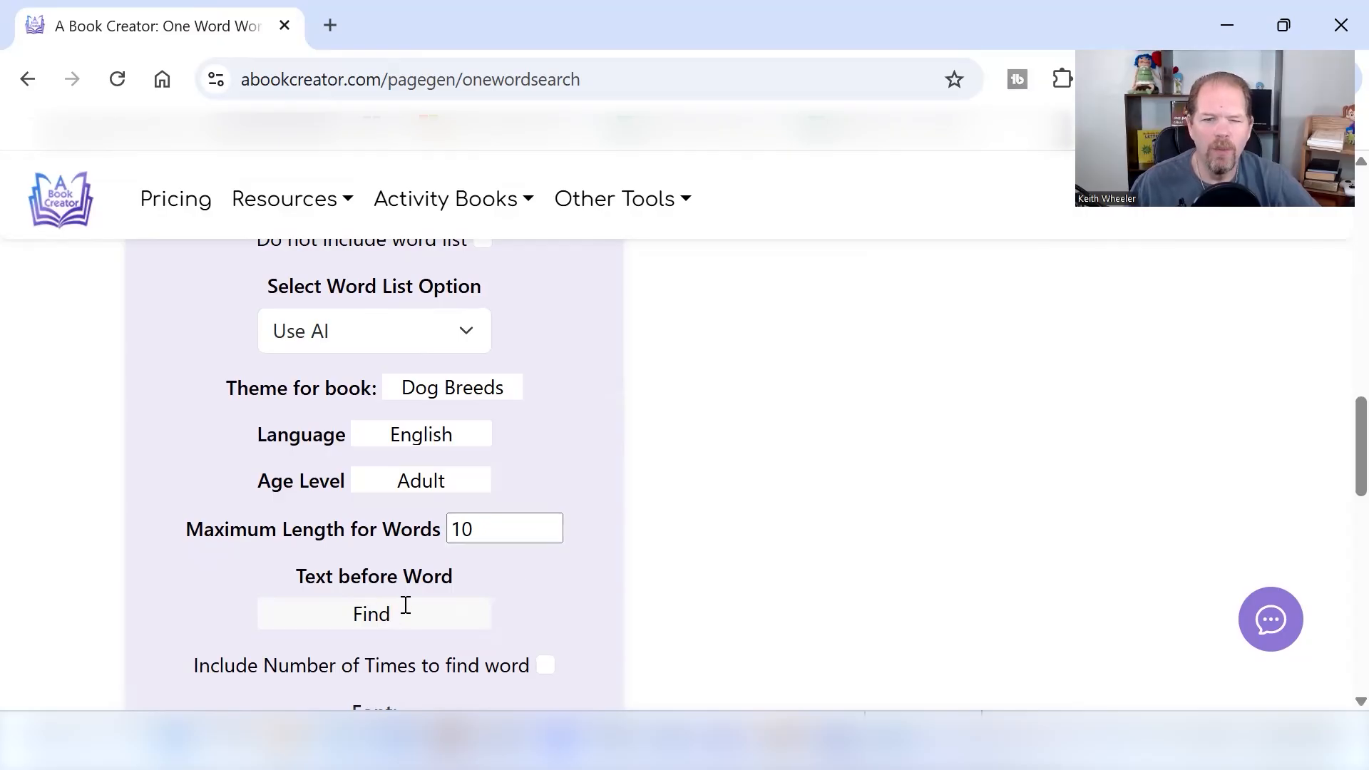
click(374, 613)
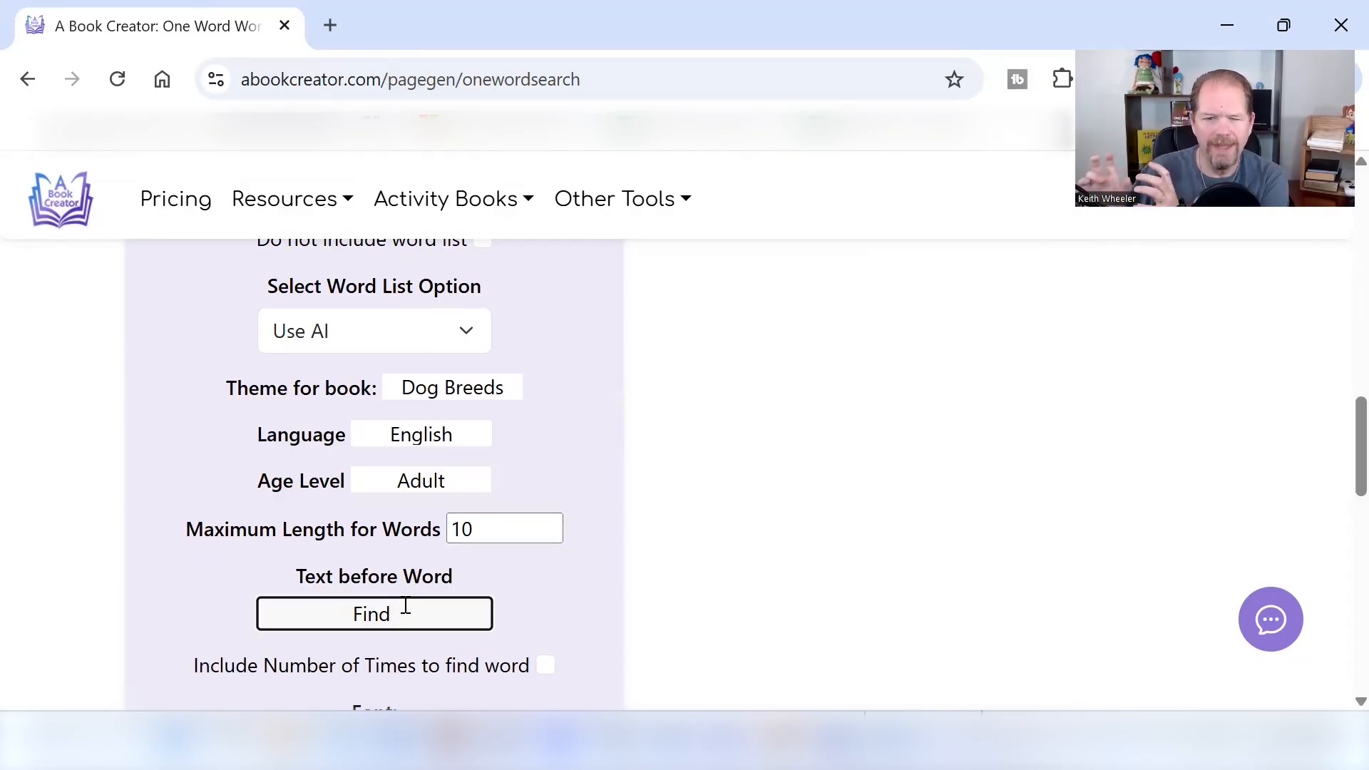
Step: Show how many times to find each word, e.g. 'Find … times'
click(398, 614)
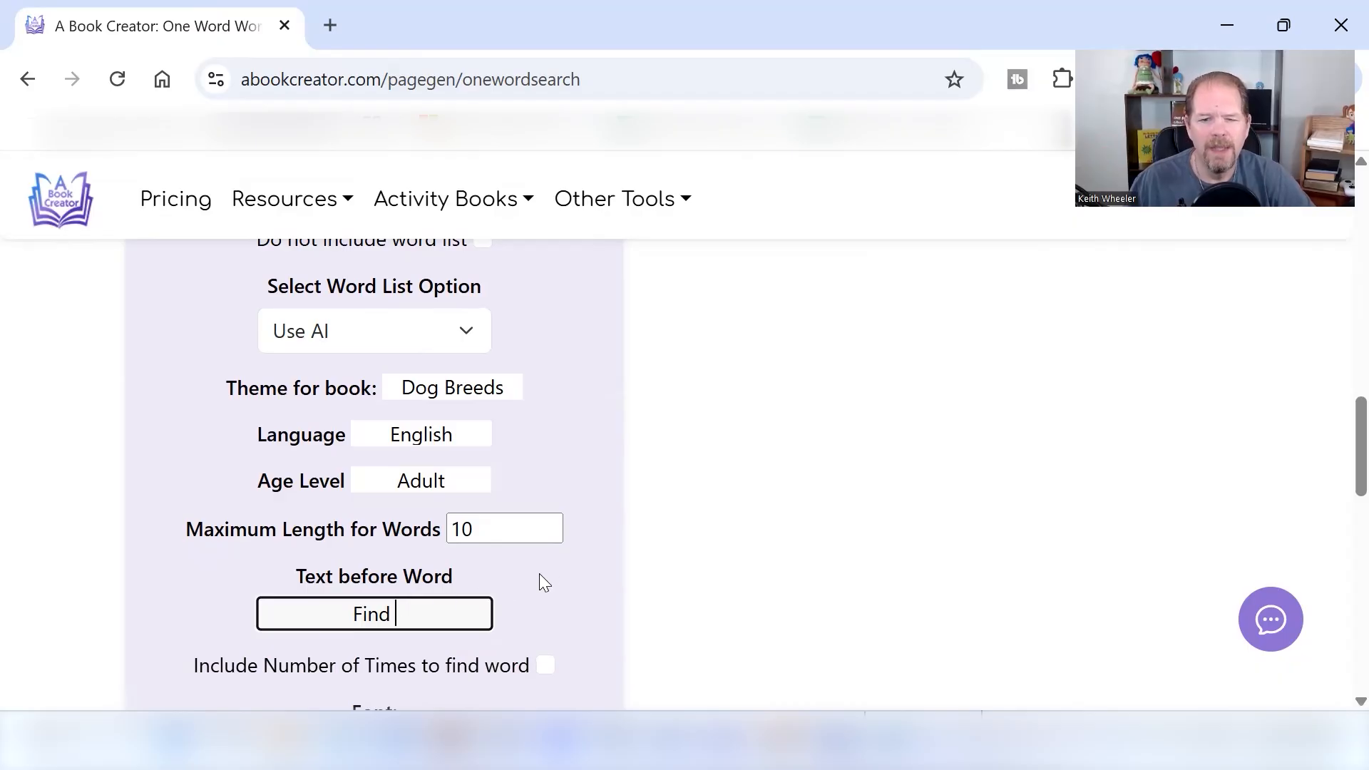
scroll(down, 3)
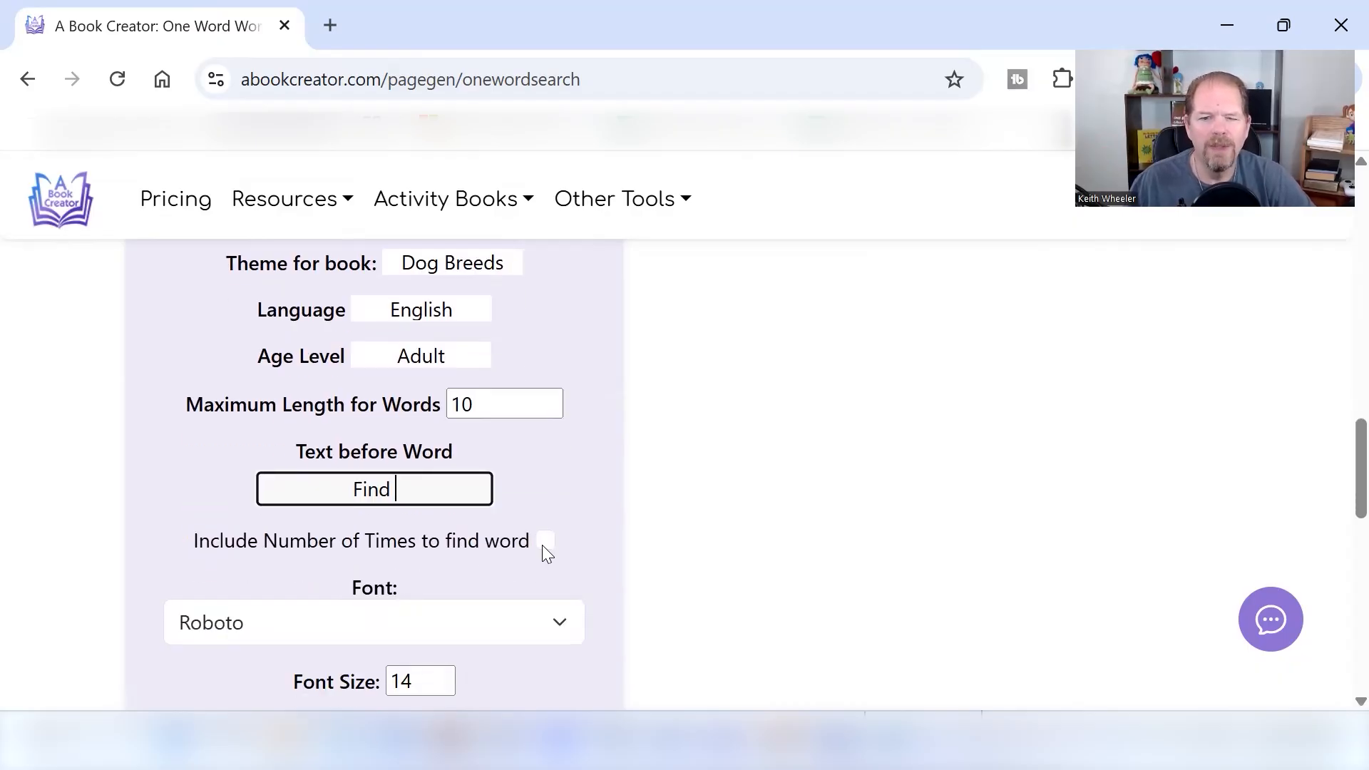
click(544, 540)
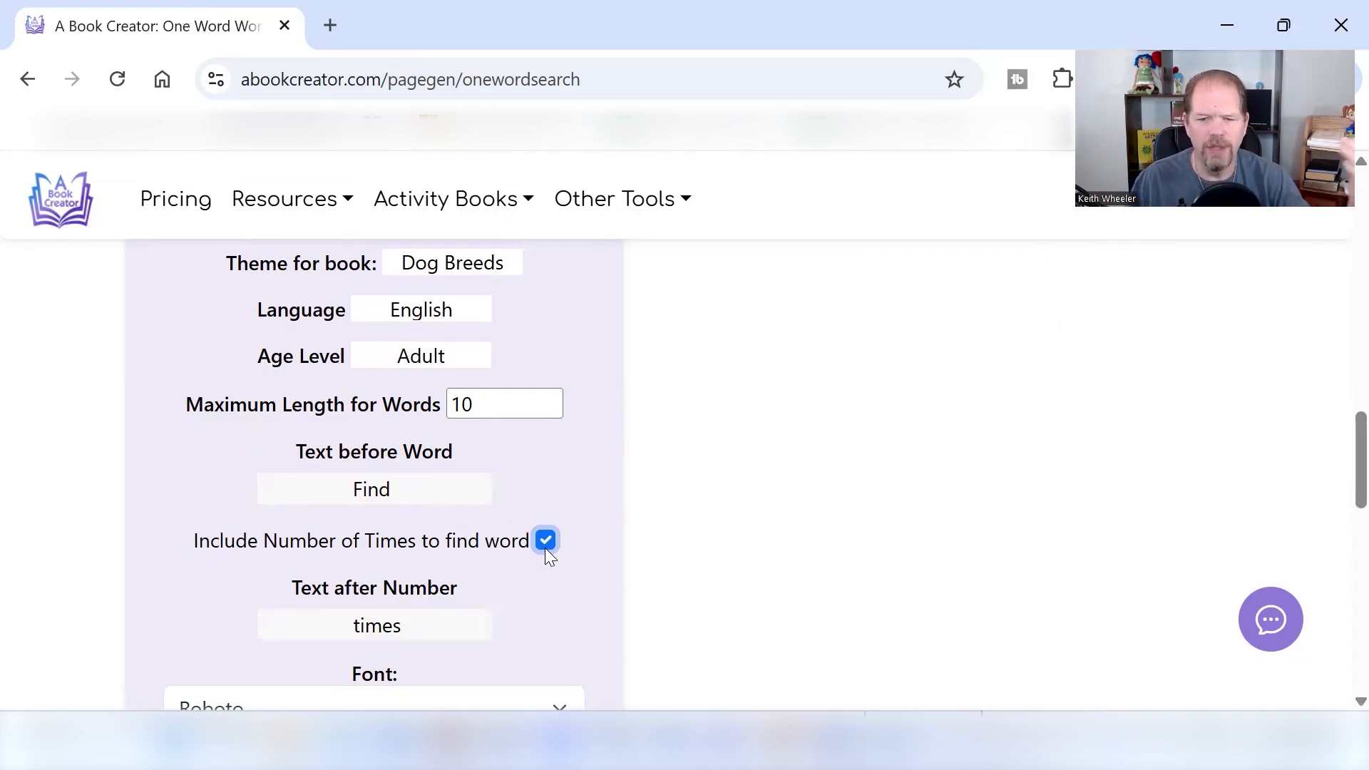
mouse_move(538, 563)
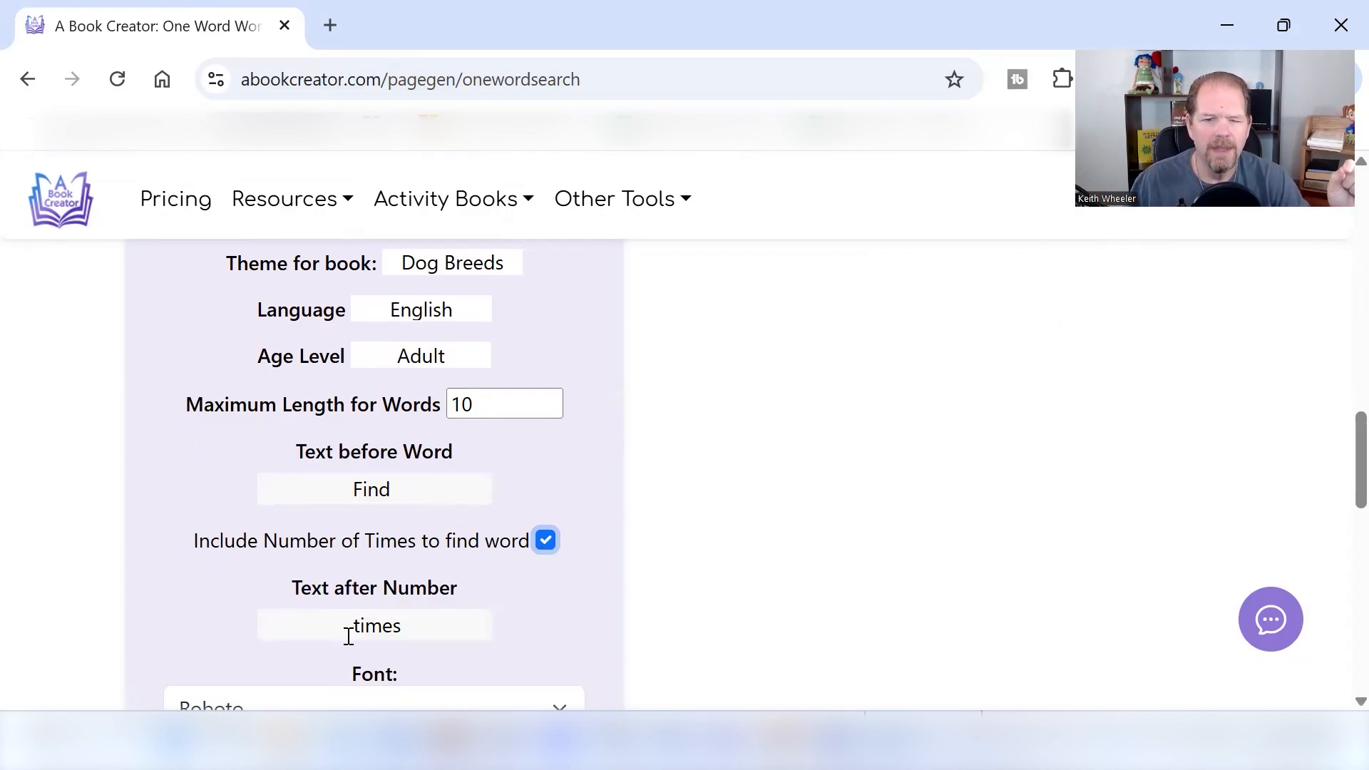
click(373, 626)
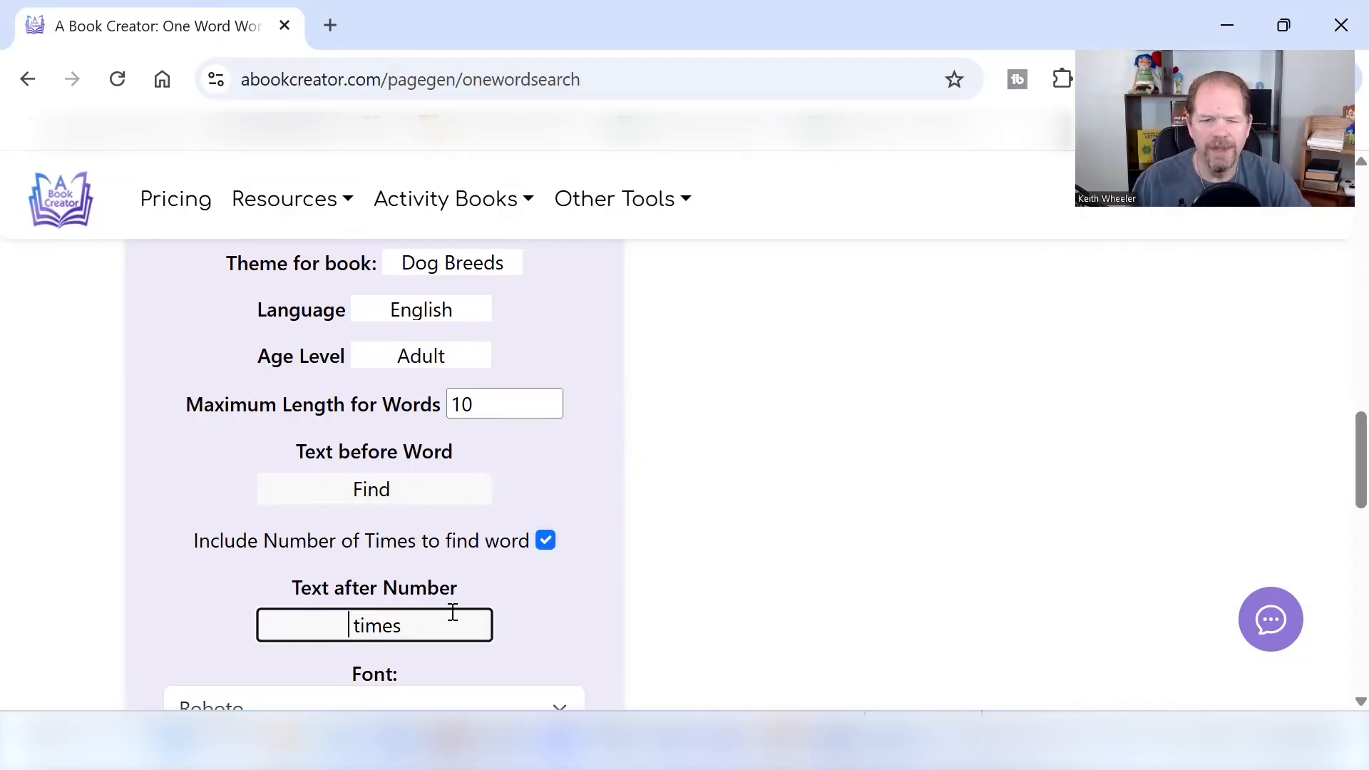
scroll(down, 3)
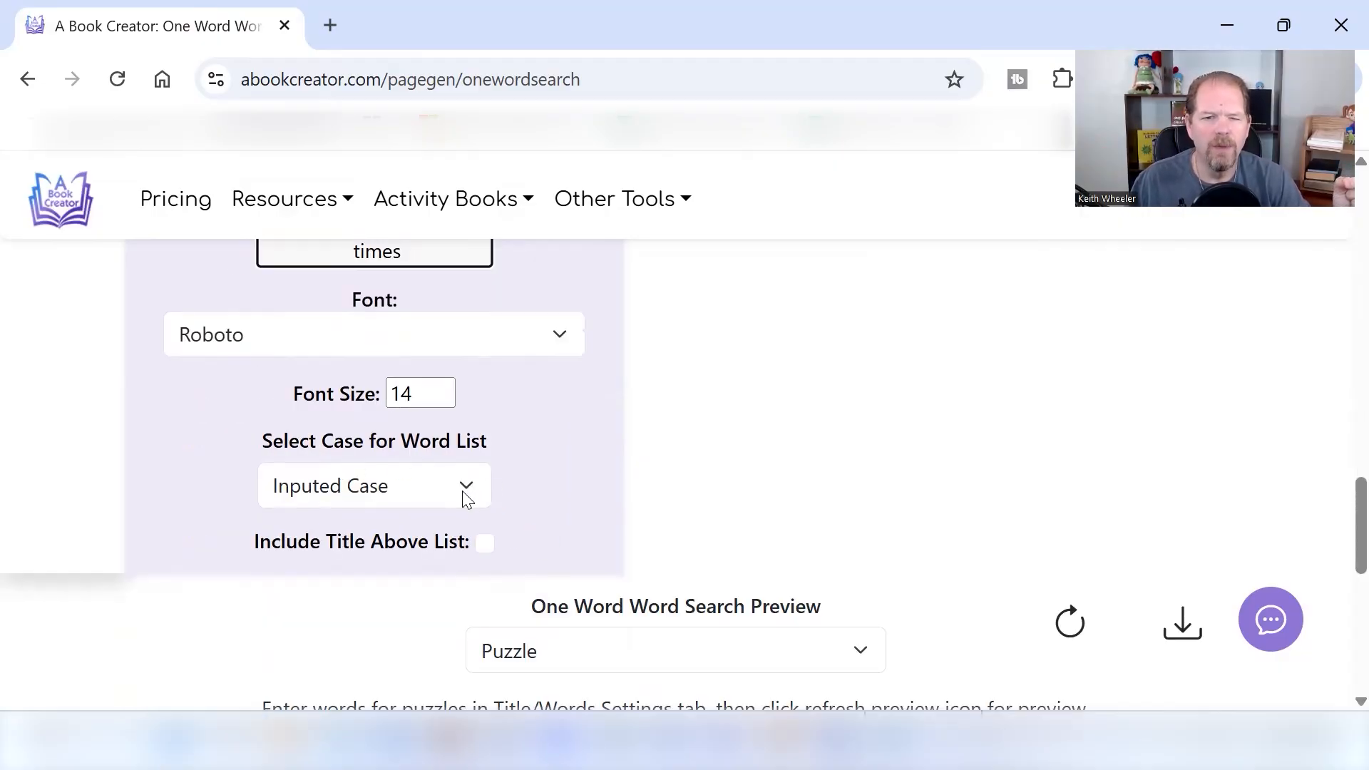
click(373, 485)
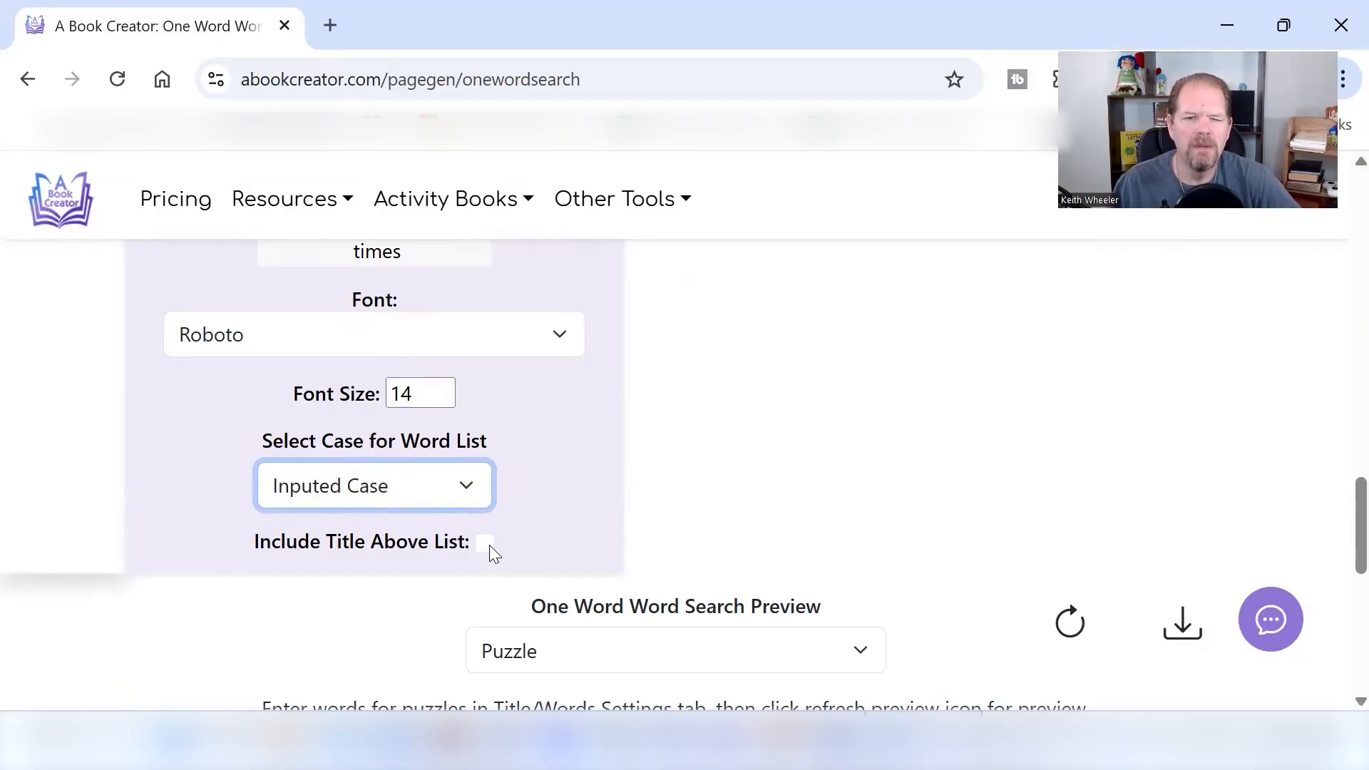
mouse_move(480, 552)
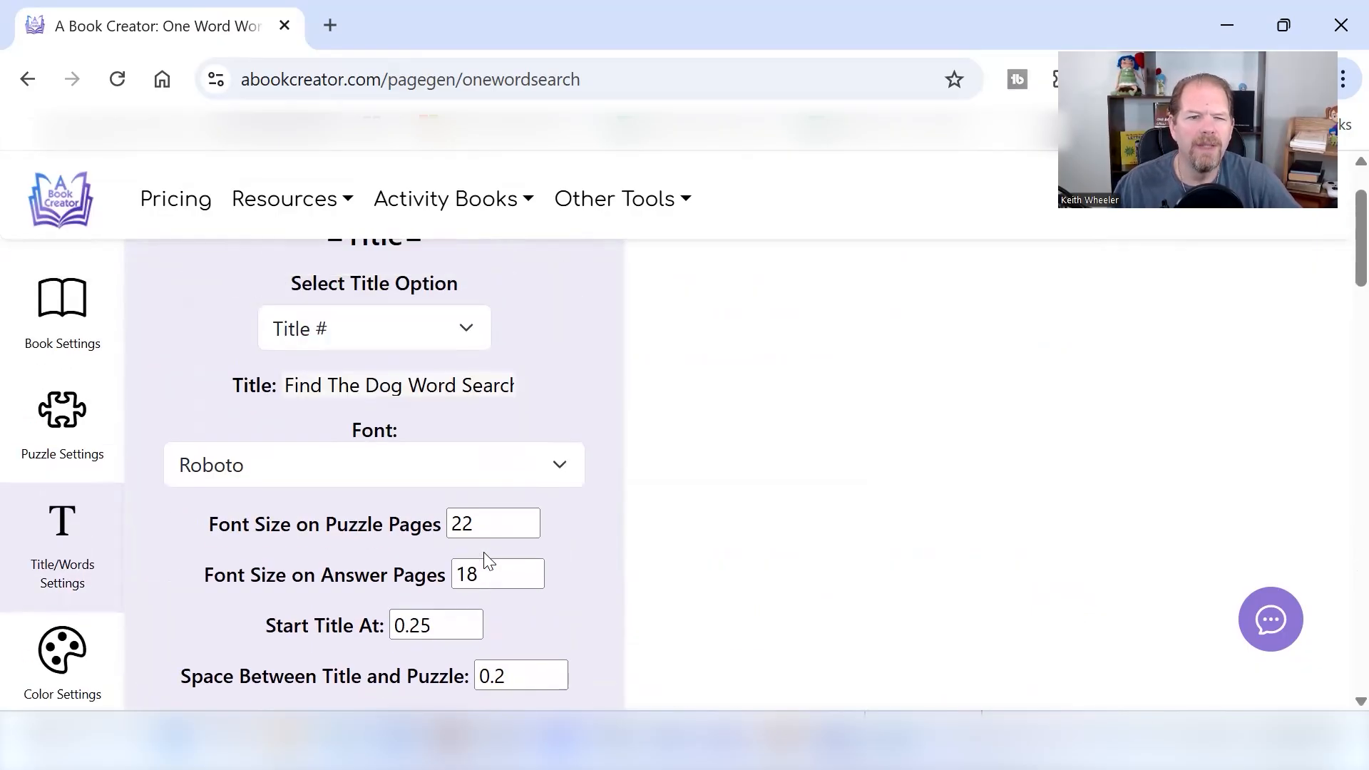
Step: Review the Add Image options, leaving the puzzle-page background image off
scroll(down, 3)
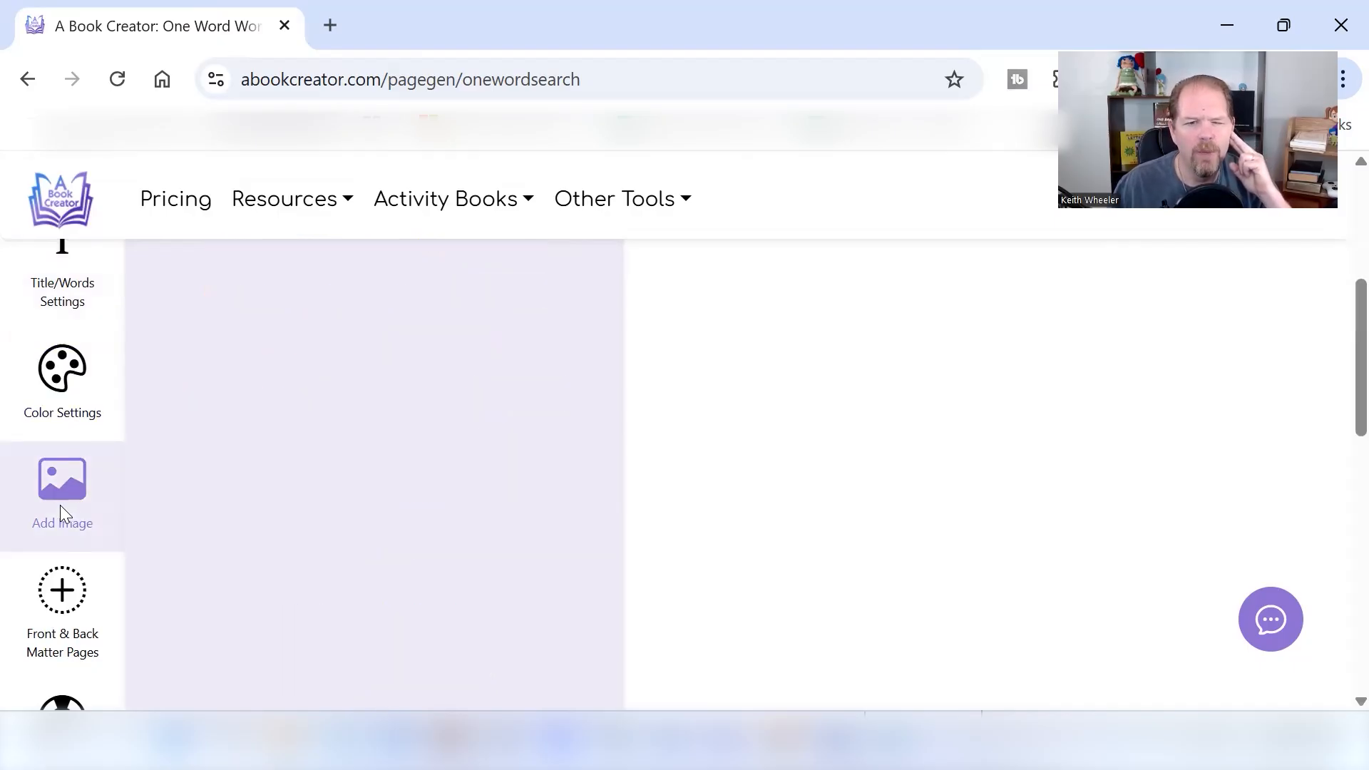
click(62, 489)
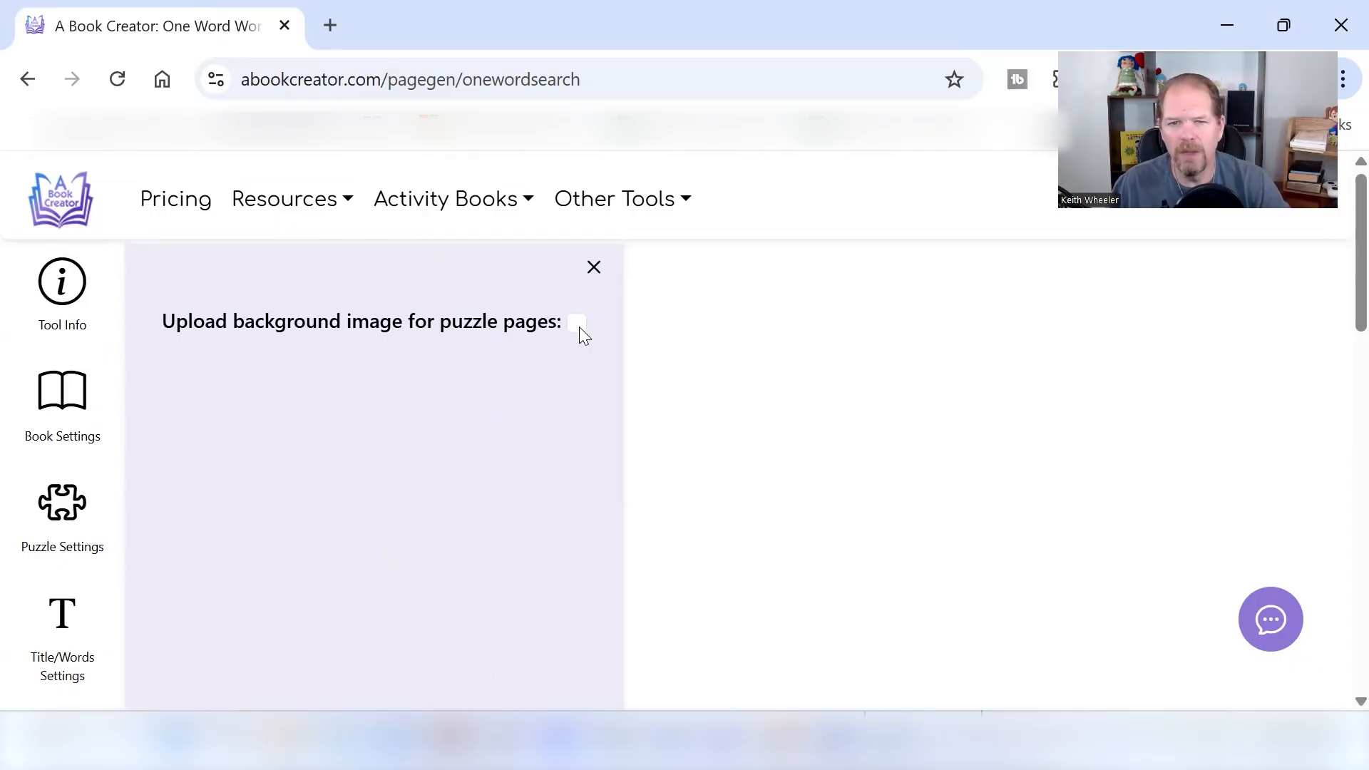
scroll(down, 3)
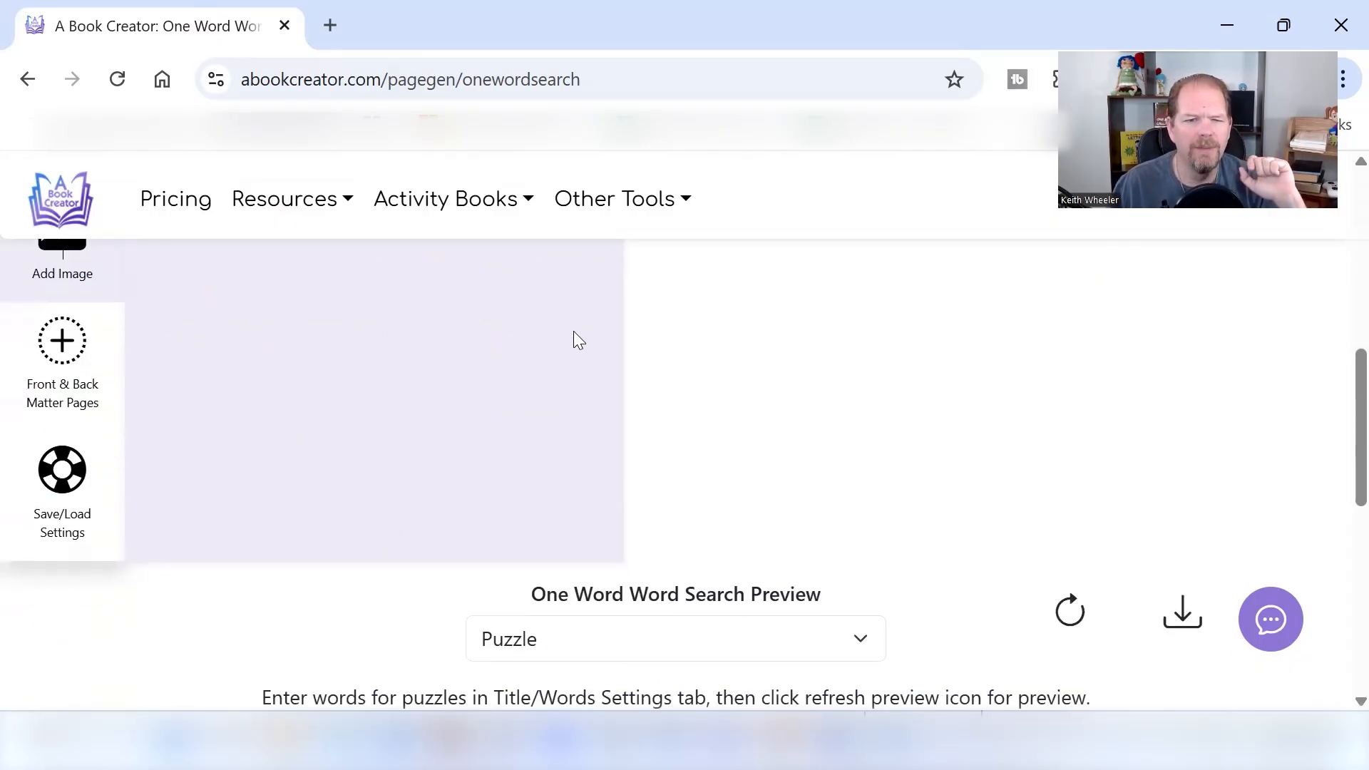
scroll(down, 3)
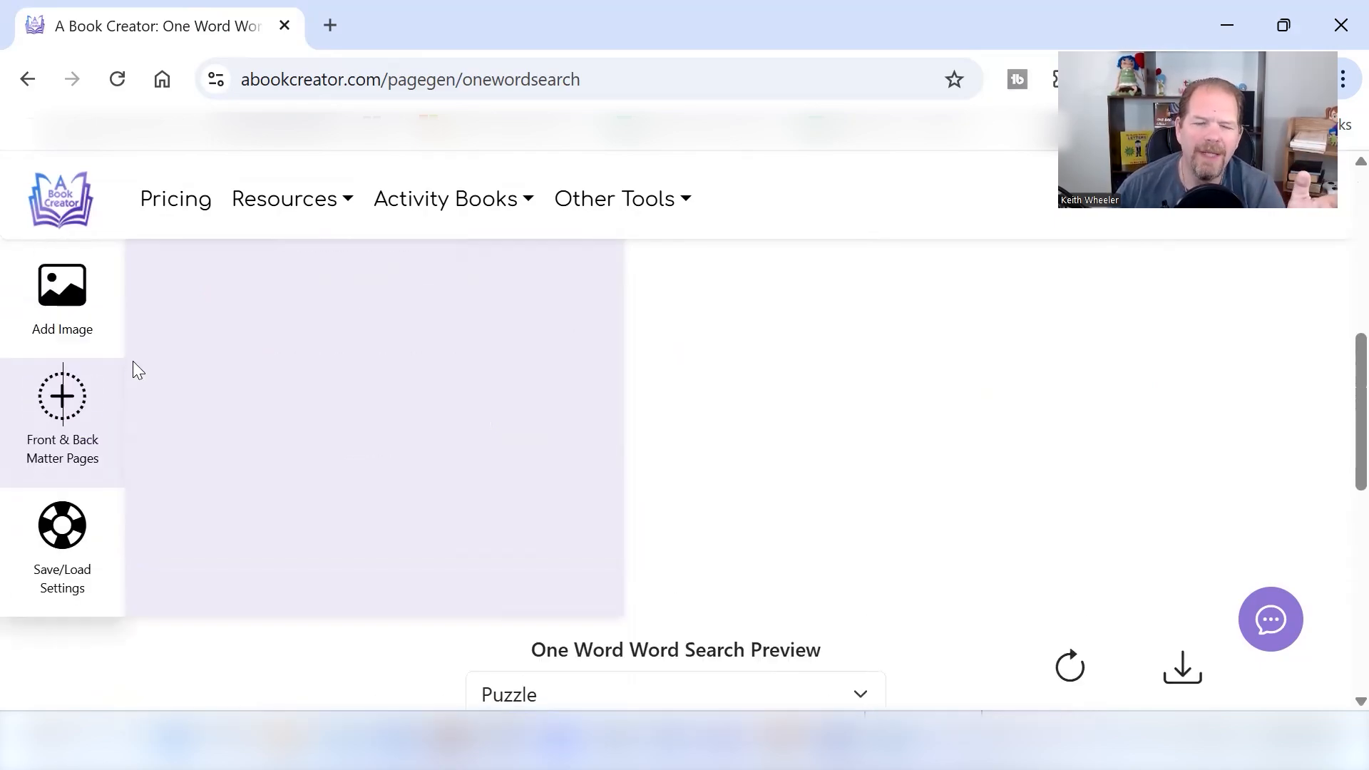
Step: Show Front & Back Matter Pages, leaving both add options unchecked
click(62, 417)
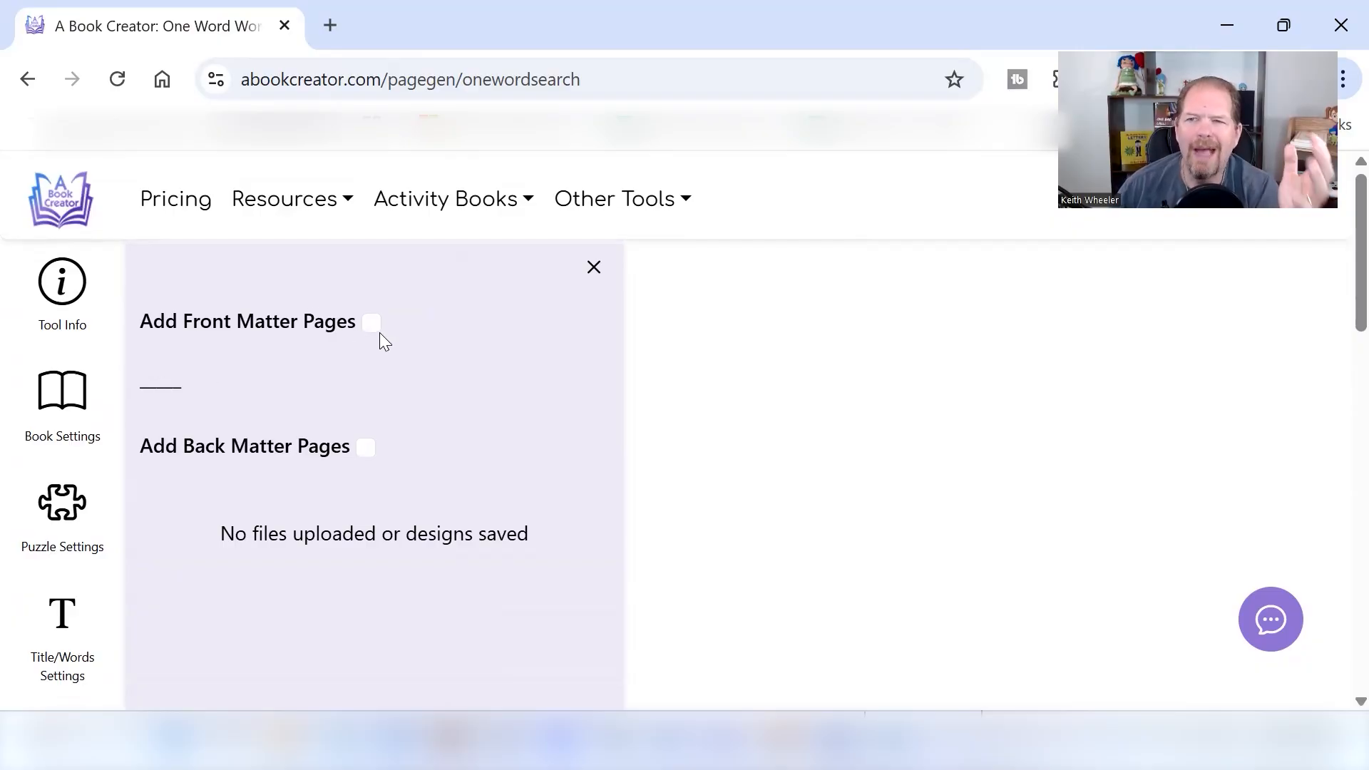
mouse_move(590, 336)
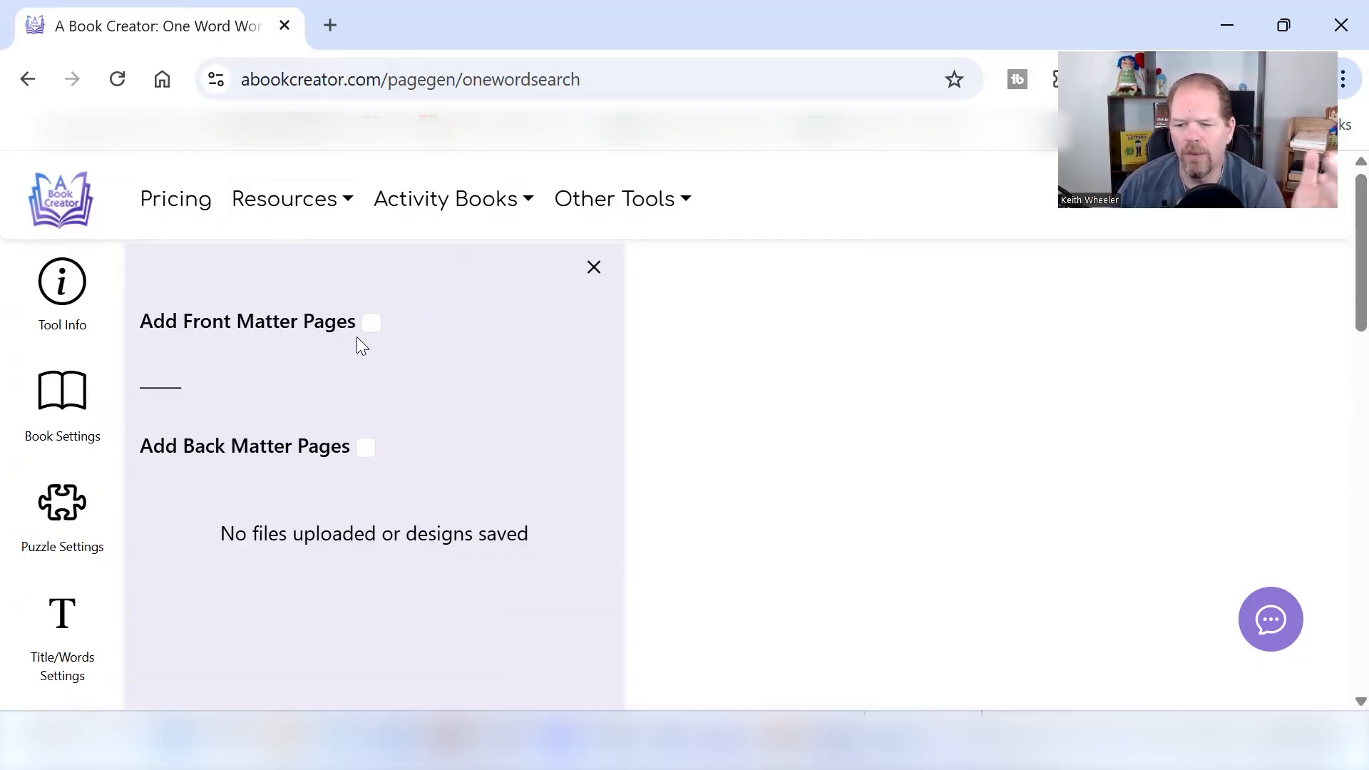
mouse_move(316, 389)
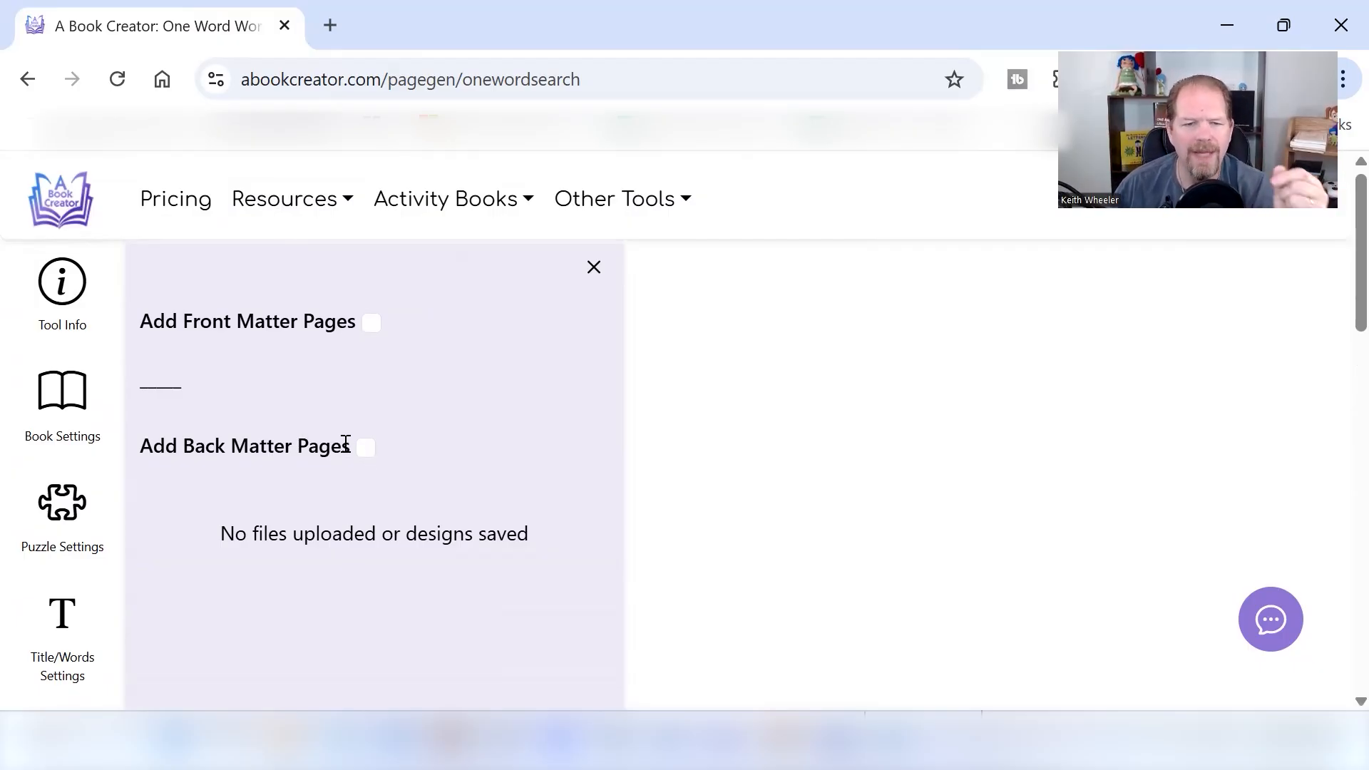
mouse_move(851, 382)
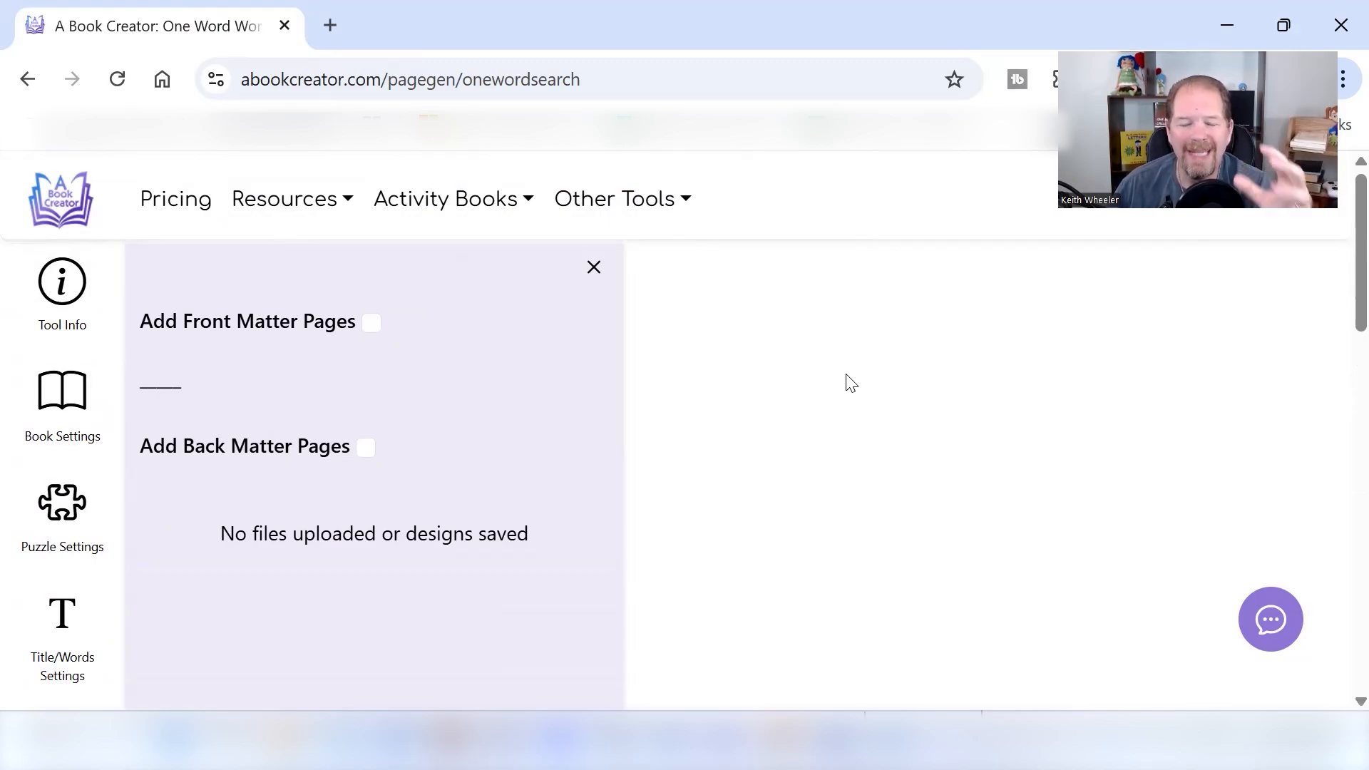
mouse_move(764, 466)
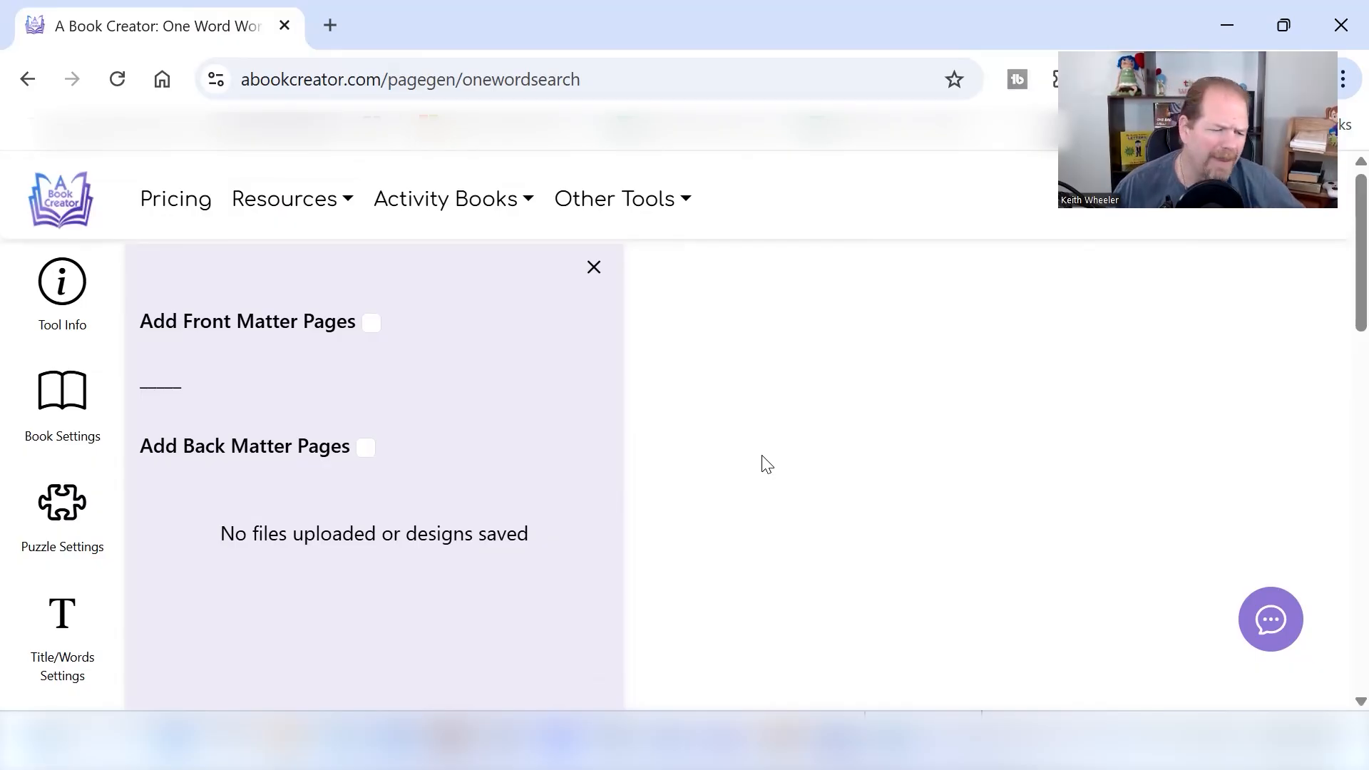
mouse_move(921, 468)
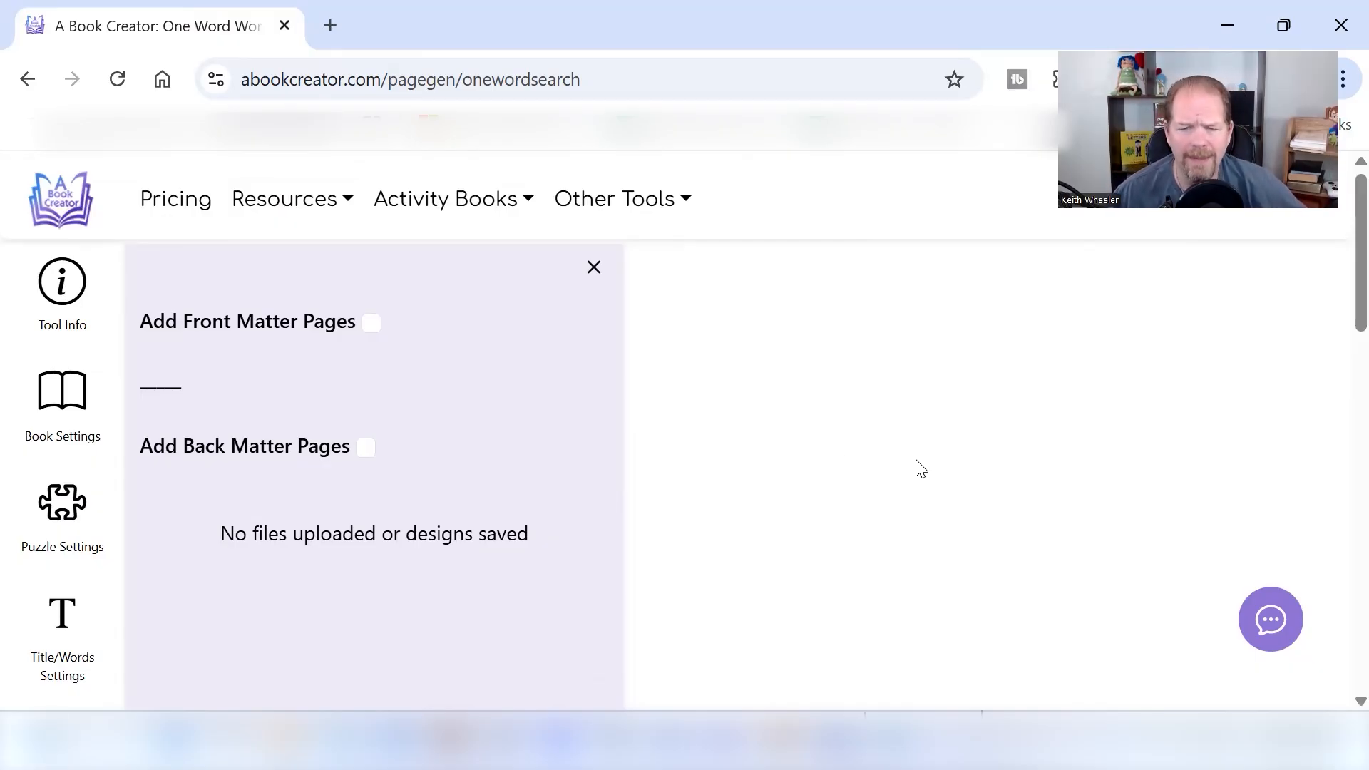
Step: Zoom the preview to 59% and scroll to the 'Find Beagle 1 times' puzzle
scroll(down, 3)
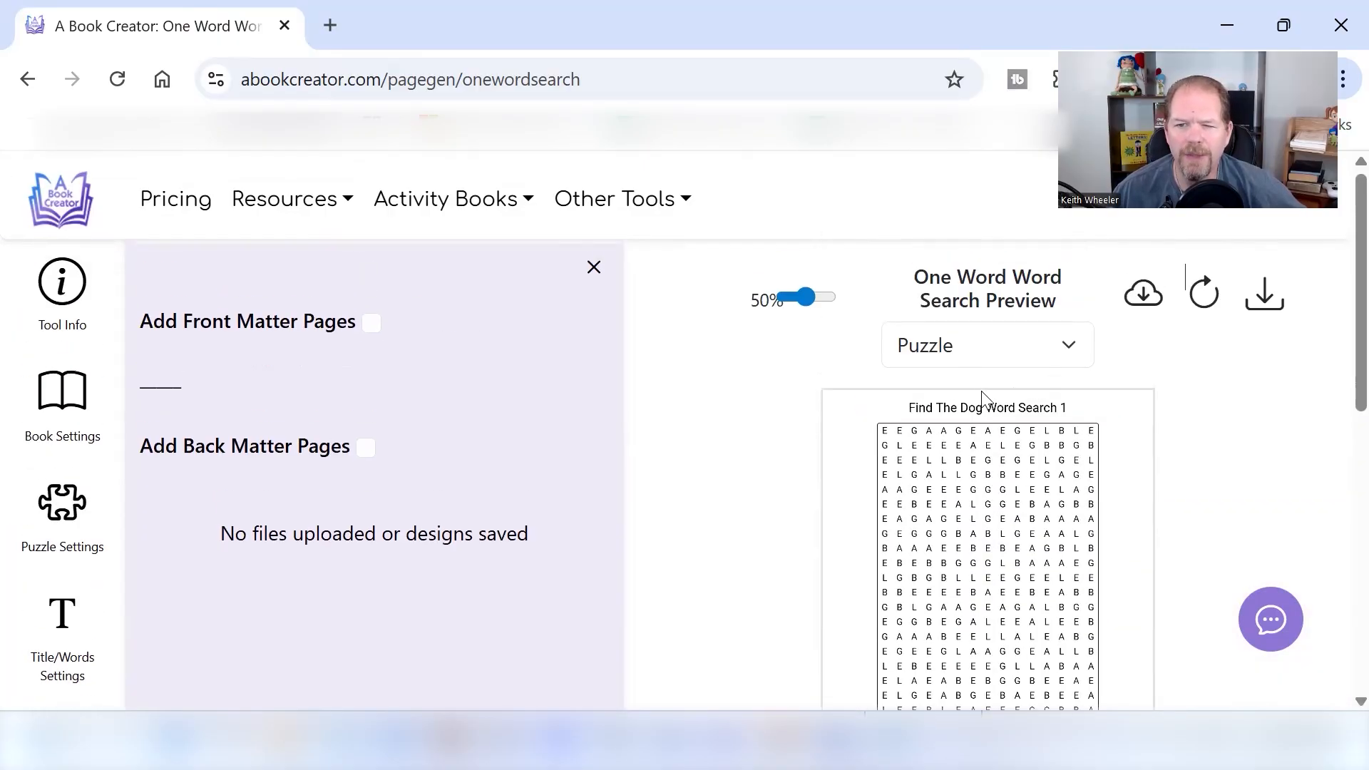
mouse_move(1019, 271)
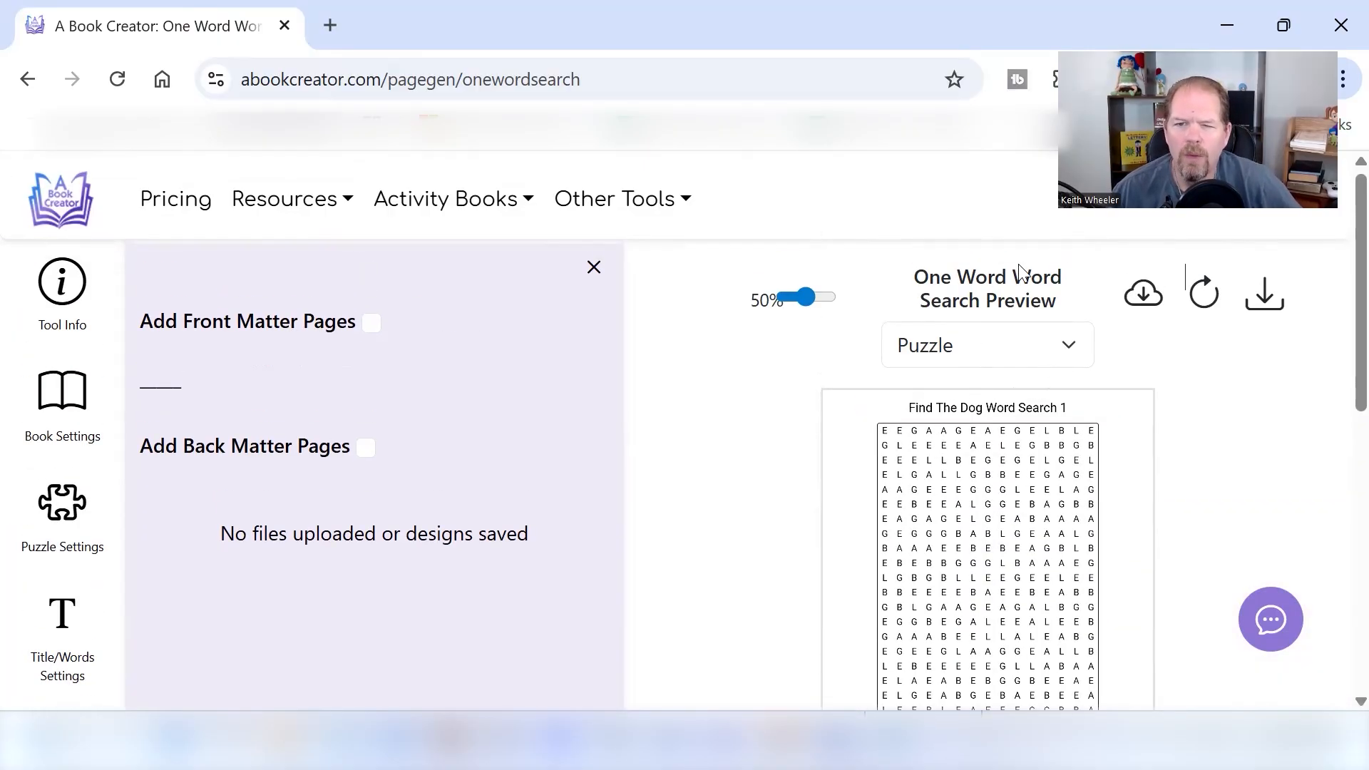
scroll(down, 3)
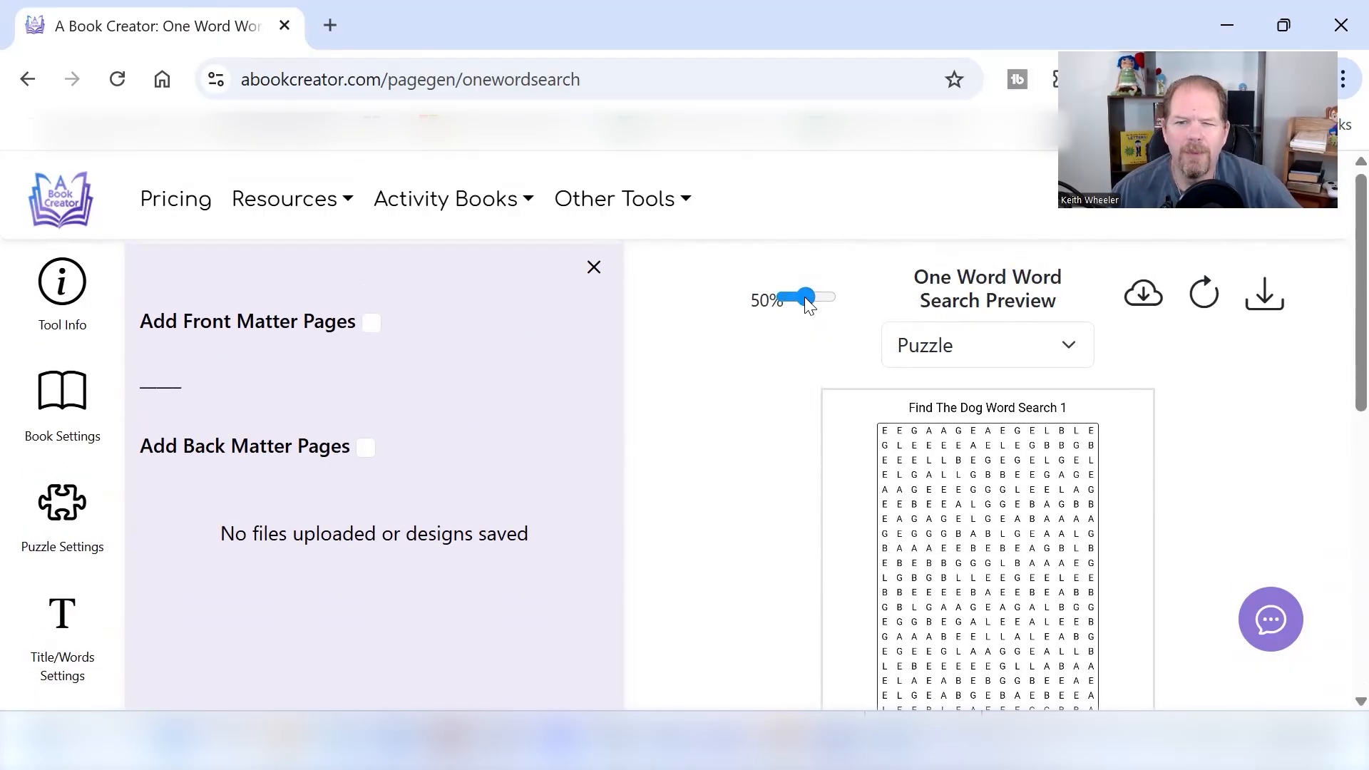
drag(804, 296, 821, 297)
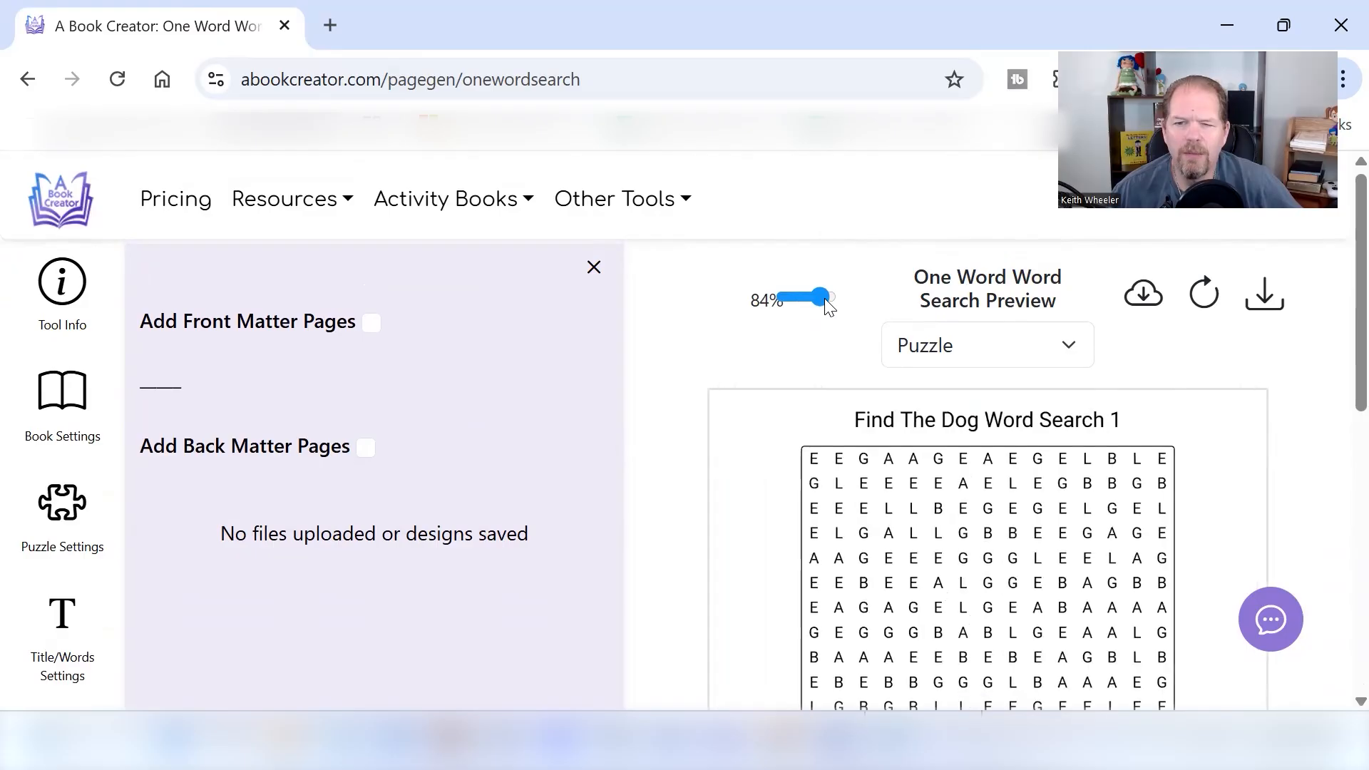
click(593, 266)
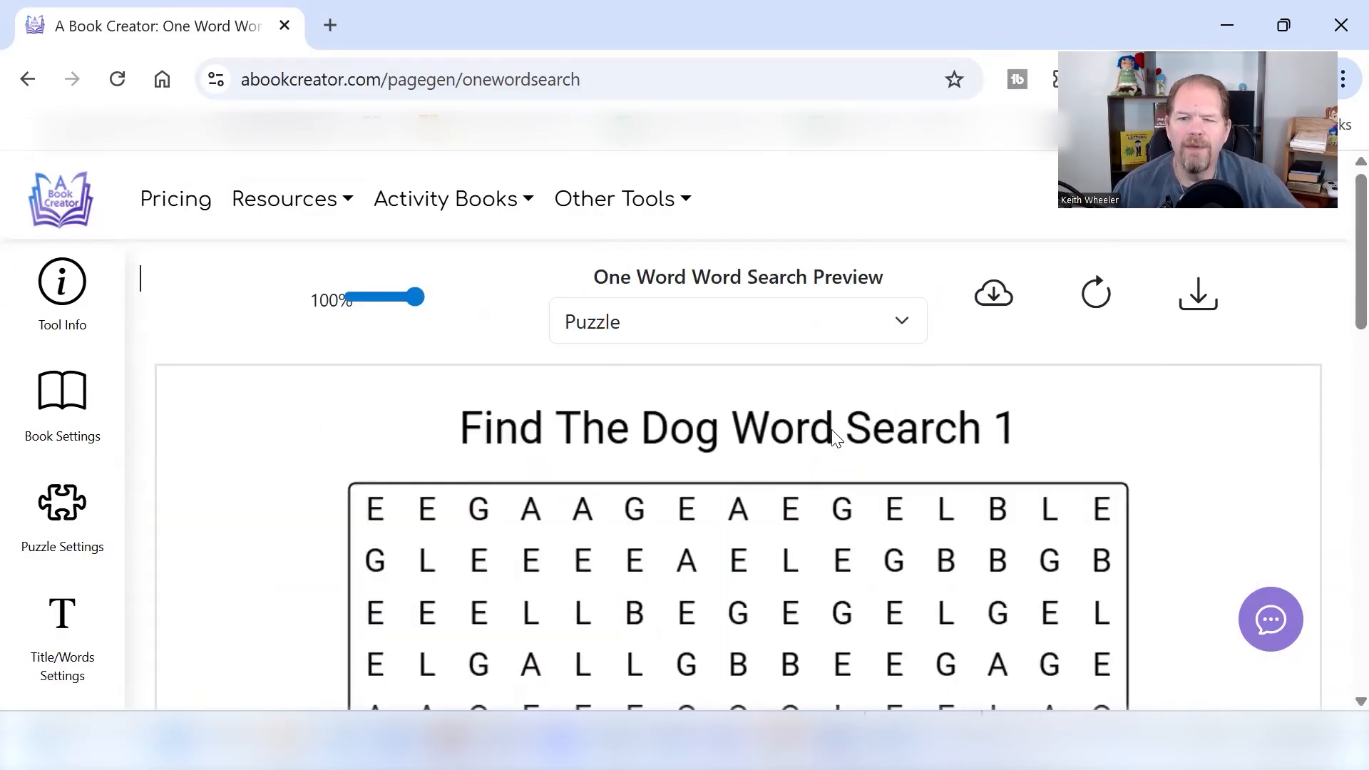
scroll(down, 3)
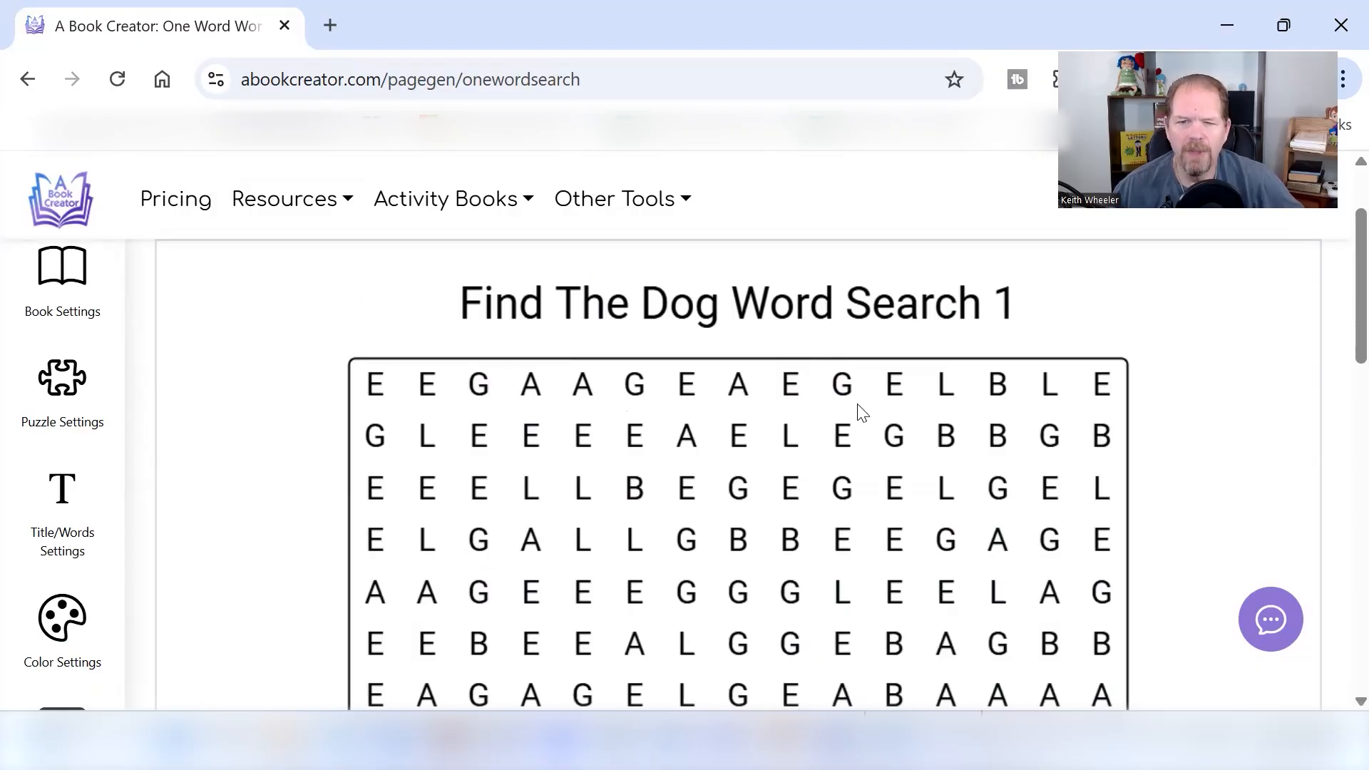
scroll(down, 3)
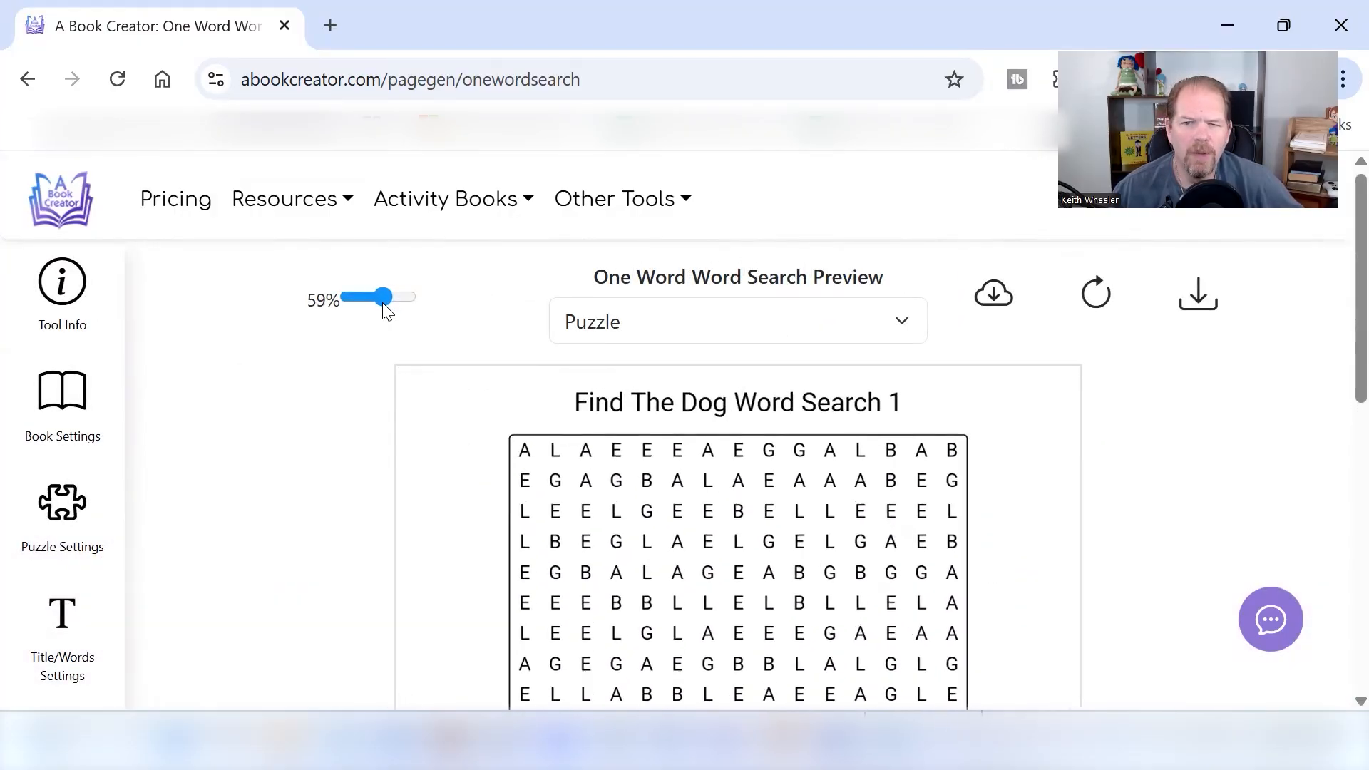
scroll(down, 3)
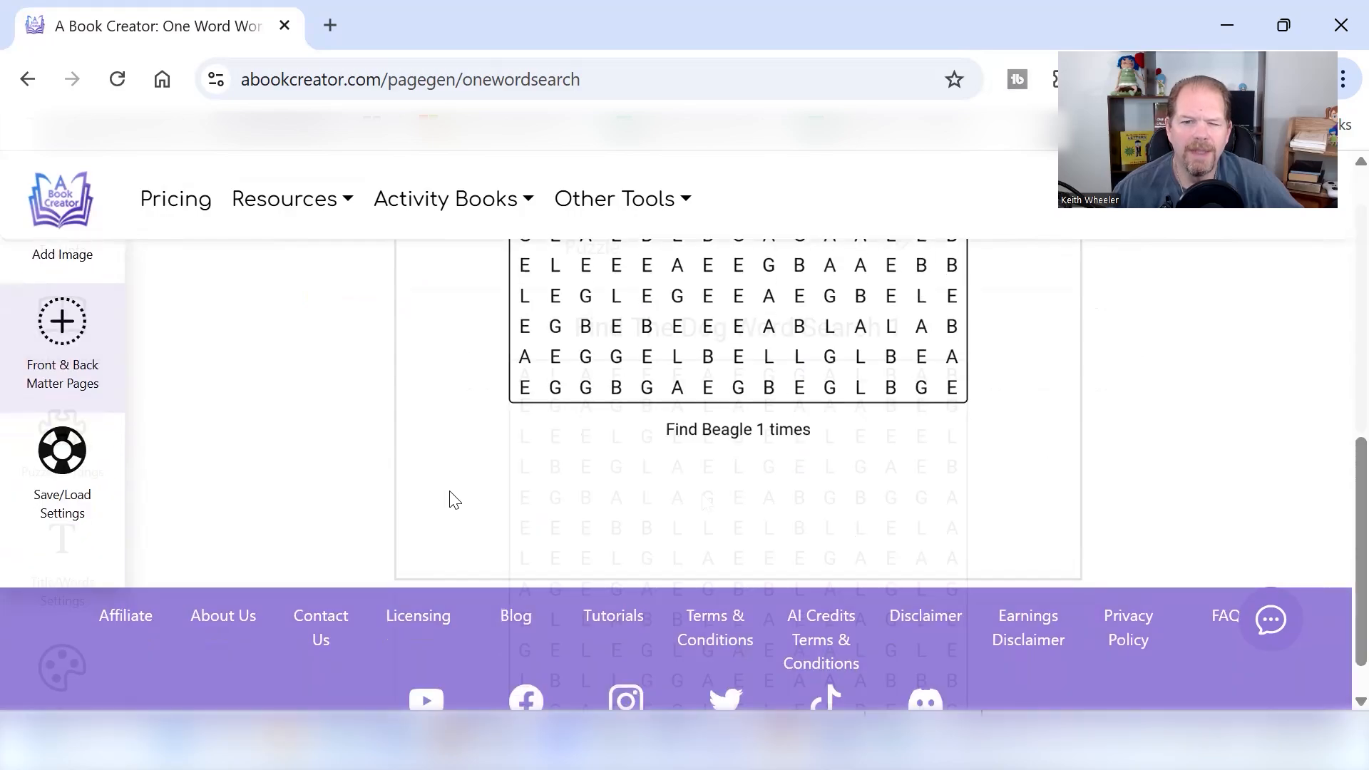
click(736, 322)
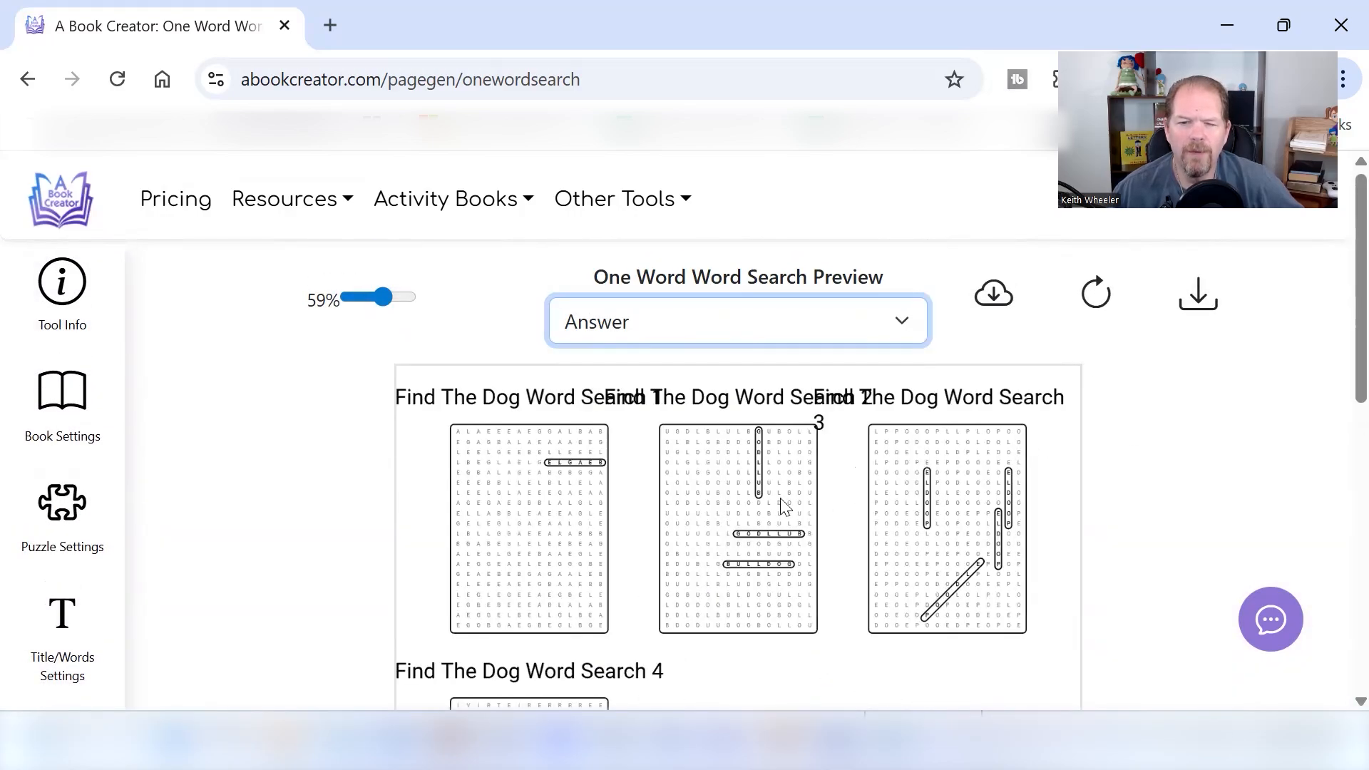
scroll(down, 3)
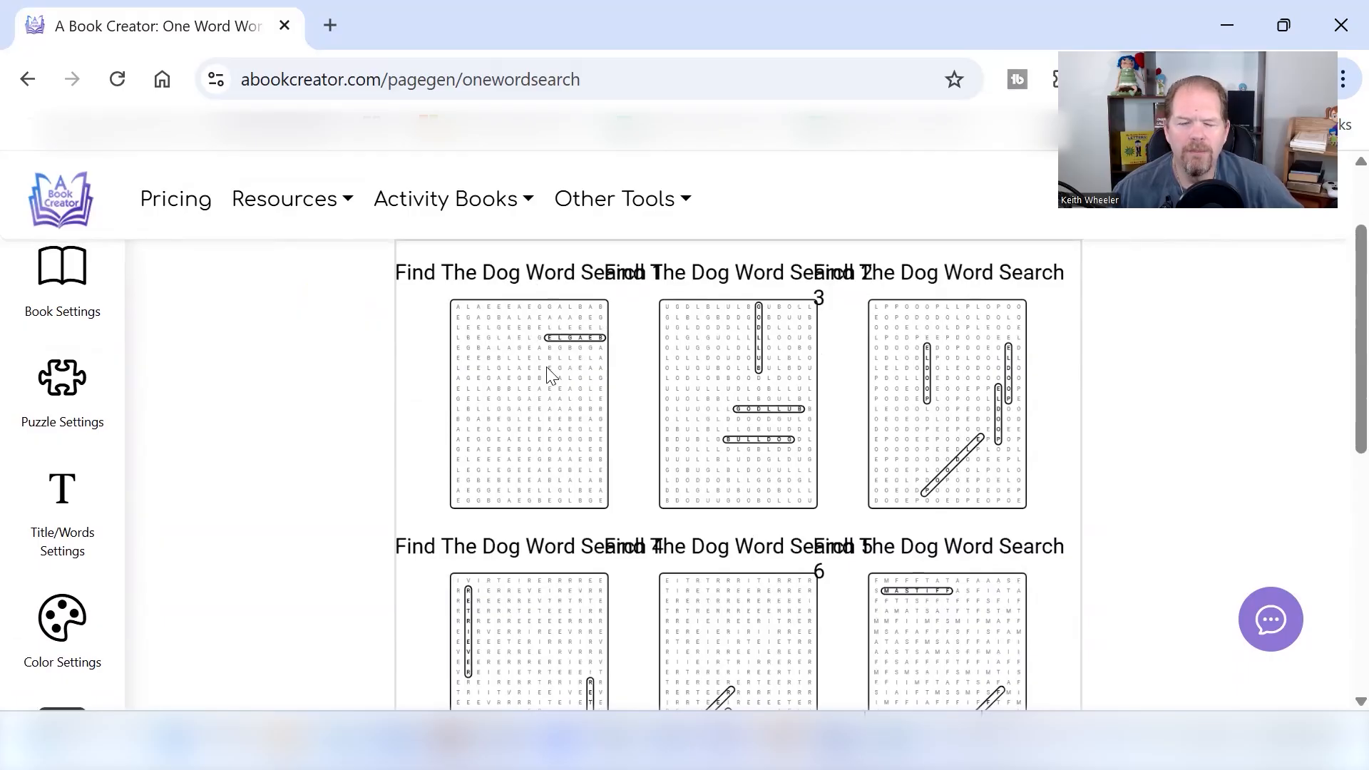
mouse_move(720, 427)
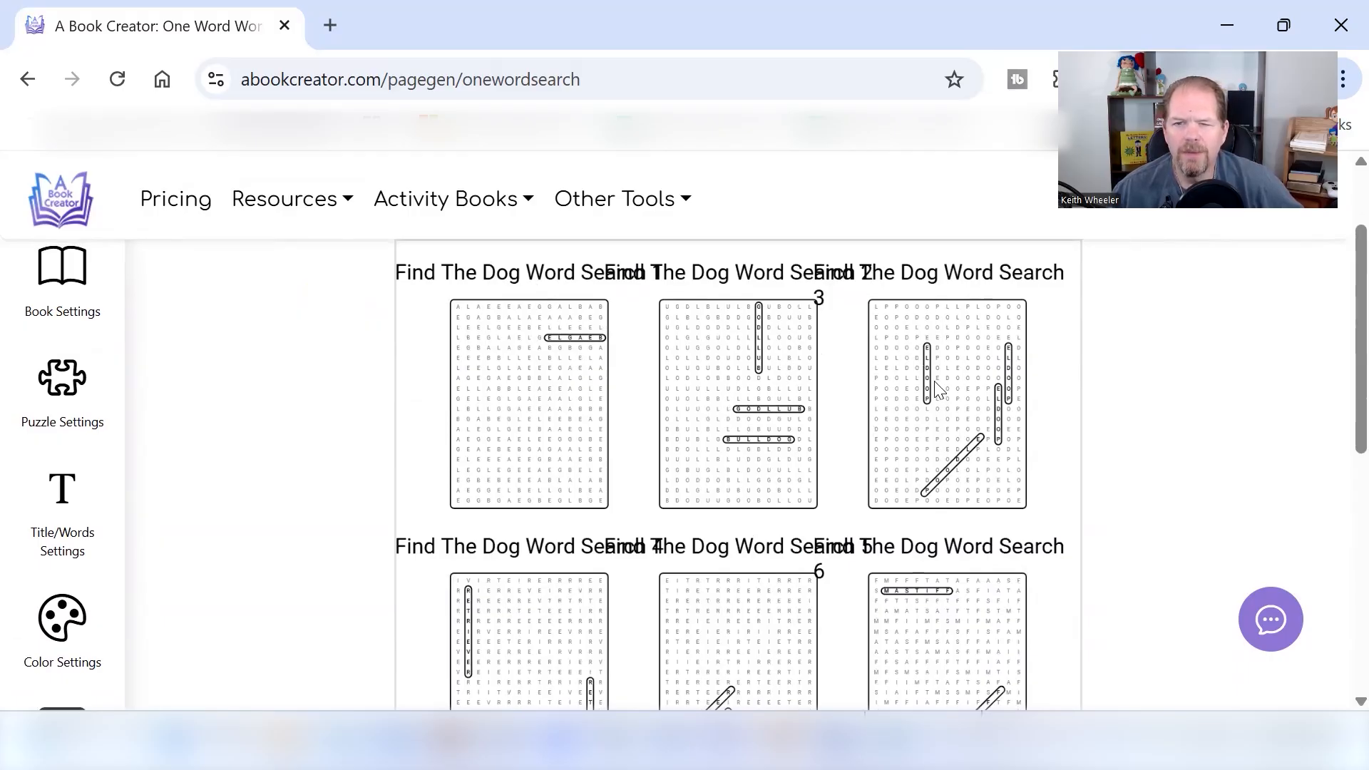
scroll(down, 3)
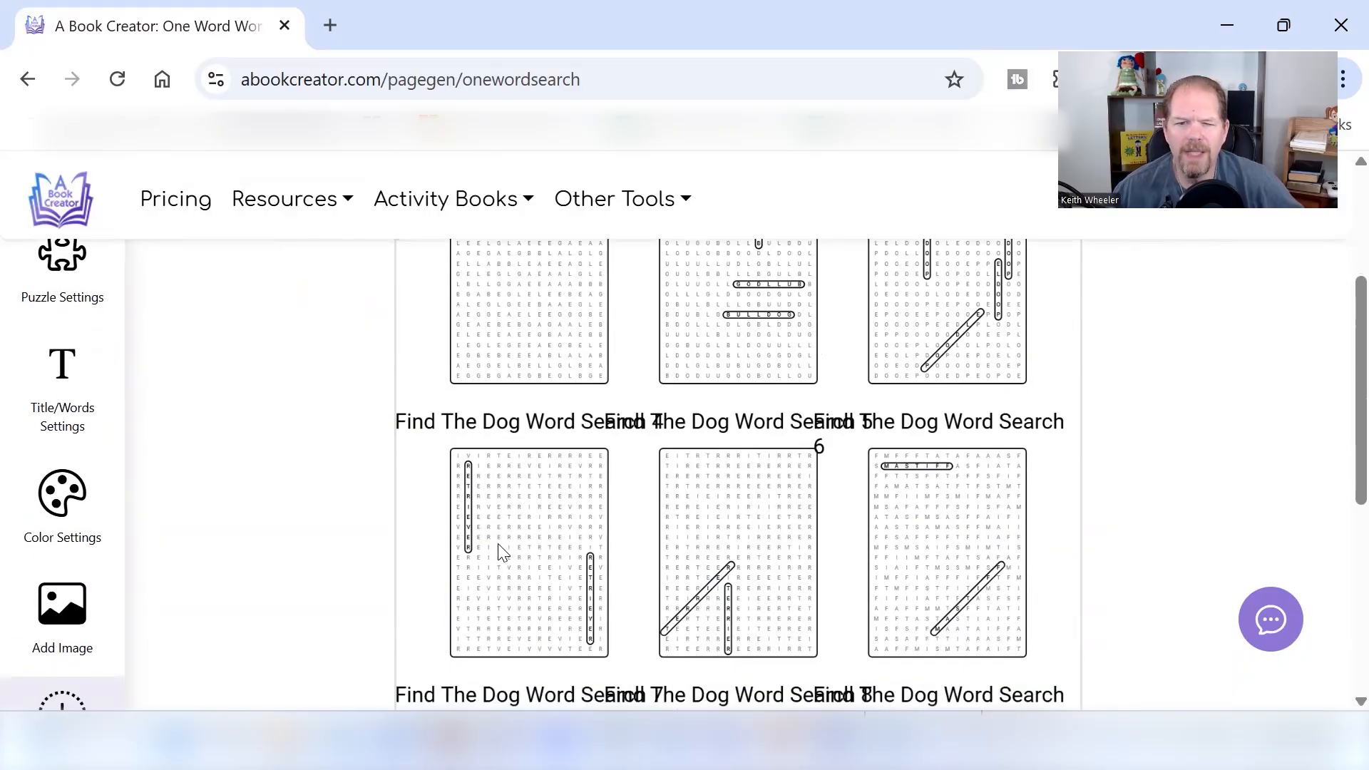
click(736, 321)
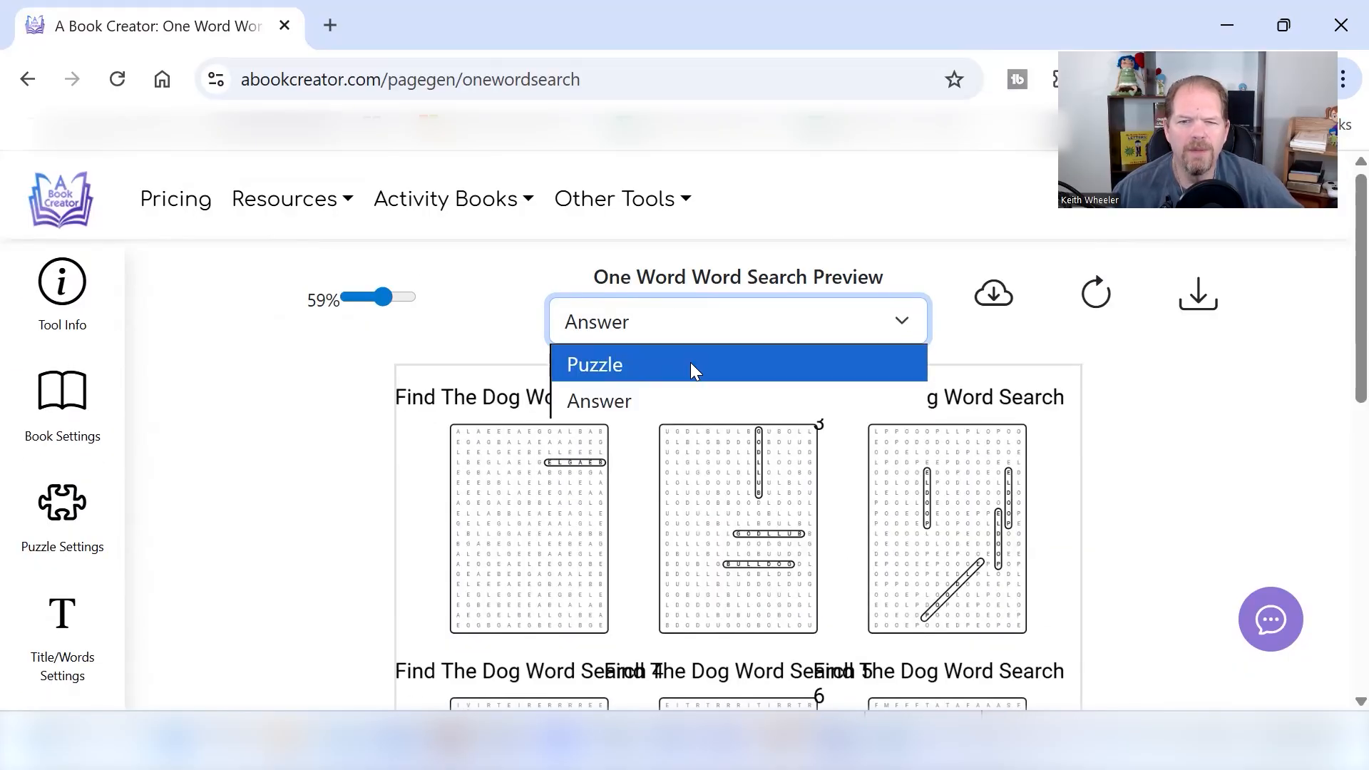
click(594, 364)
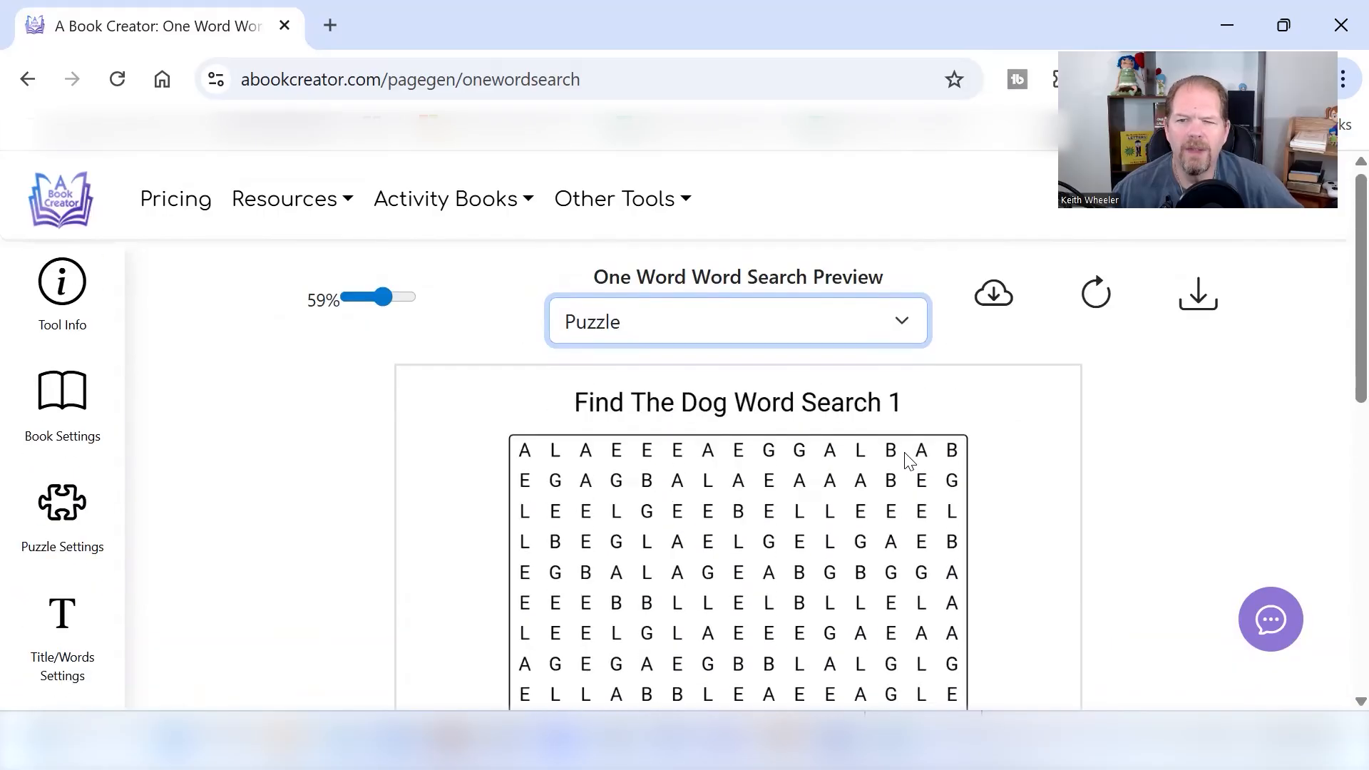
mouse_move(992, 295)
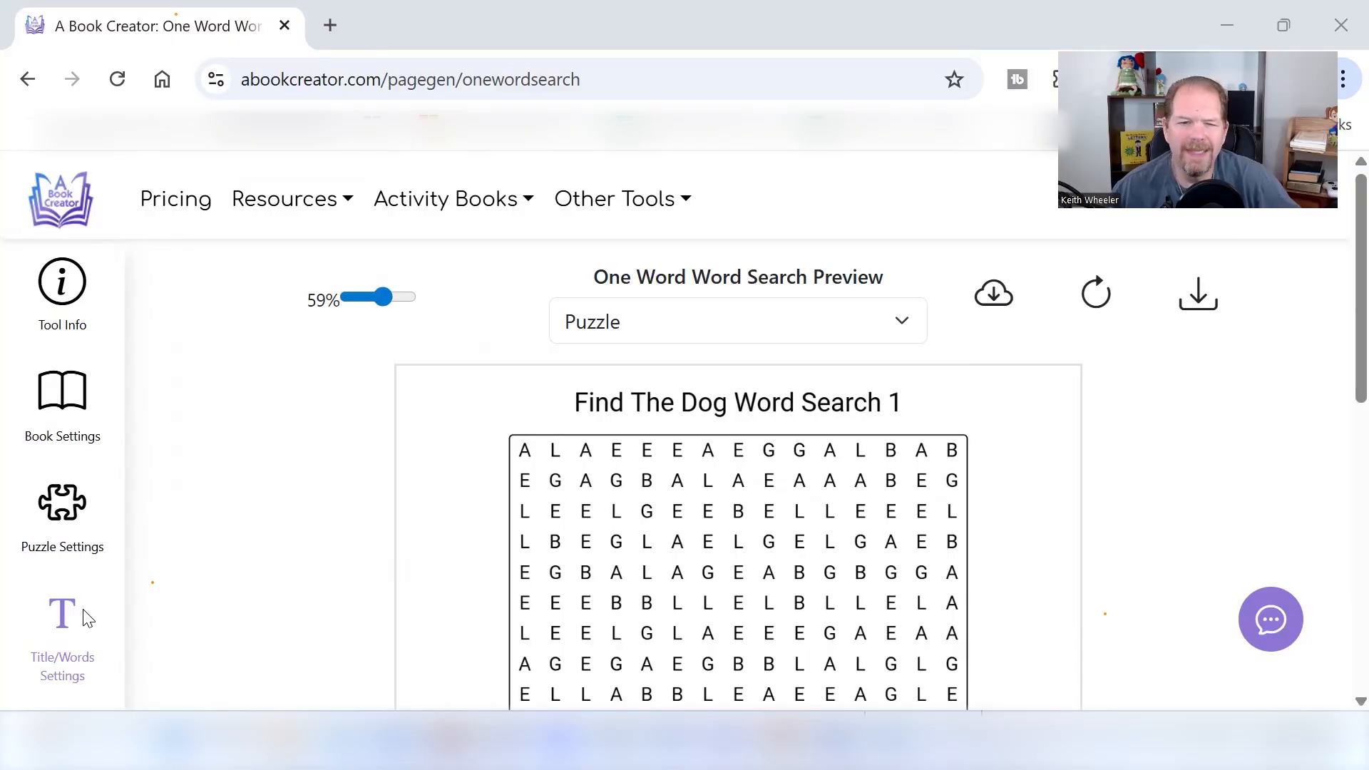
Step: Save the current book settings as a preset named 'Dog Brand Puzzle Books'
scroll(down, 3)
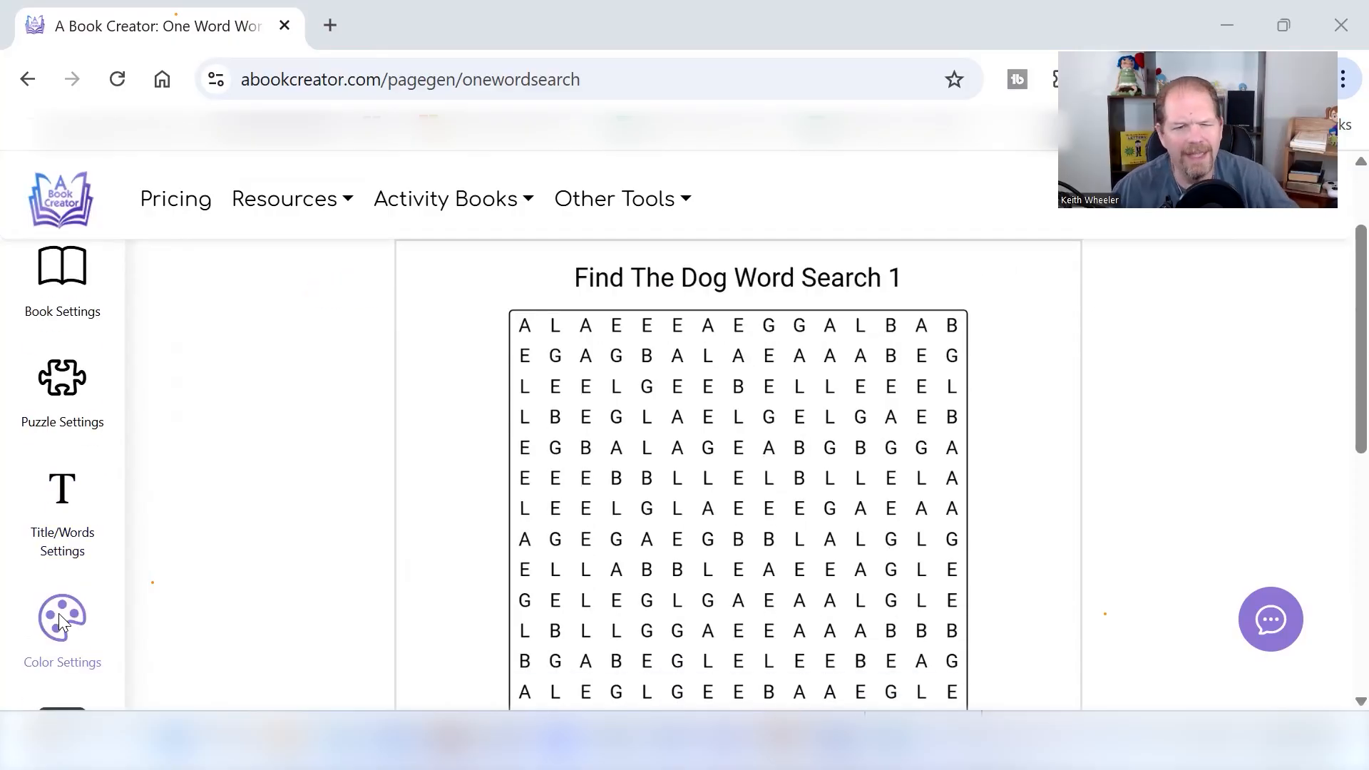
scroll(down, 3)
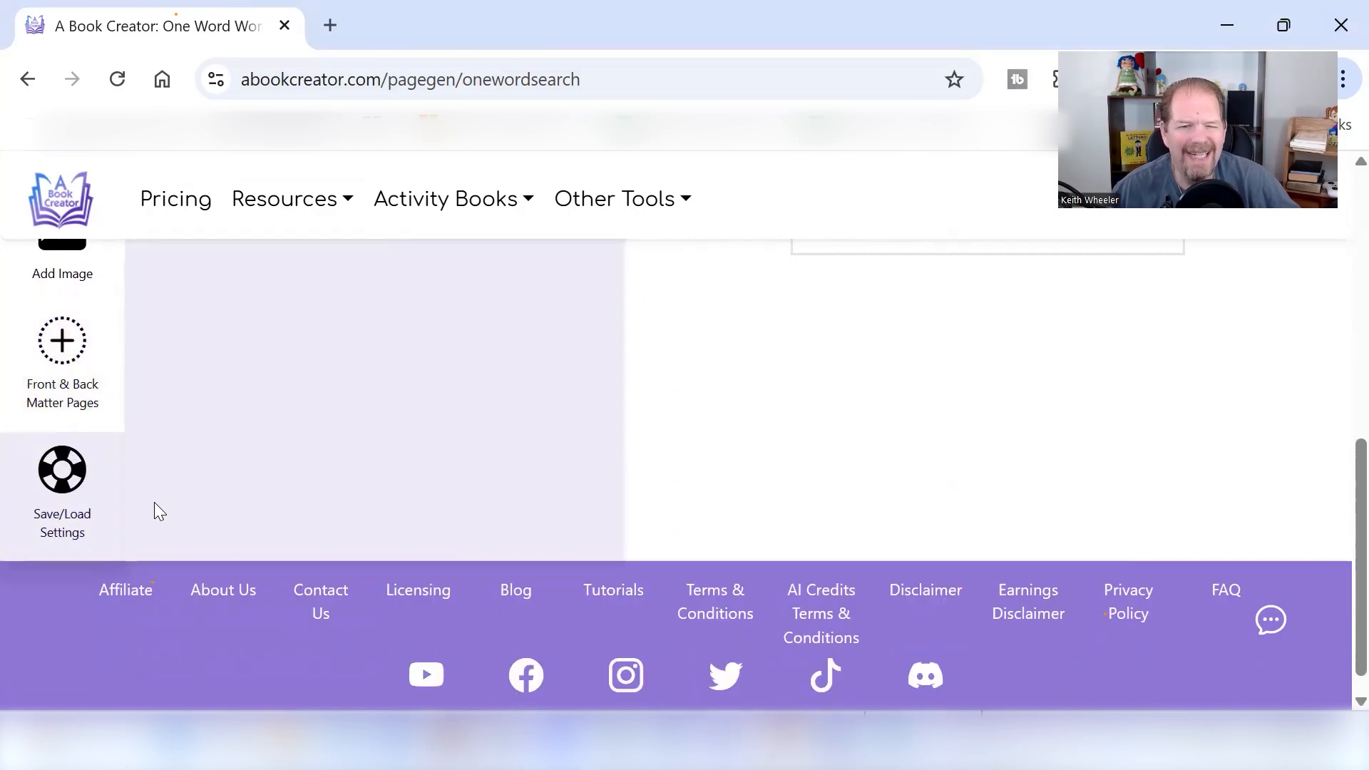
click(62, 489)
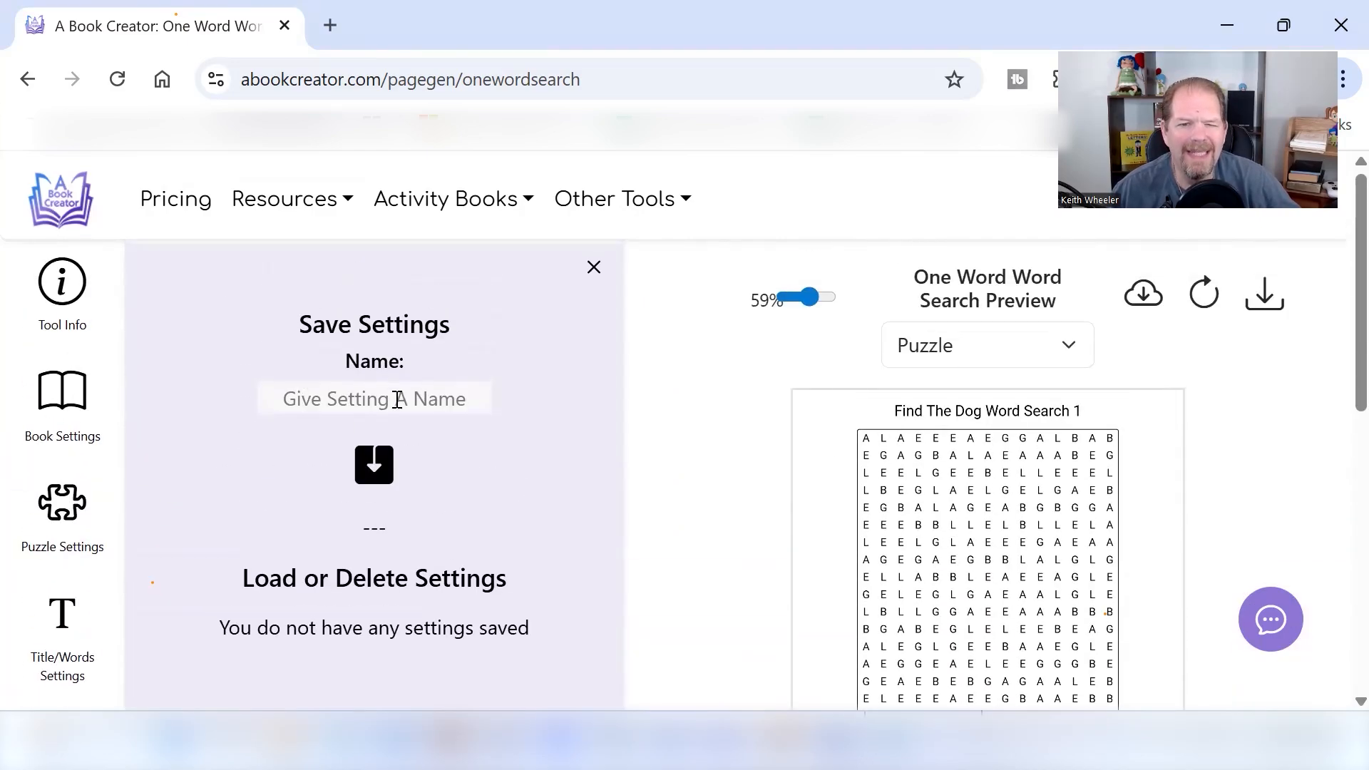
click(374, 398)
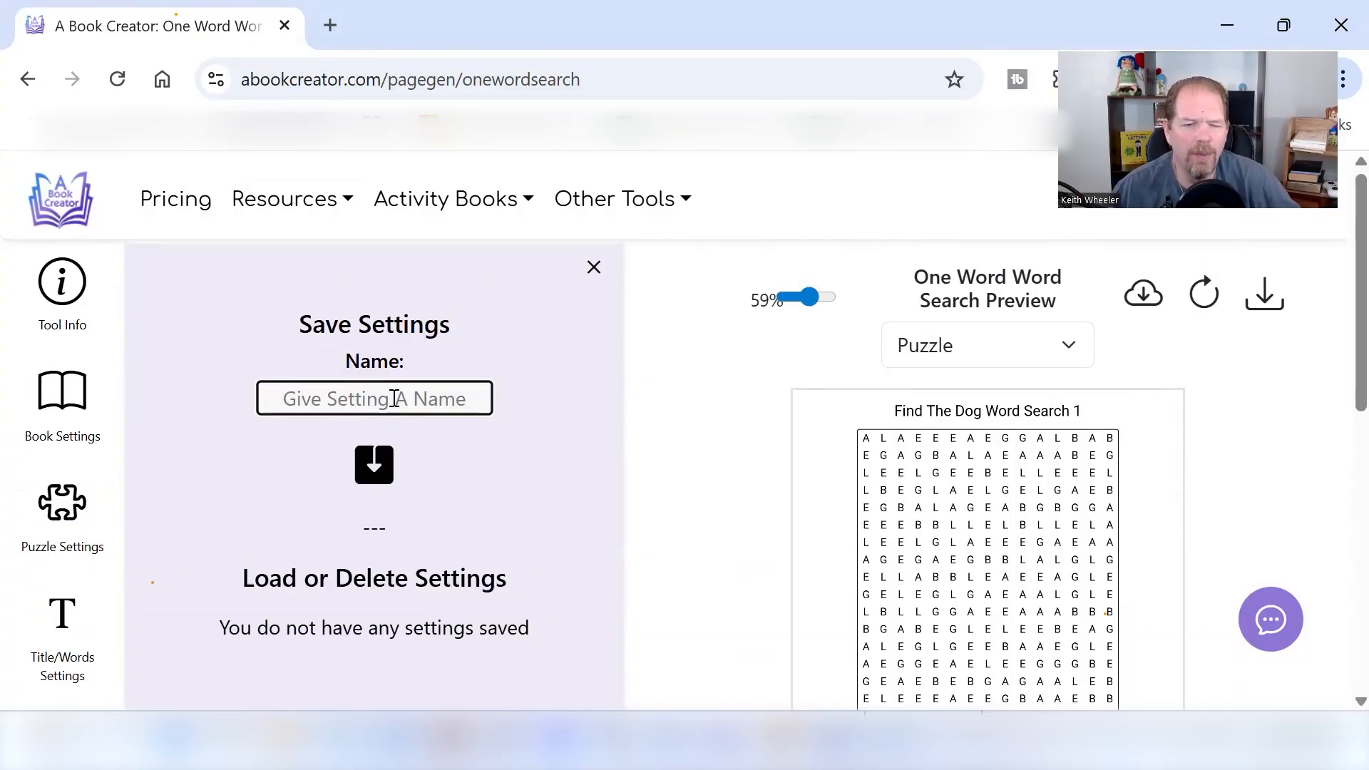
text(Dog Brand)
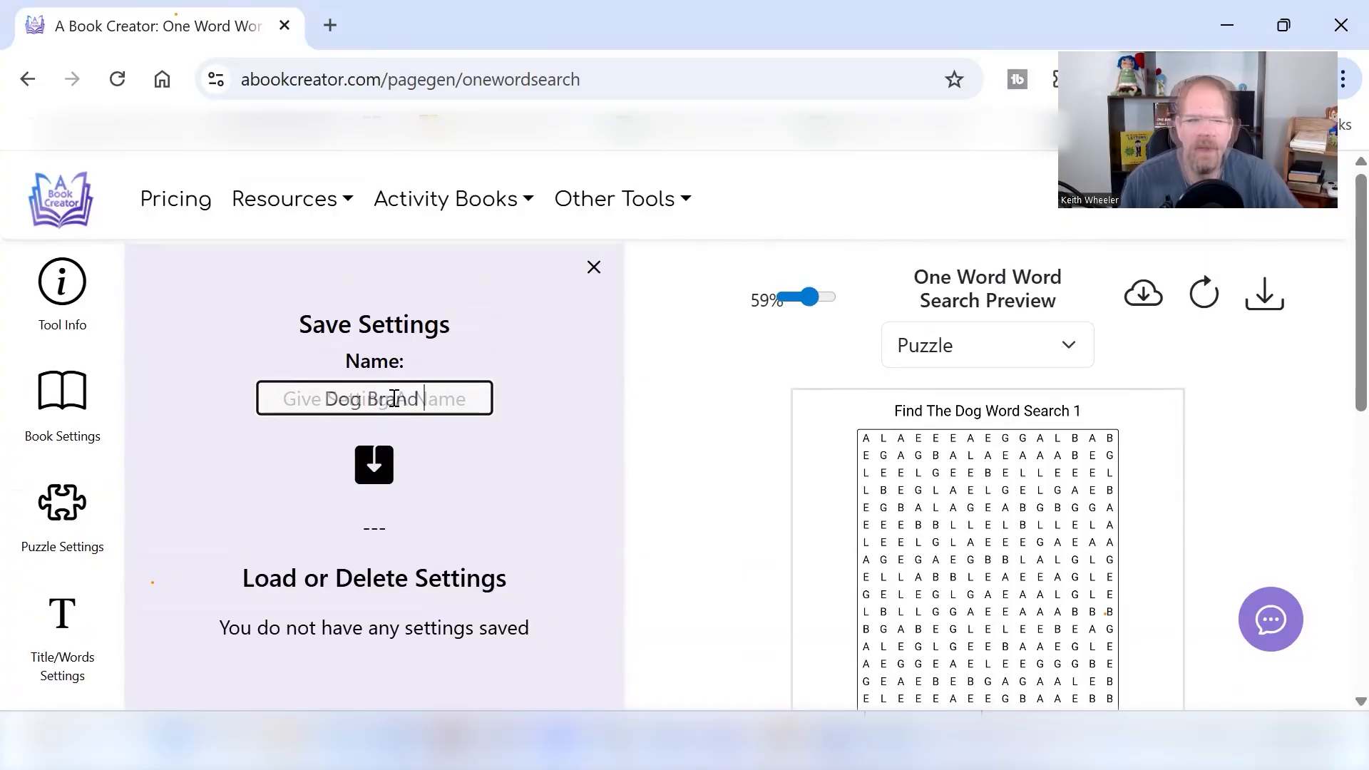
text(Dog Brand Puzzle Books)
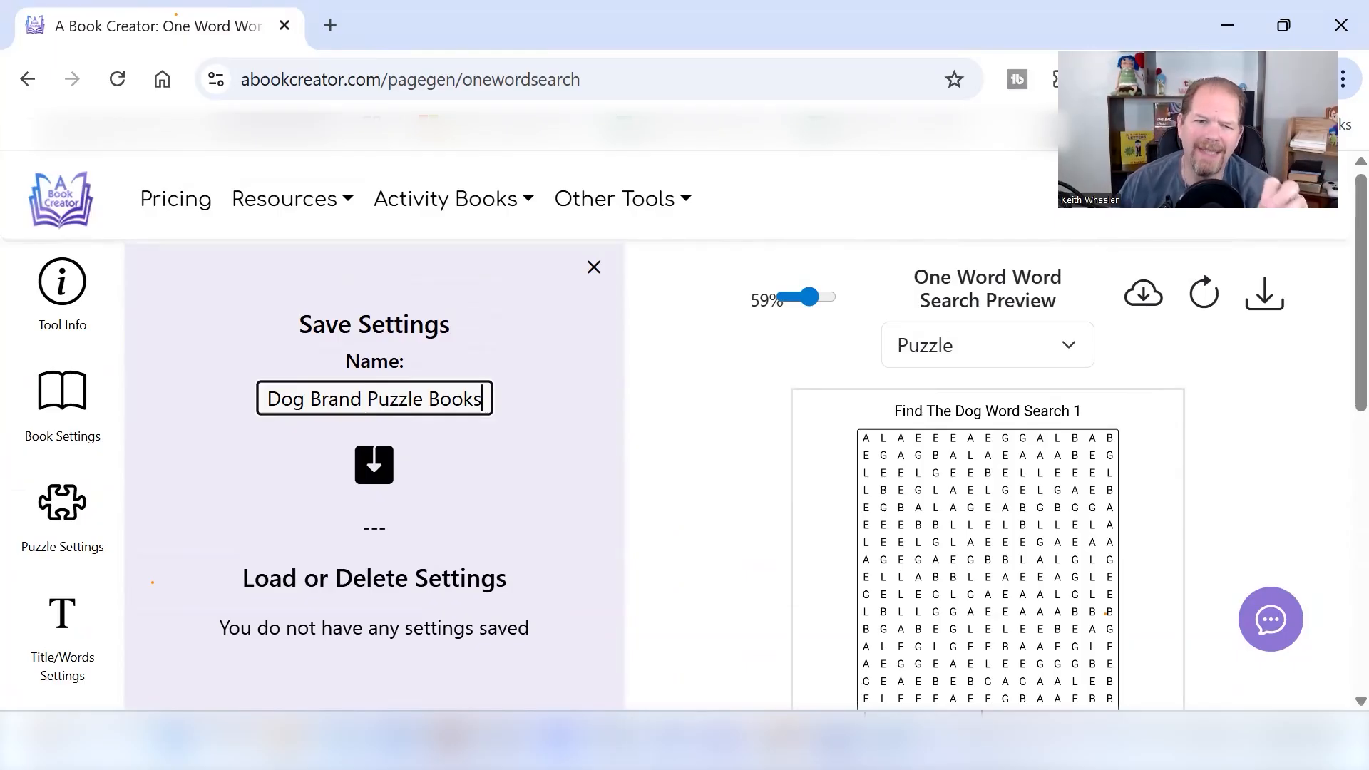
mouse_move(476, 637)
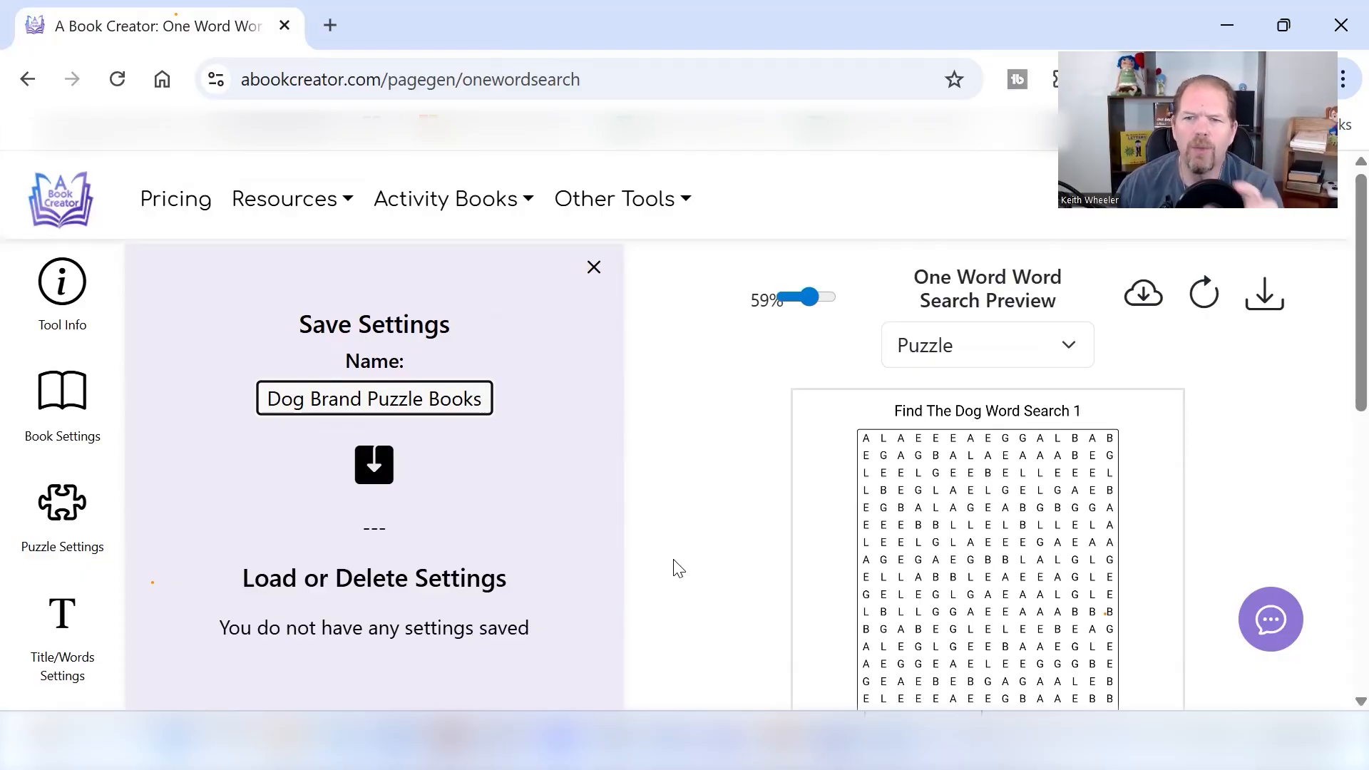
click(374, 398)
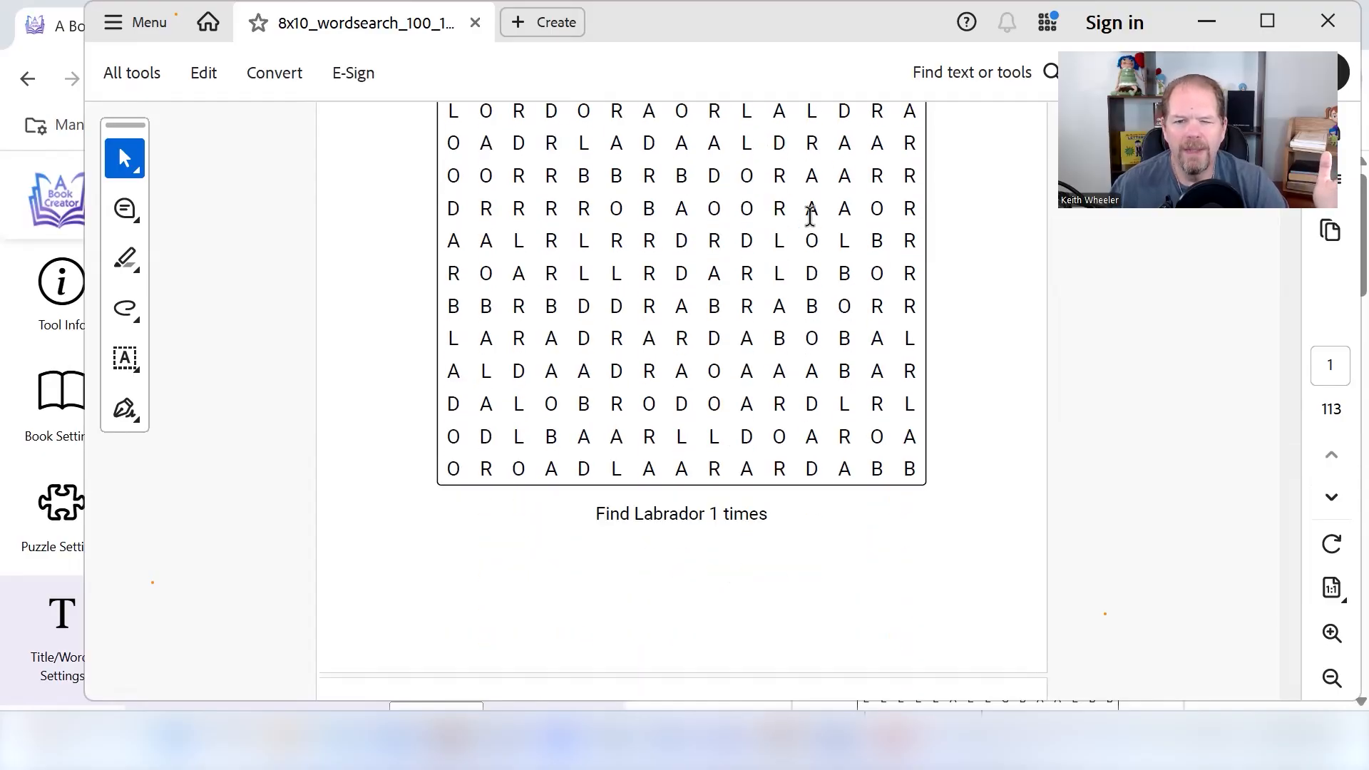
Step: Scroll through the PDF's puzzle and answer pages, then back up to page 1
scroll(down, 3)
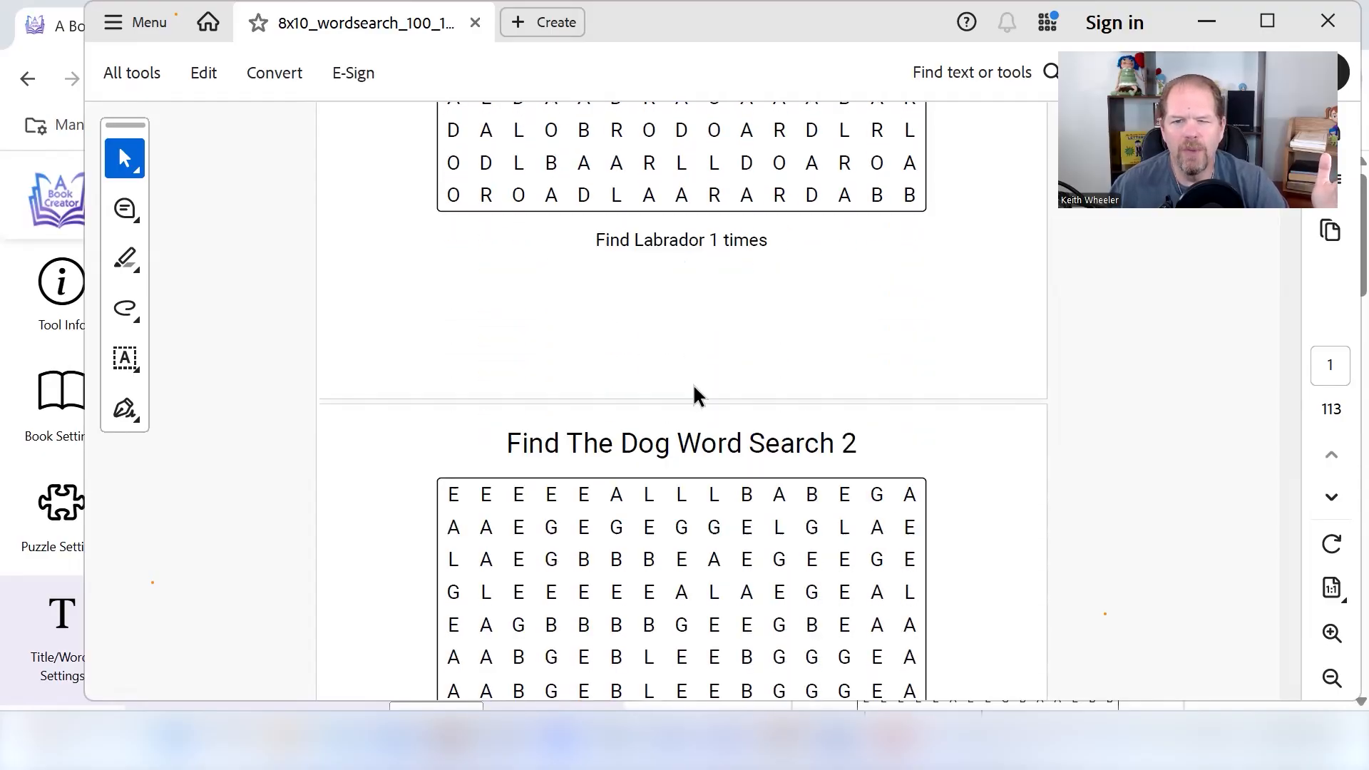
scroll(down, 3)
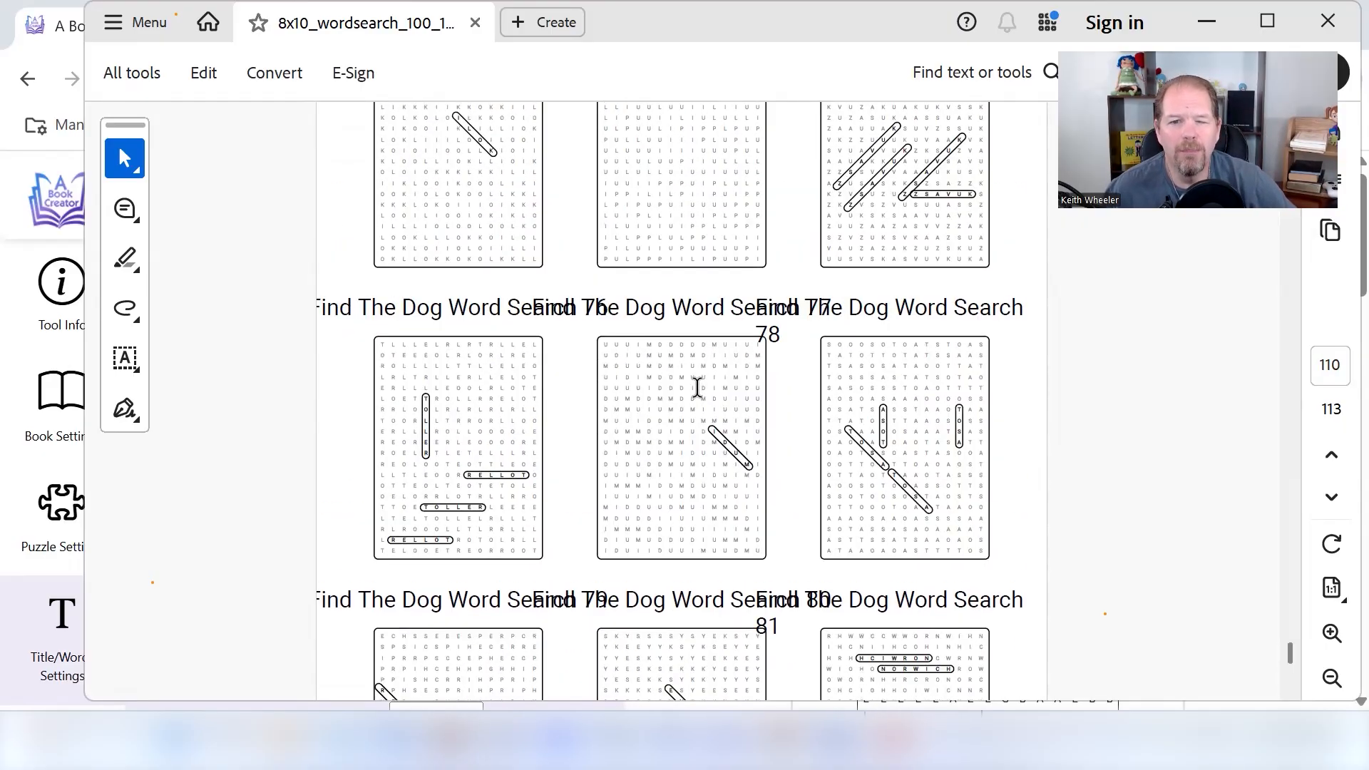
scroll(up, 3)
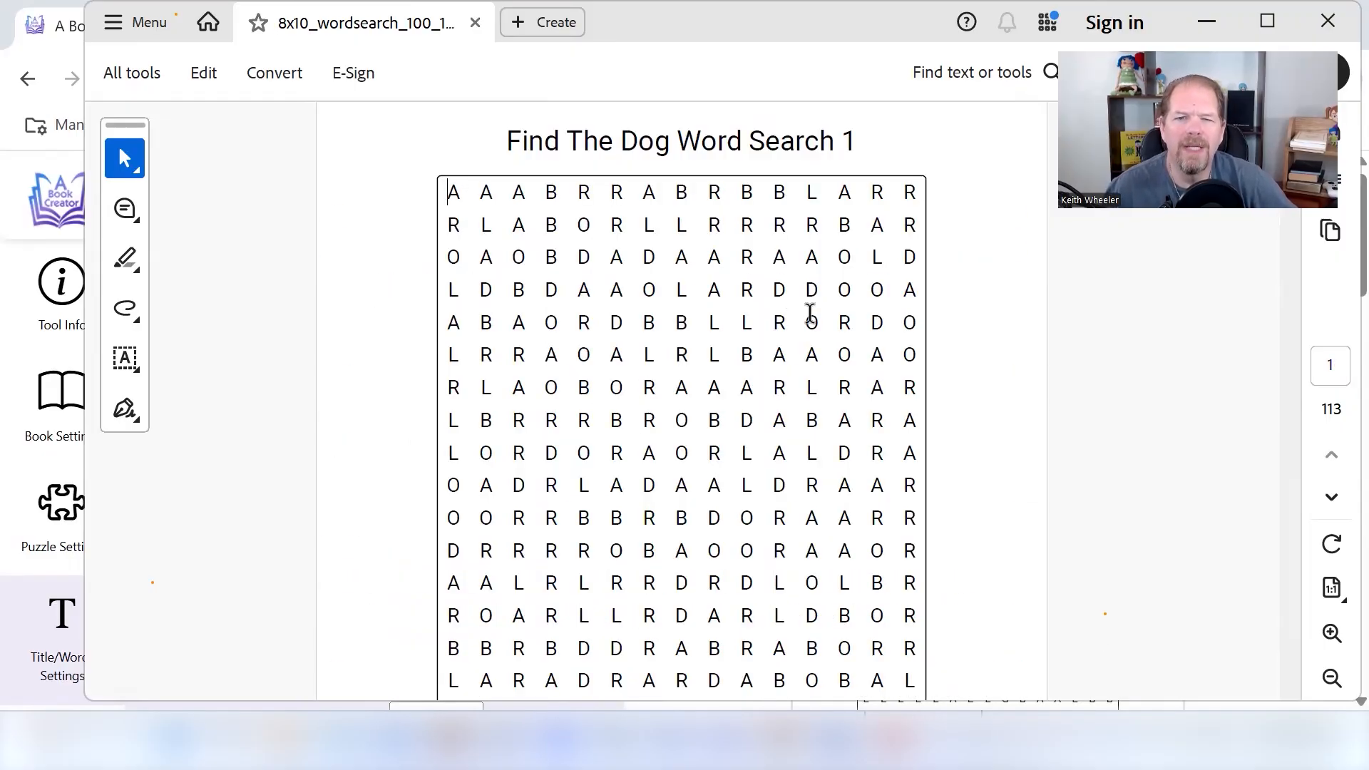
mouse_move(776, 319)
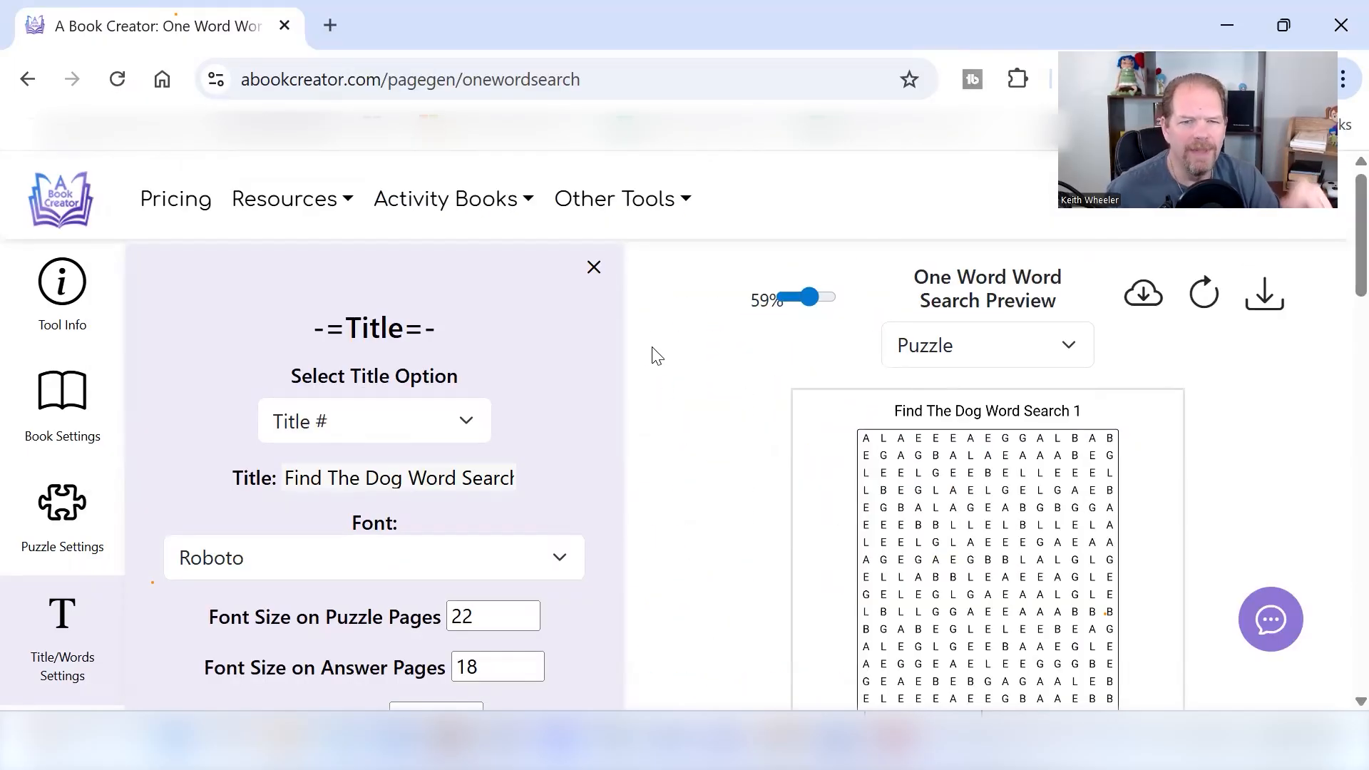
mouse_move(173, 278)
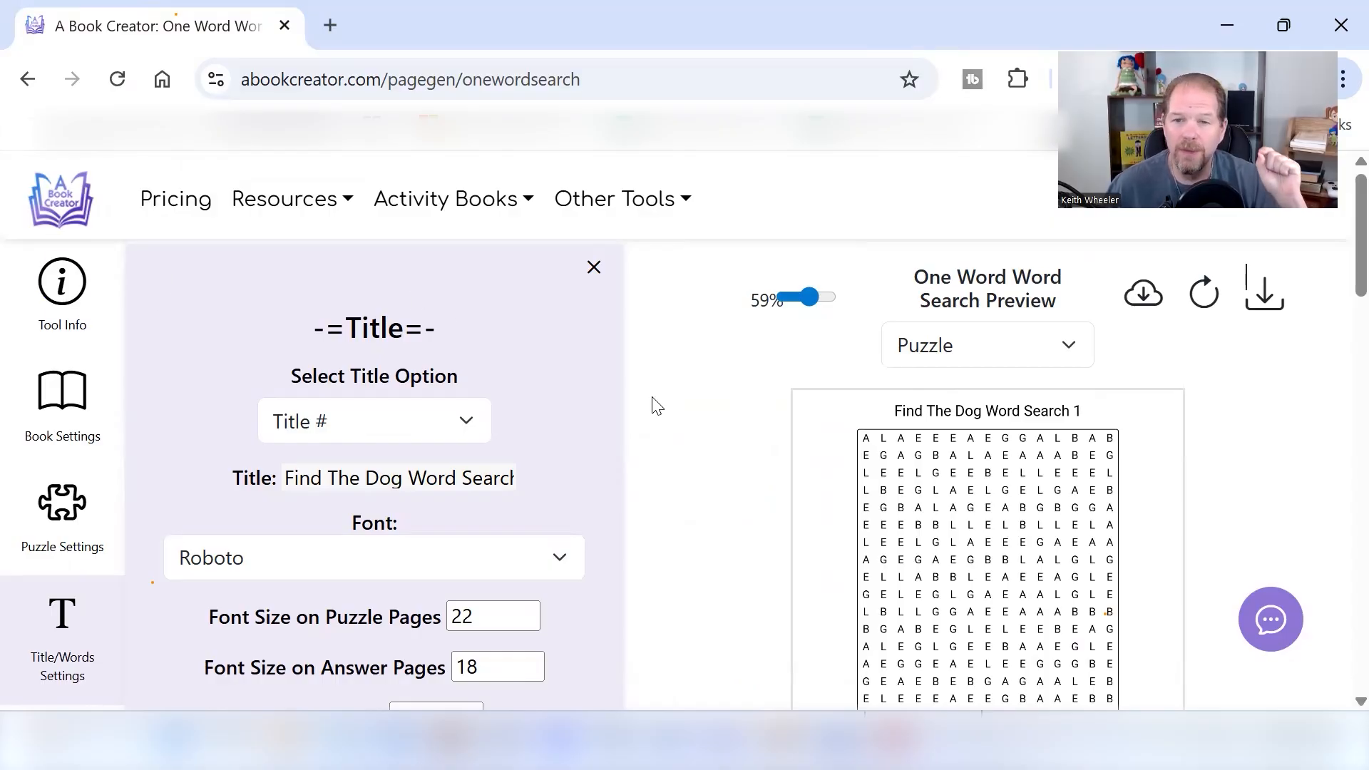
mouse_move(134, 289)
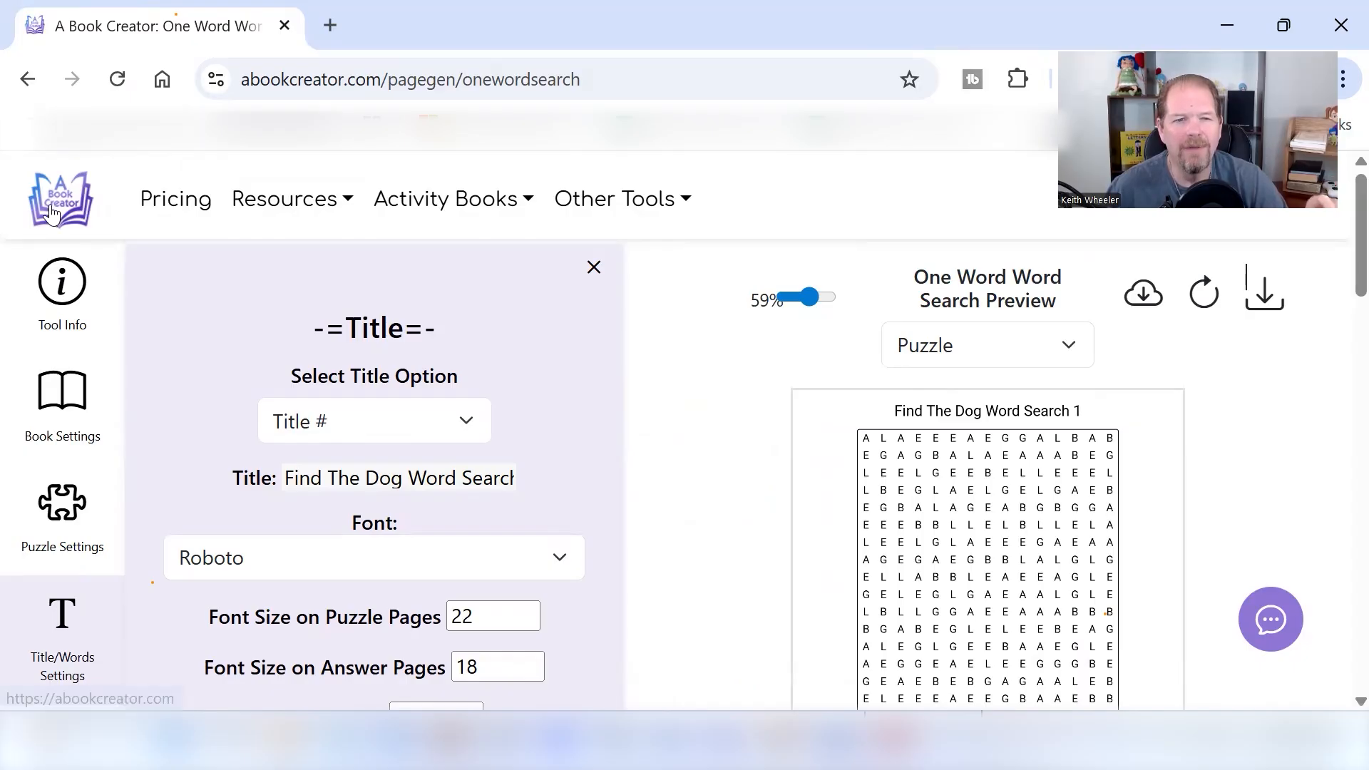
Step: Go back to the A Book Creator home page using the site logo
click(60, 198)
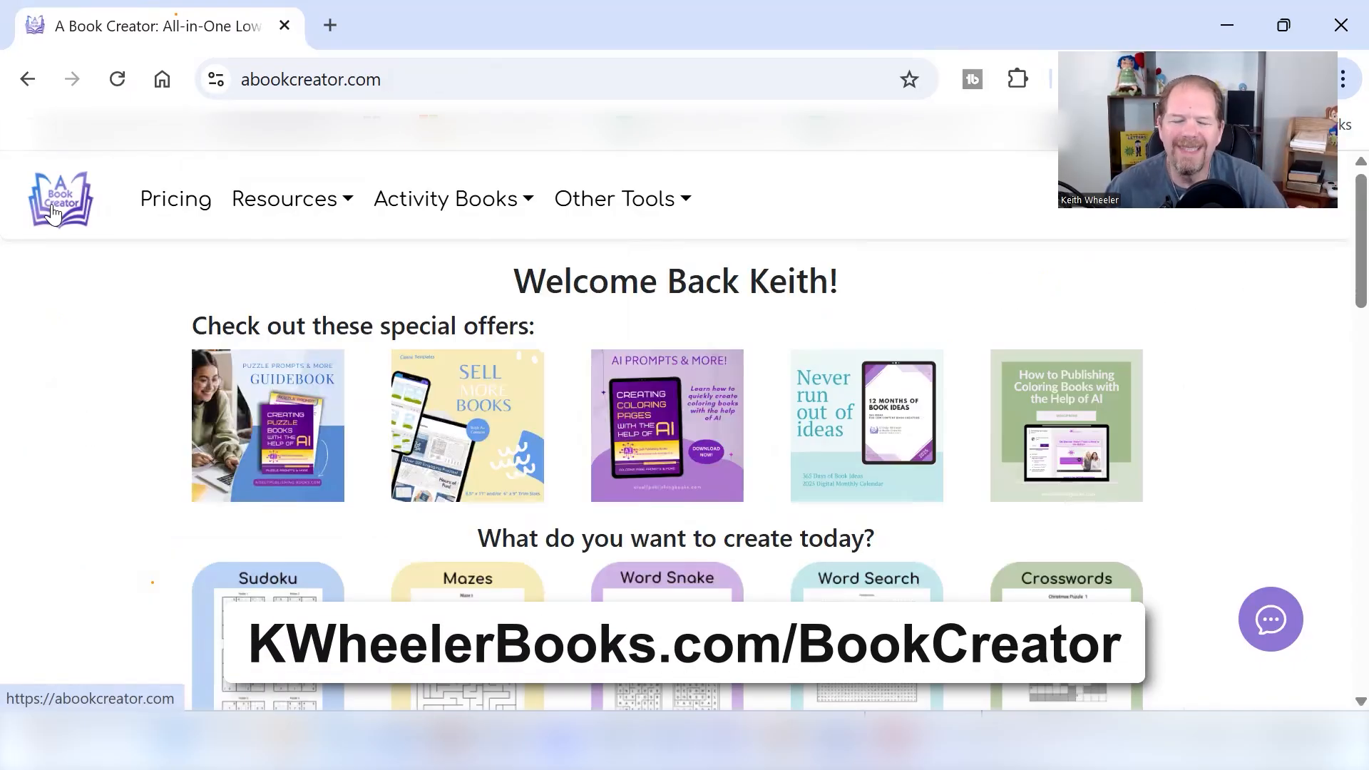